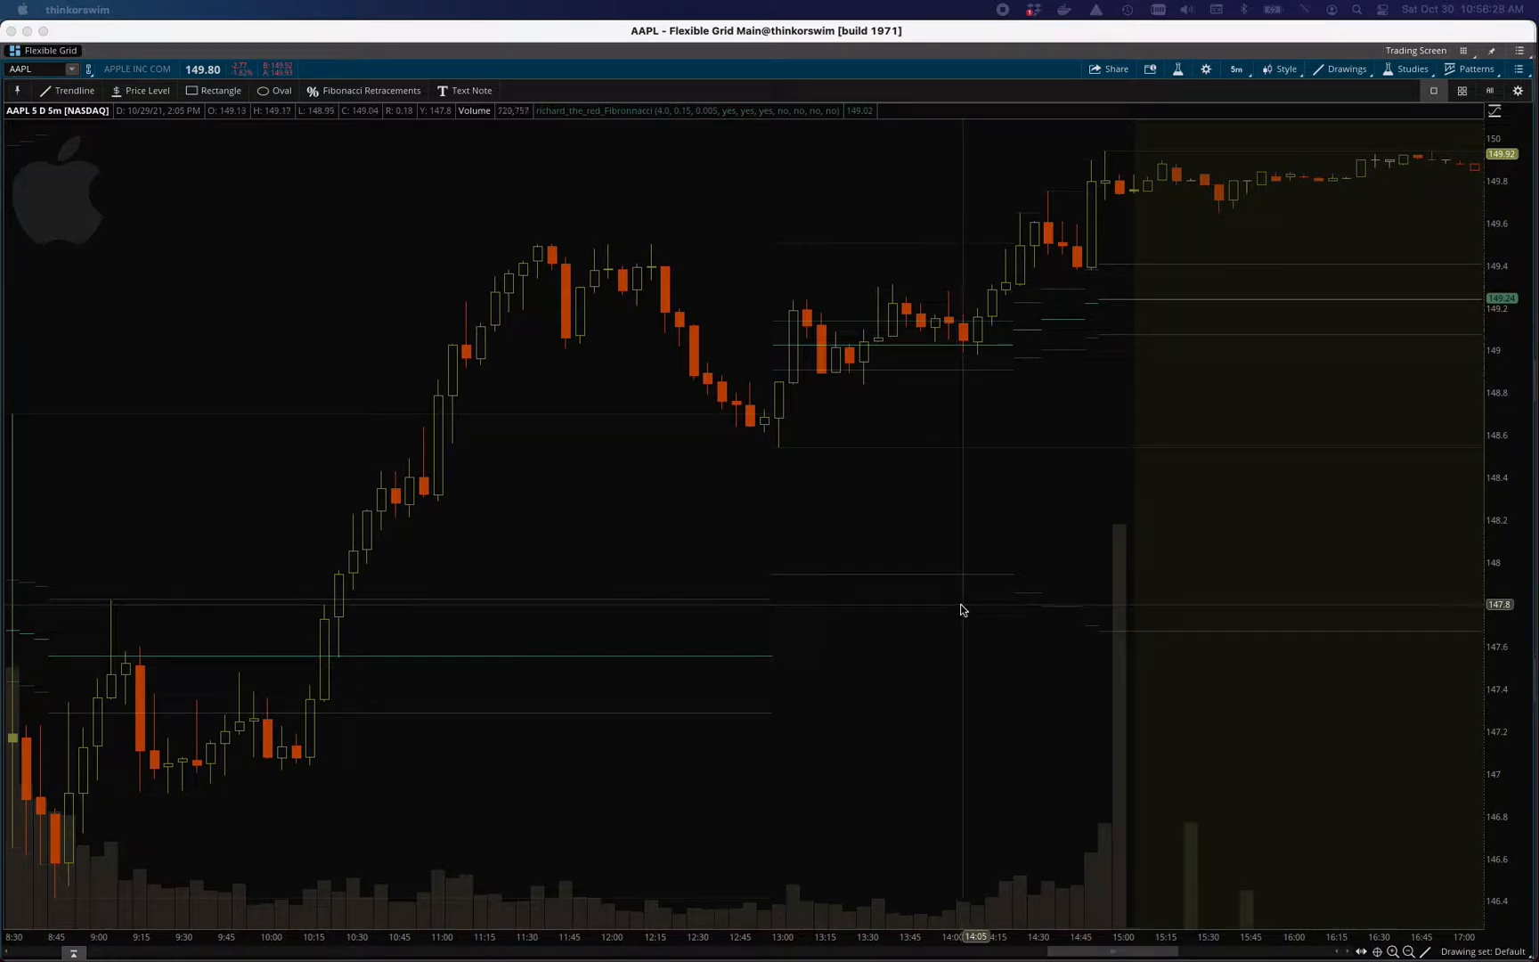
pyautogui.moveTo(809, 259)
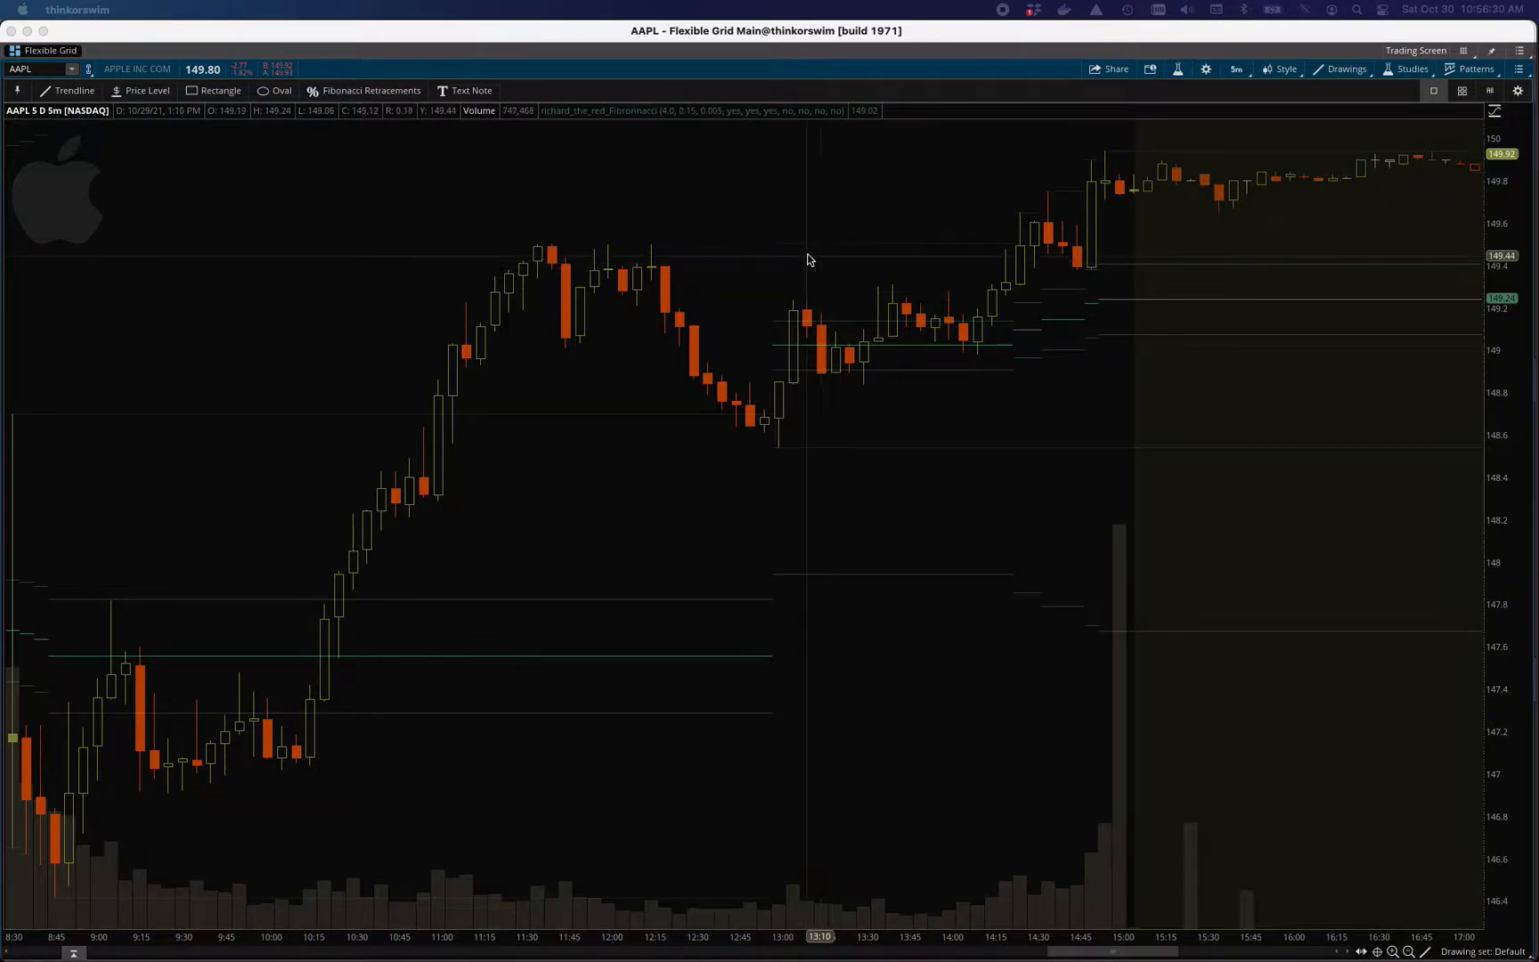
pyautogui.moveTo(674, 362)
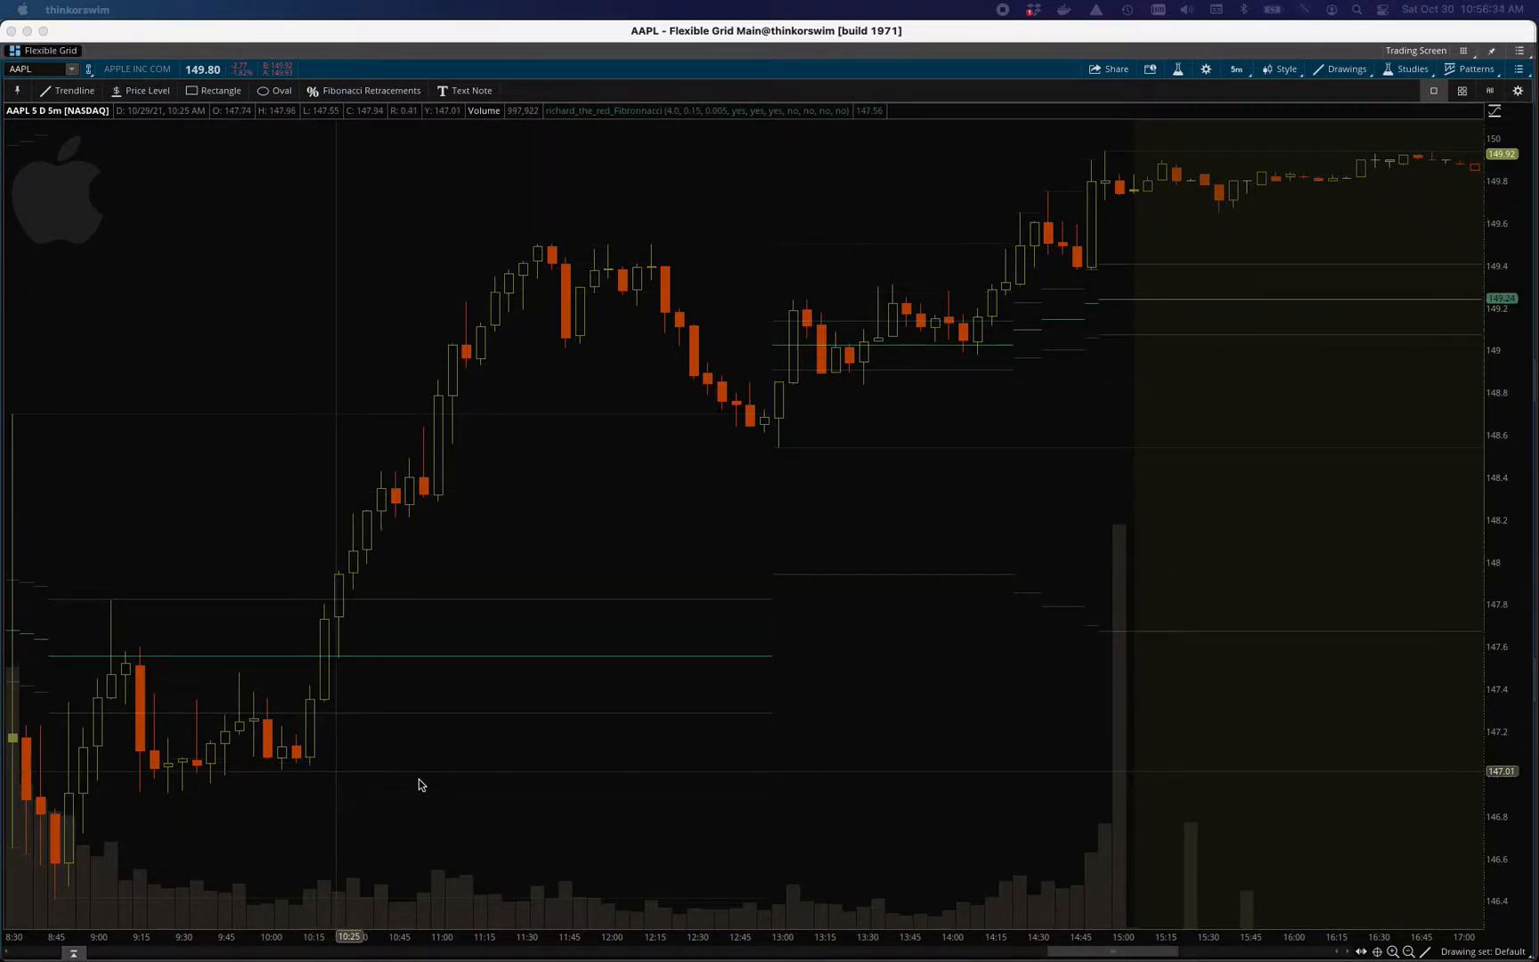
pyautogui.moveTo(412, 783)
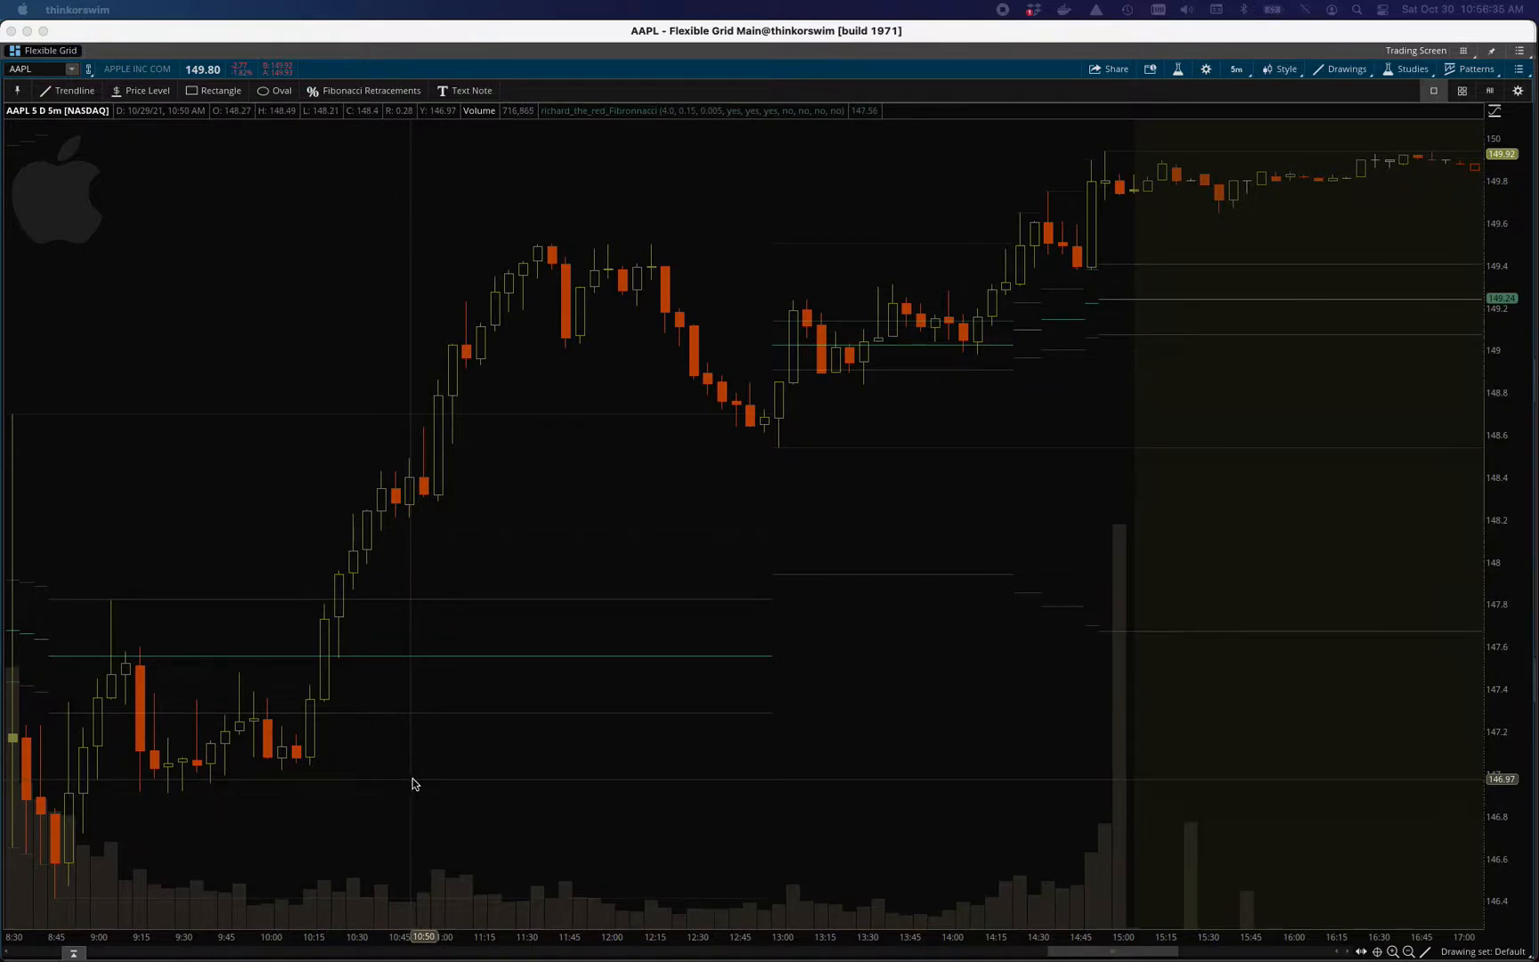
pyautogui.moveTo(446, 787)
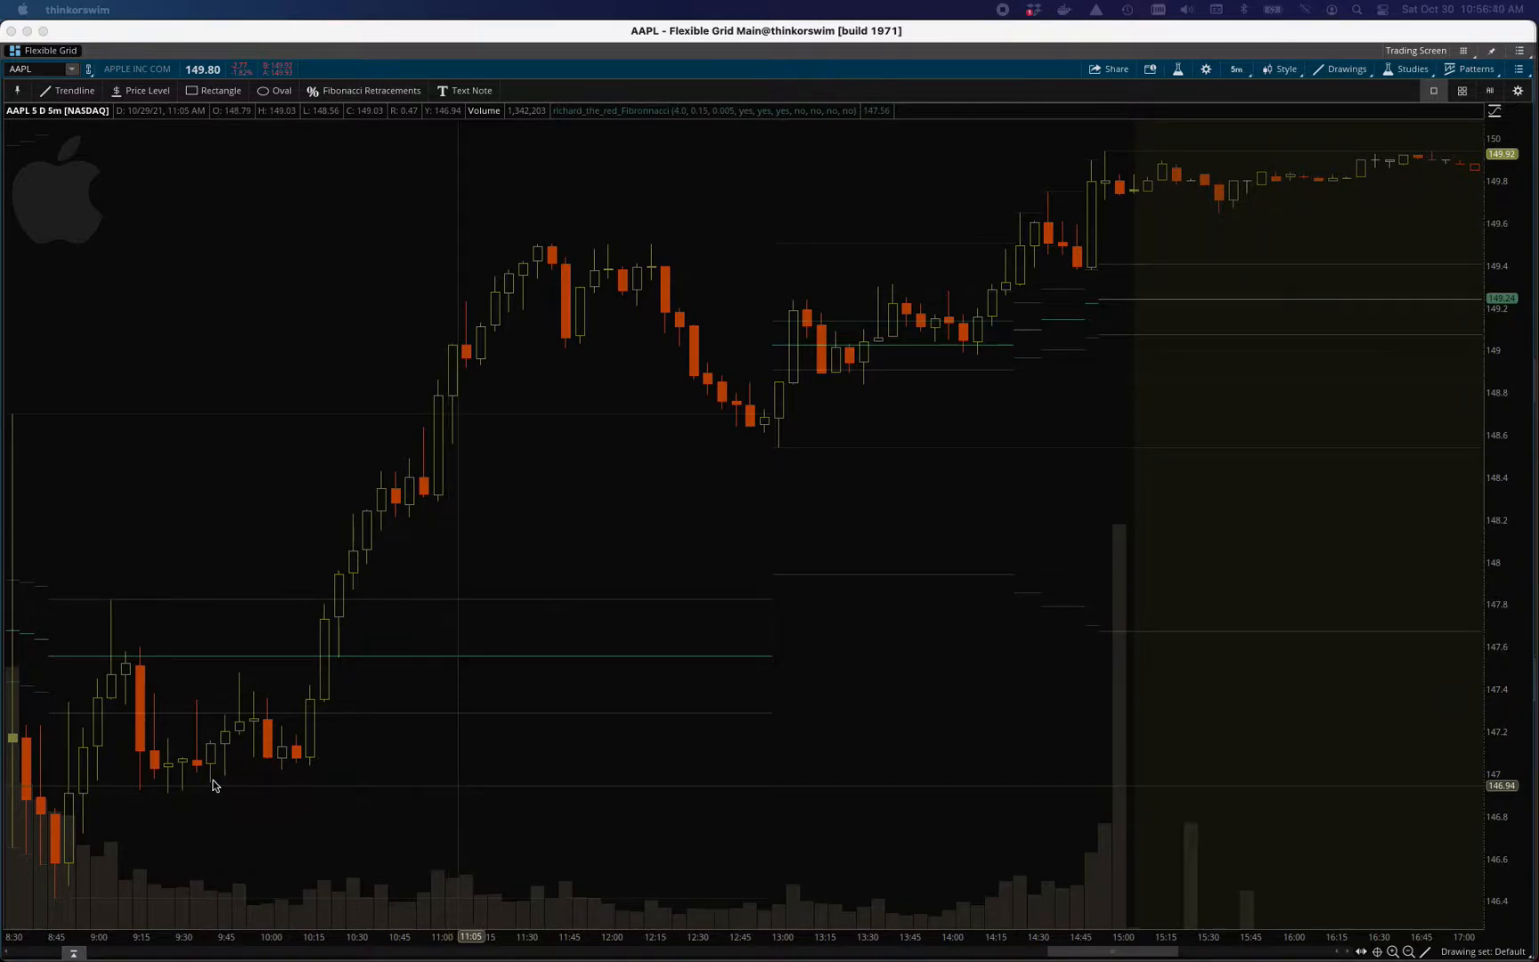
pyautogui.moveTo(205, 785)
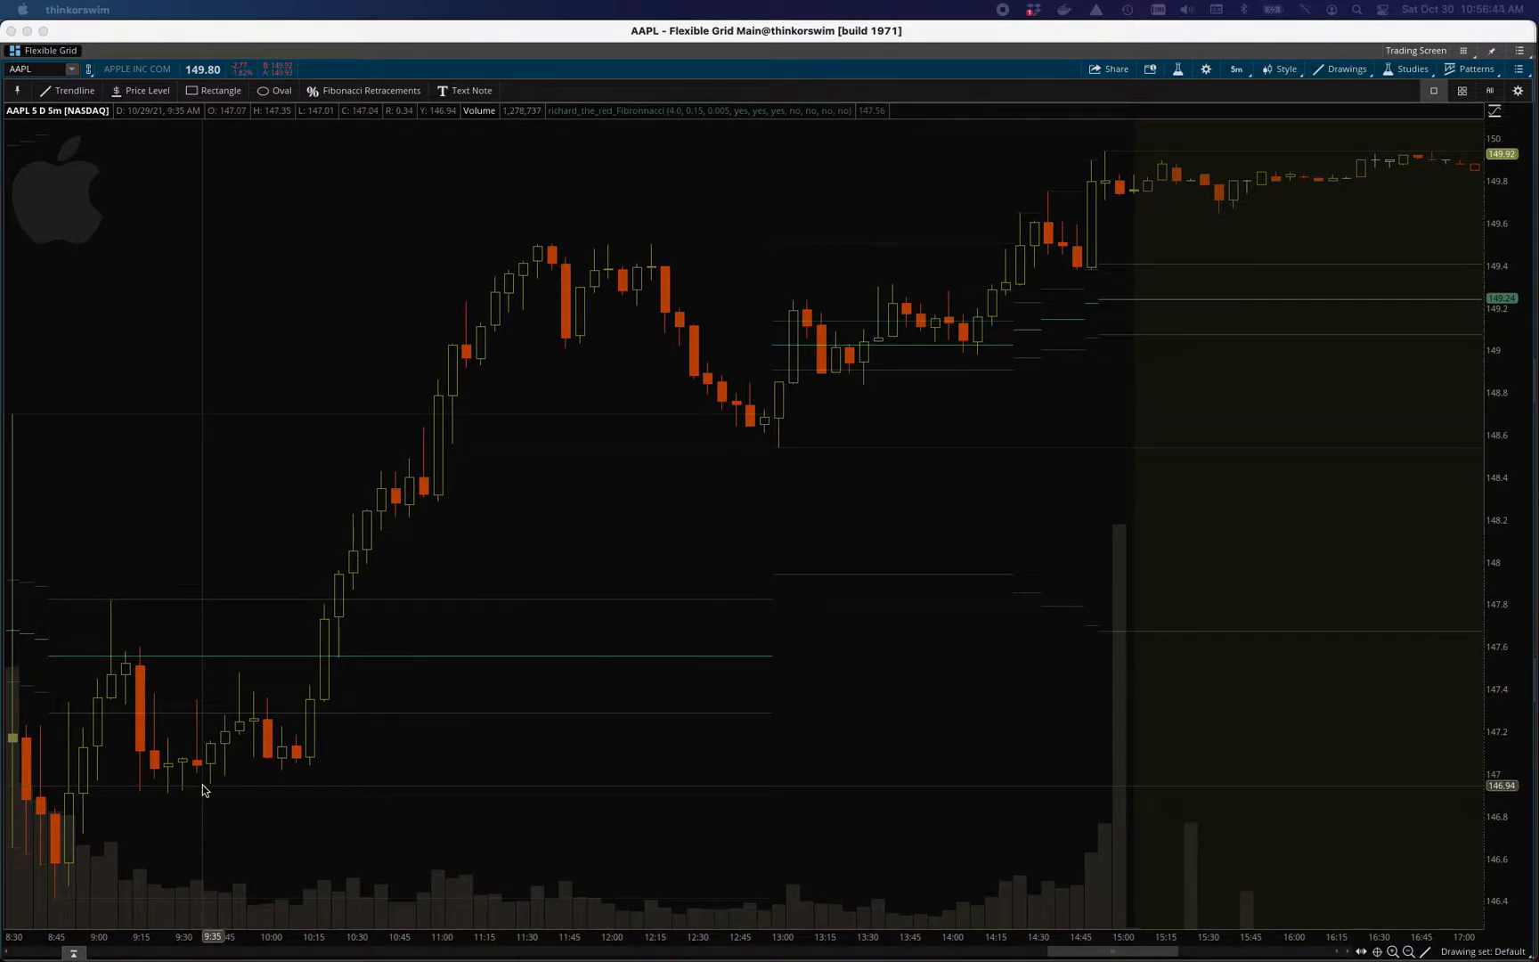
pyautogui.moveTo(222, 790)
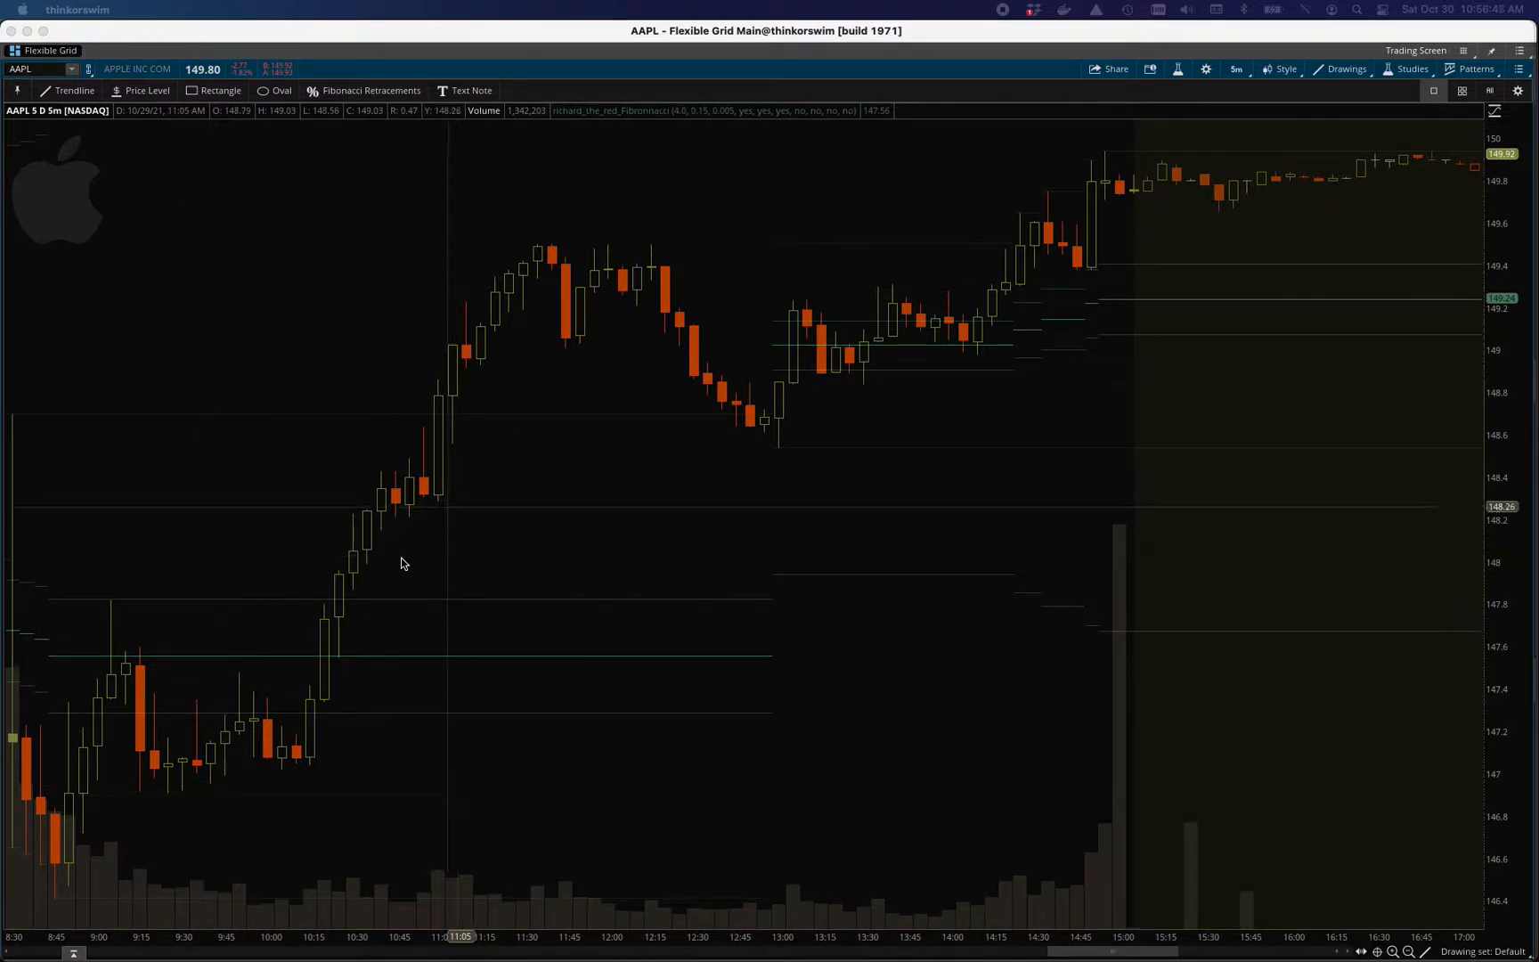
pyautogui.moveTo(1388, 175)
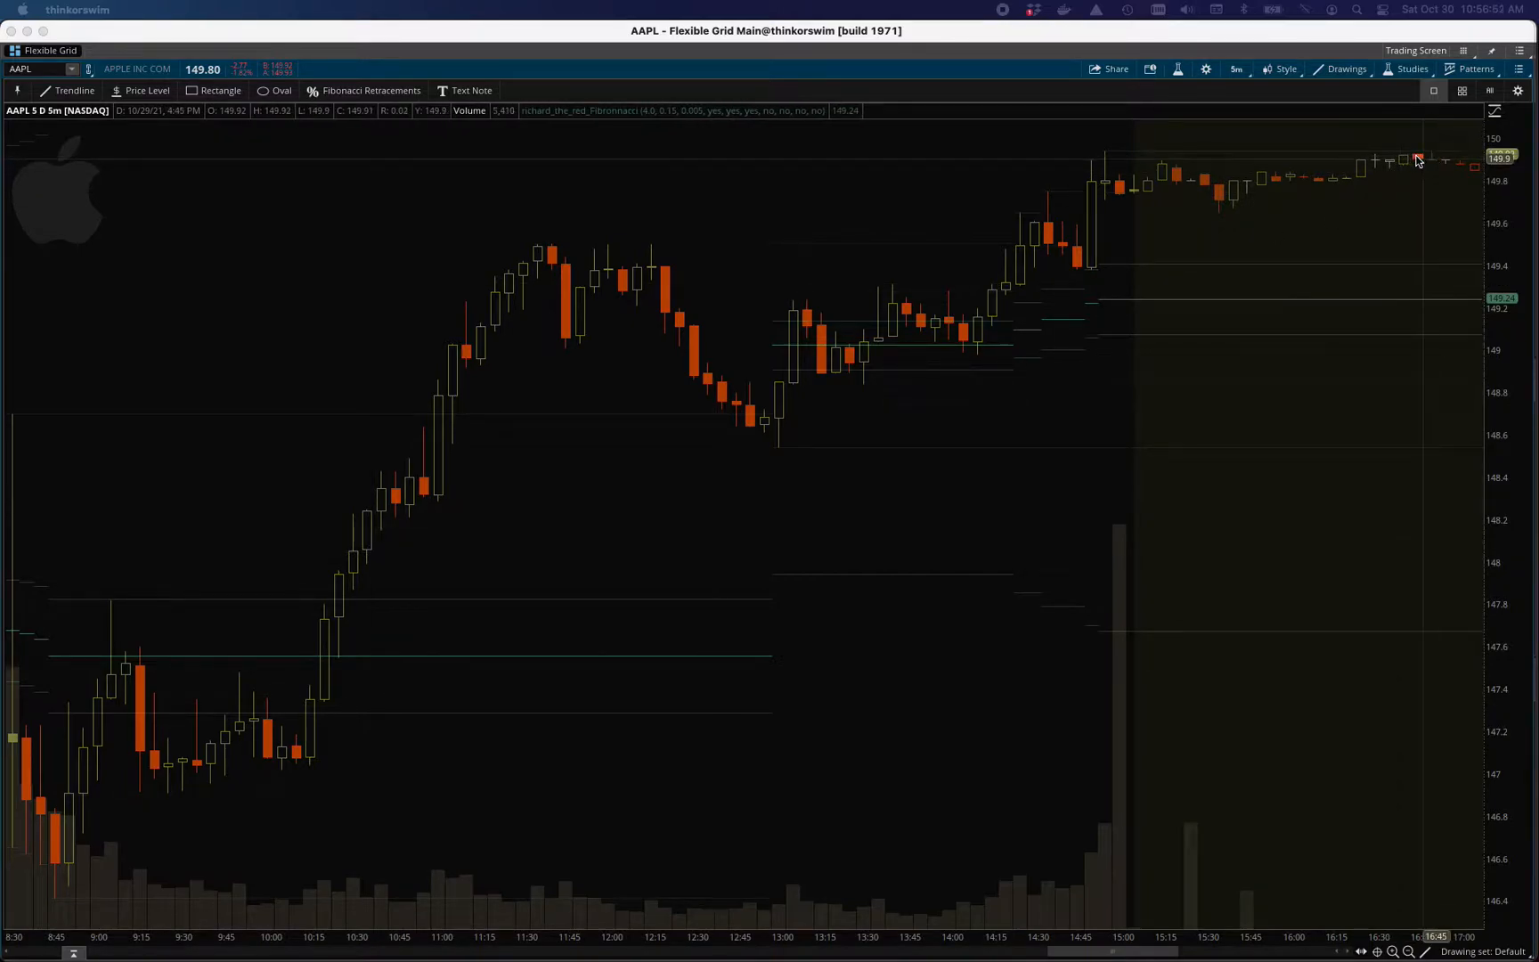
pyautogui.moveTo(1425, 157)
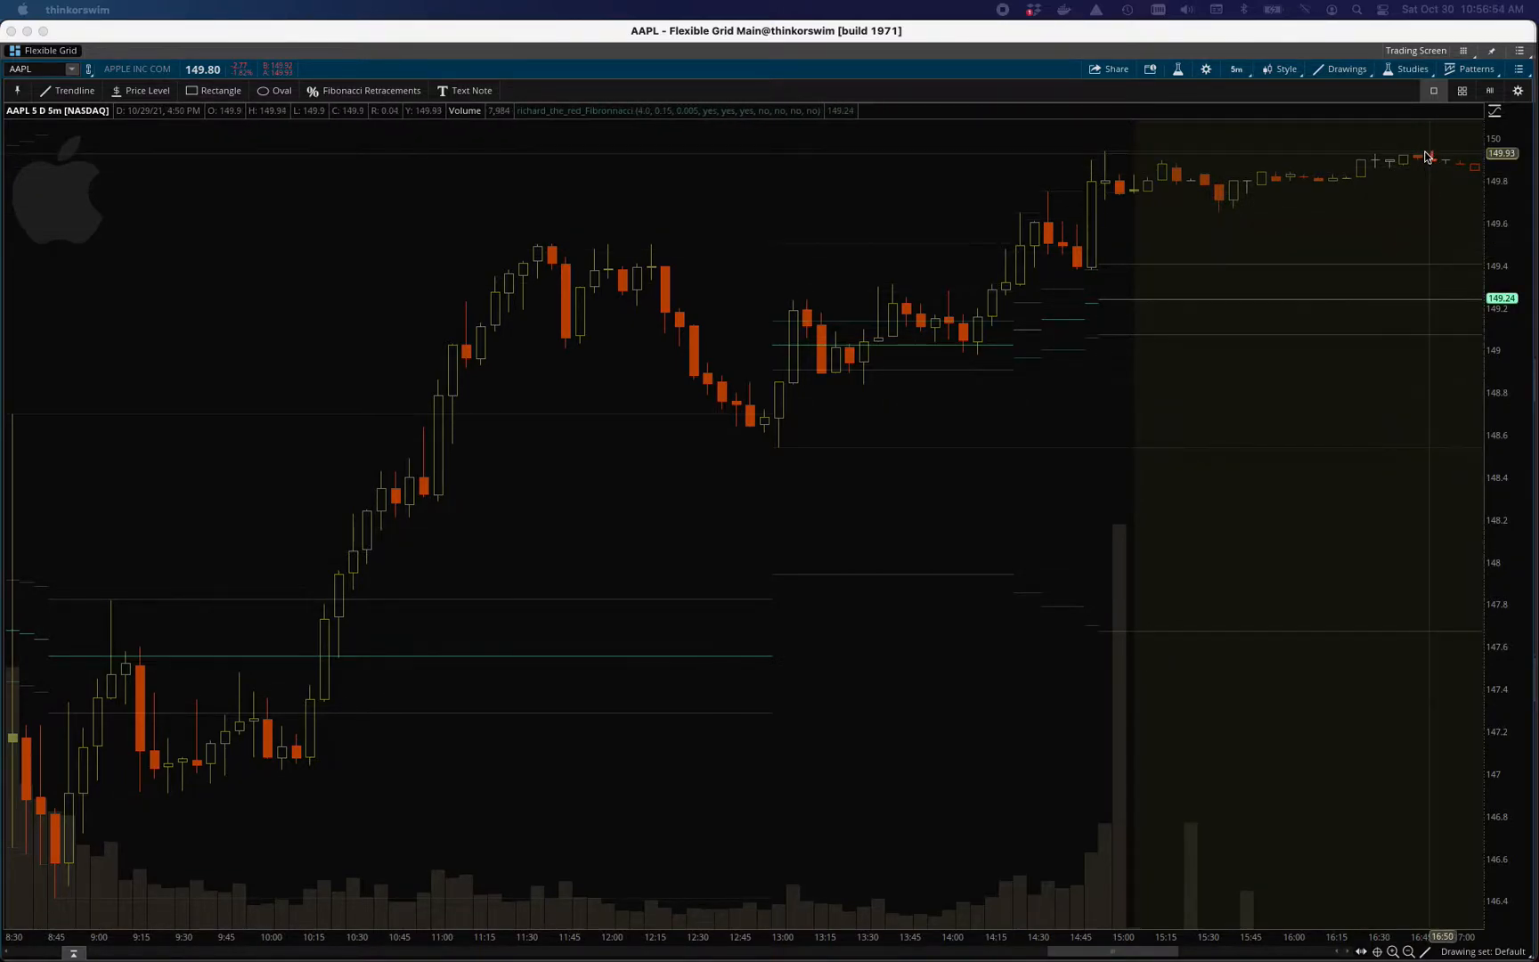
pyautogui.moveTo(1328, 271)
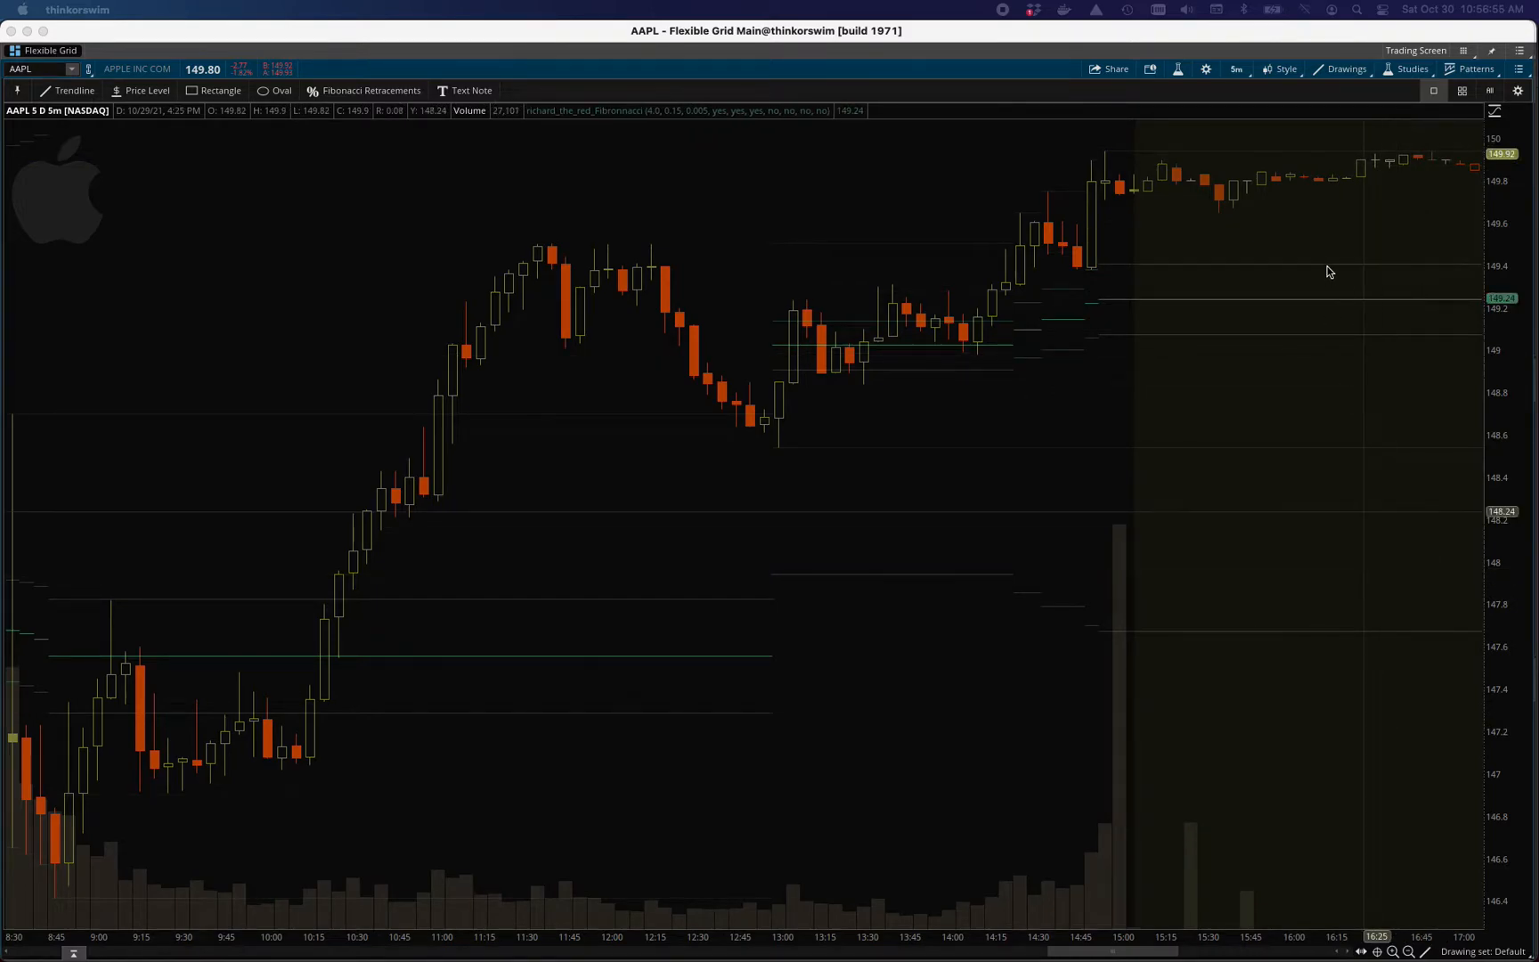
pyautogui.moveTo(879, 443)
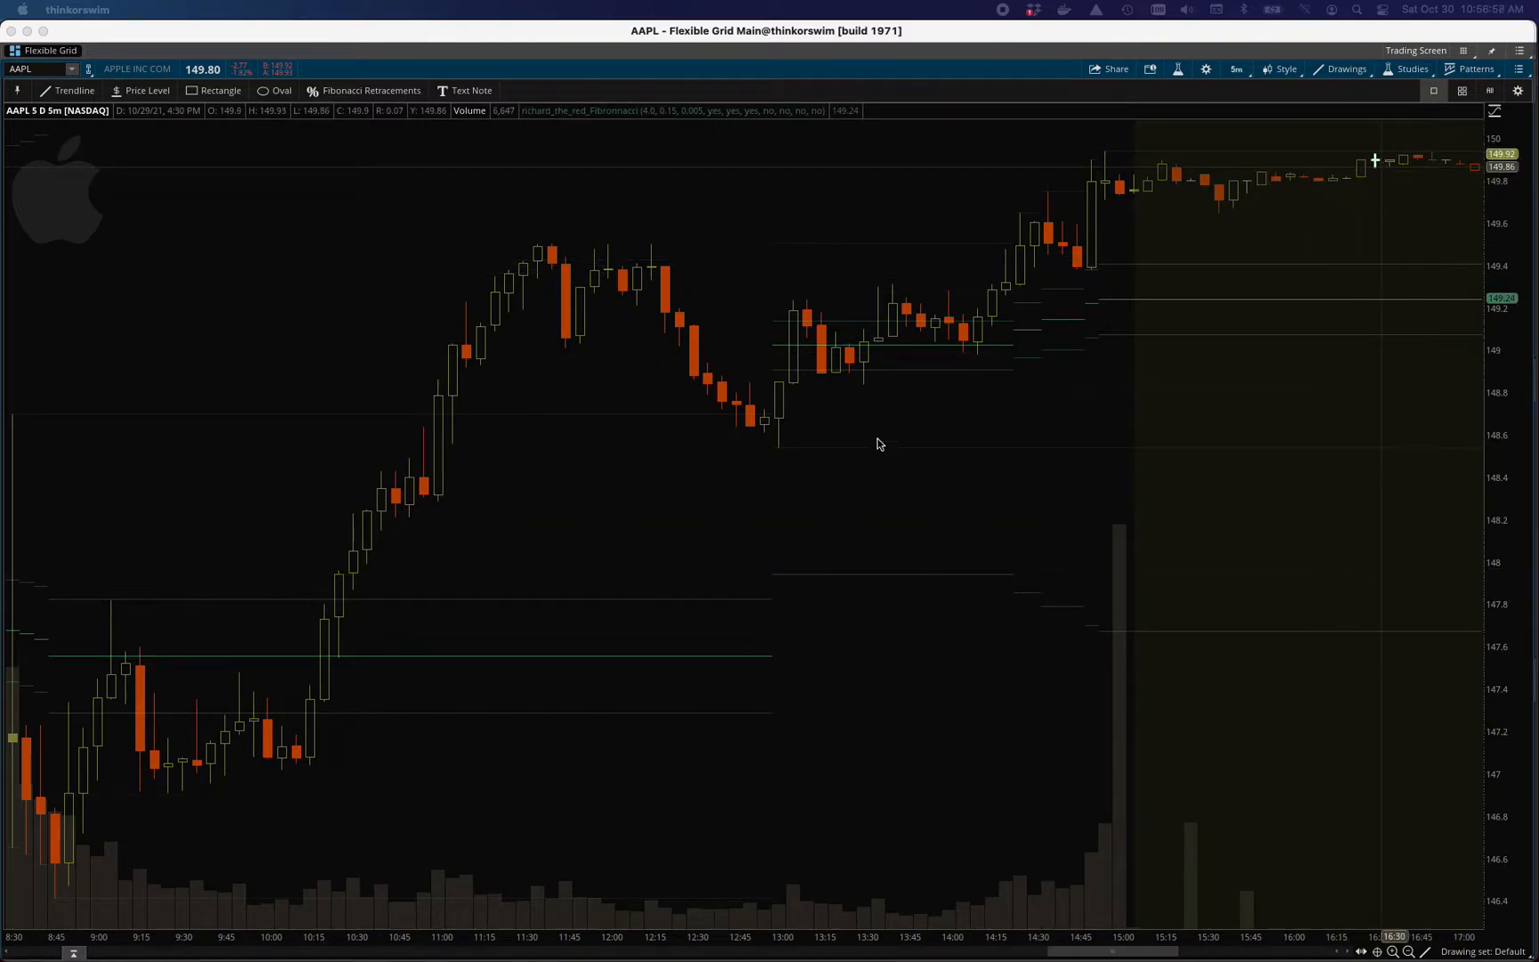
pyautogui.moveTo(356, 661)
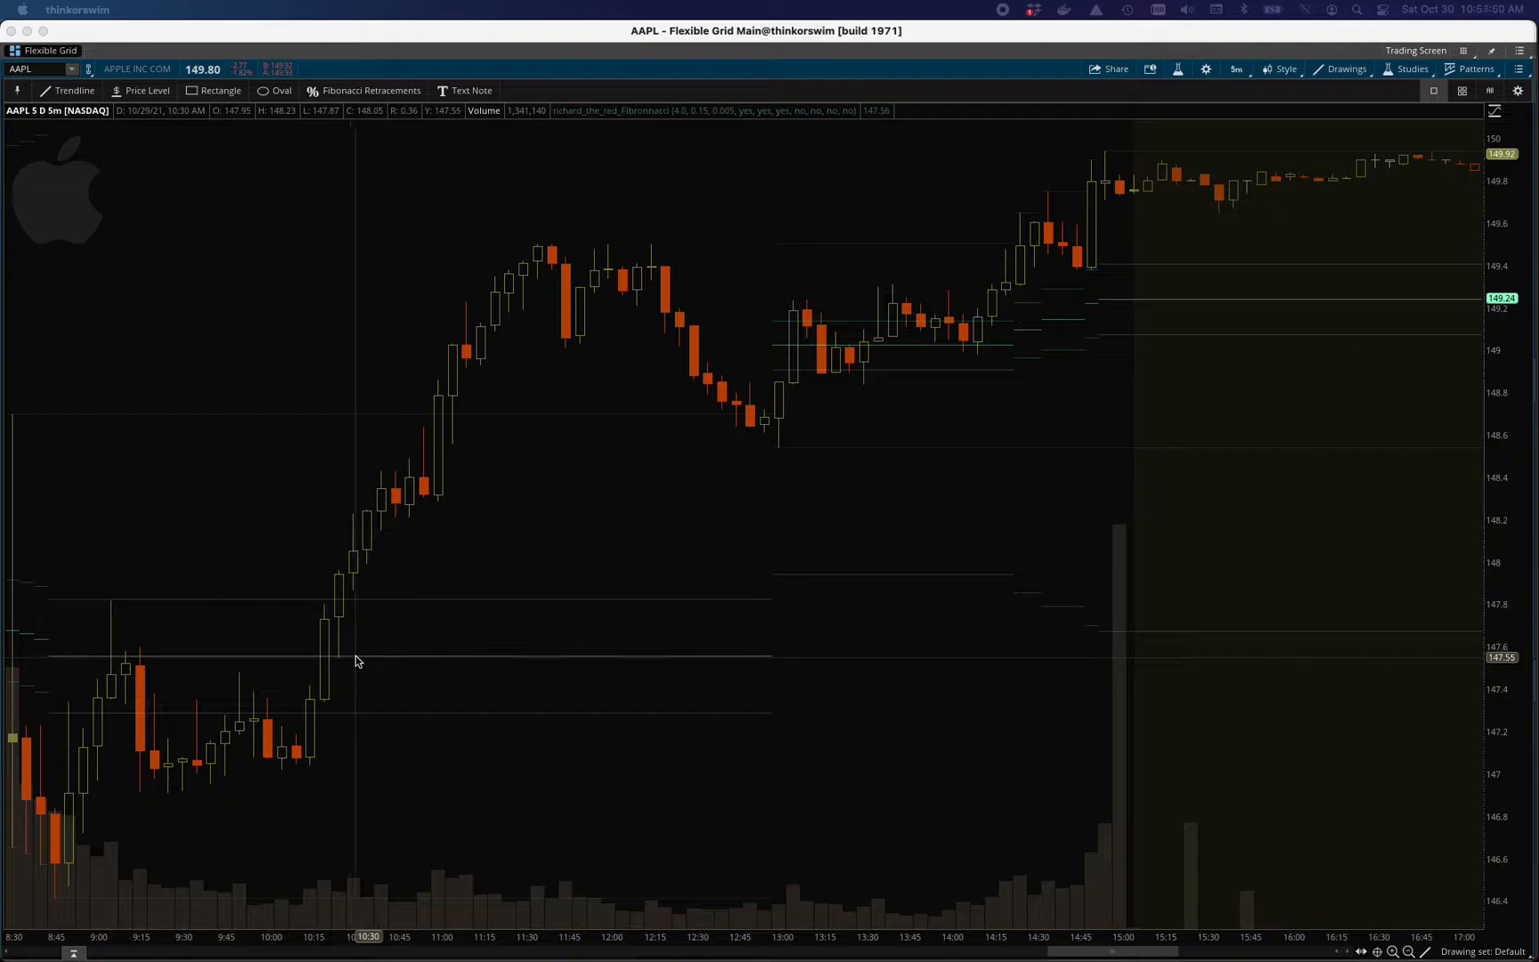
pyautogui.moveTo(292, 668)
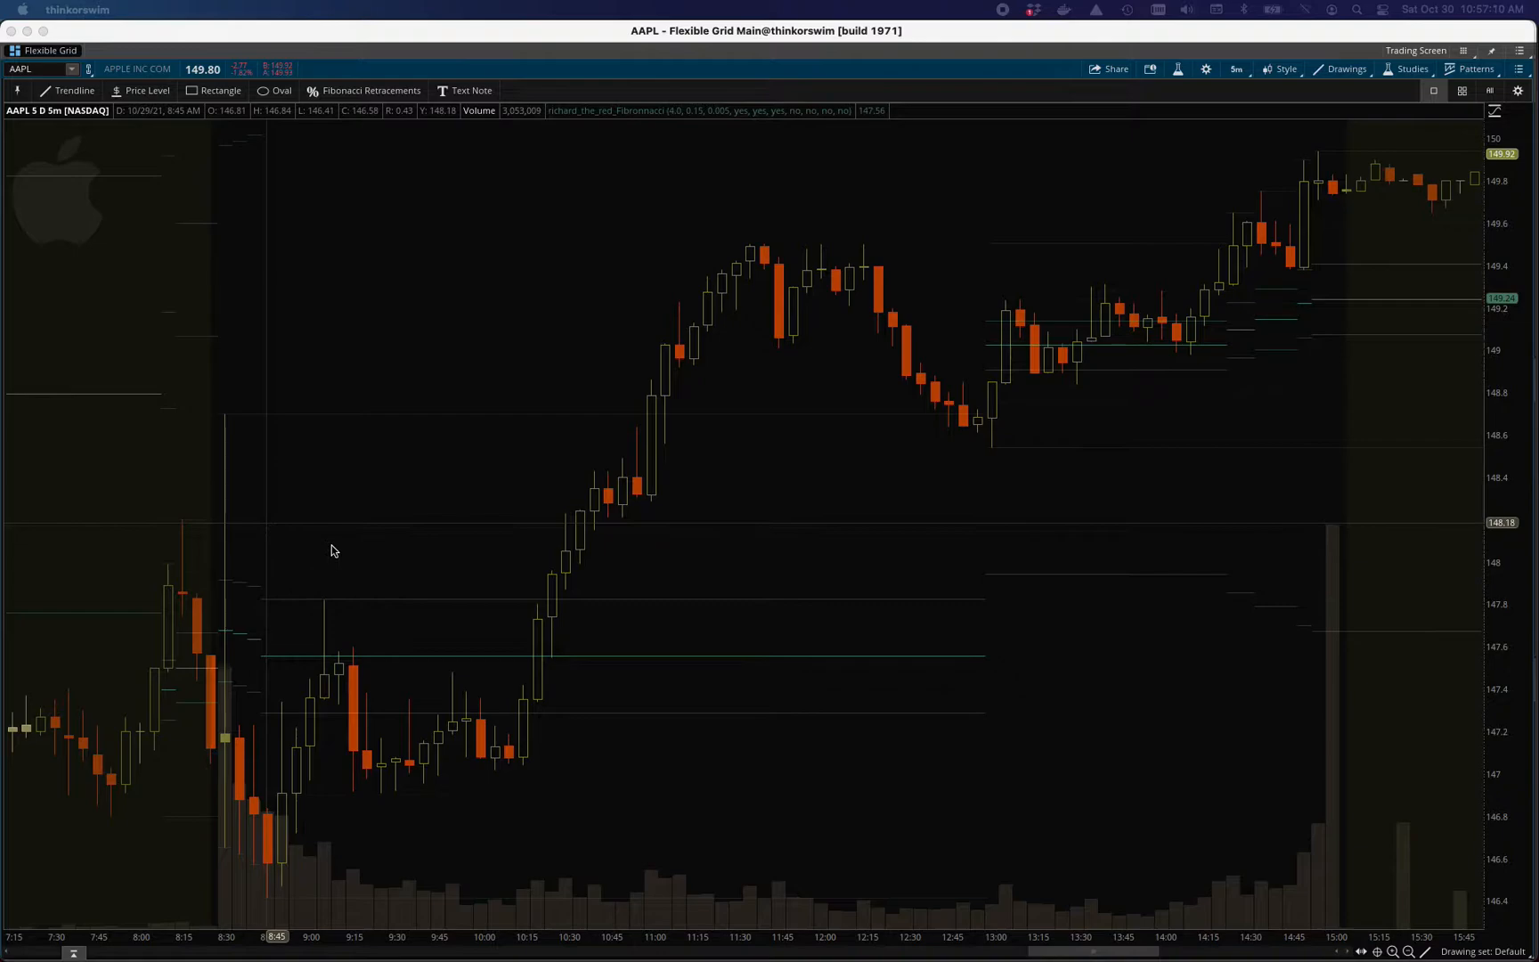
pyautogui.moveTo(235, 420)
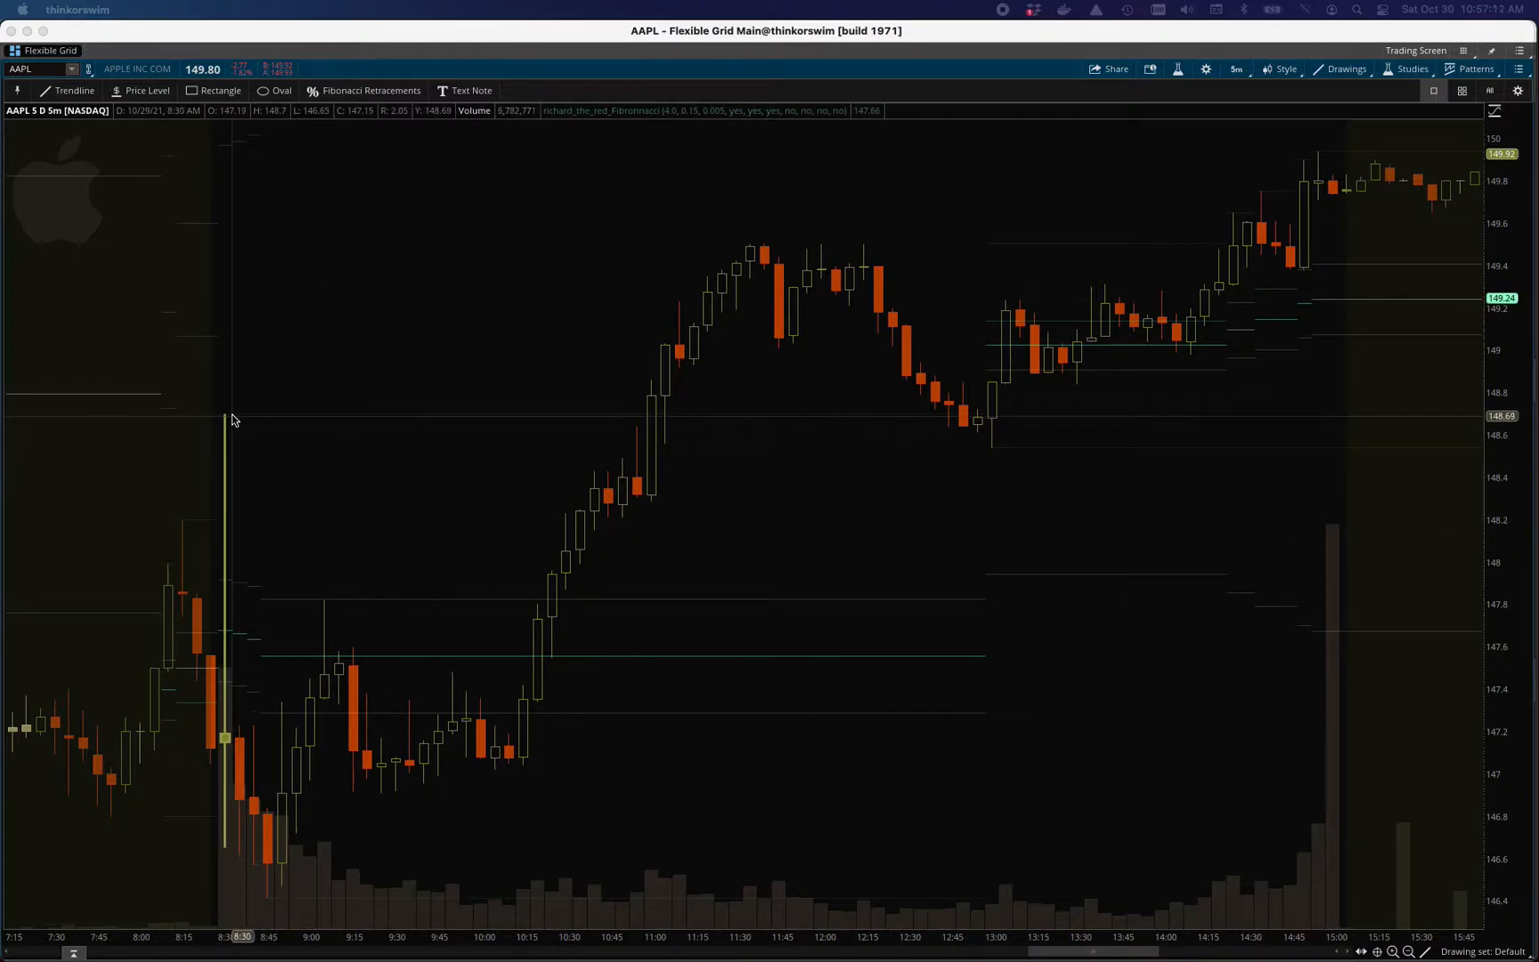
pyautogui.moveTo(227, 422)
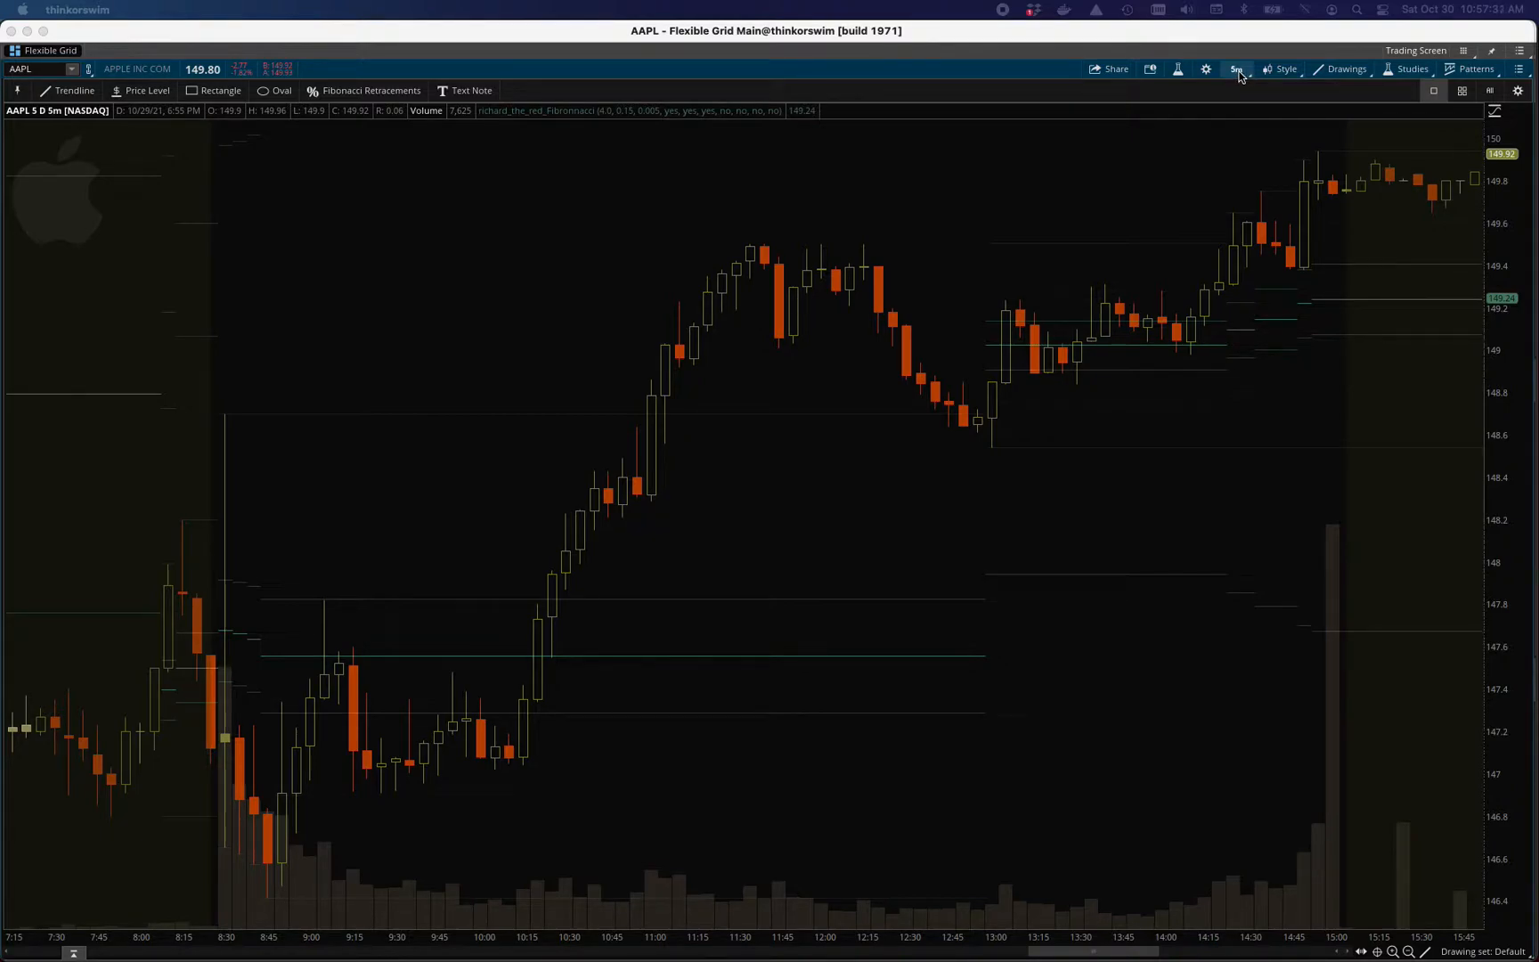
pyautogui.moveTo(1171, 152)
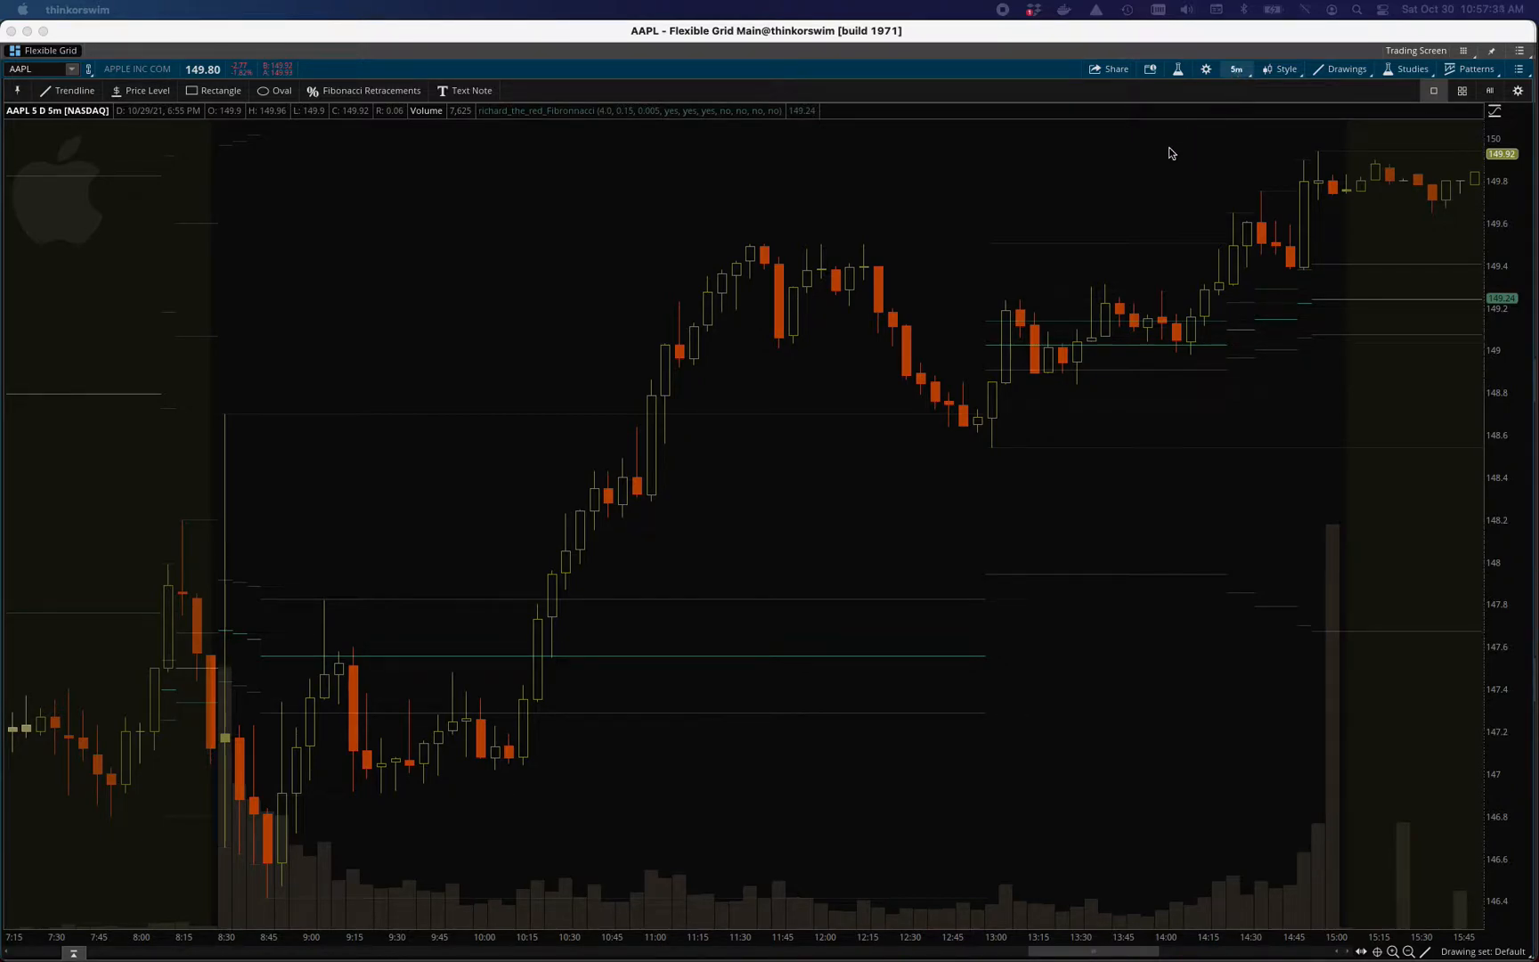
pyautogui.moveTo(599, 432)
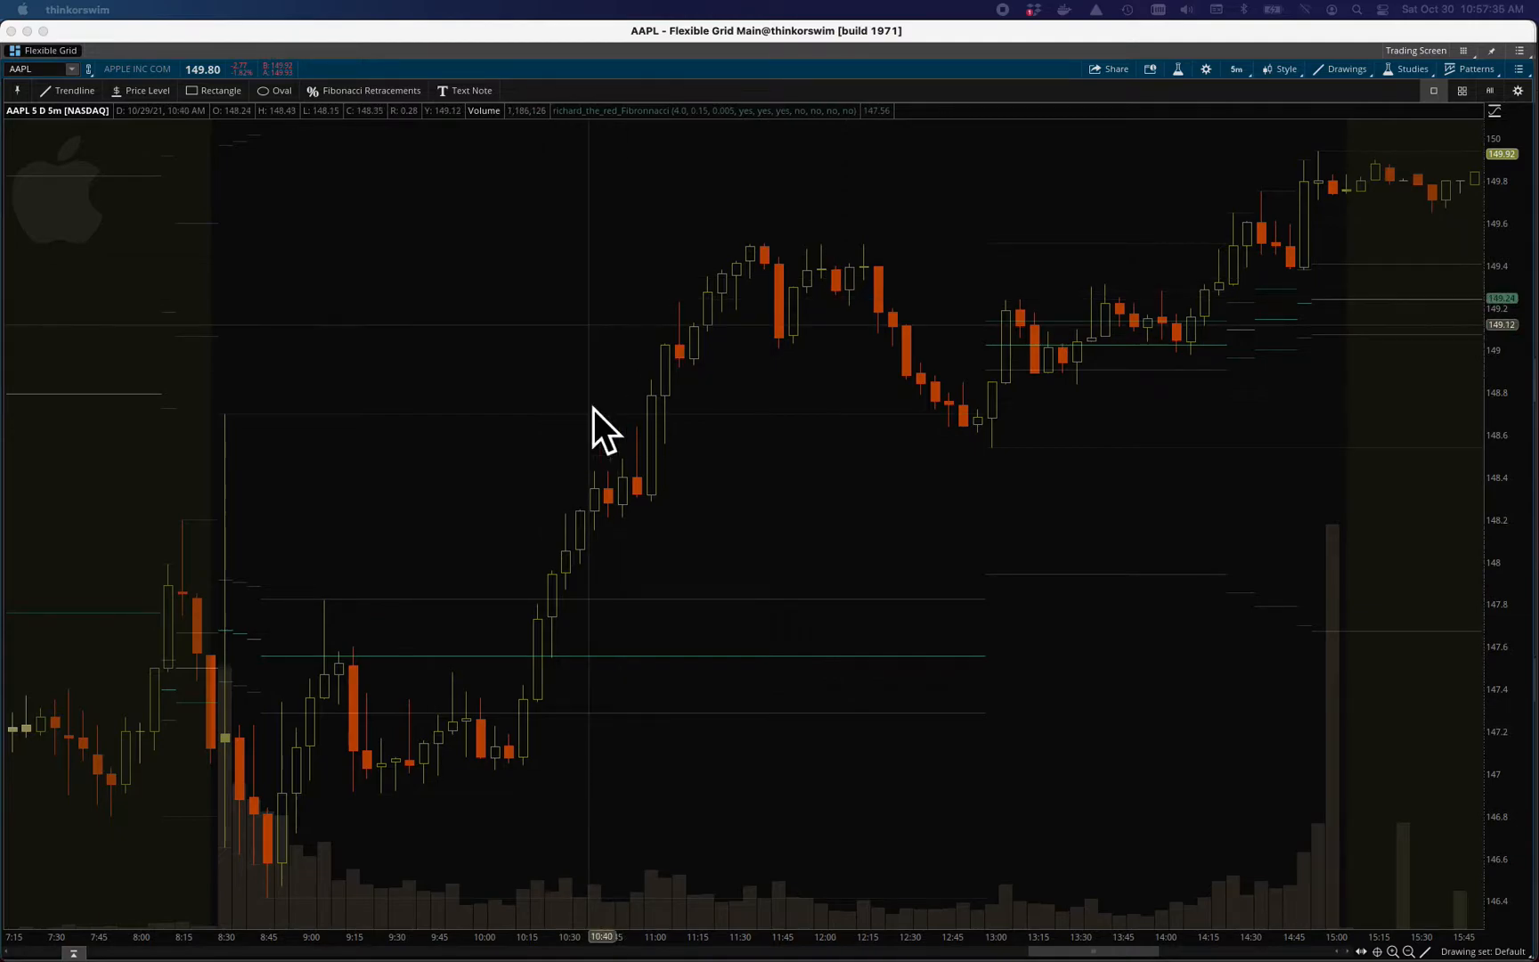
pyautogui.moveTo(213, 618)
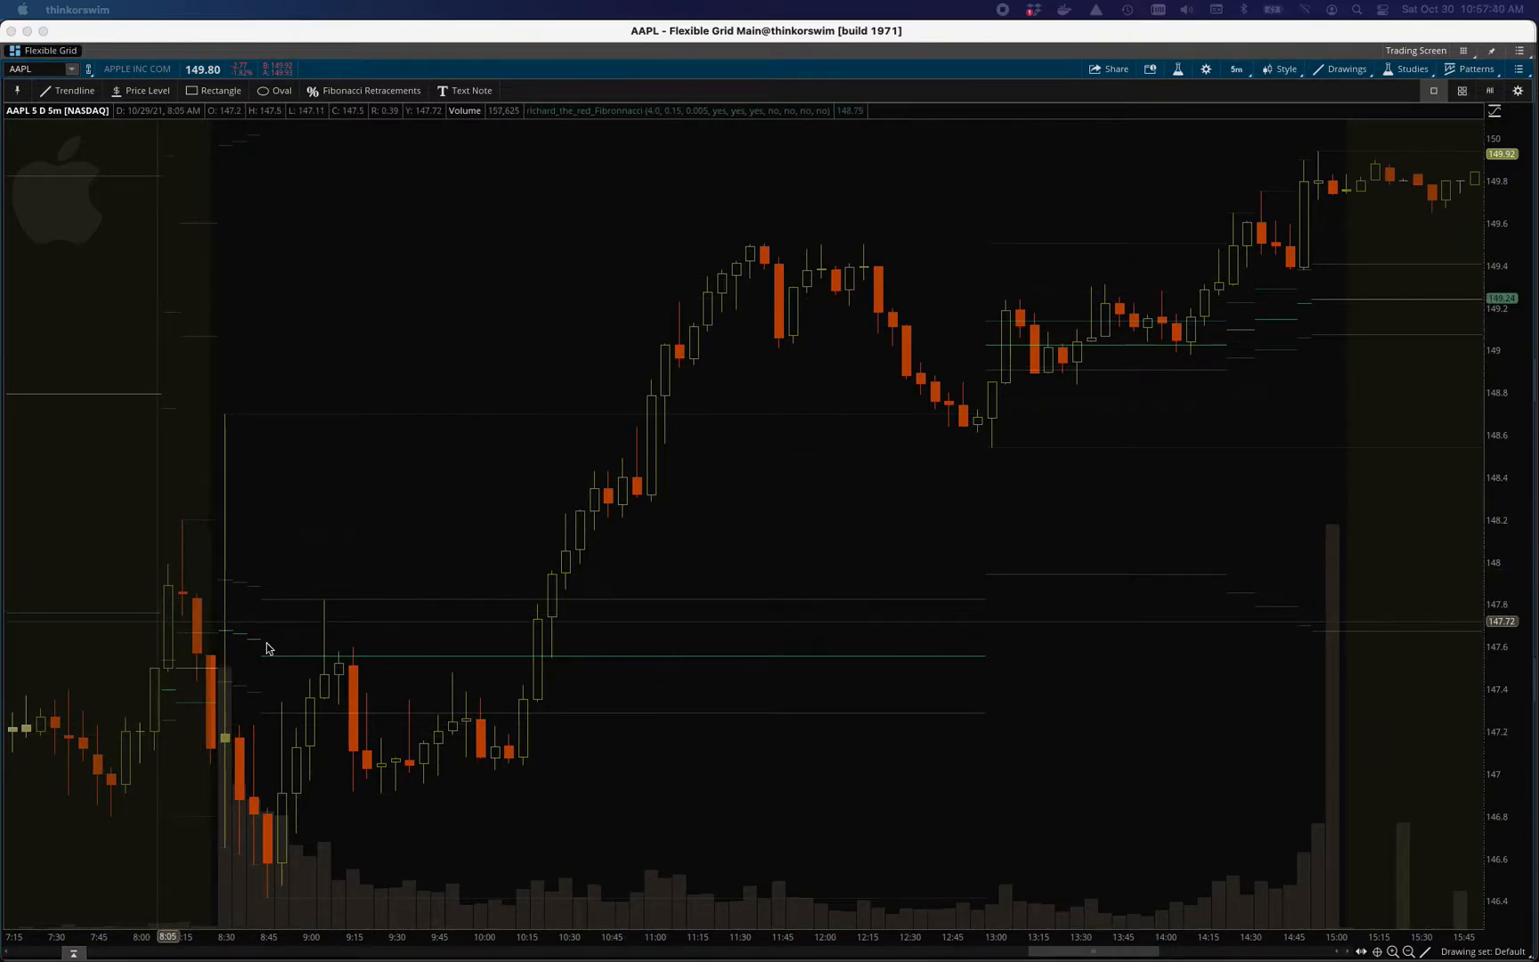
pyautogui.moveTo(620, 674)
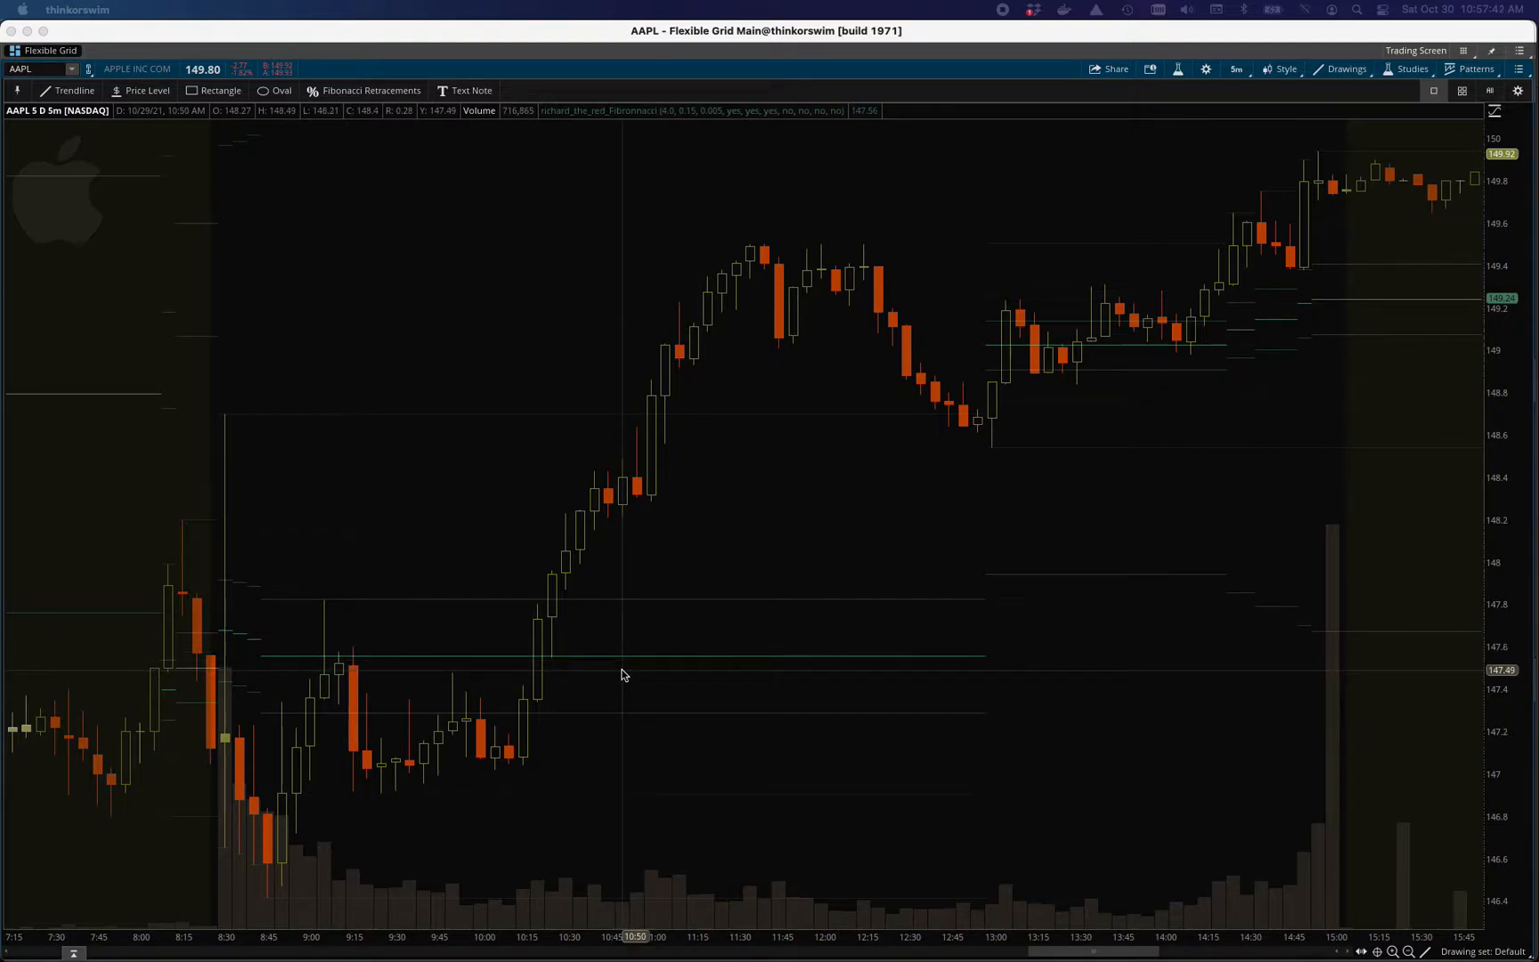
pyautogui.moveTo(164, 528)
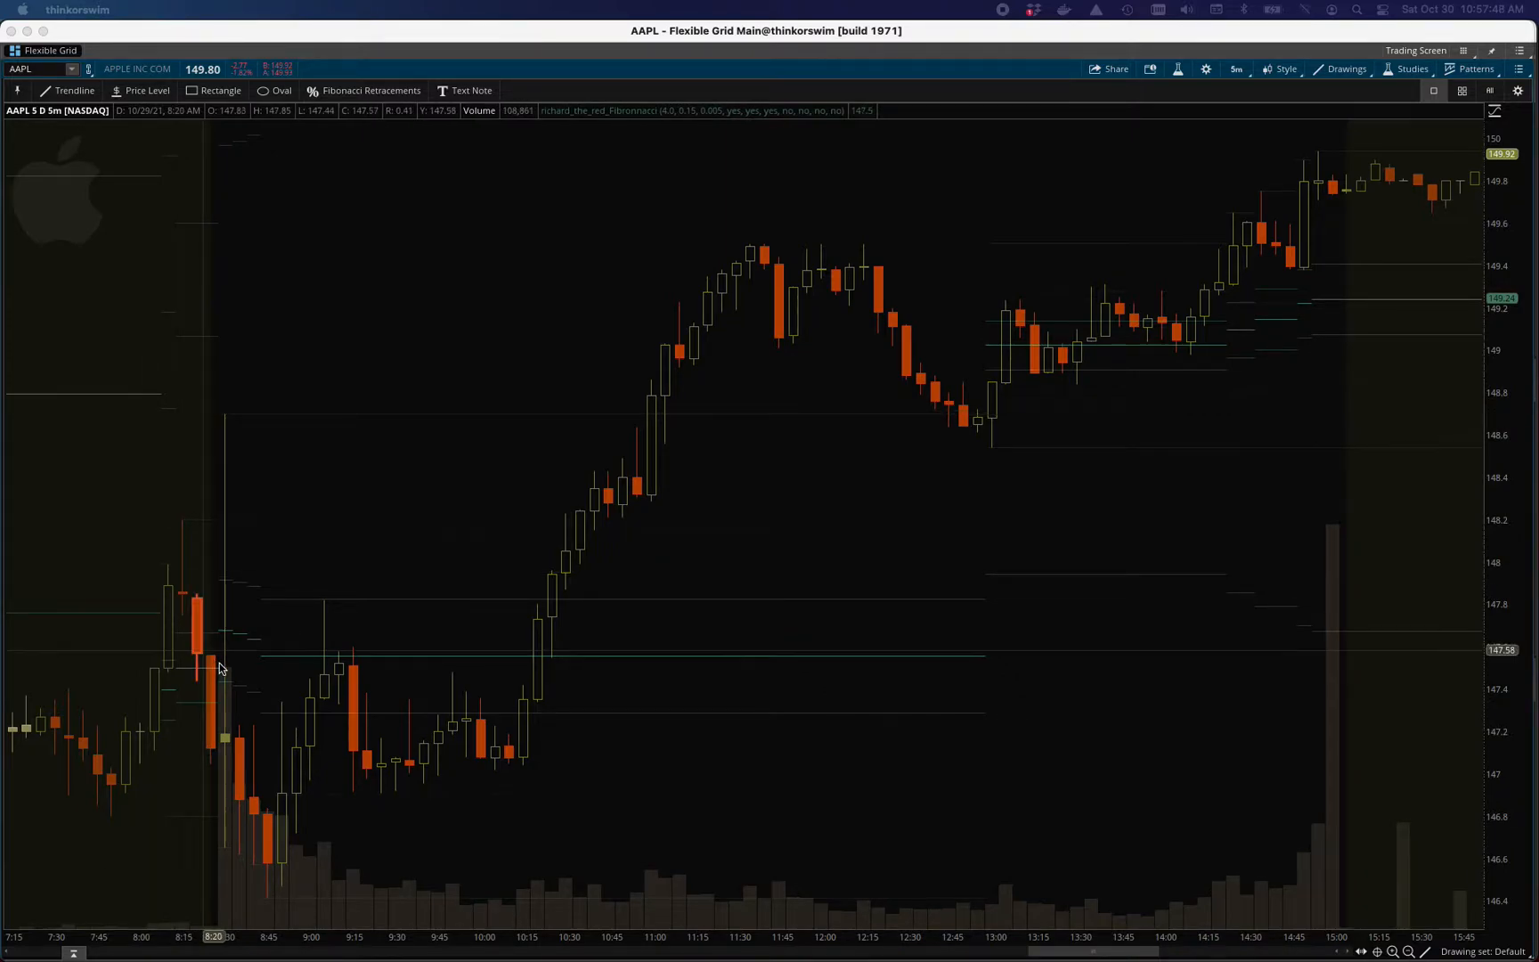
pyautogui.moveTo(344, 738)
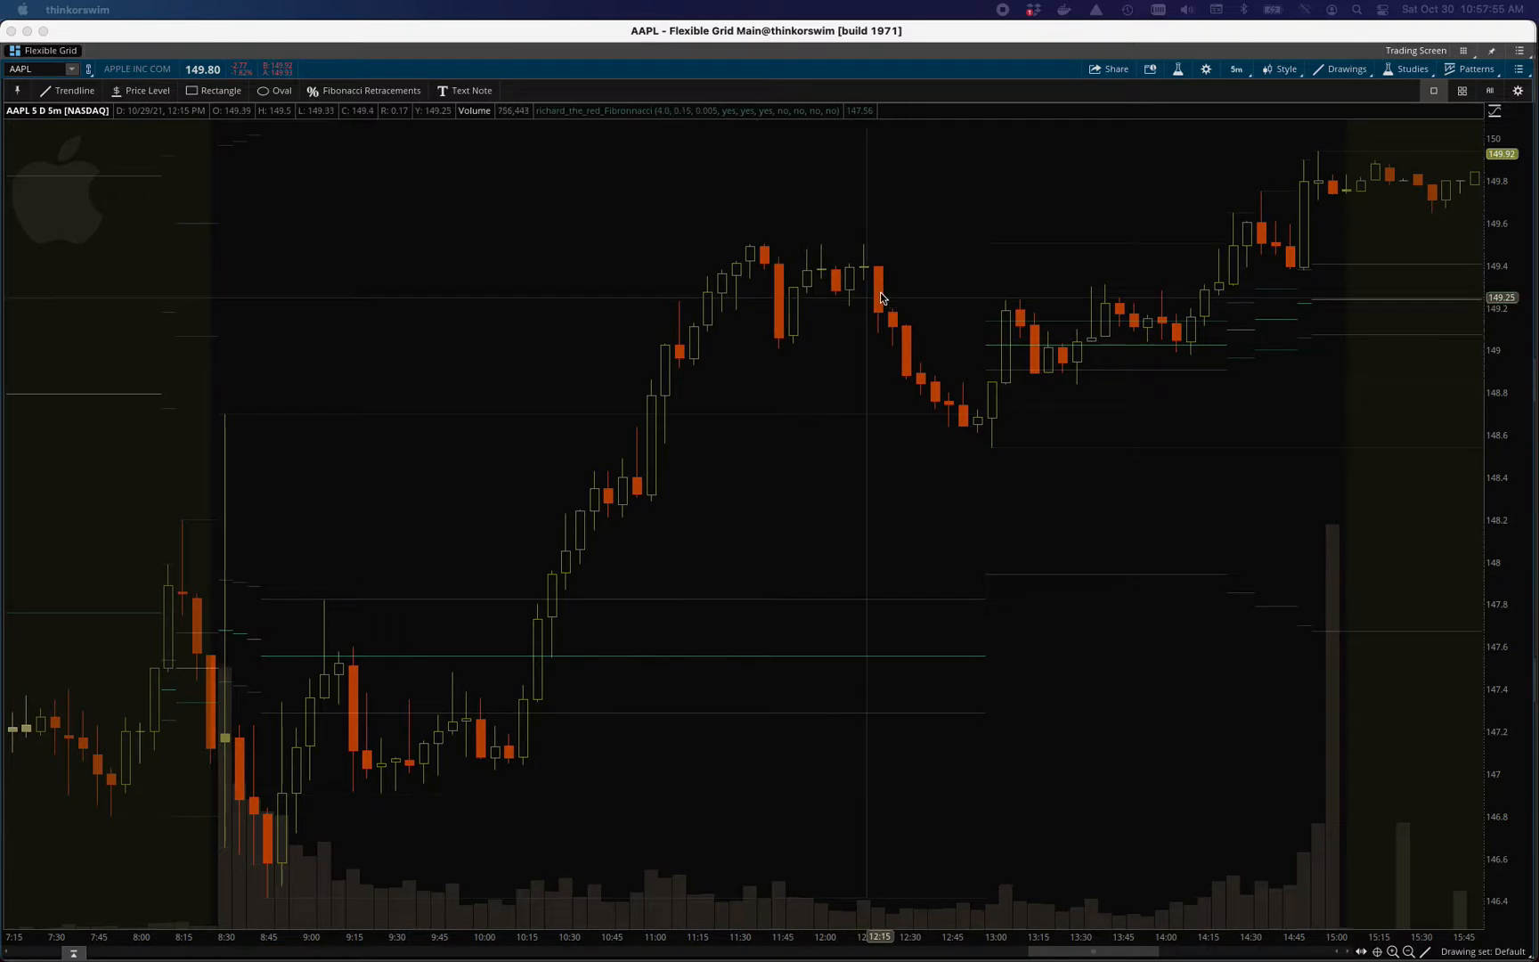
pyautogui.moveTo(786, 299)
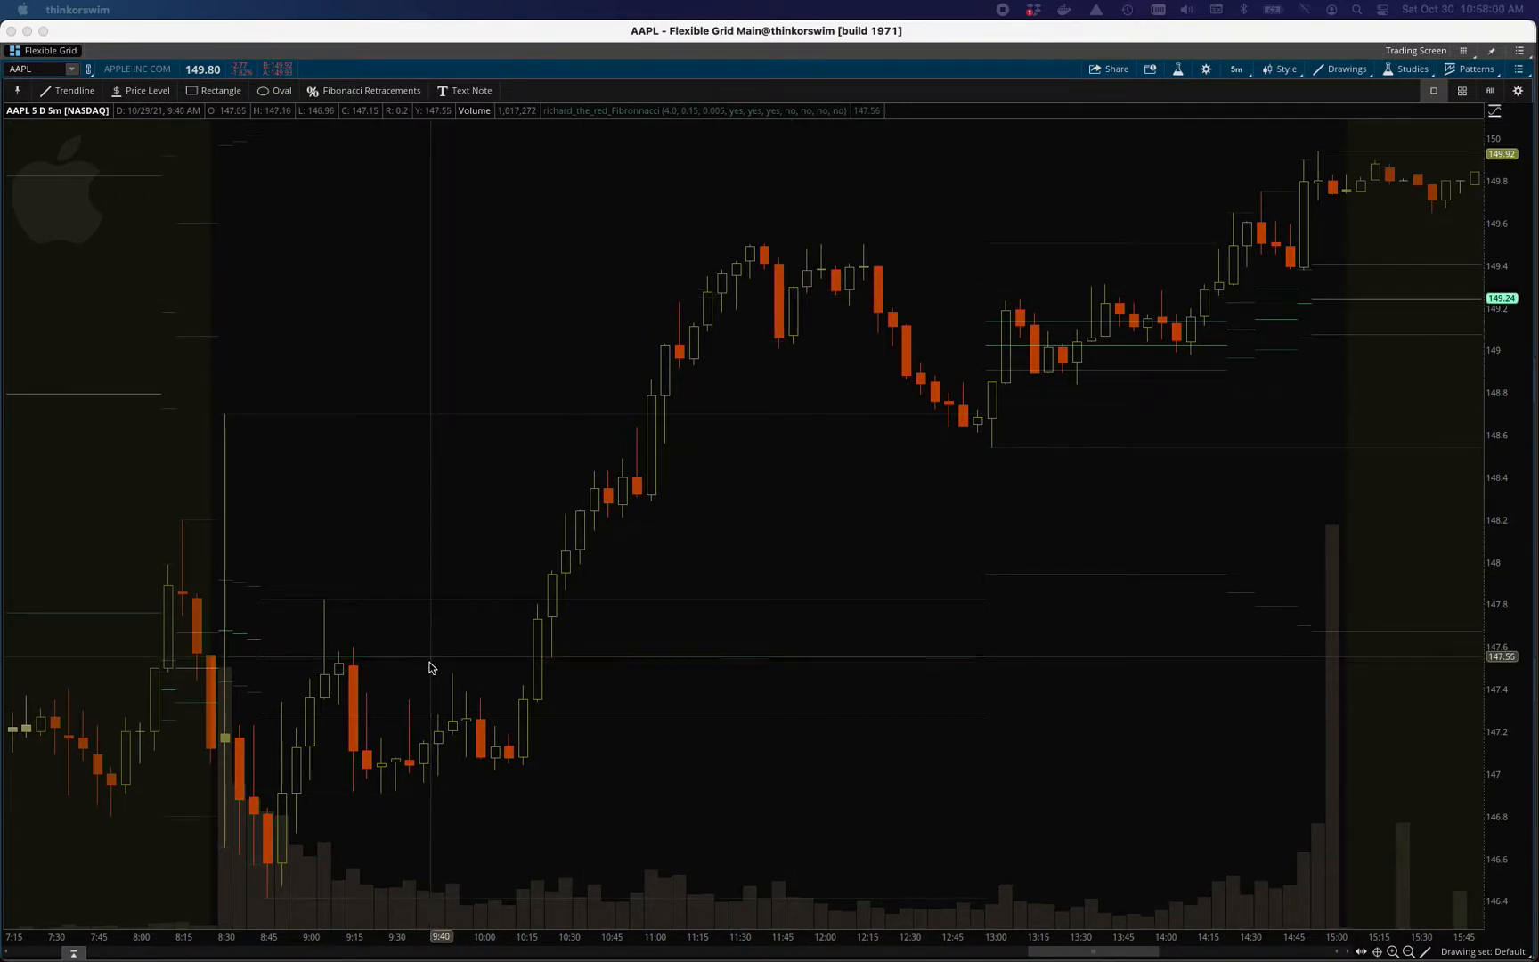
pyautogui.moveTo(243, 920)
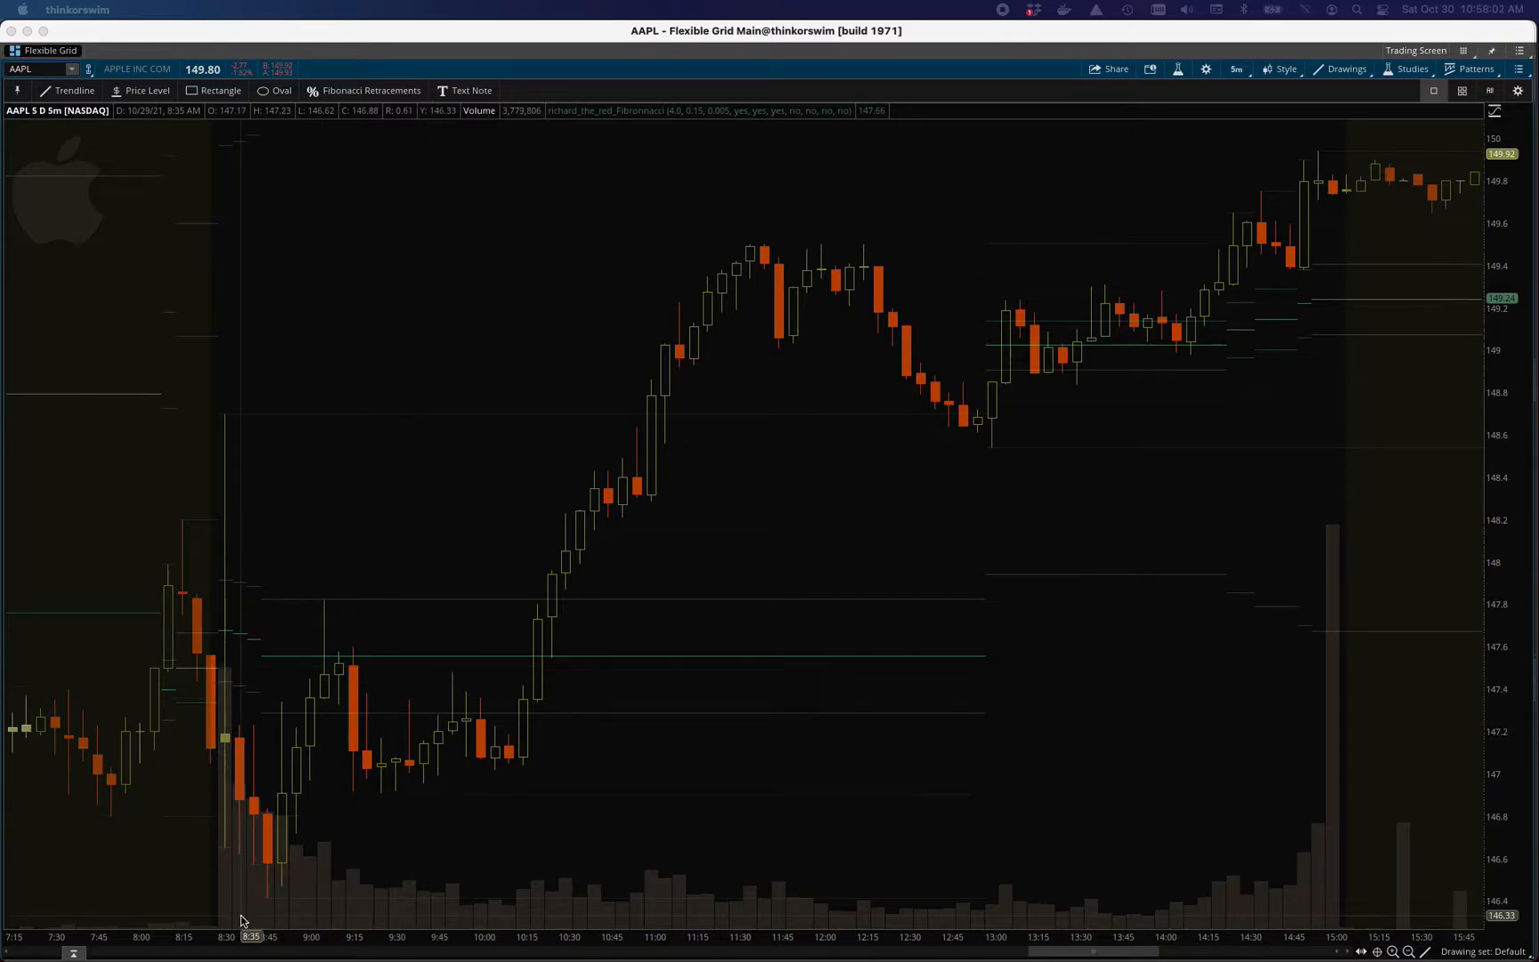
pyautogui.moveTo(297, 530)
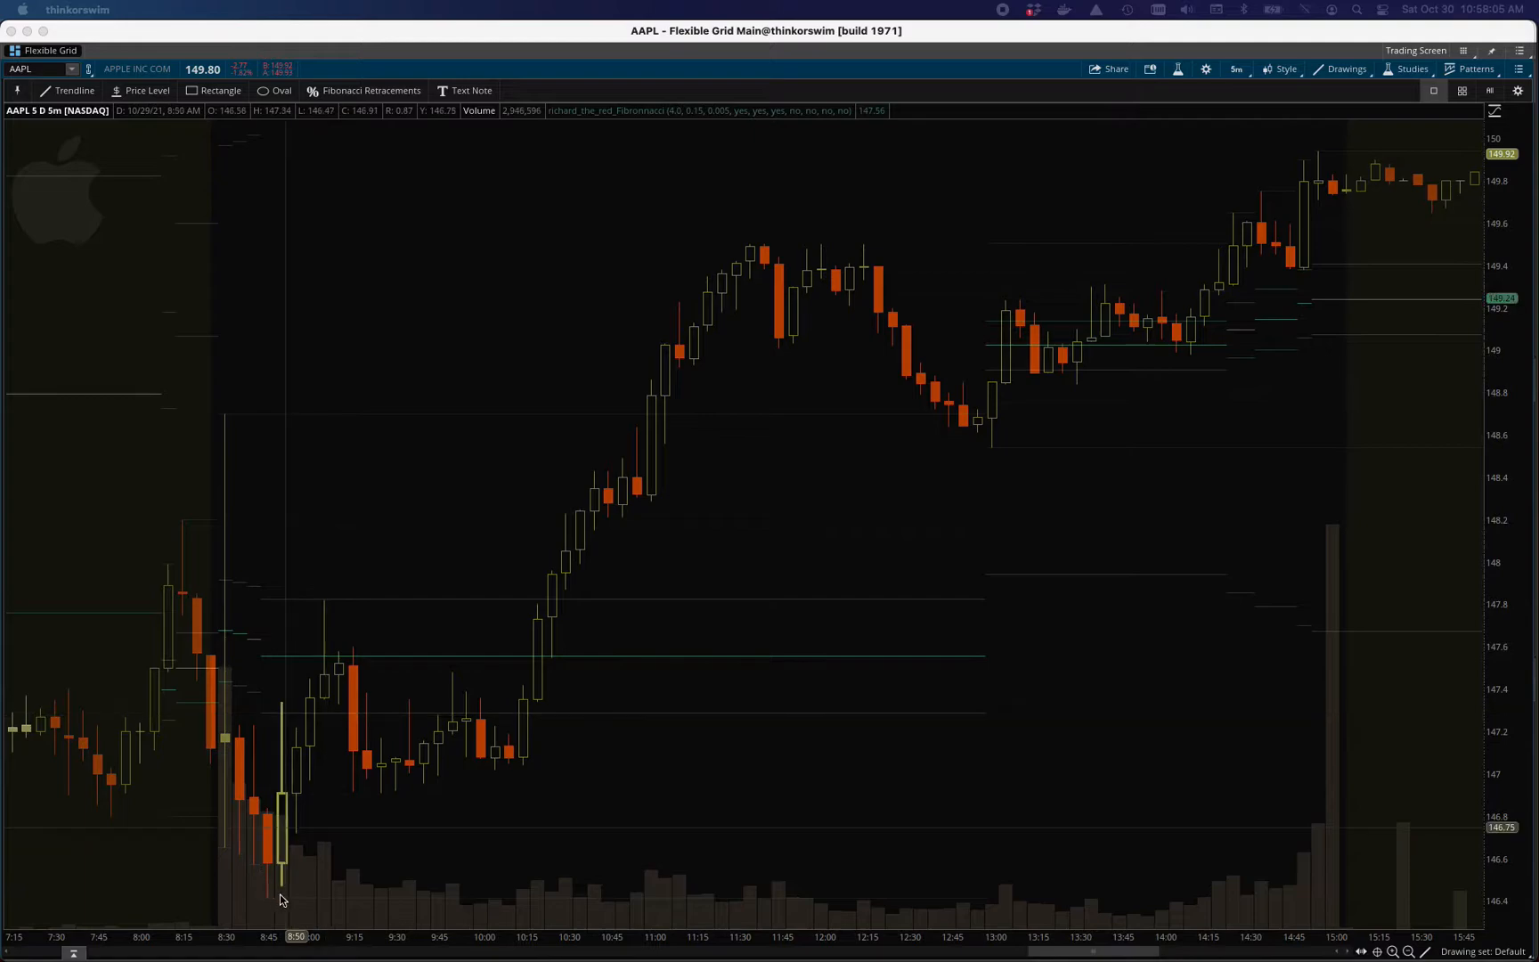
pyautogui.moveTo(344, 820)
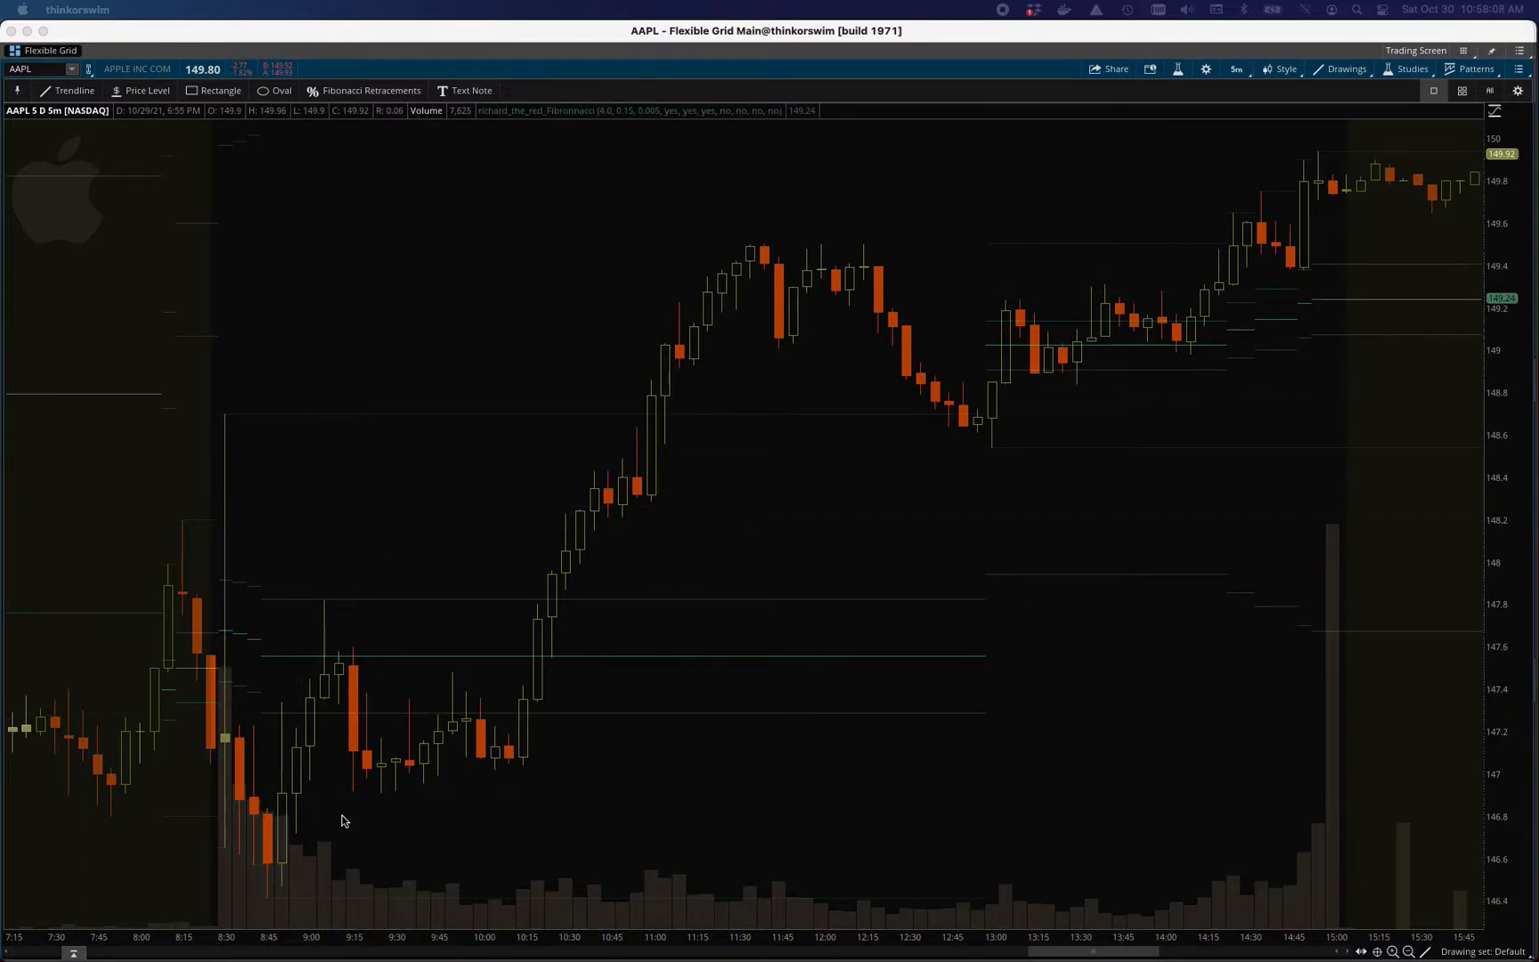
pyautogui.moveTo(329, 663)
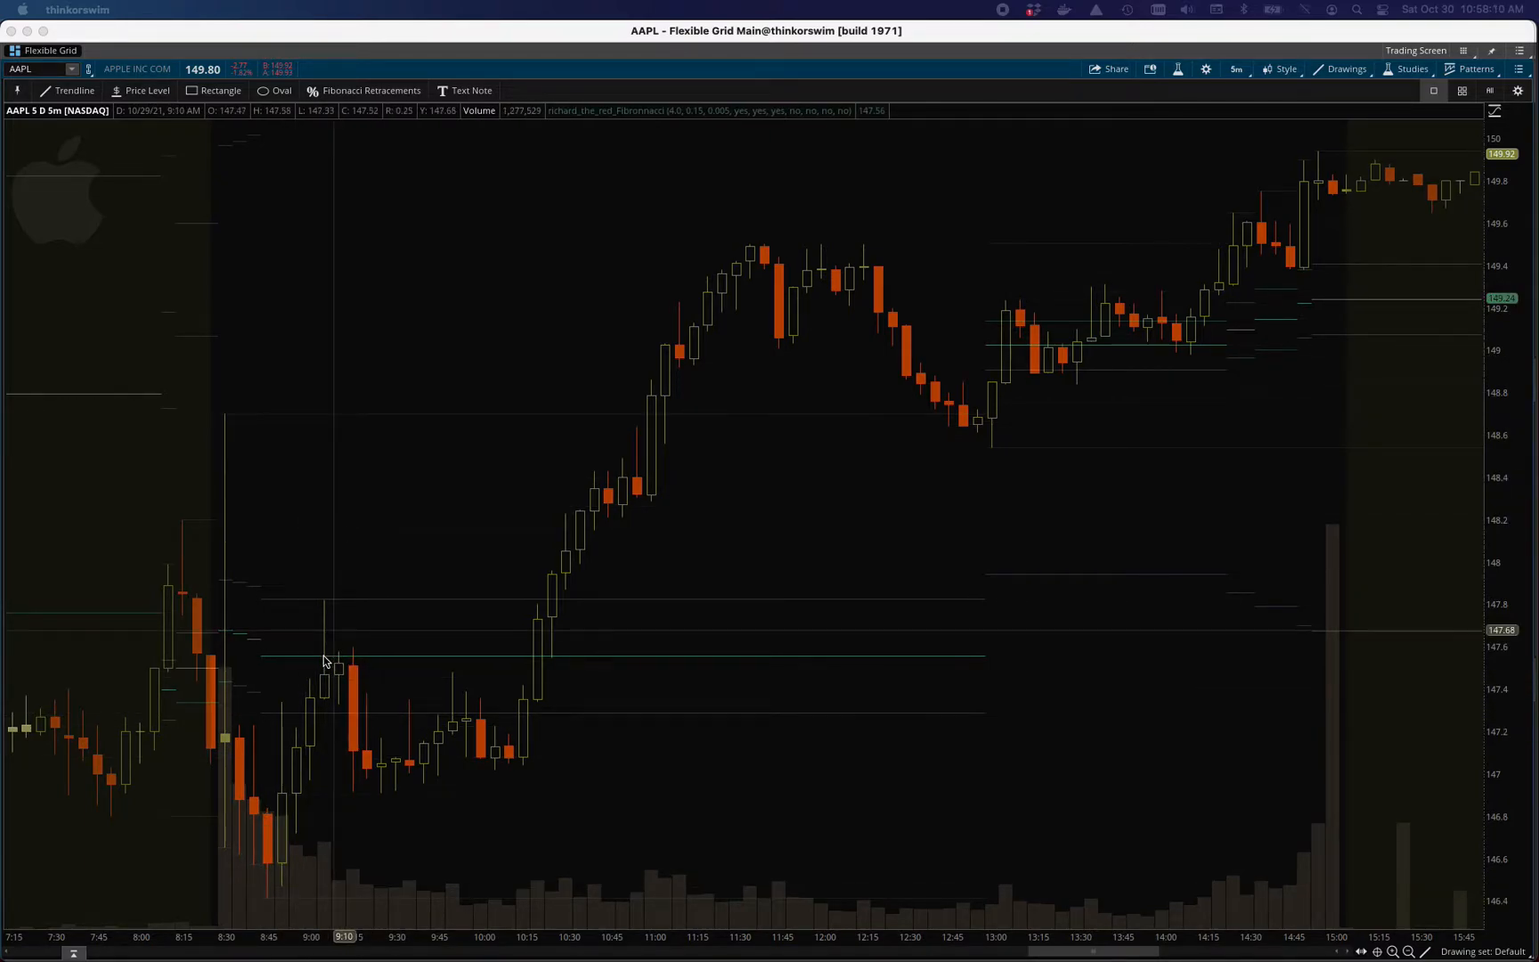
# Step: Open the Fibonacci study's customizing window and show the pmc, then fib_0, plot settings
pyautogui.rightClick(387, 660)
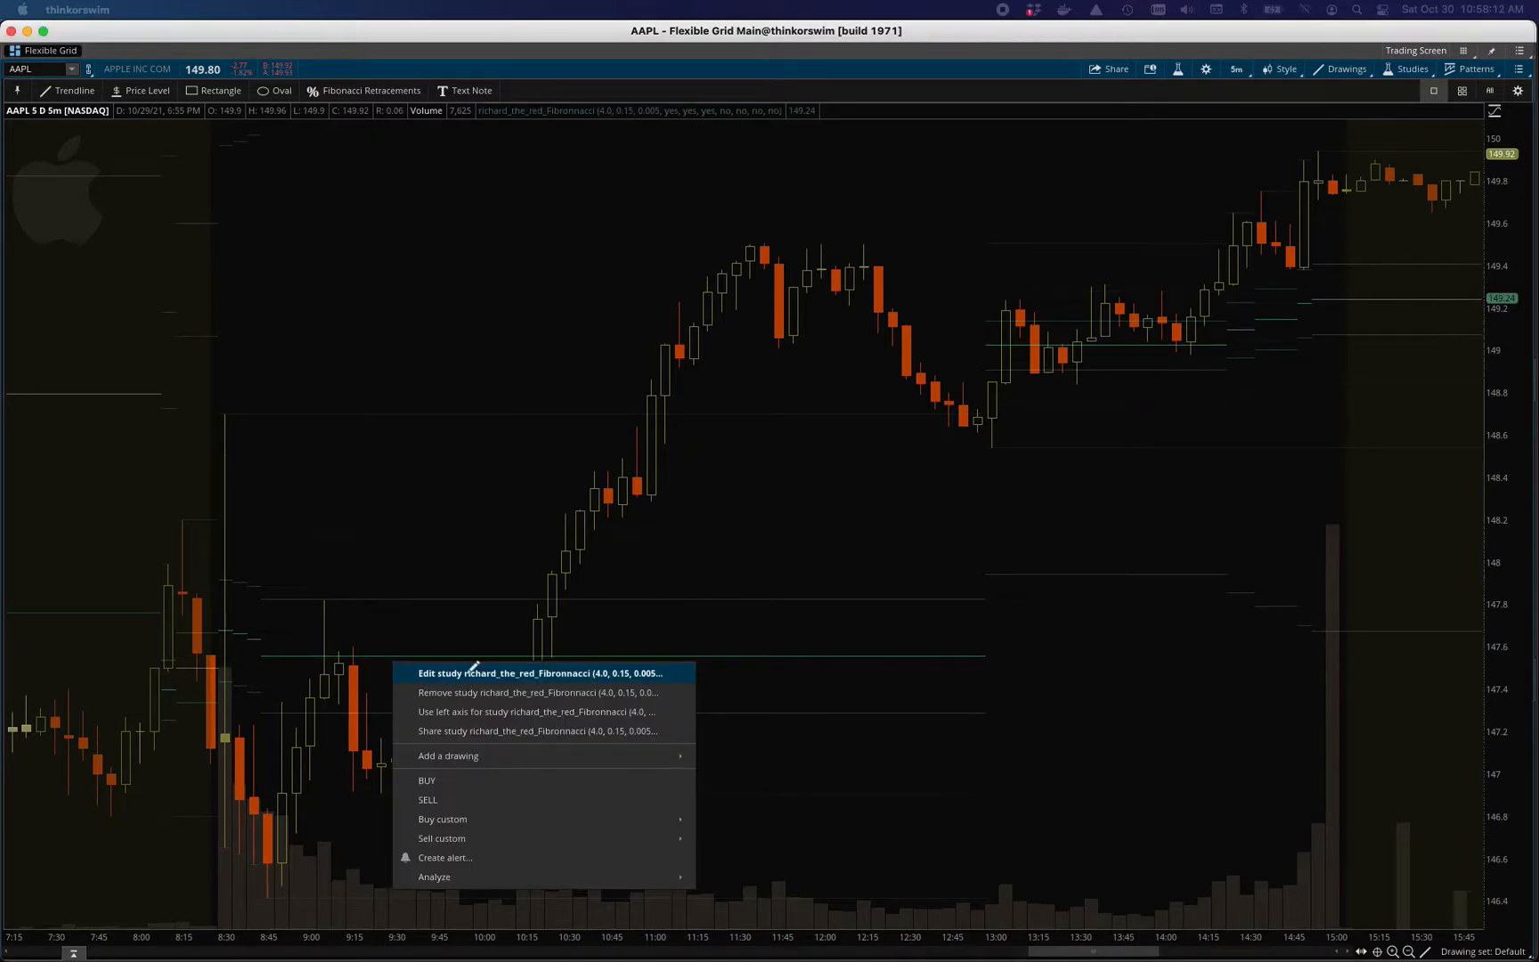
pyautogui.click(508, 673)
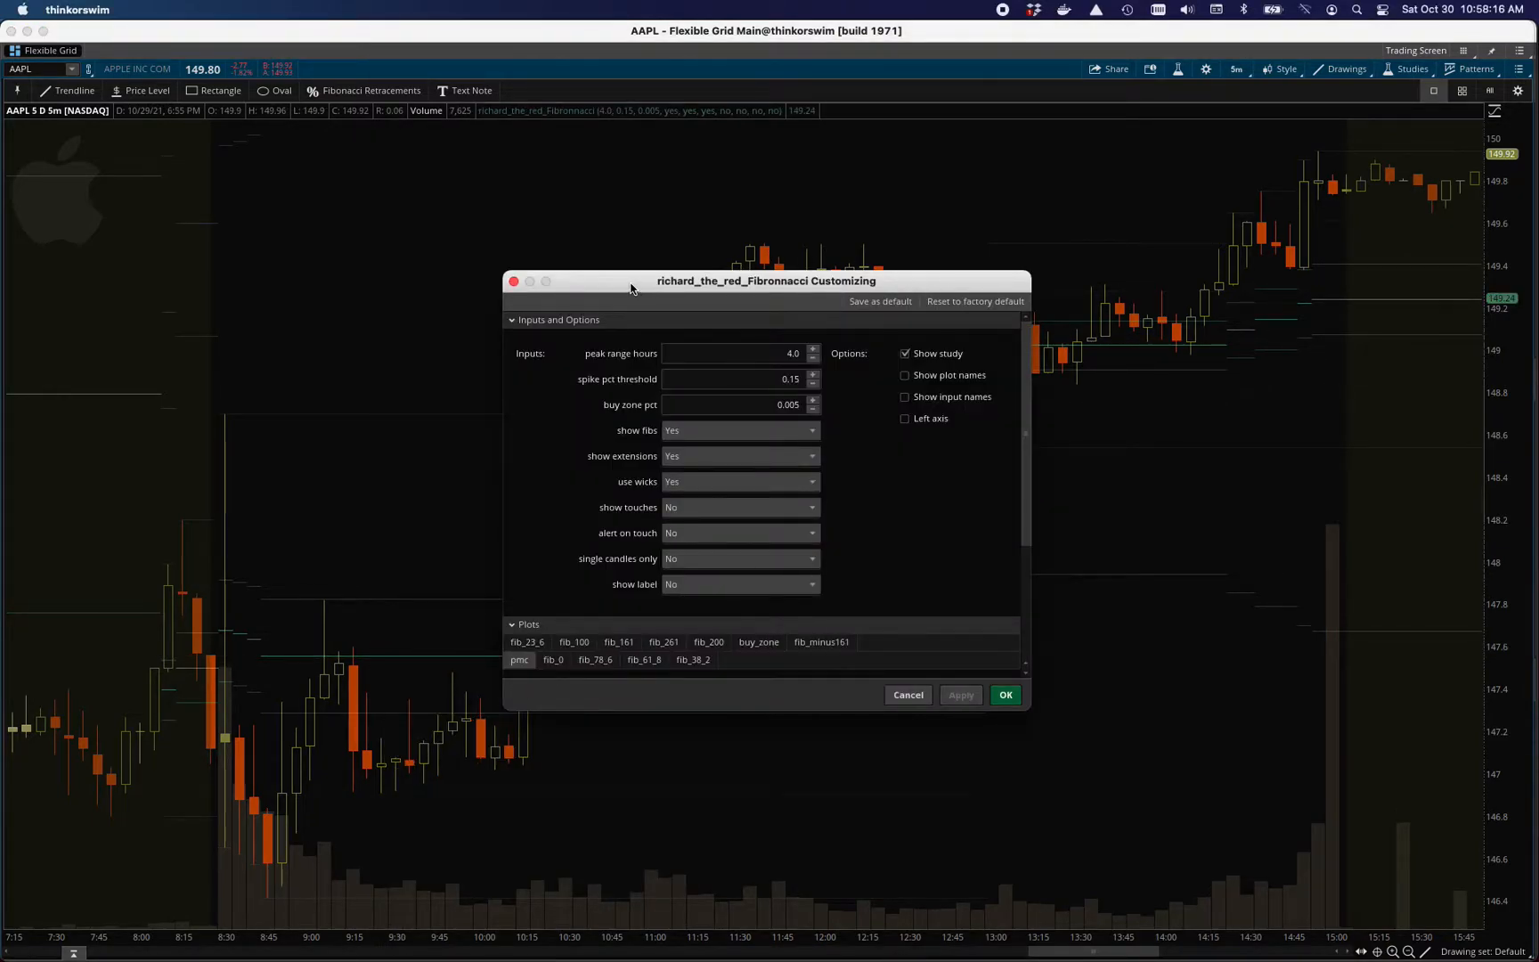
pyautogui.moveTo(766, 281); pyautogui.dragTo(722, 180)
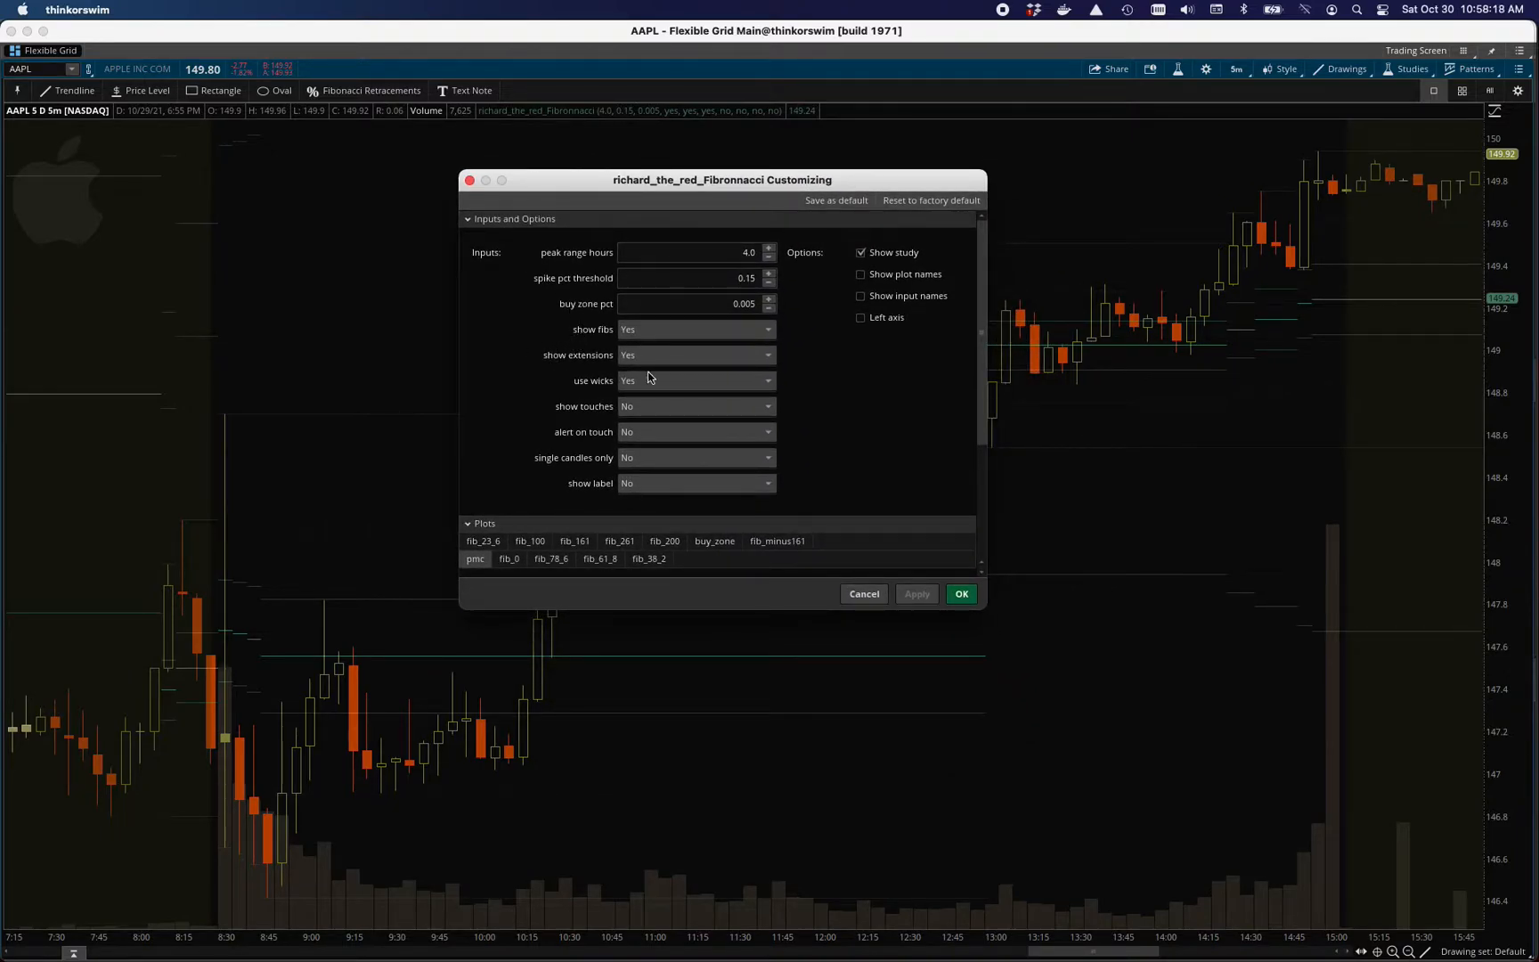
pyautogui.moveTo(666, 478)
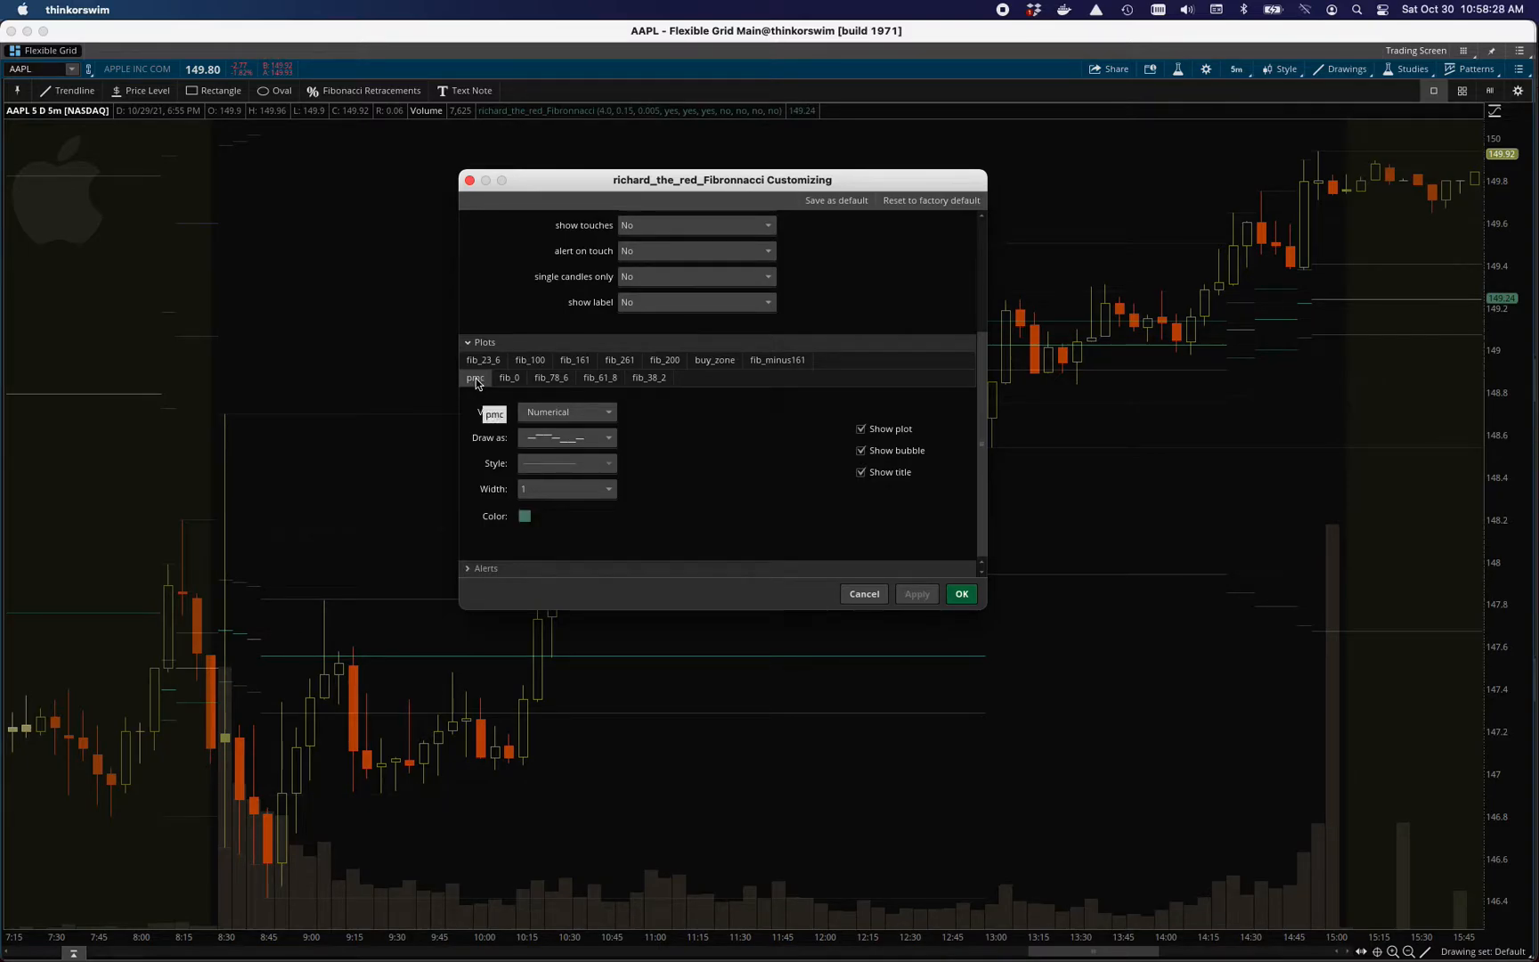
pyautogui.click(508, 377)
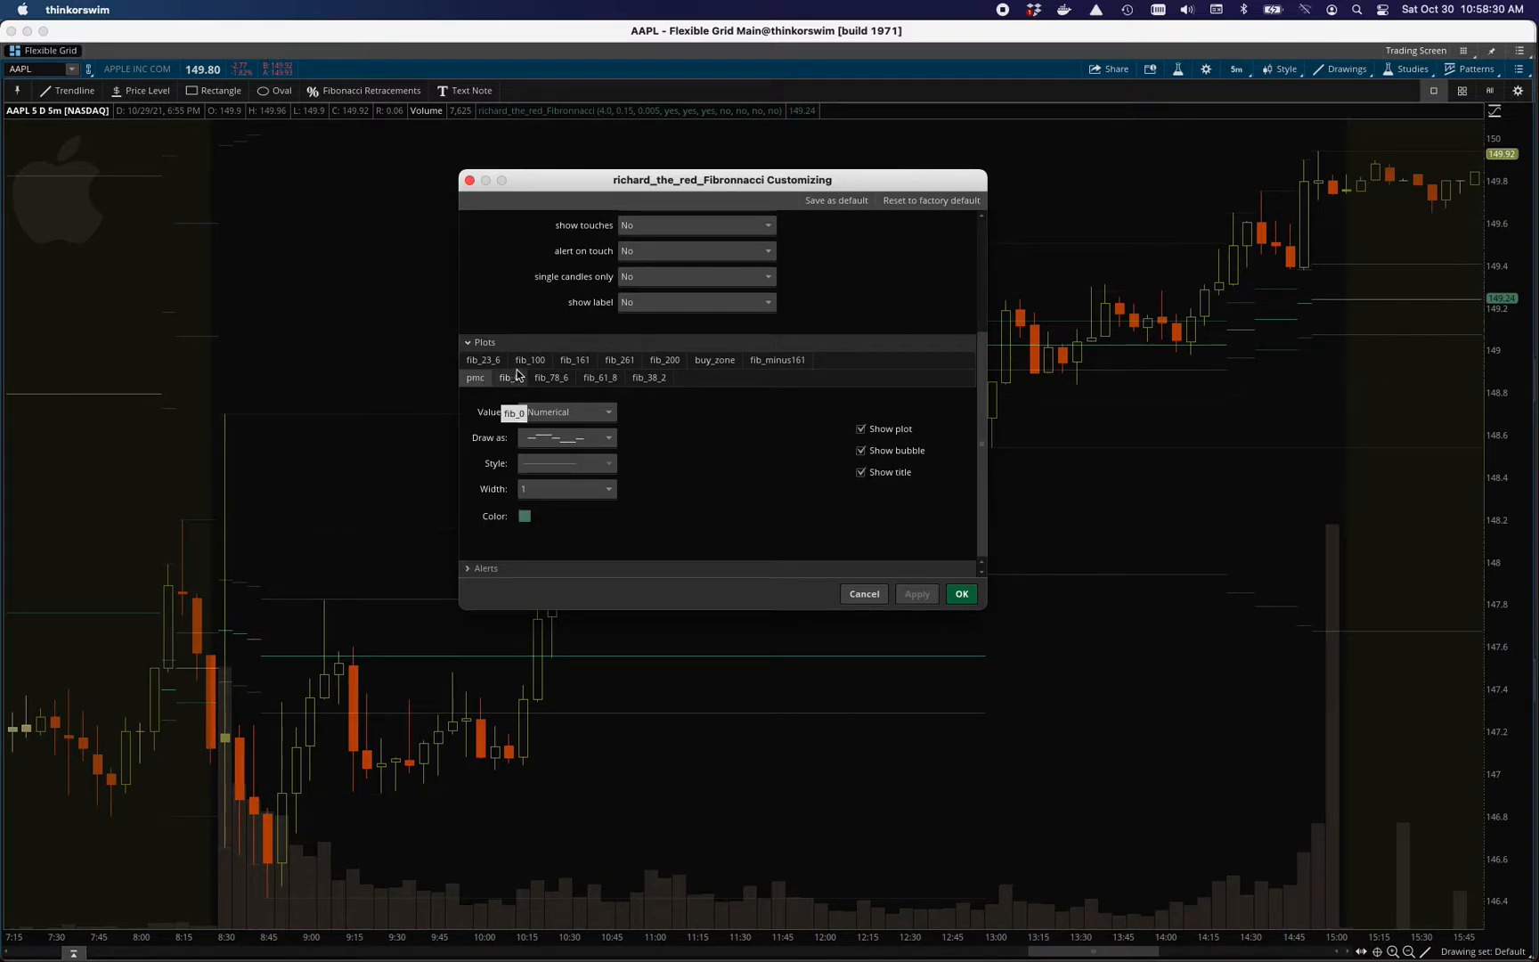
pyautogui.click(509, 377)
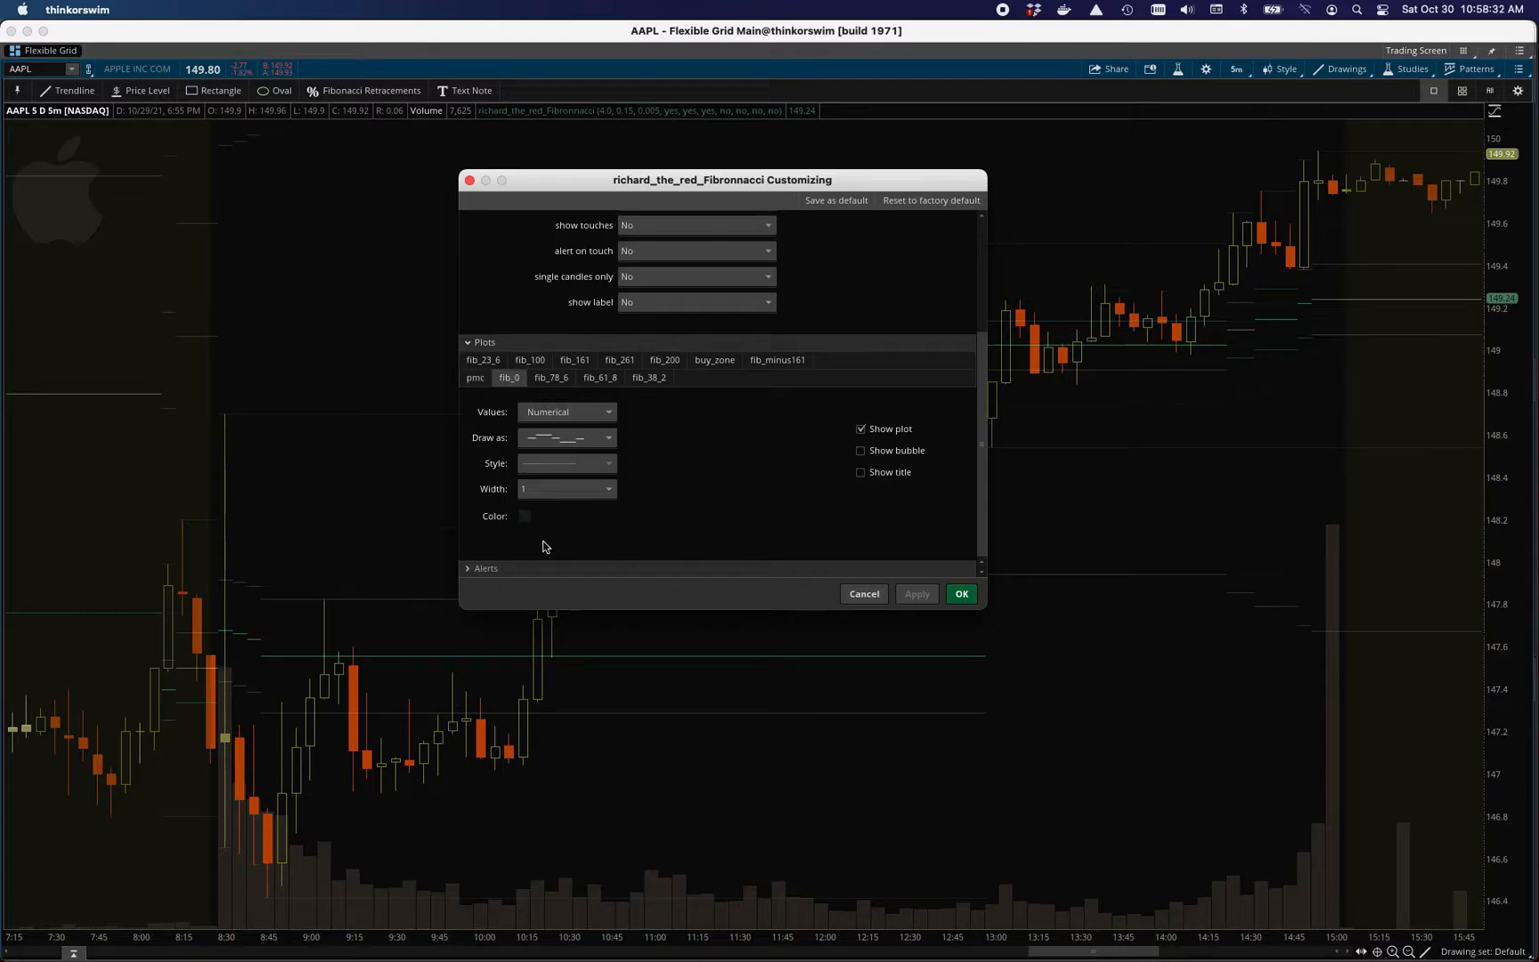
pyautogui.click(523, 516)
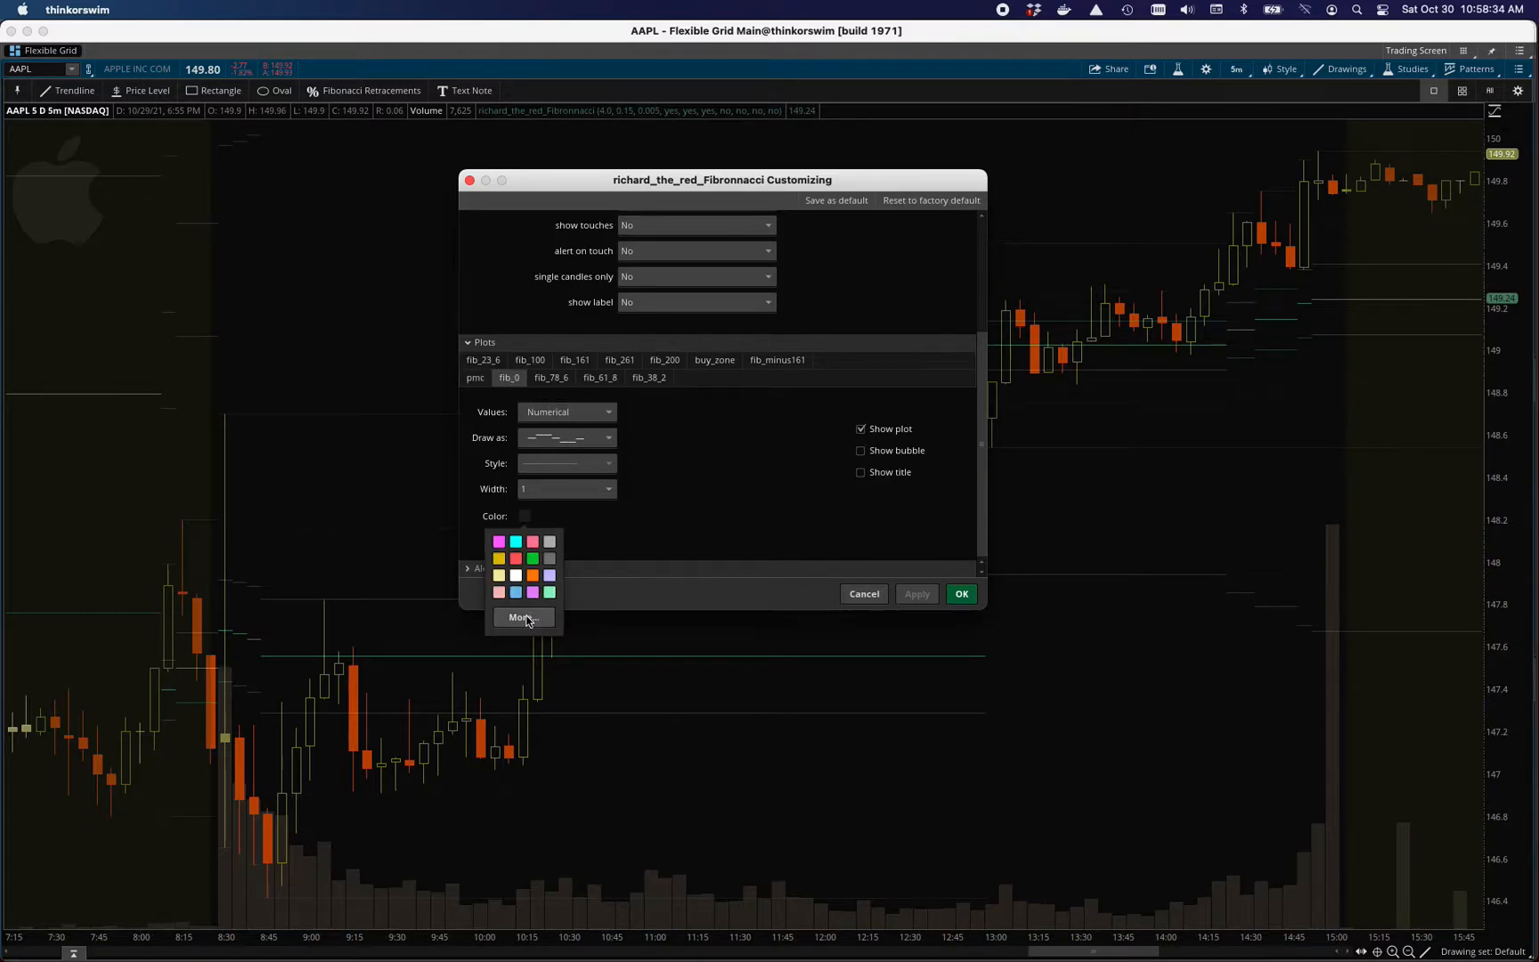
pyautogui.click(522, 616)
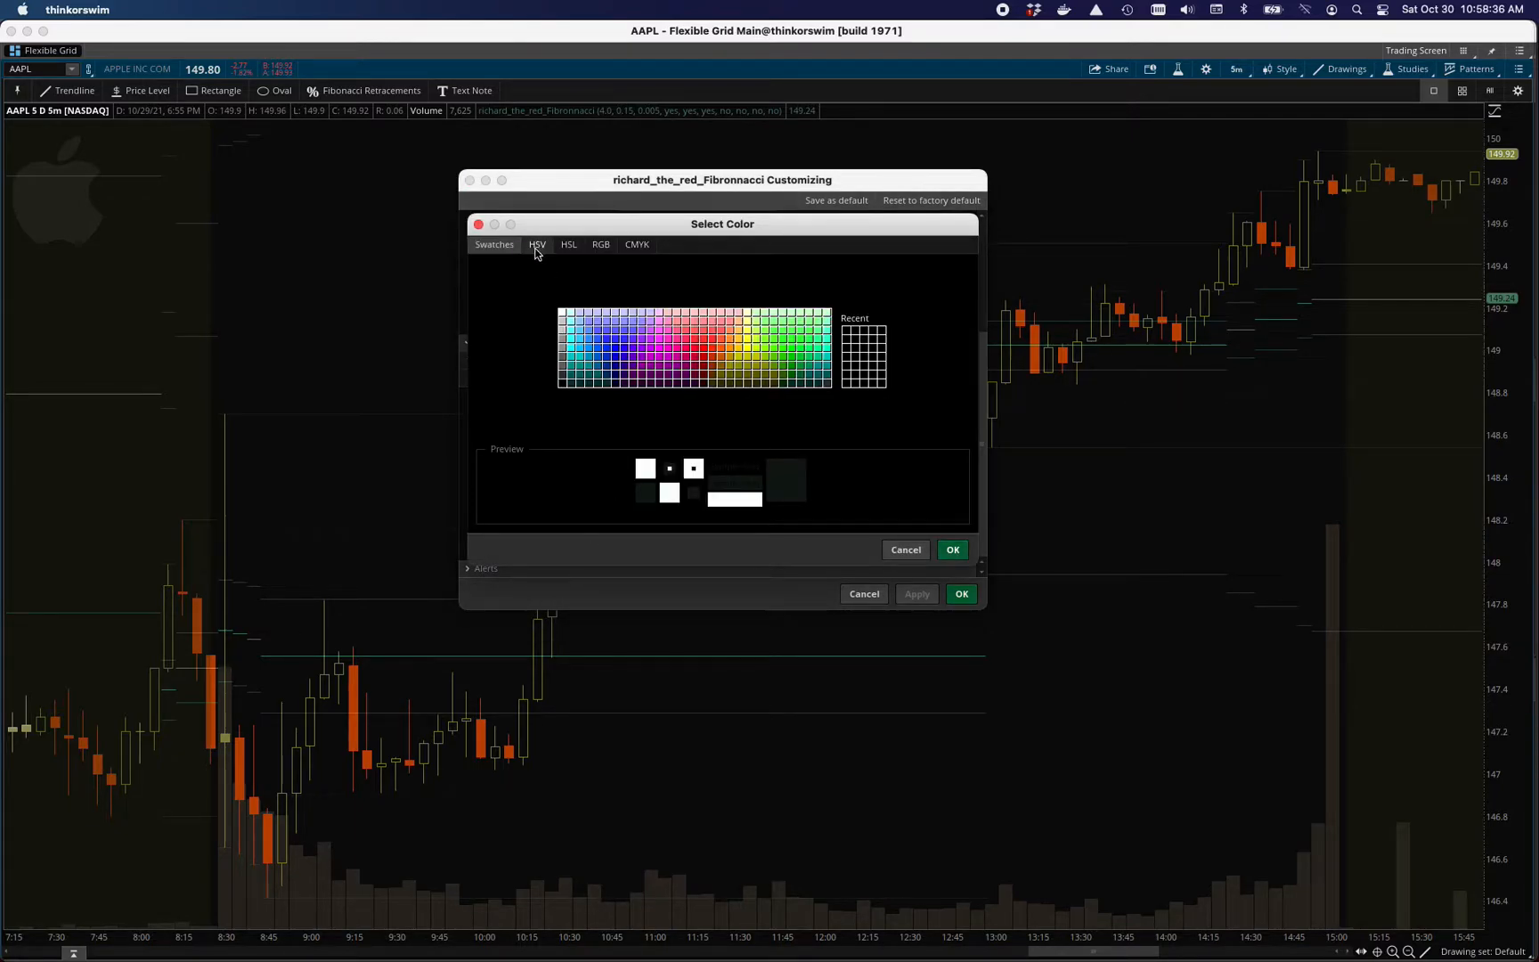
pyautogui.click(537, 244)
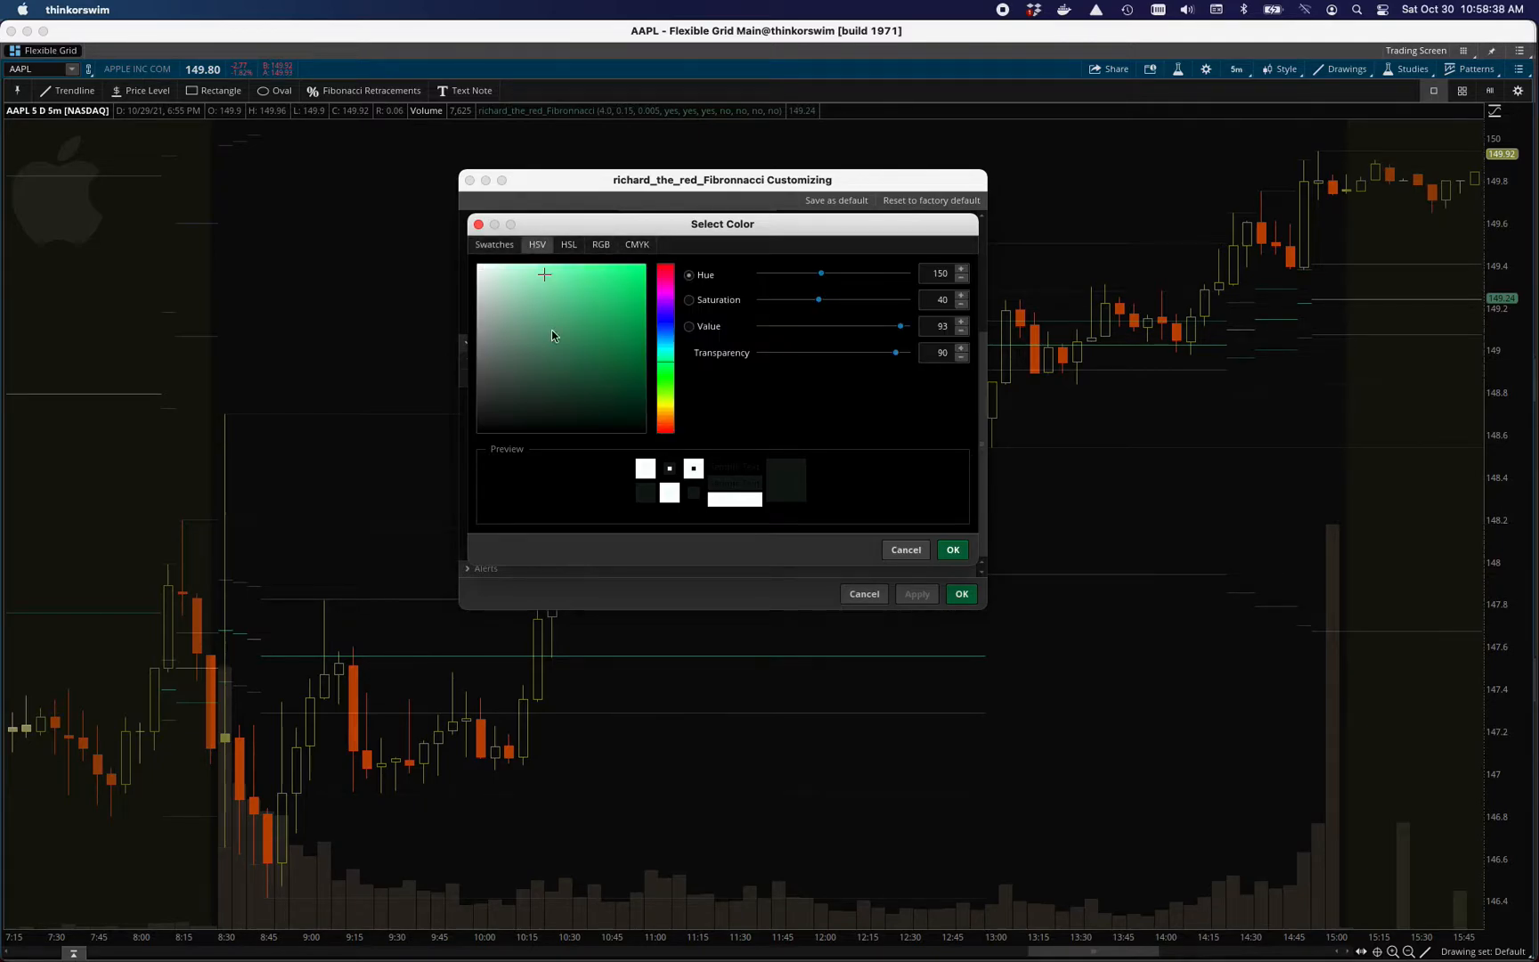
pyautogui.moveTo(588, 337)
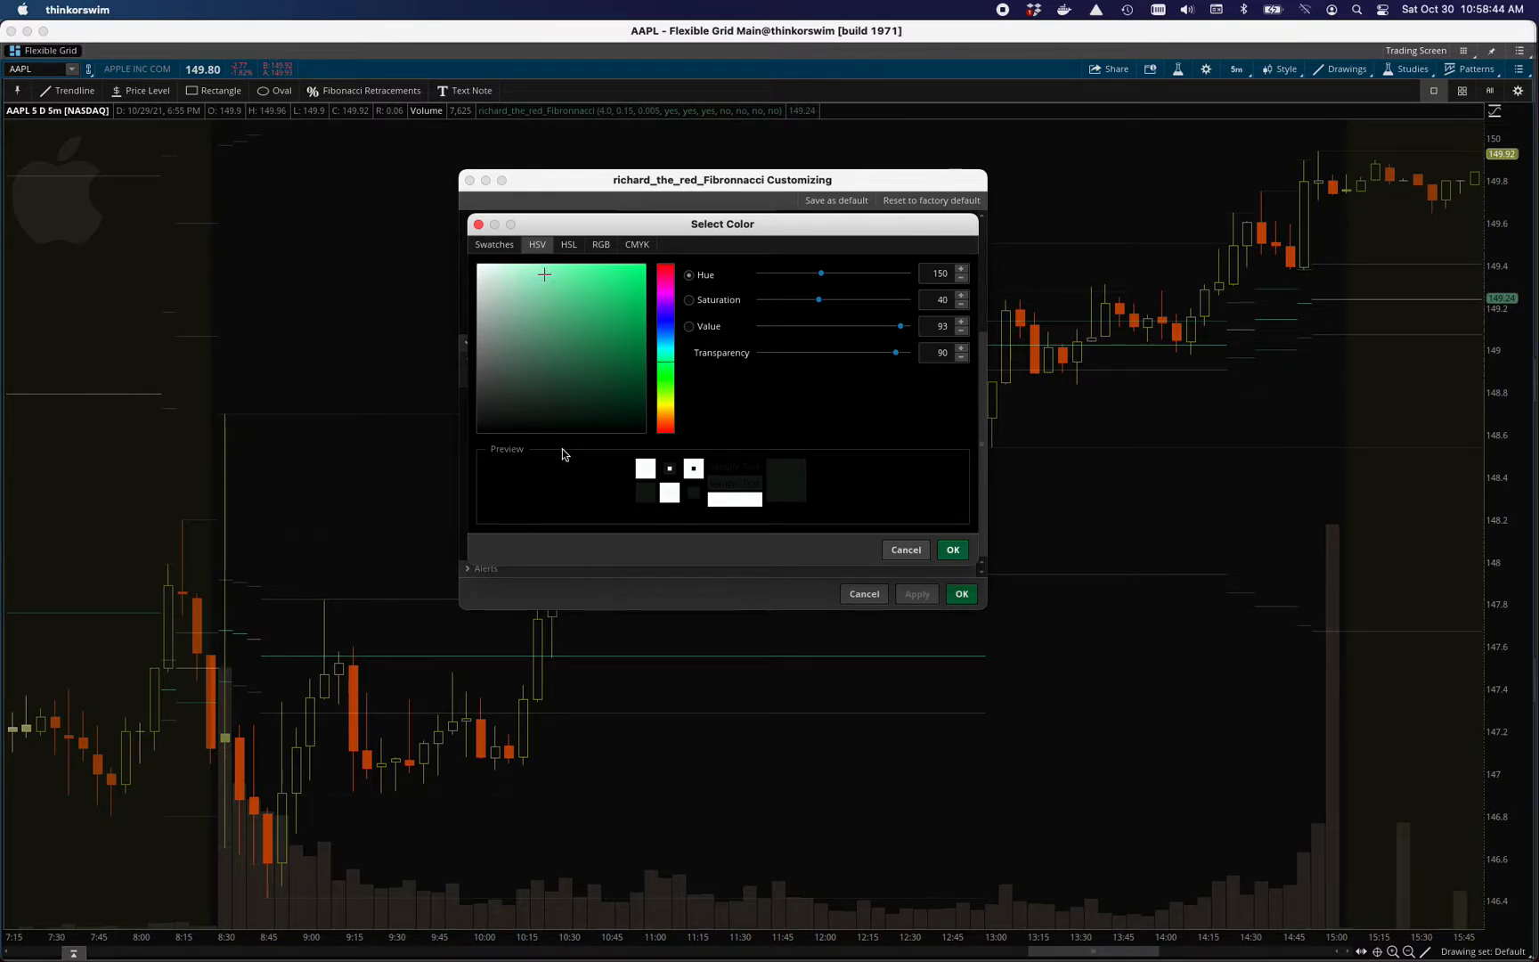
pyautogui.moveTo(848, 359)
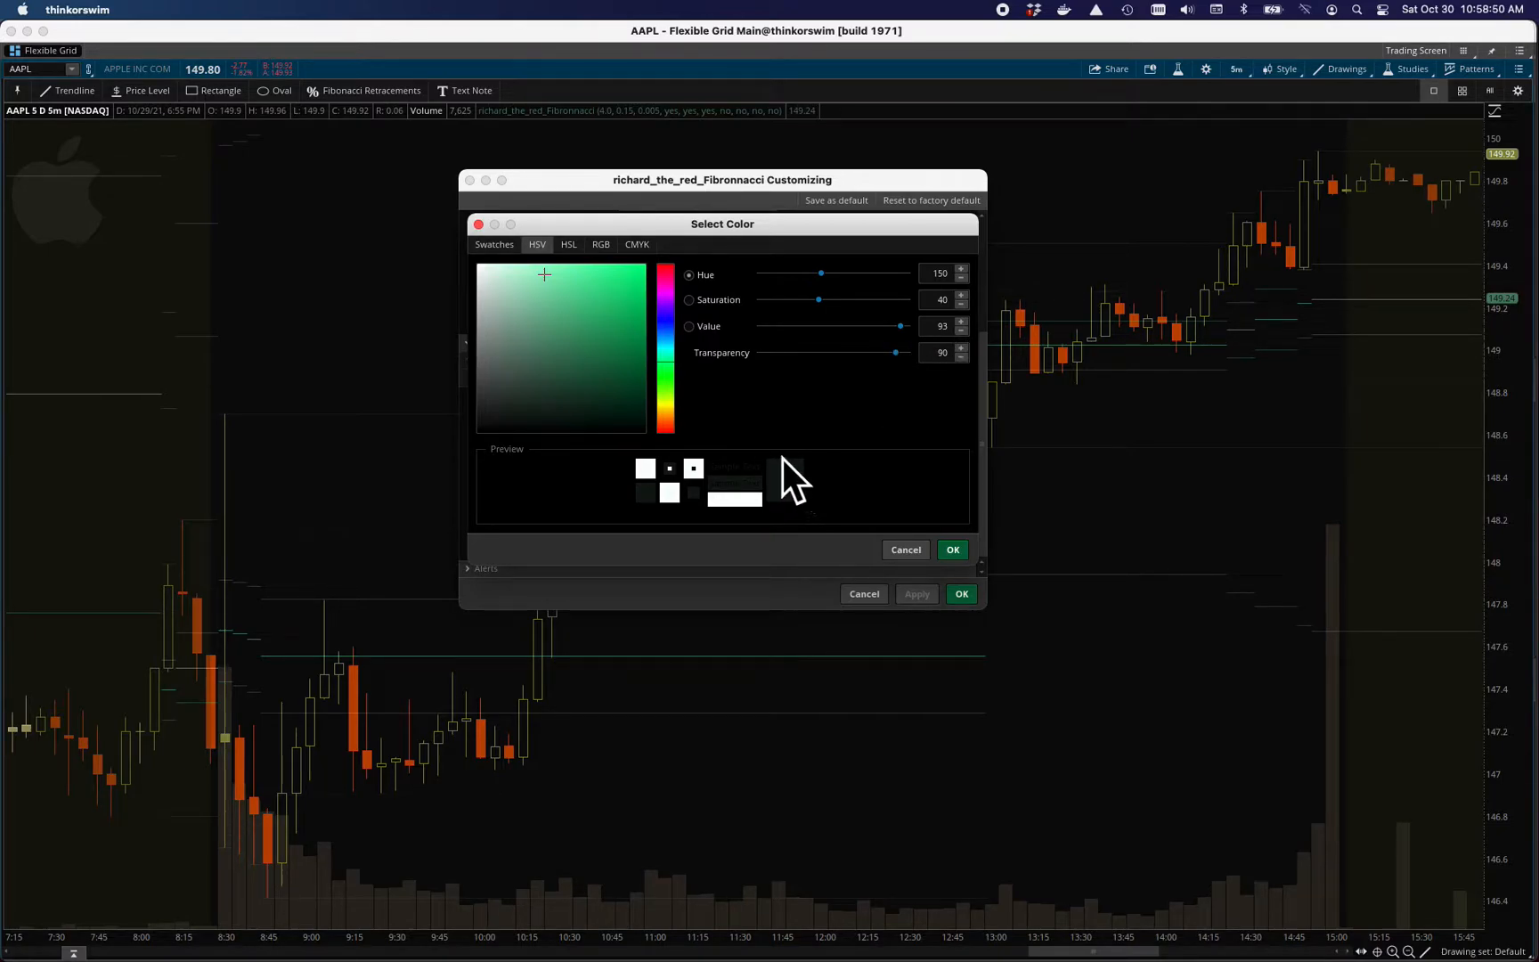
pyautogui.click(905, 550)
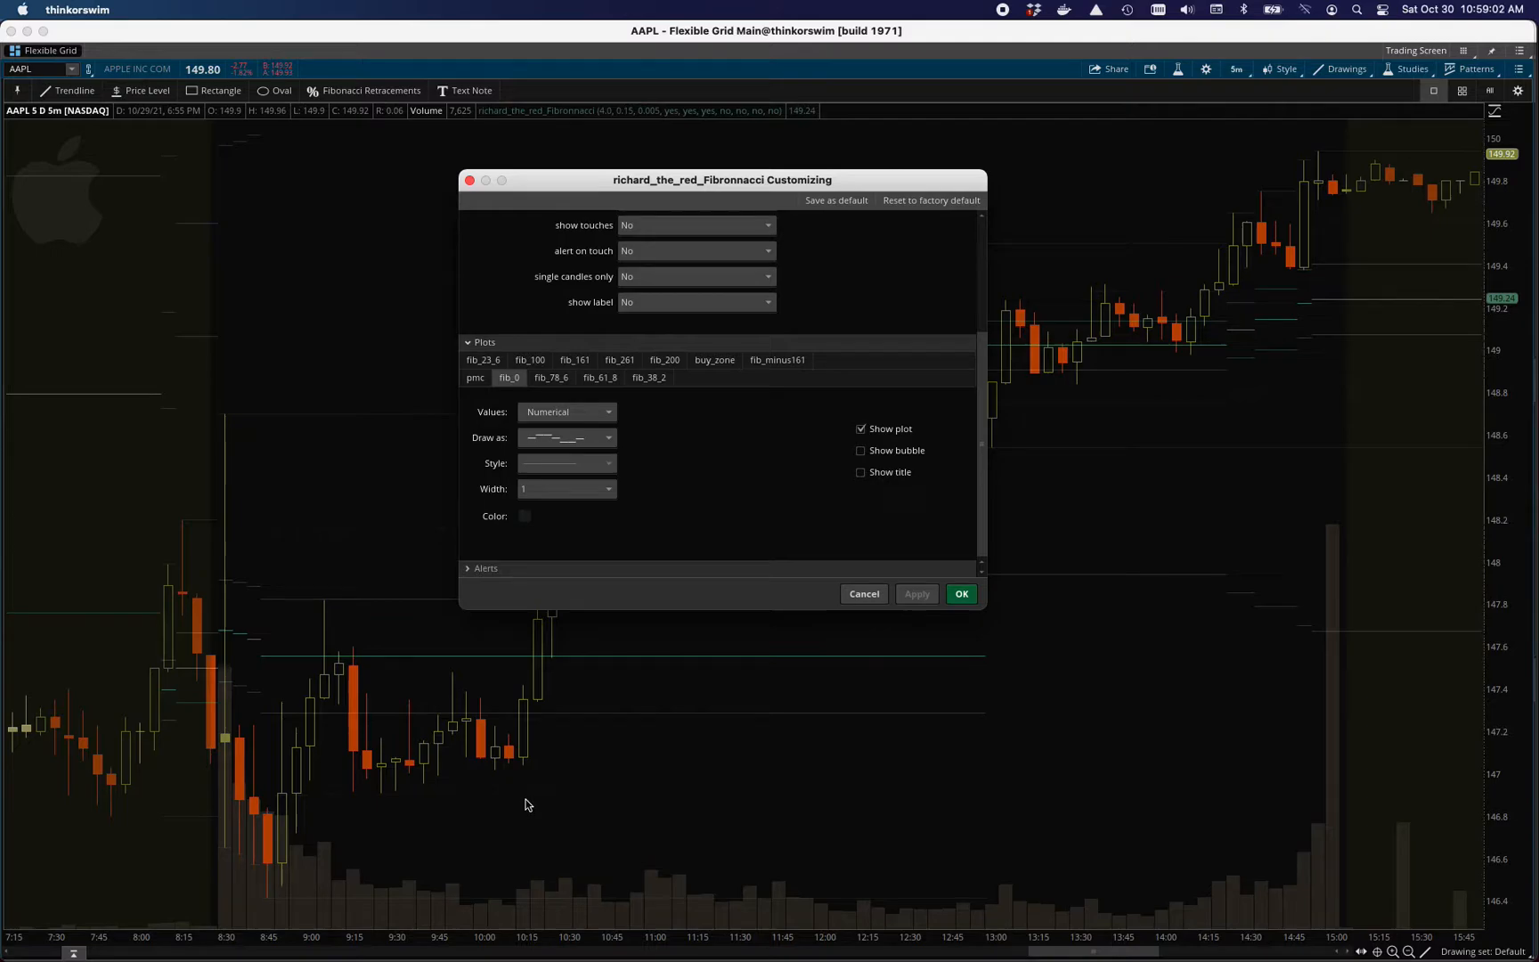
pyautogui.moveTo(551, 381)
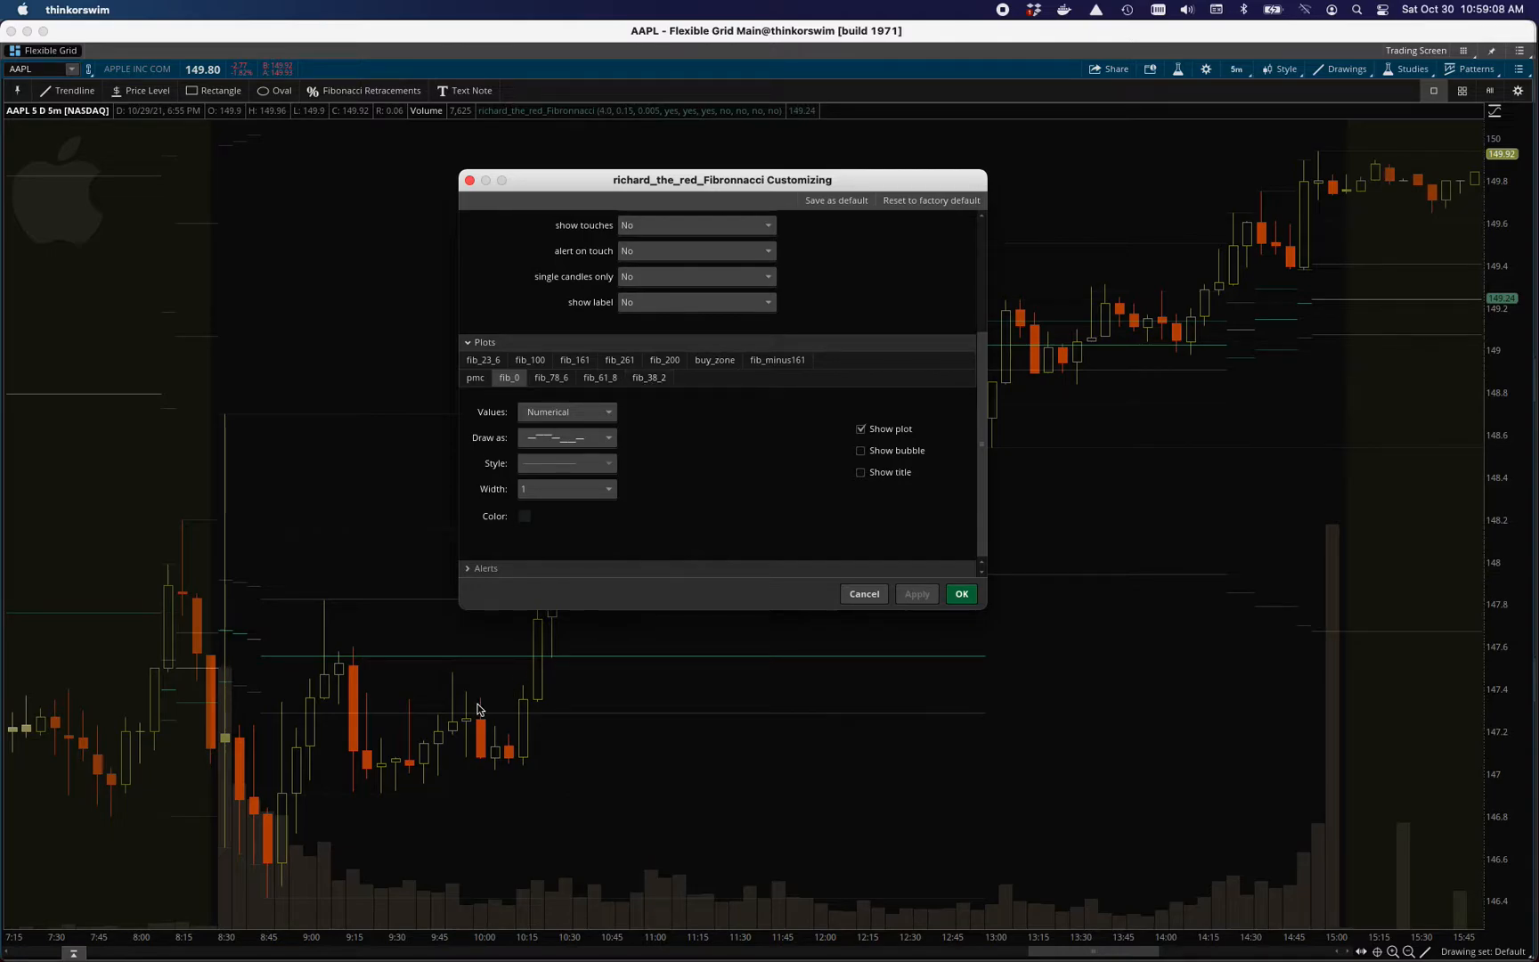
pyautogui.moveTo(353, 631)
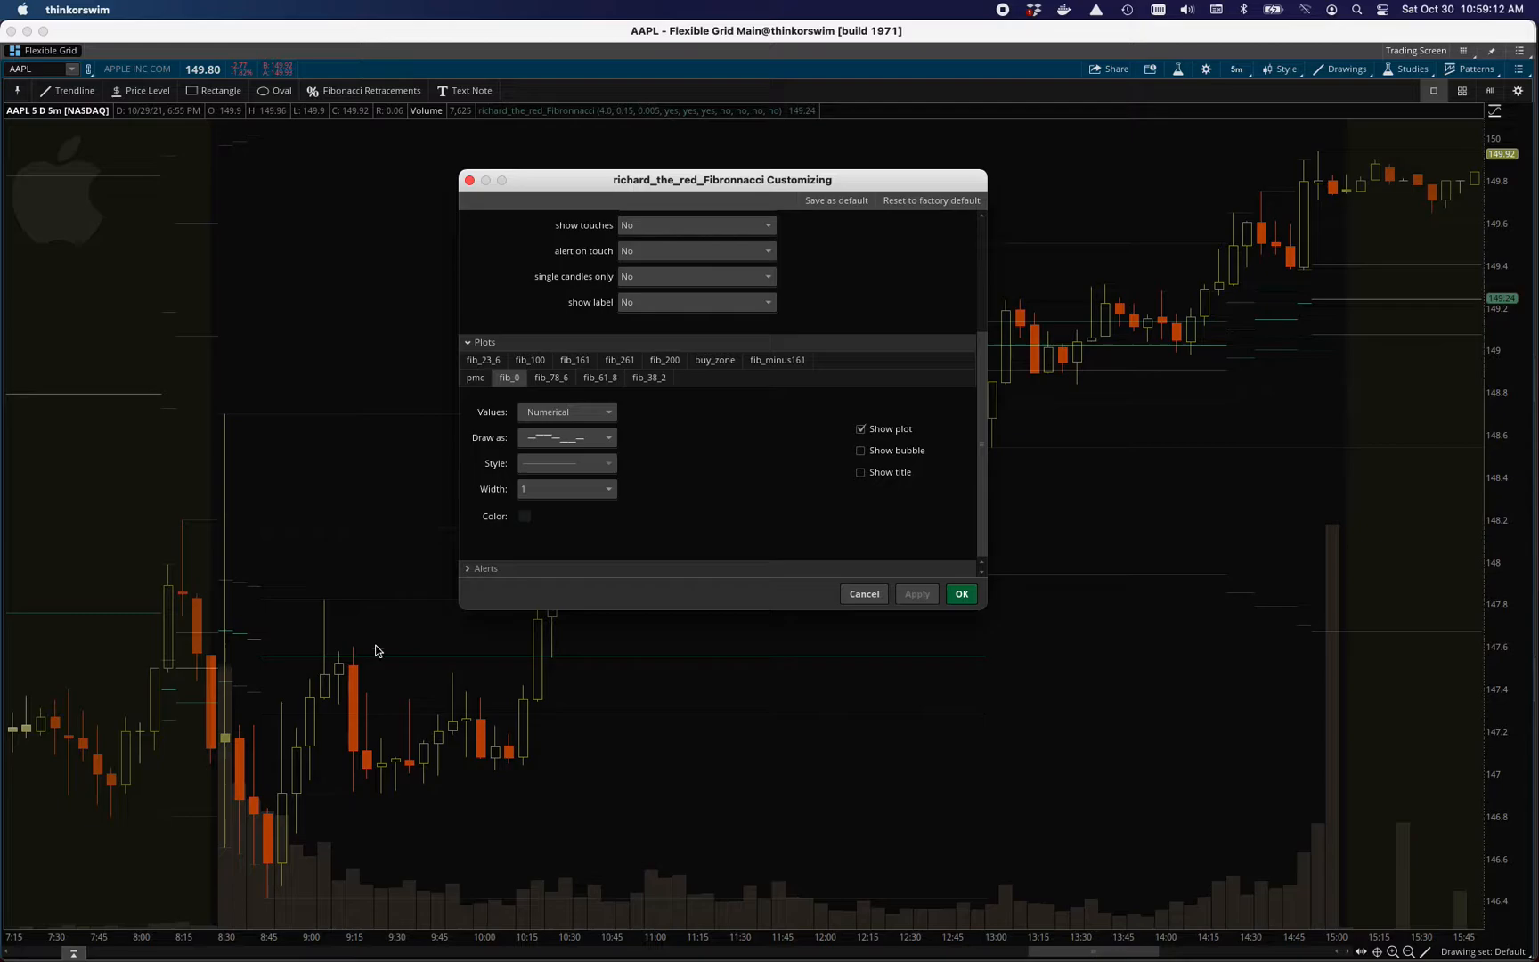
pyautogui.moveTo(373, 700)
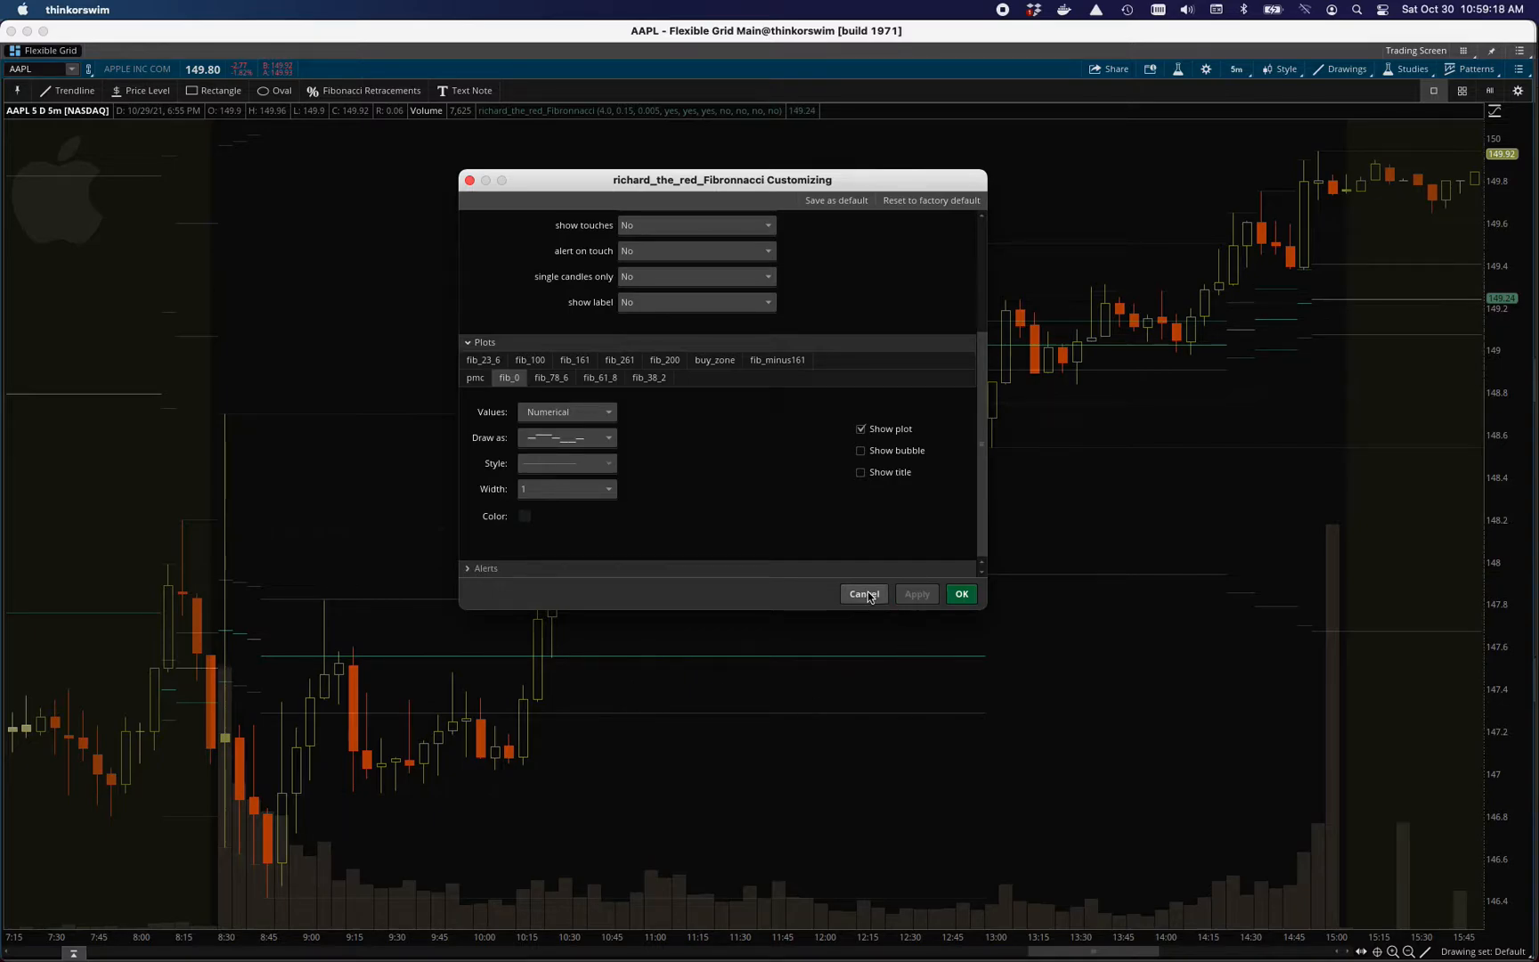
# Step: Drag the Customizing window to the right edge to uncover the AAPL candles
pyautogui.click(514, 218)
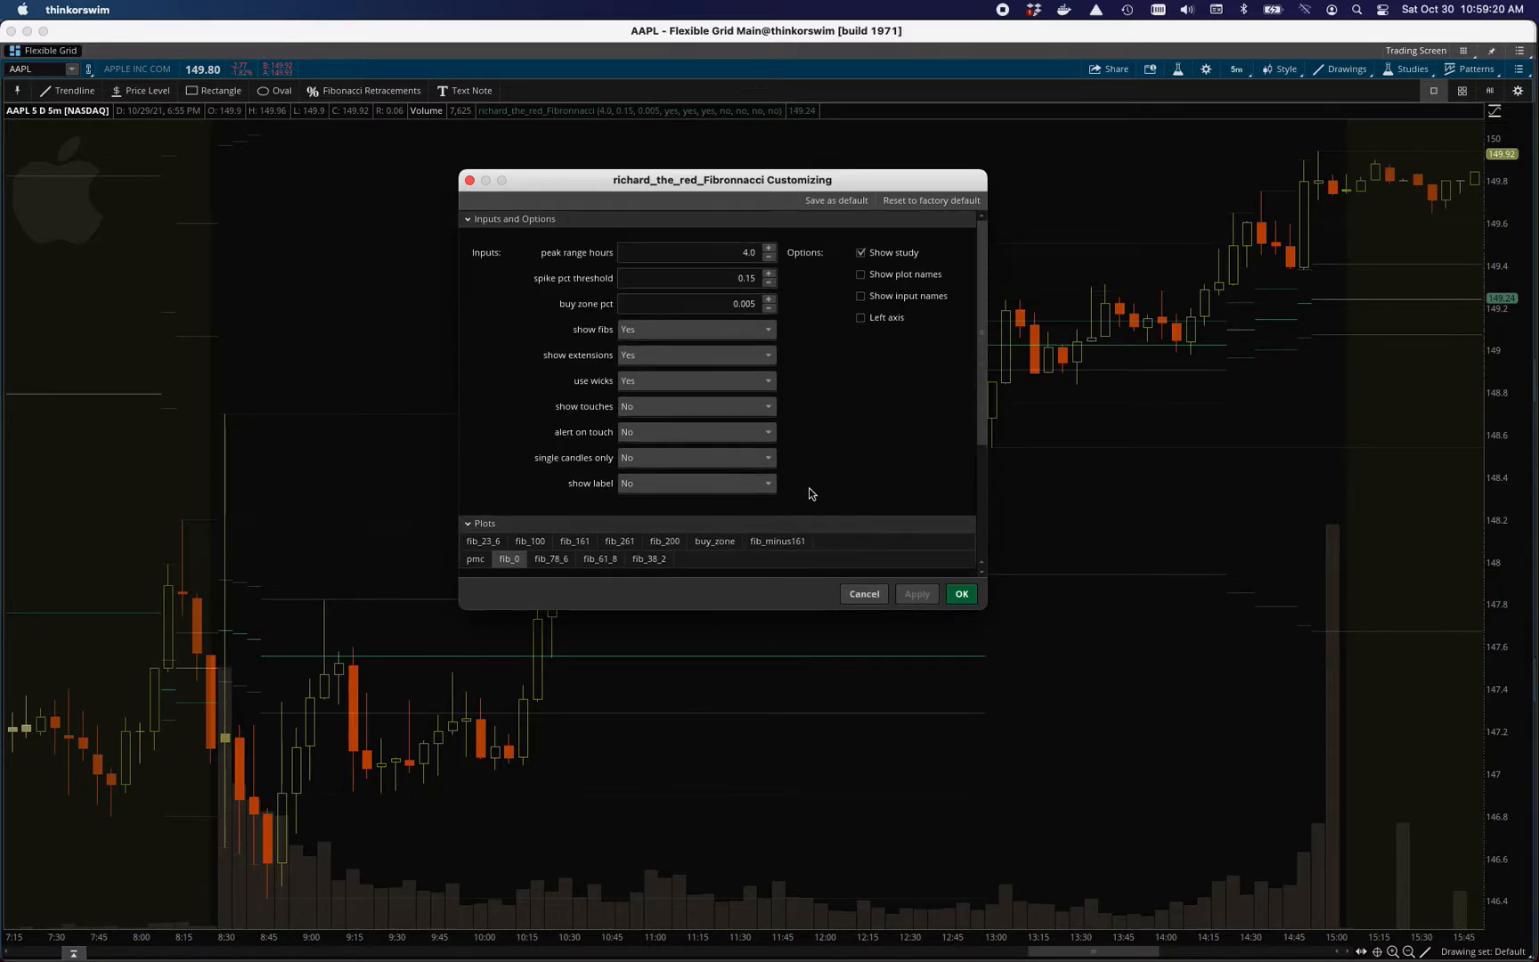
pyautogui.moveTo(724, 180); pyautogui.dragTo(1011, 195)
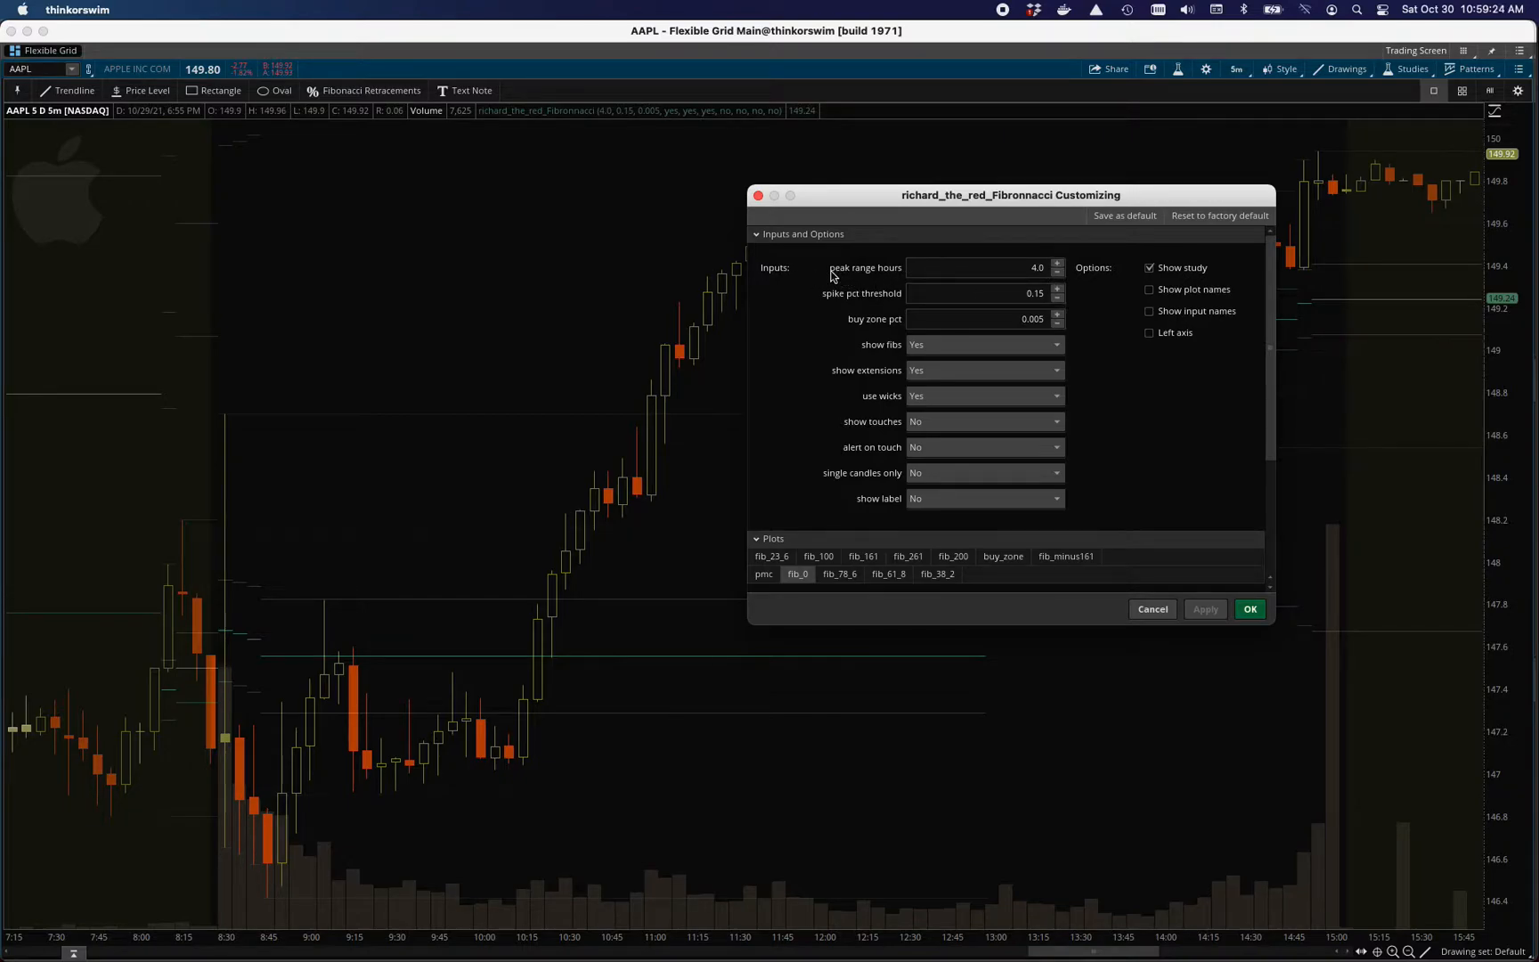
pyautogui.moveTo(234, 437)
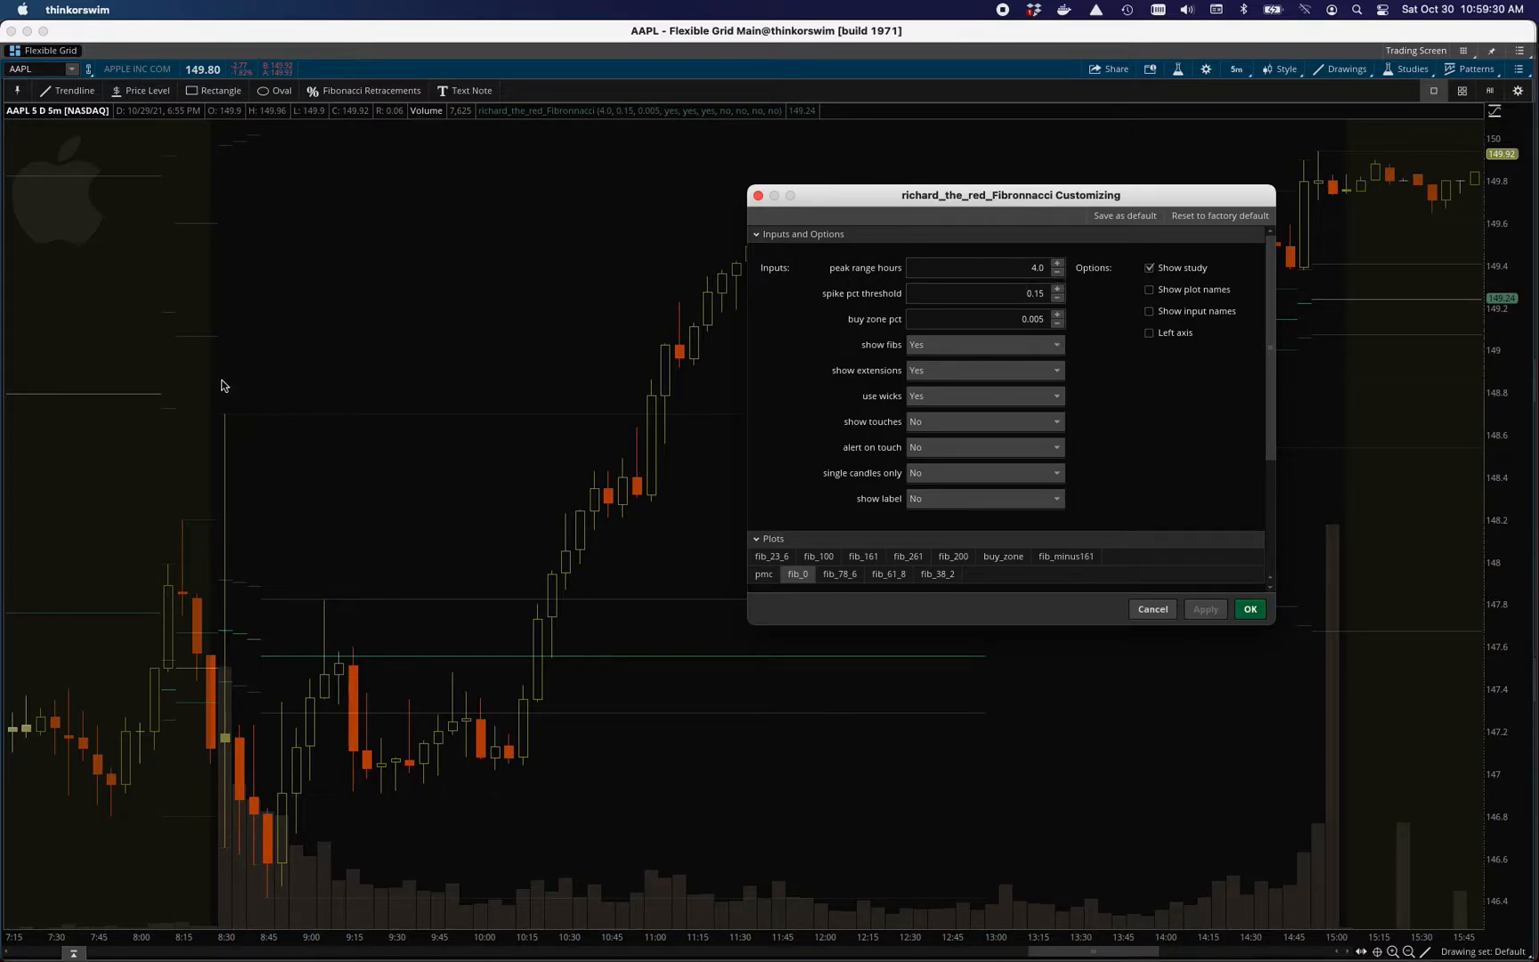
pyautogui.moveTo(1011, 195); pyautogui.dragTo(1151, 150)
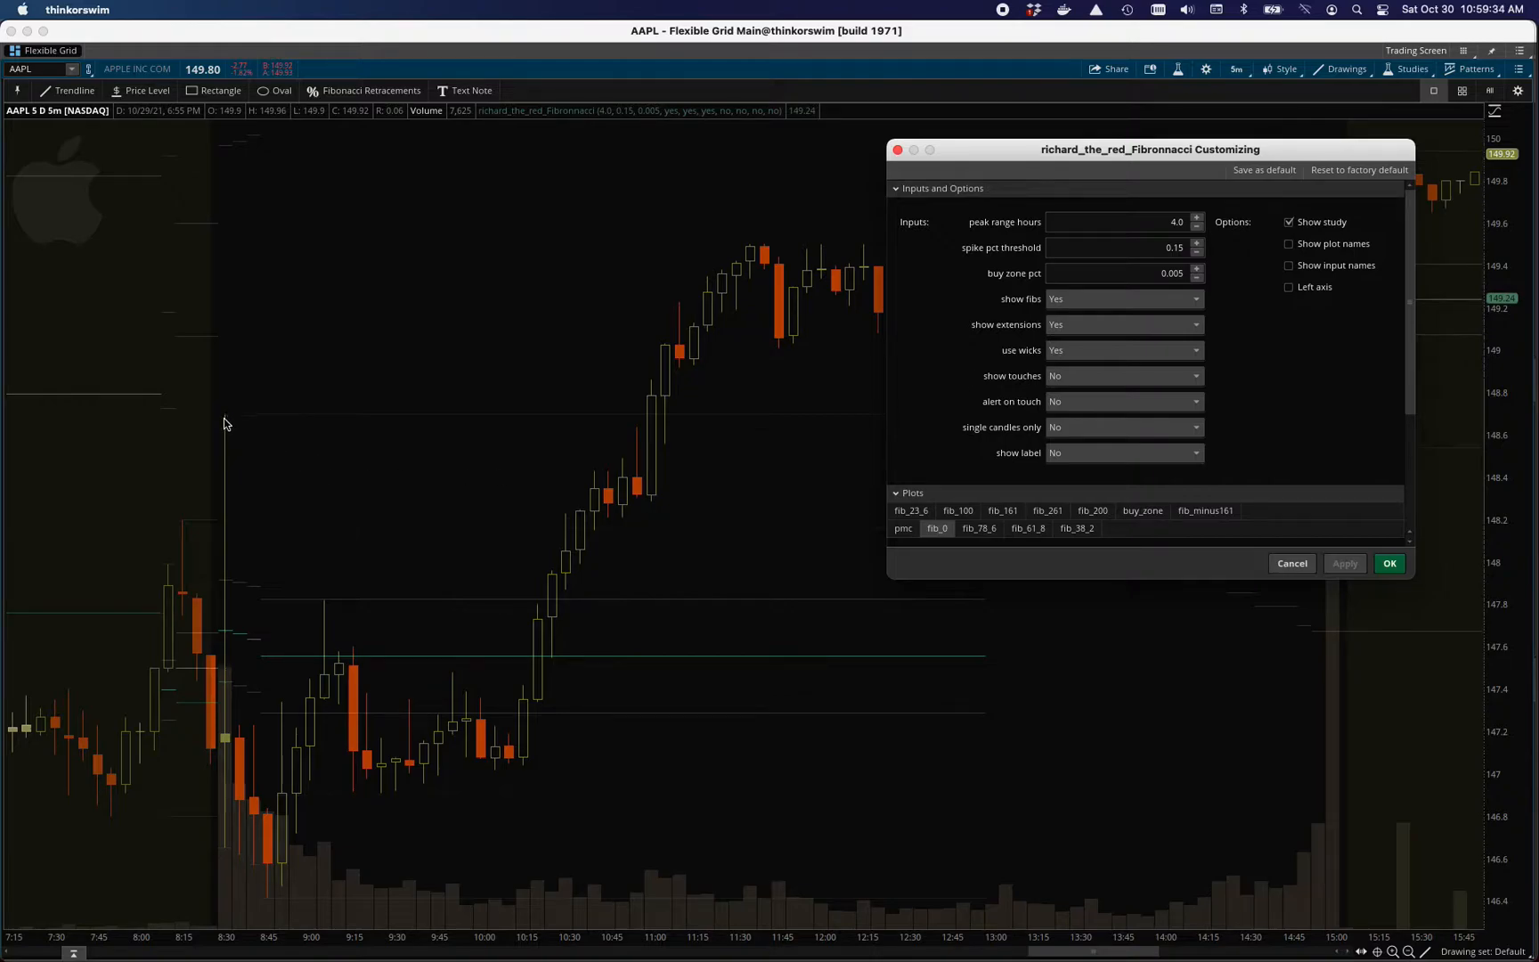
pyautogui.moveTo(616, 509)
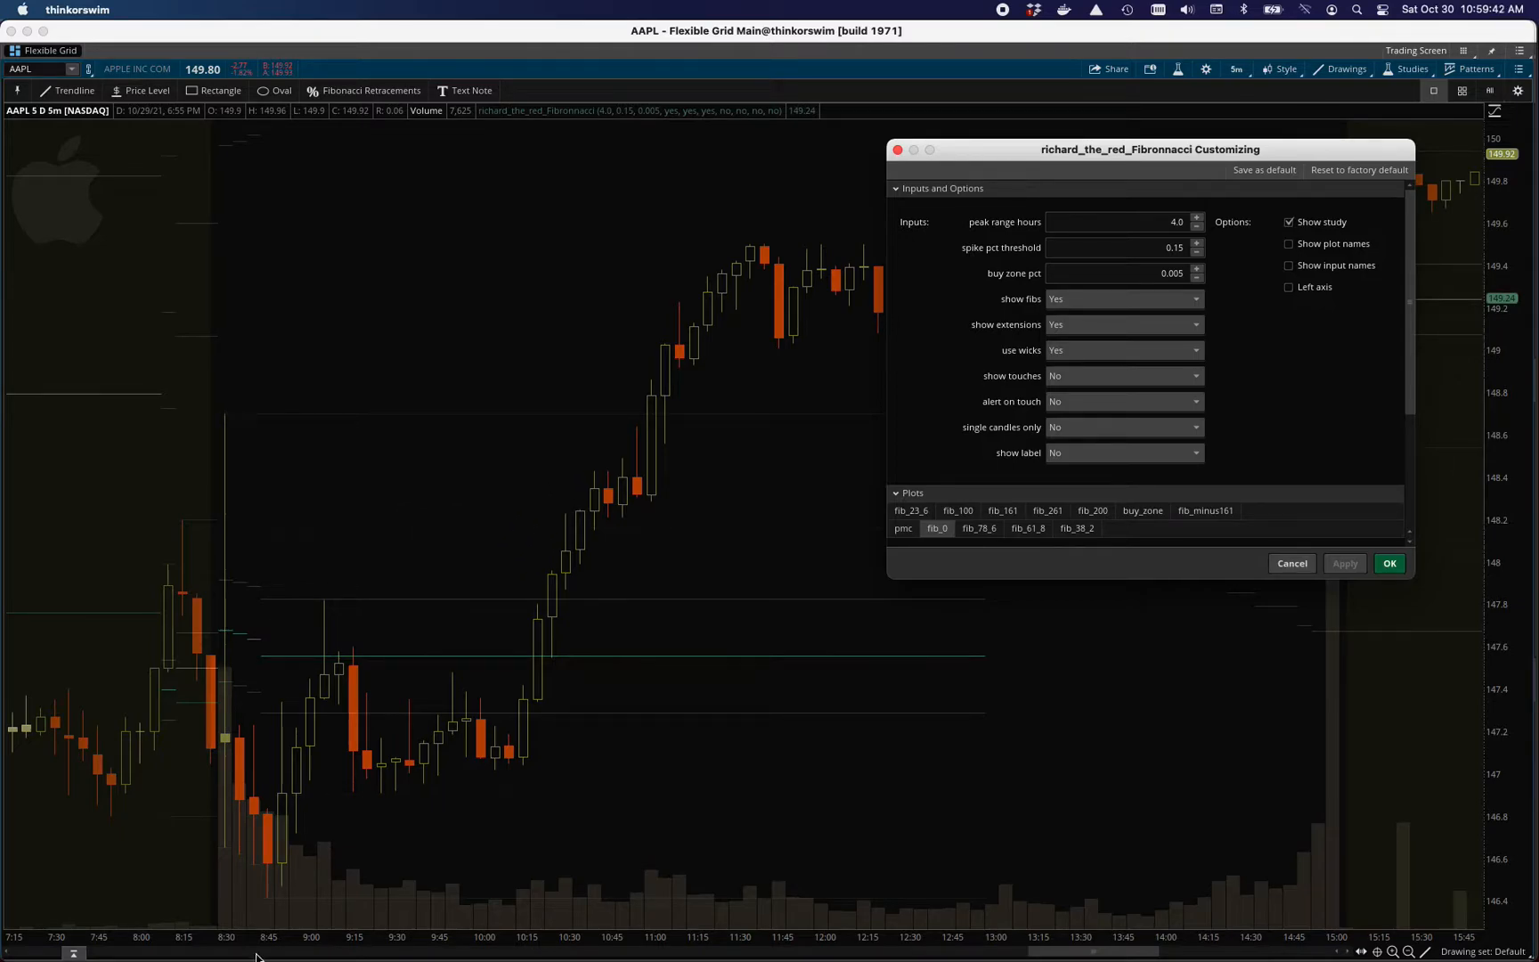
pyautogui.moveTo(481, 907)
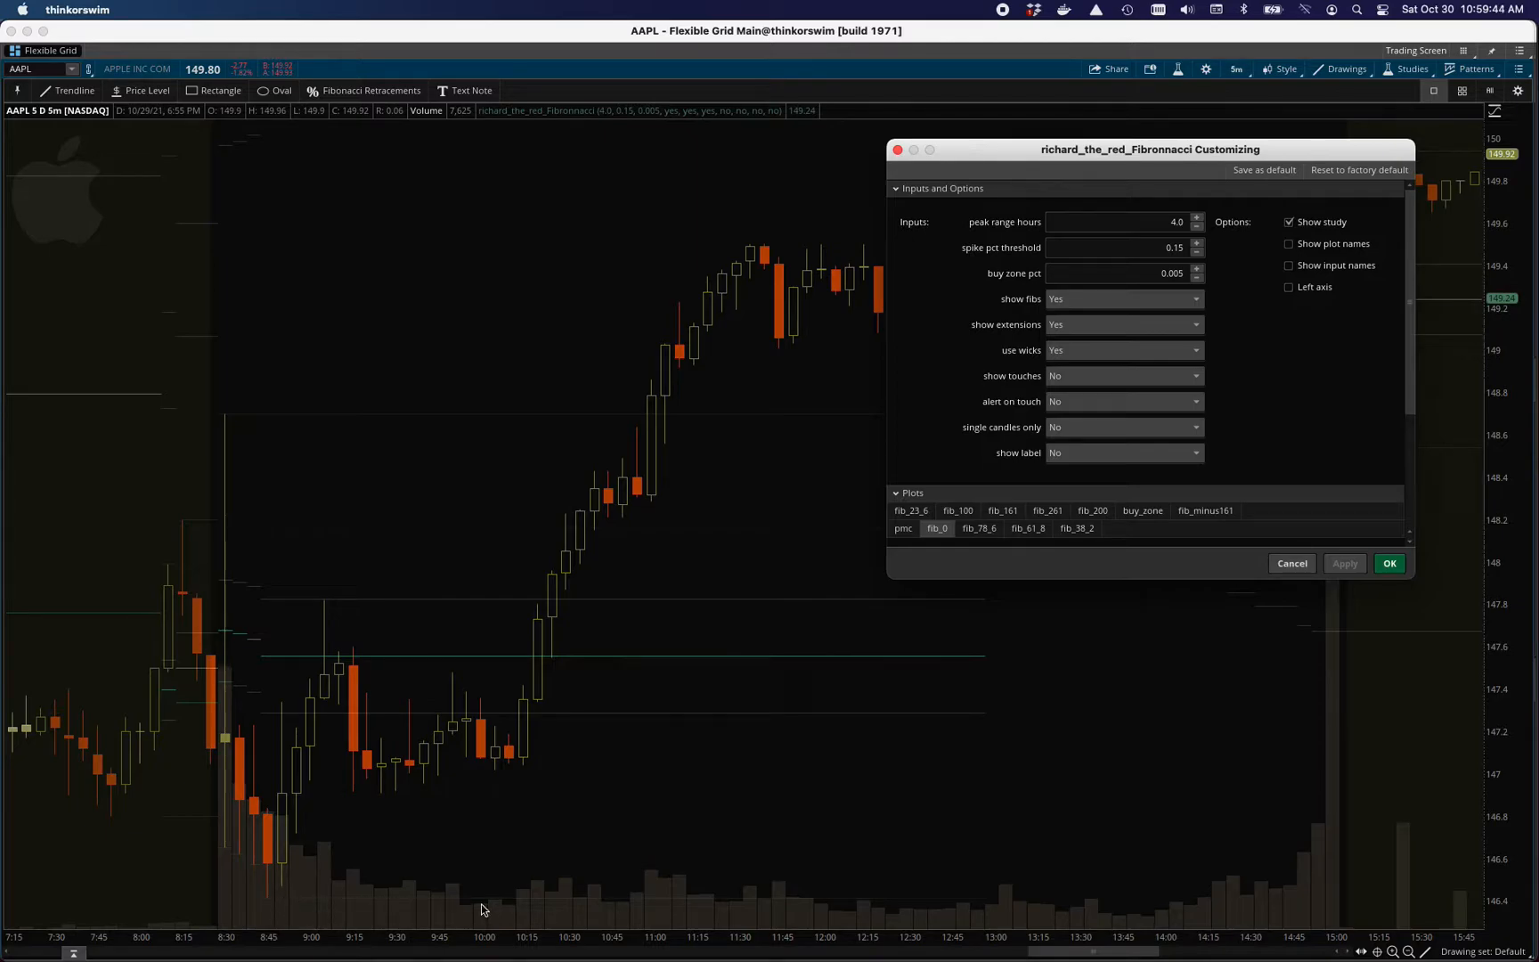
pyautogui.moveTo(272, 906)
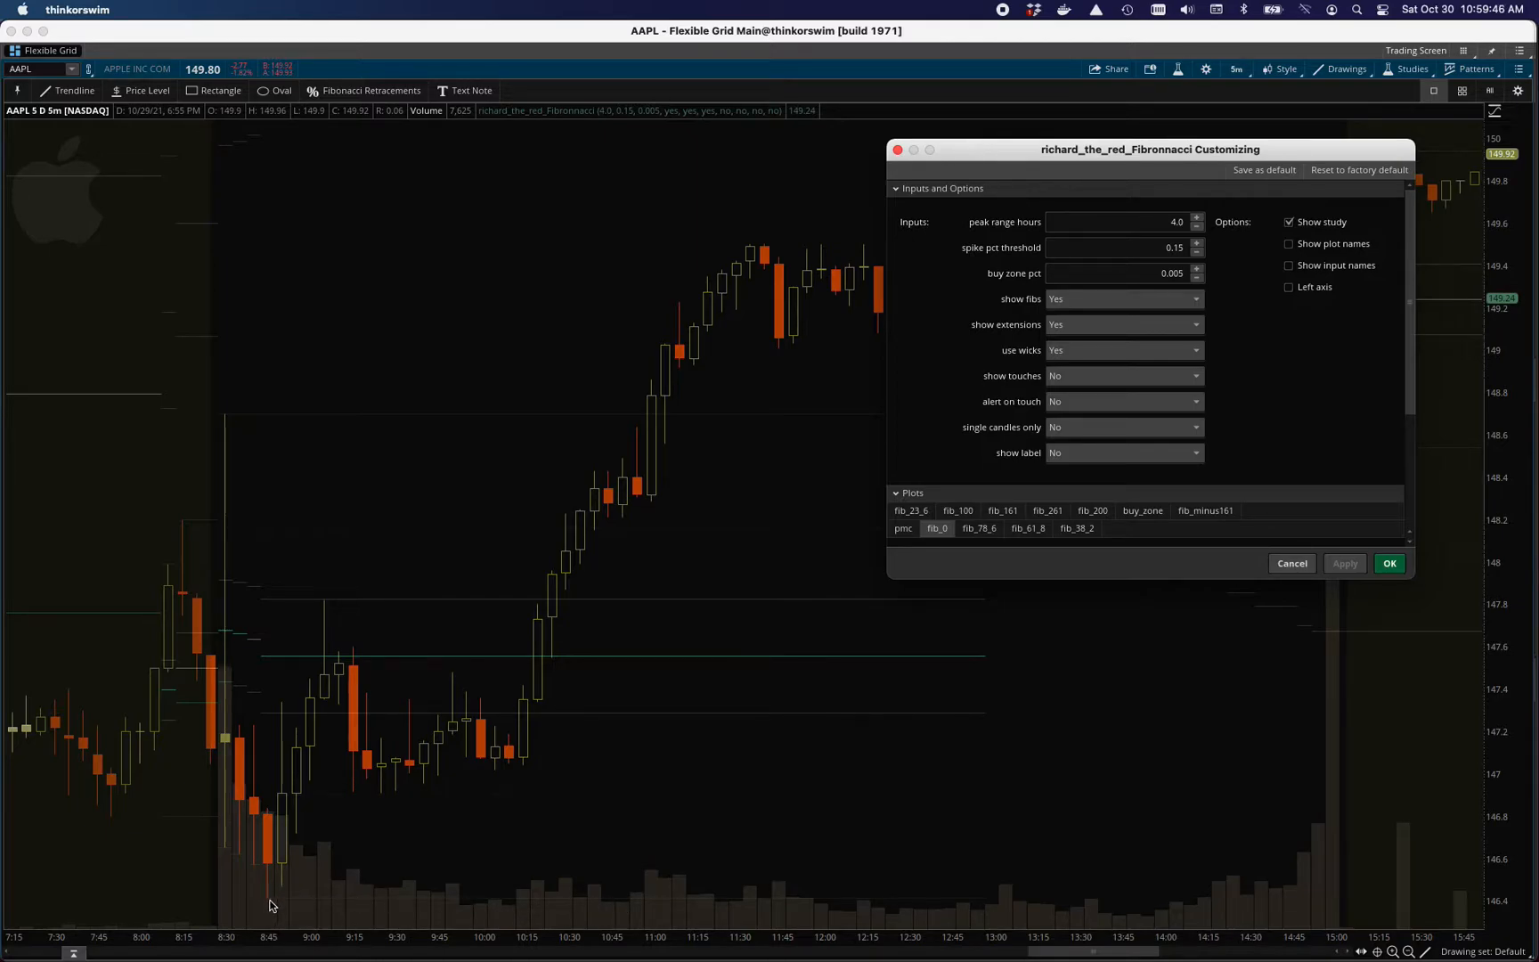
pyautogui.moveTo(227, 421)
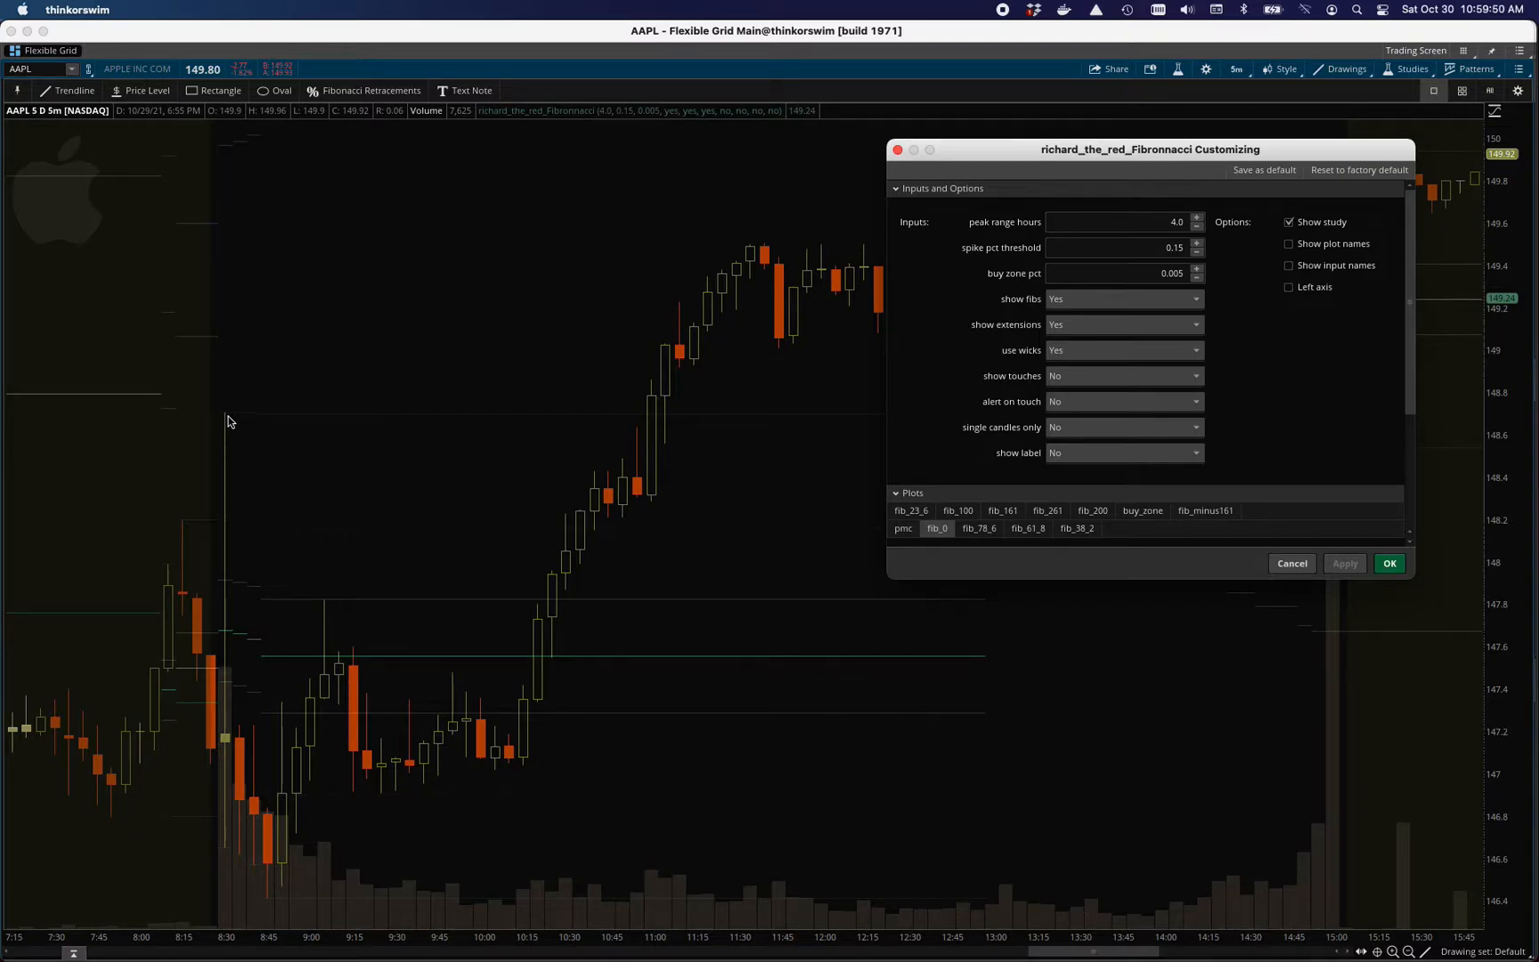
pyautogui.moveTo(653, 691)
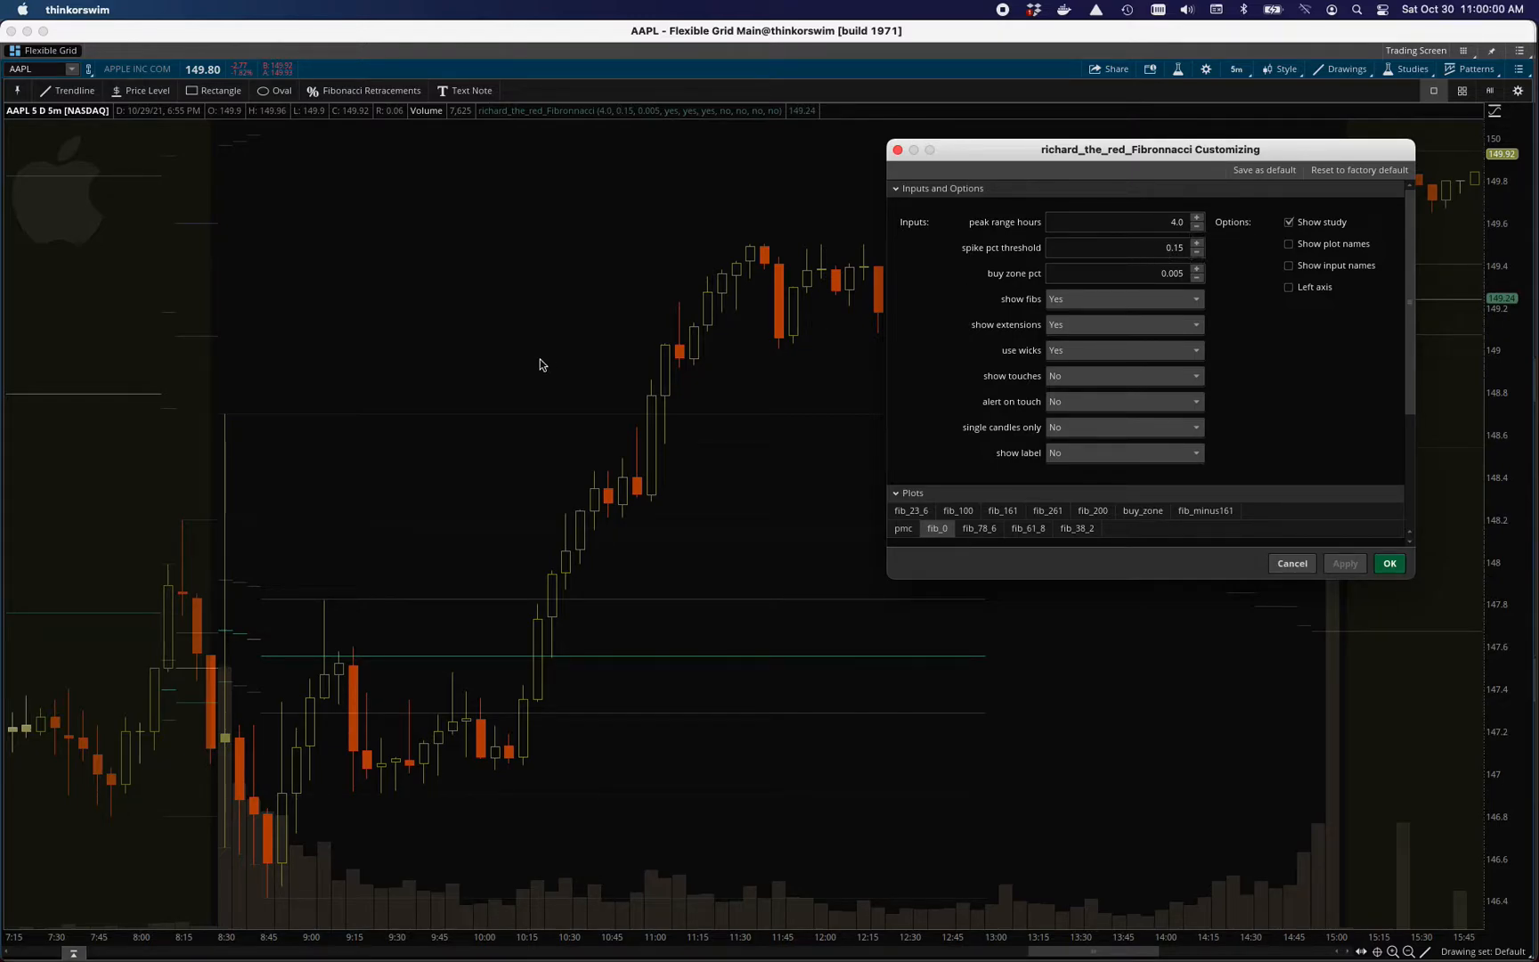
pyautogui.moveTo(234, 422)
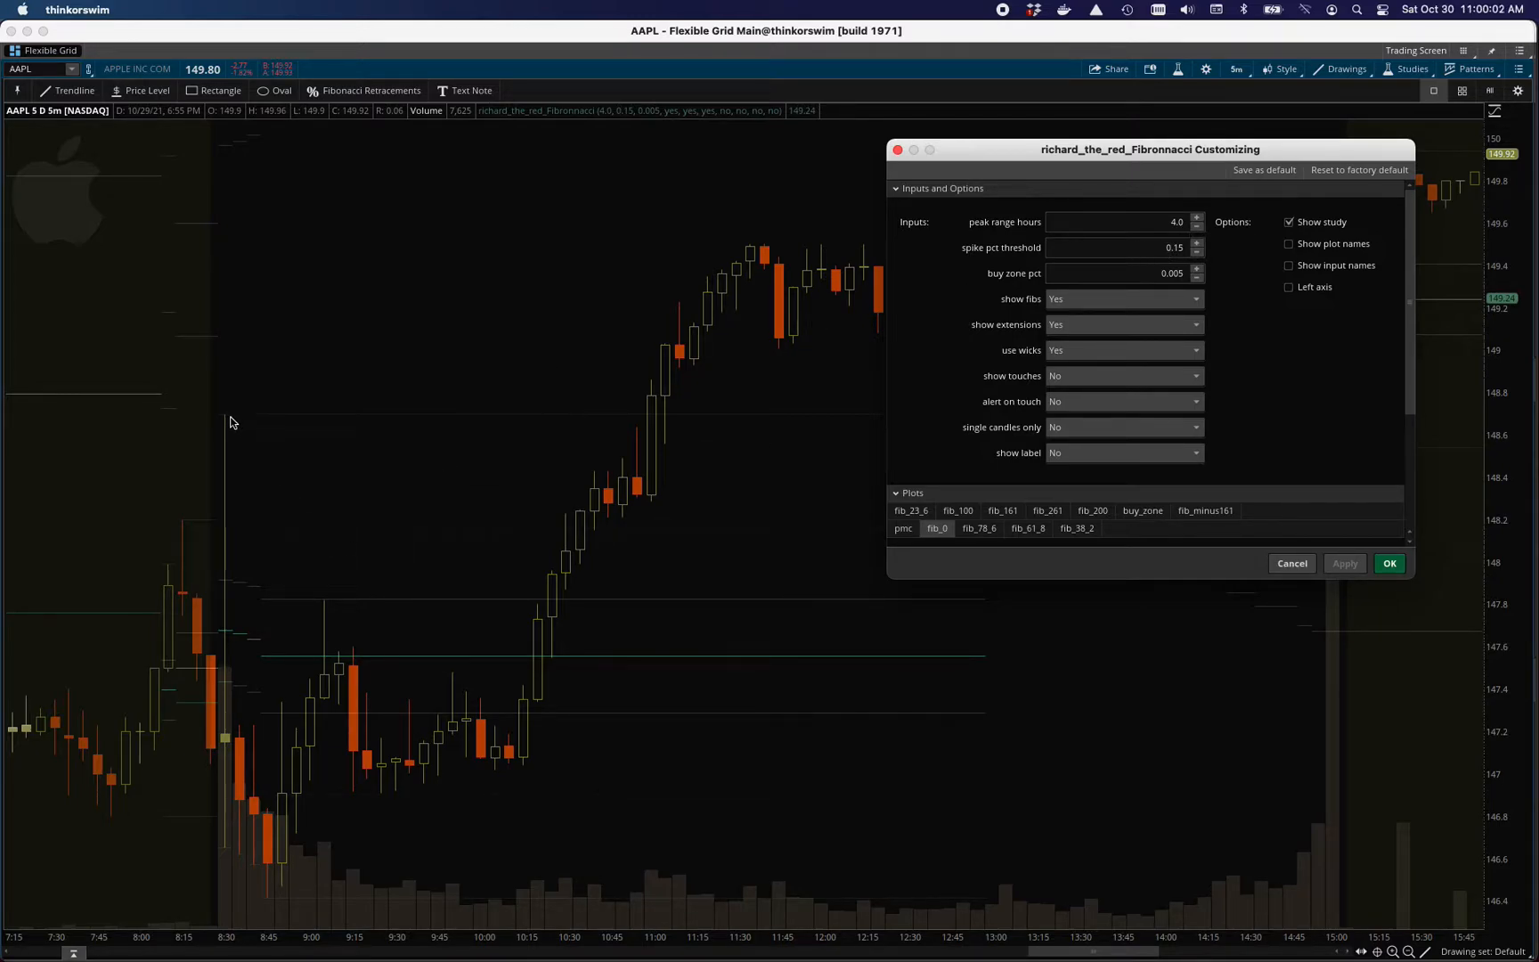
pyautogui.moveTo(242, 790)
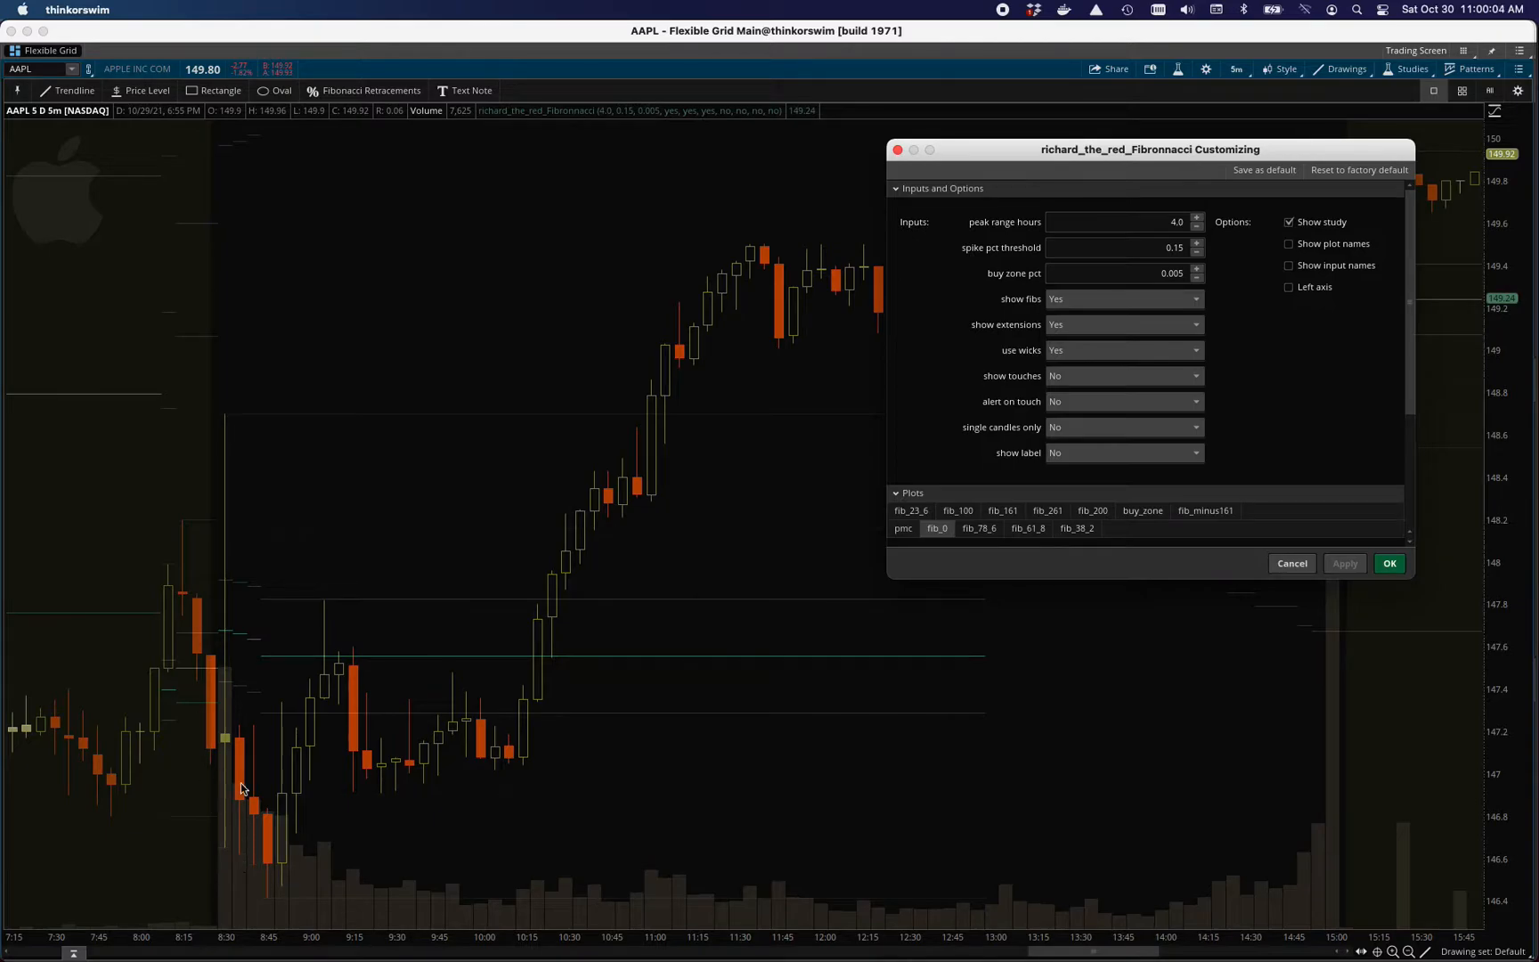
pyautogui.moveTo(200, 535)
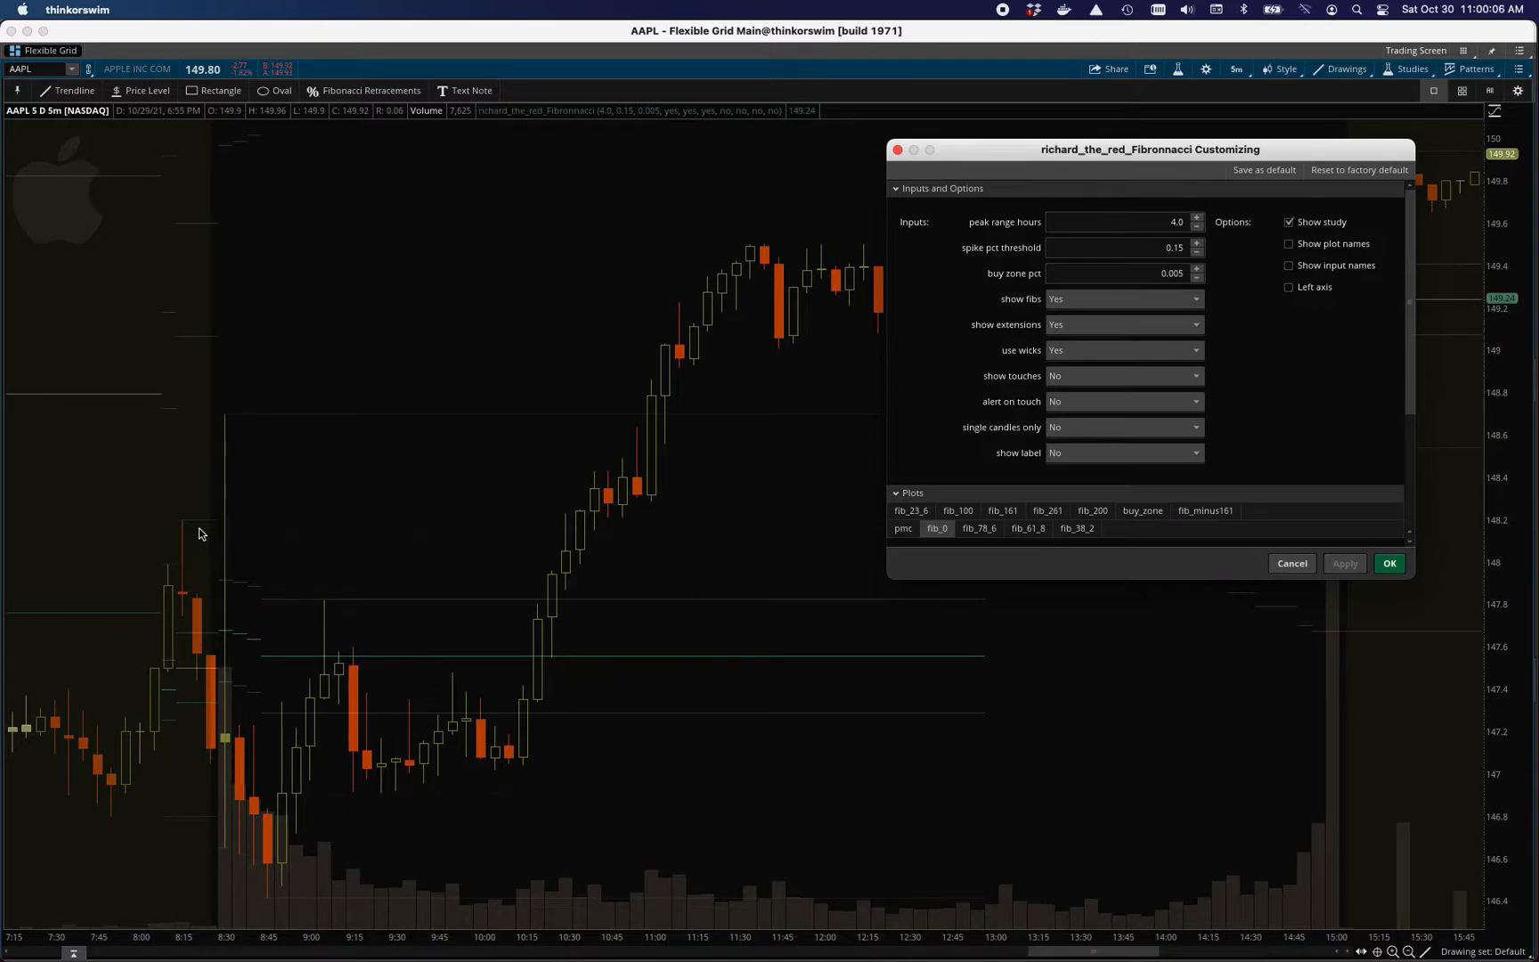
pyautogui.moveTo(795, 354)
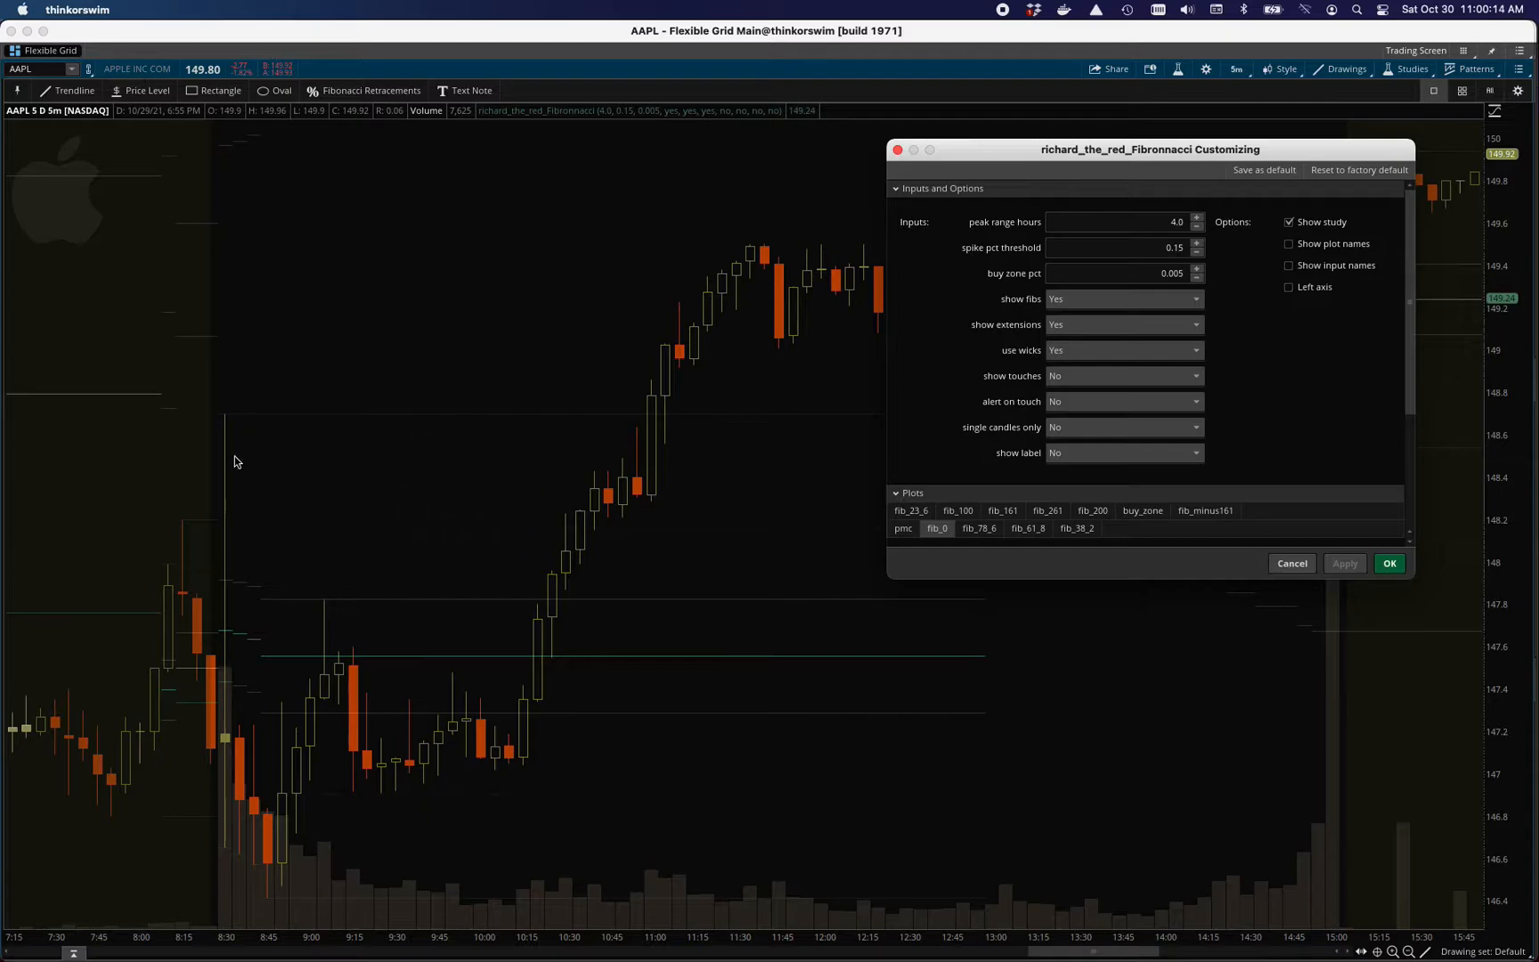
pyautogui.moveTo(246, 595)
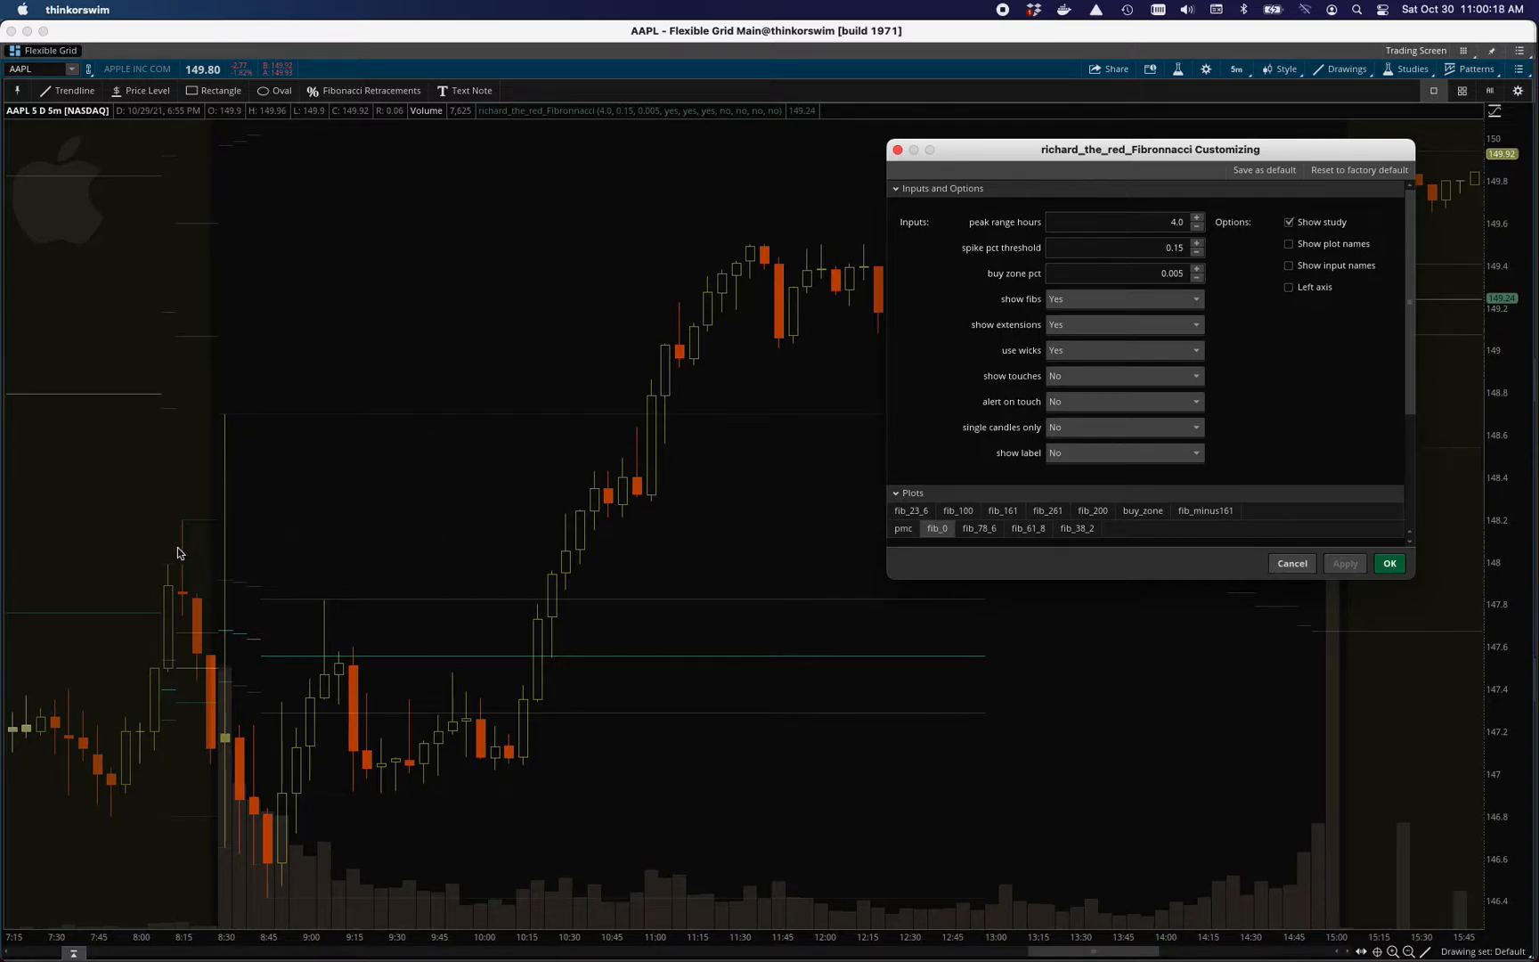
pyautogui.moveTo(254, 668)
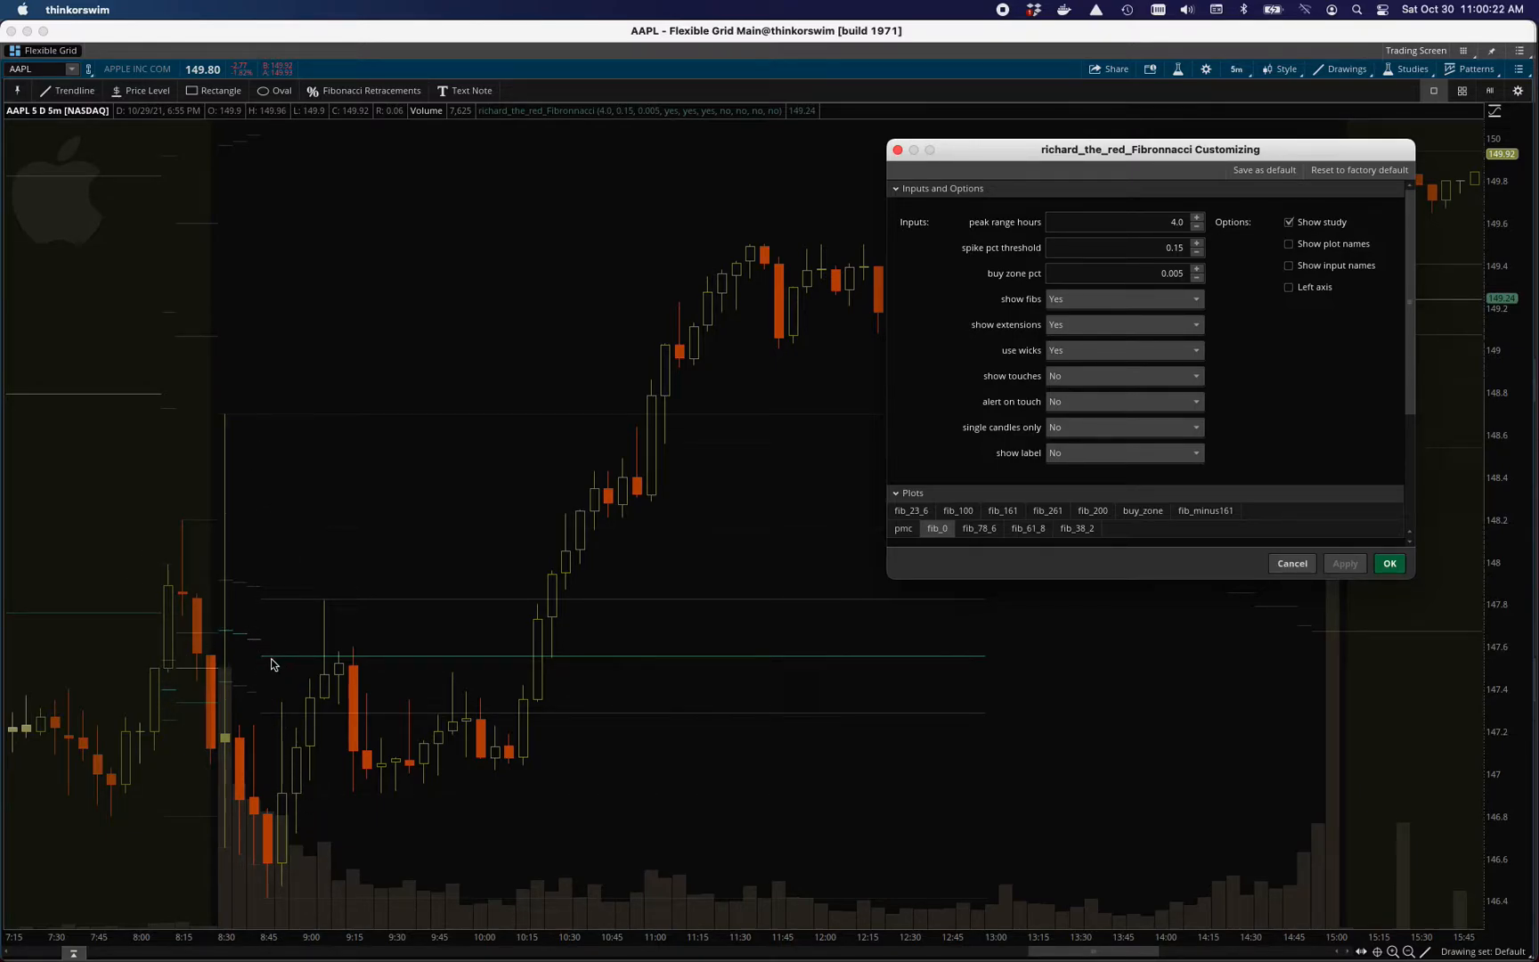
pyautogui.moveTo(325, 682)
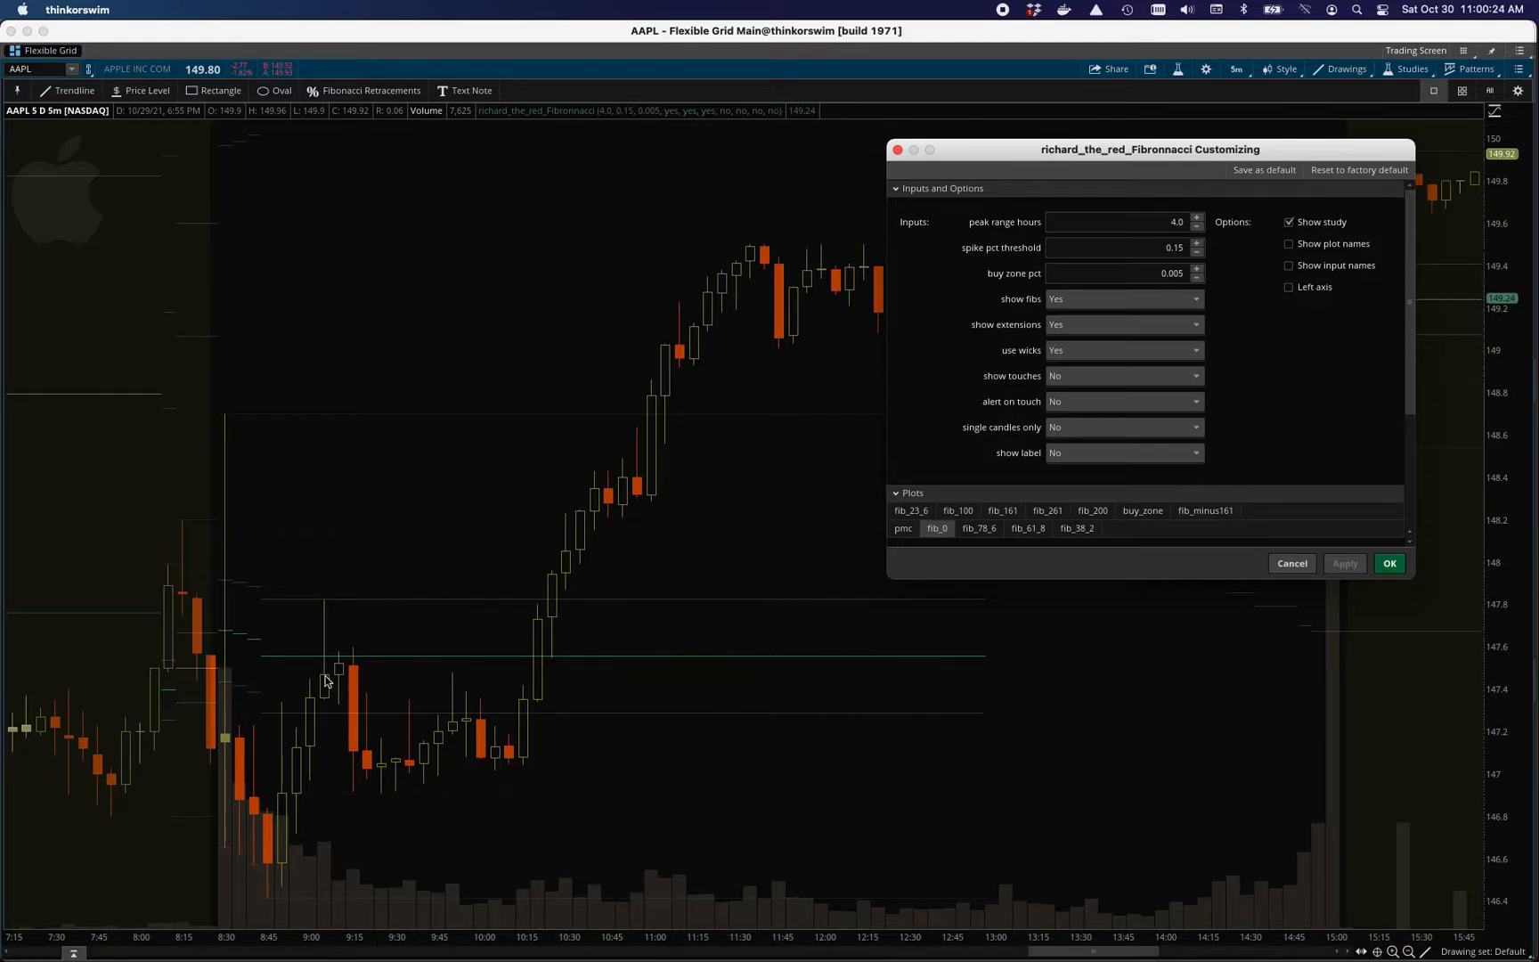
pyautogui.moveTo(285, 724)
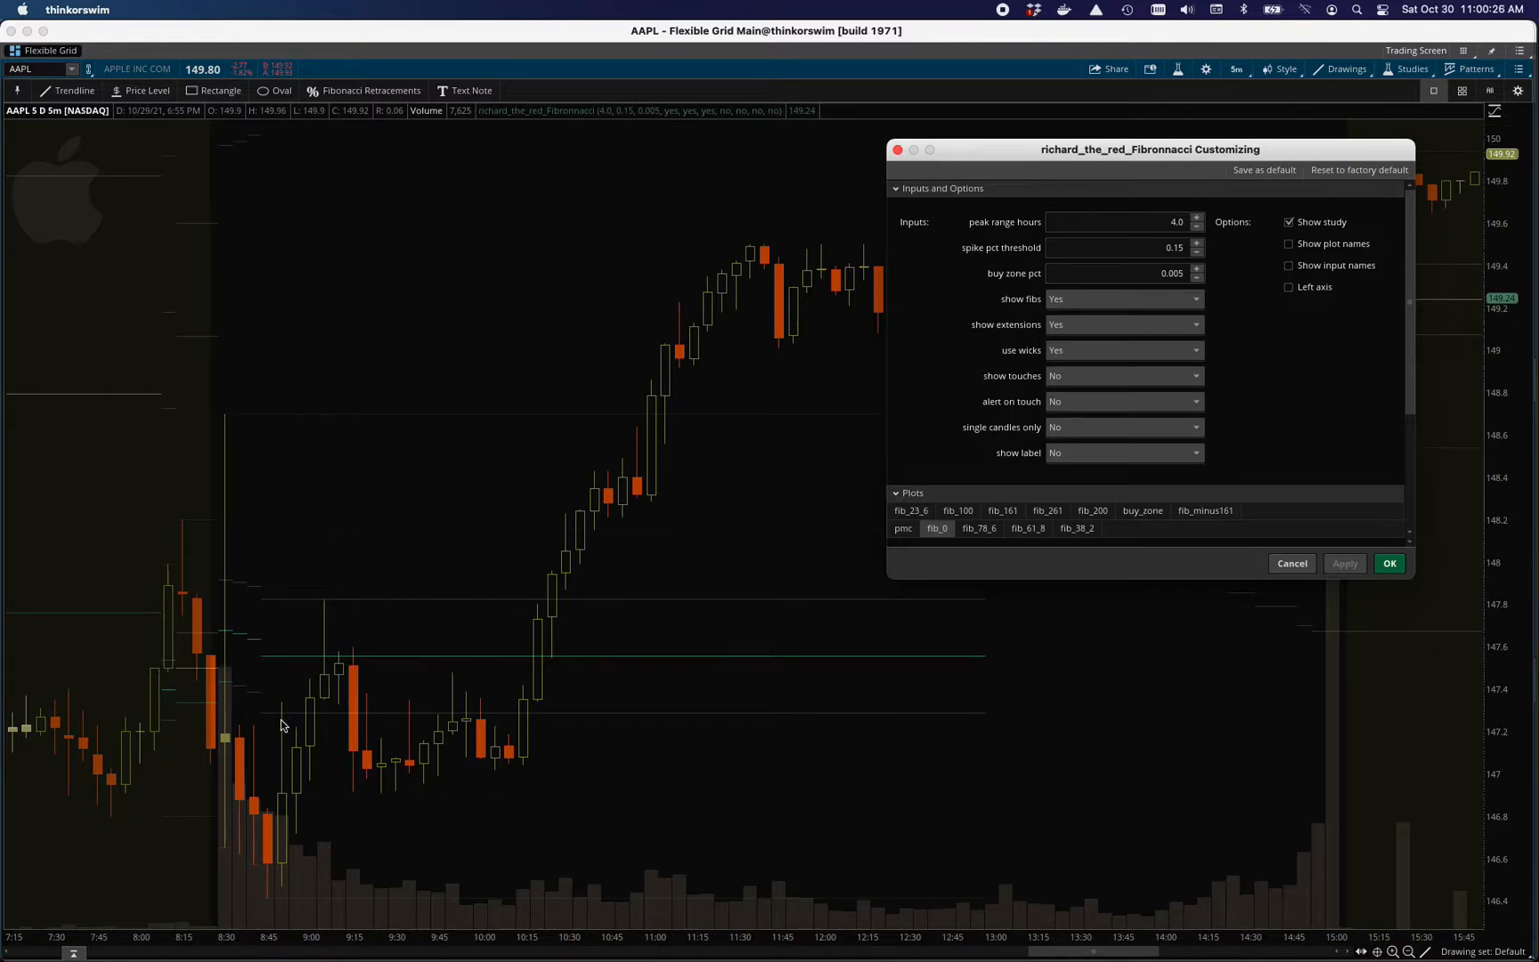
pyautogui.moveTo(247, 700)
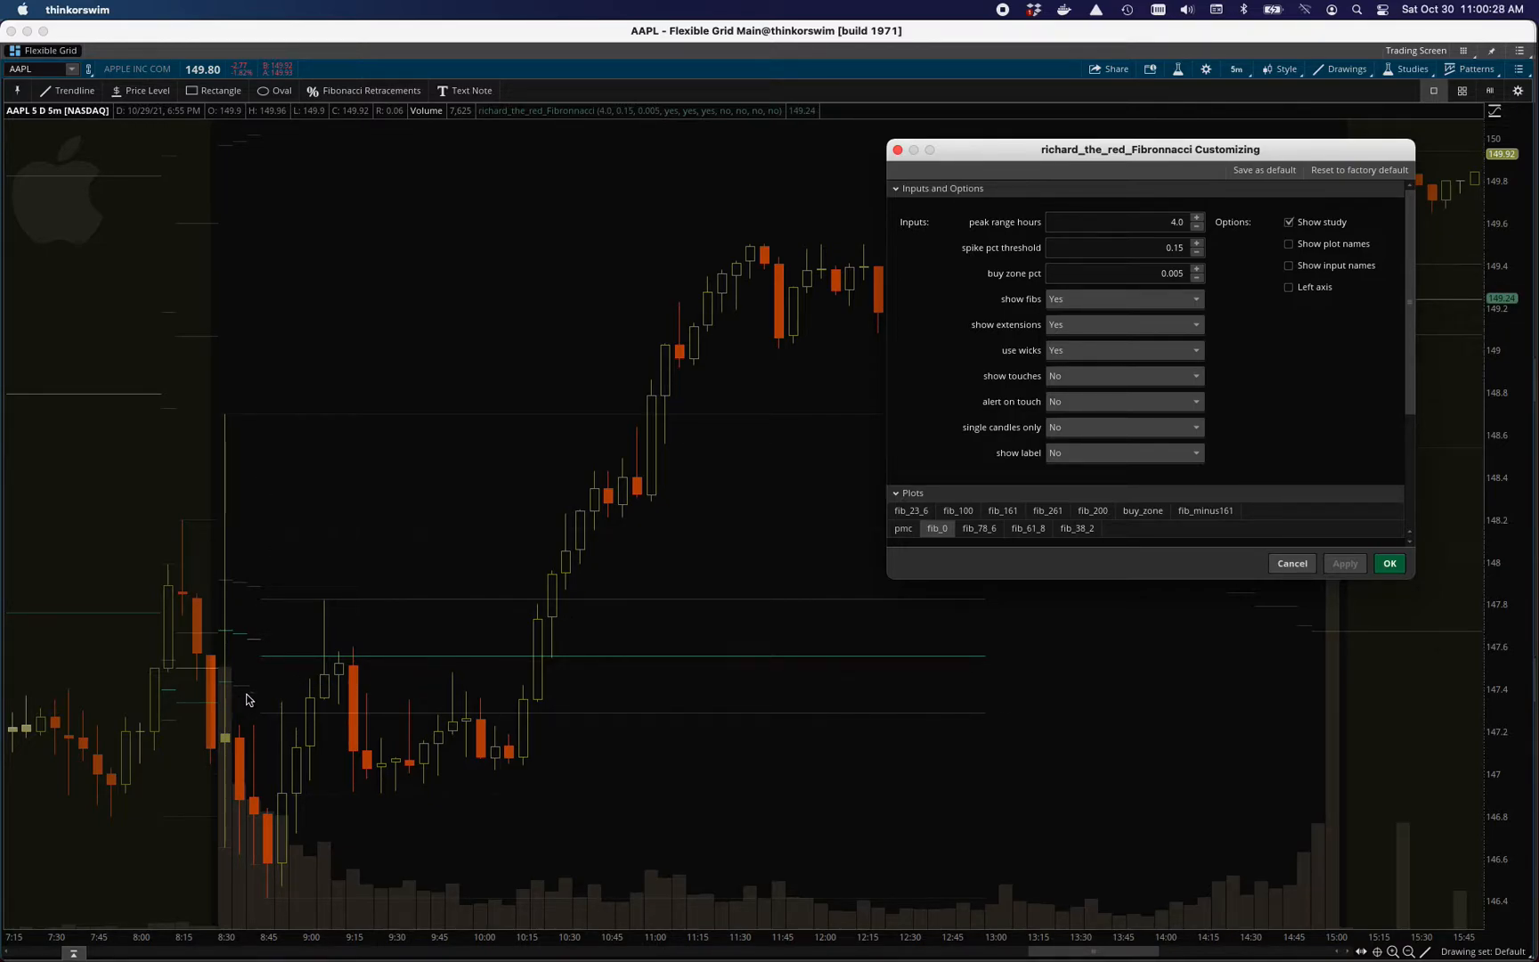
pyautogui.moveTo(224, 421)
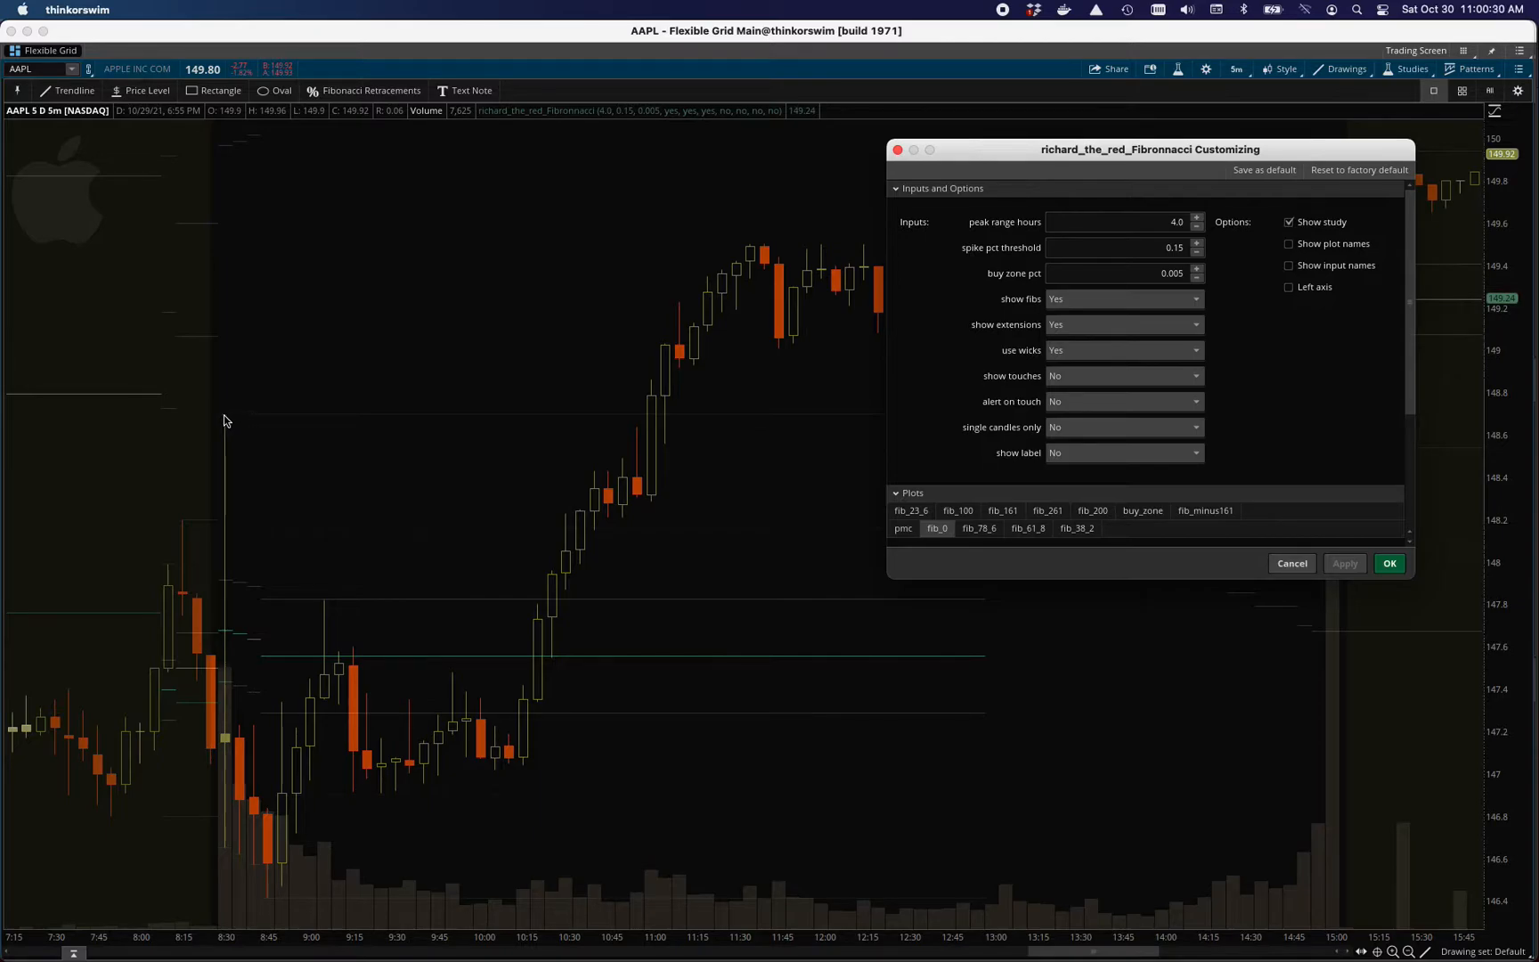
pyautogui.moveTo(240, 449)
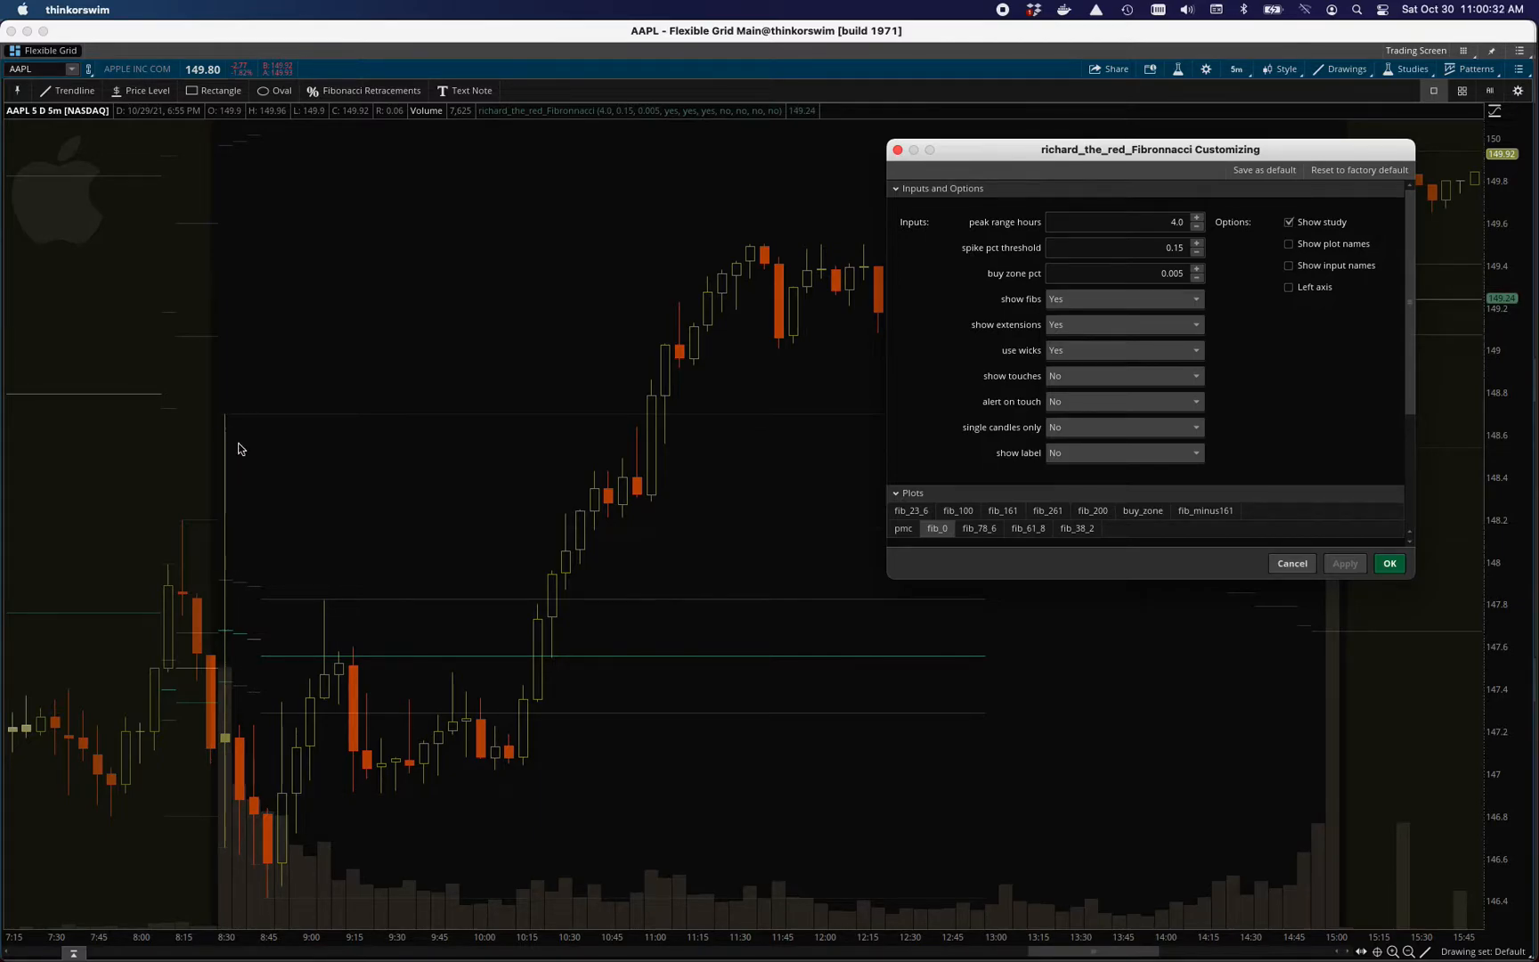
pyautogui.moveTo(214, 407)
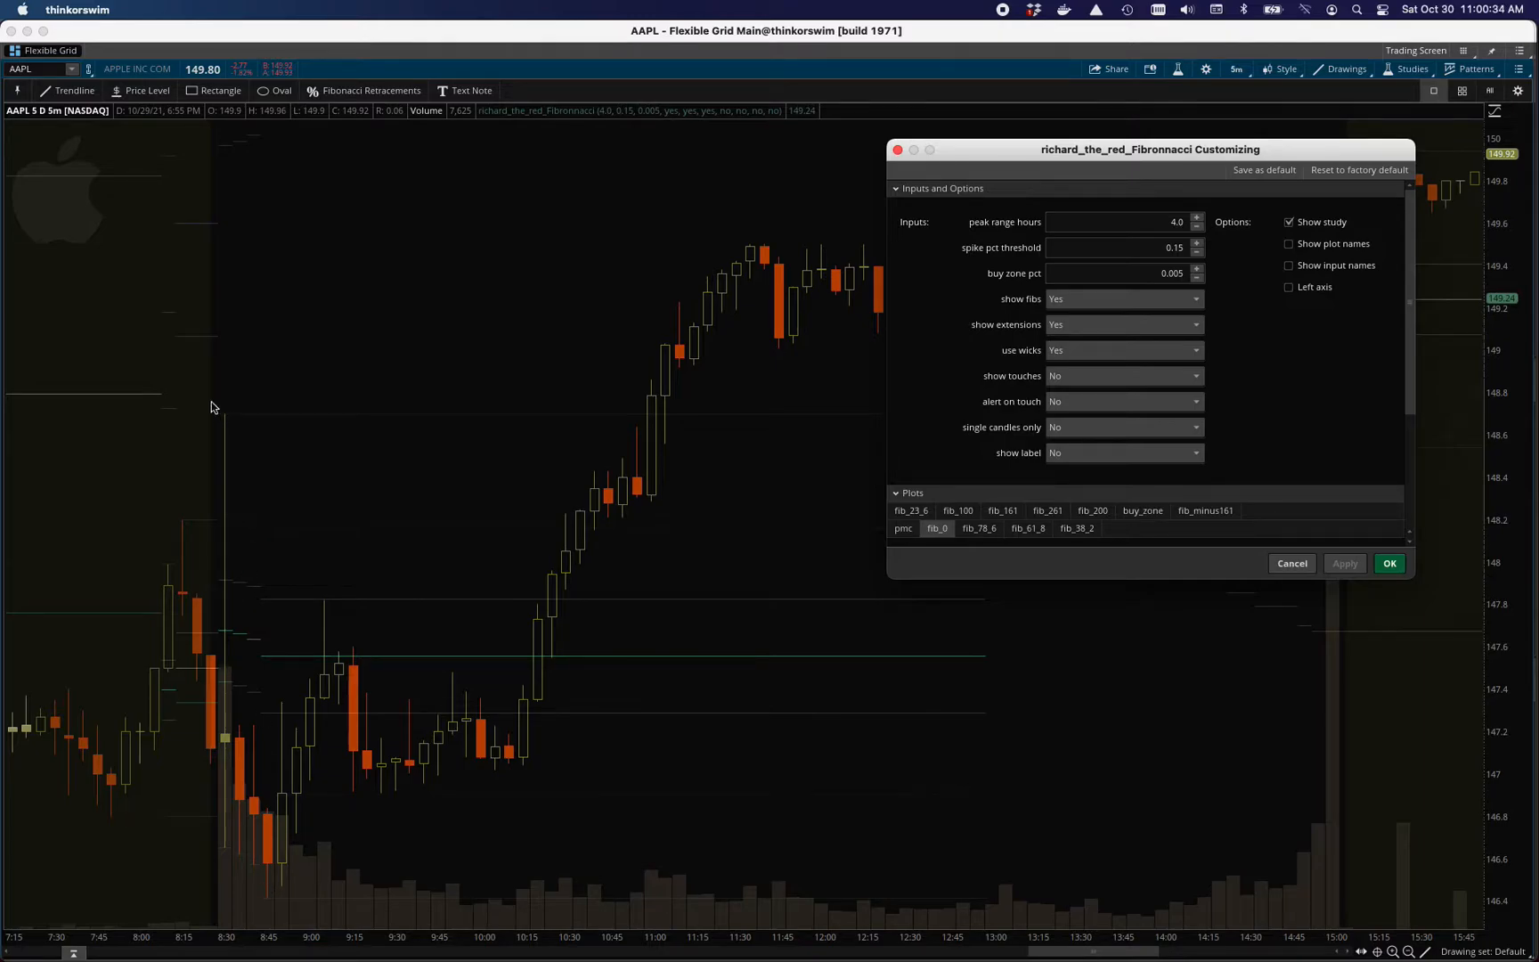
pyautogui.moveTo(242, 590)
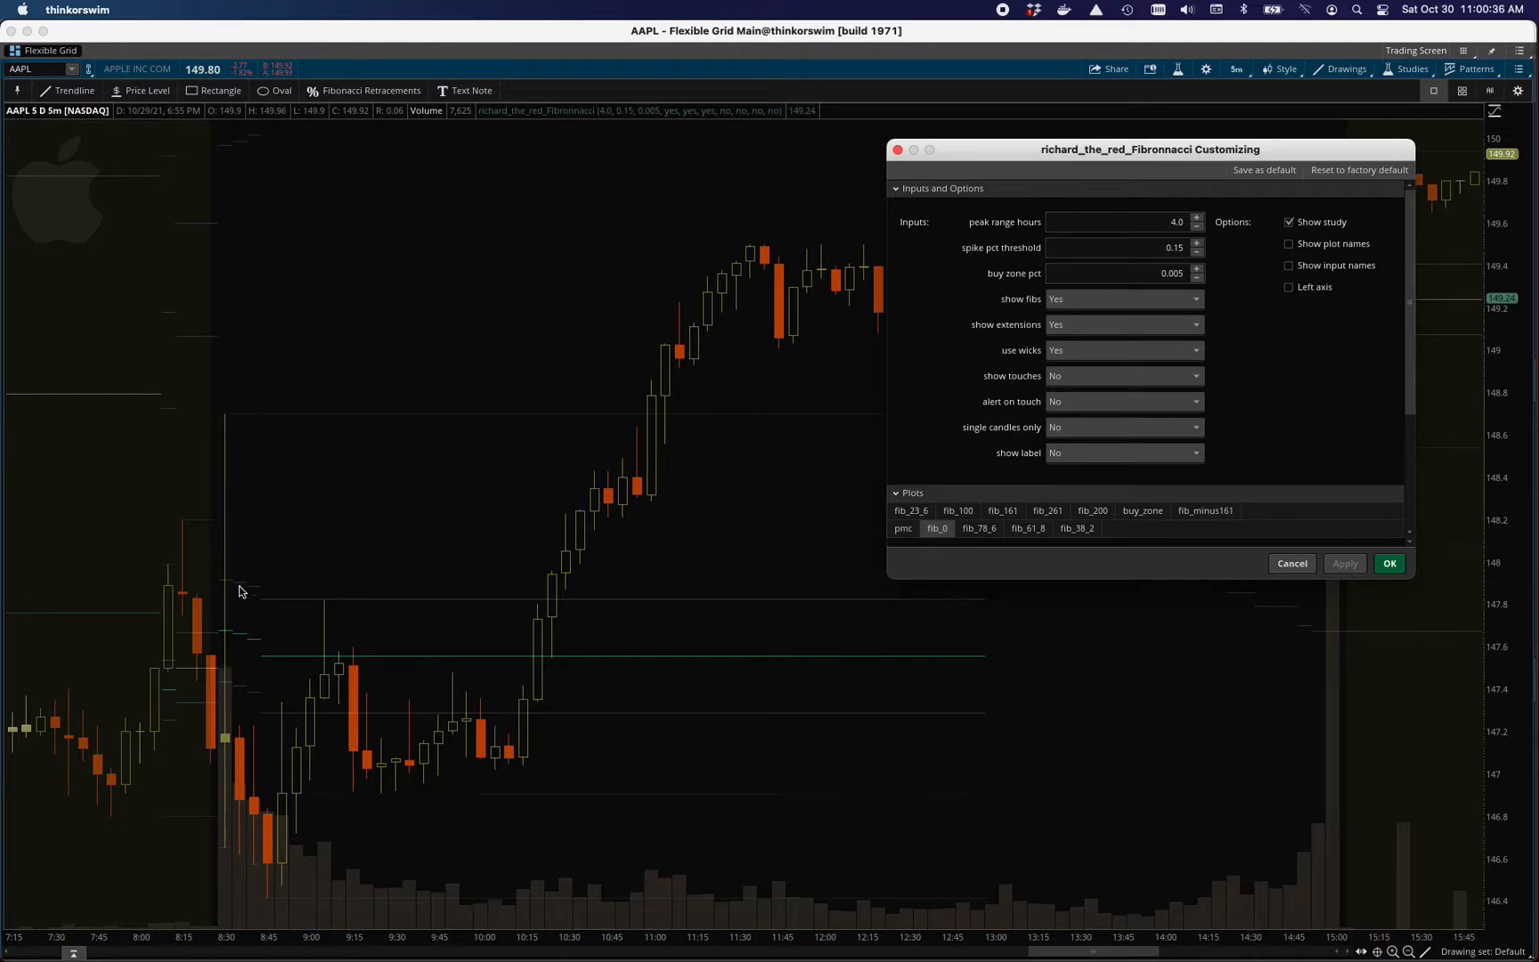
pyautogui.moveTo(234, 709)
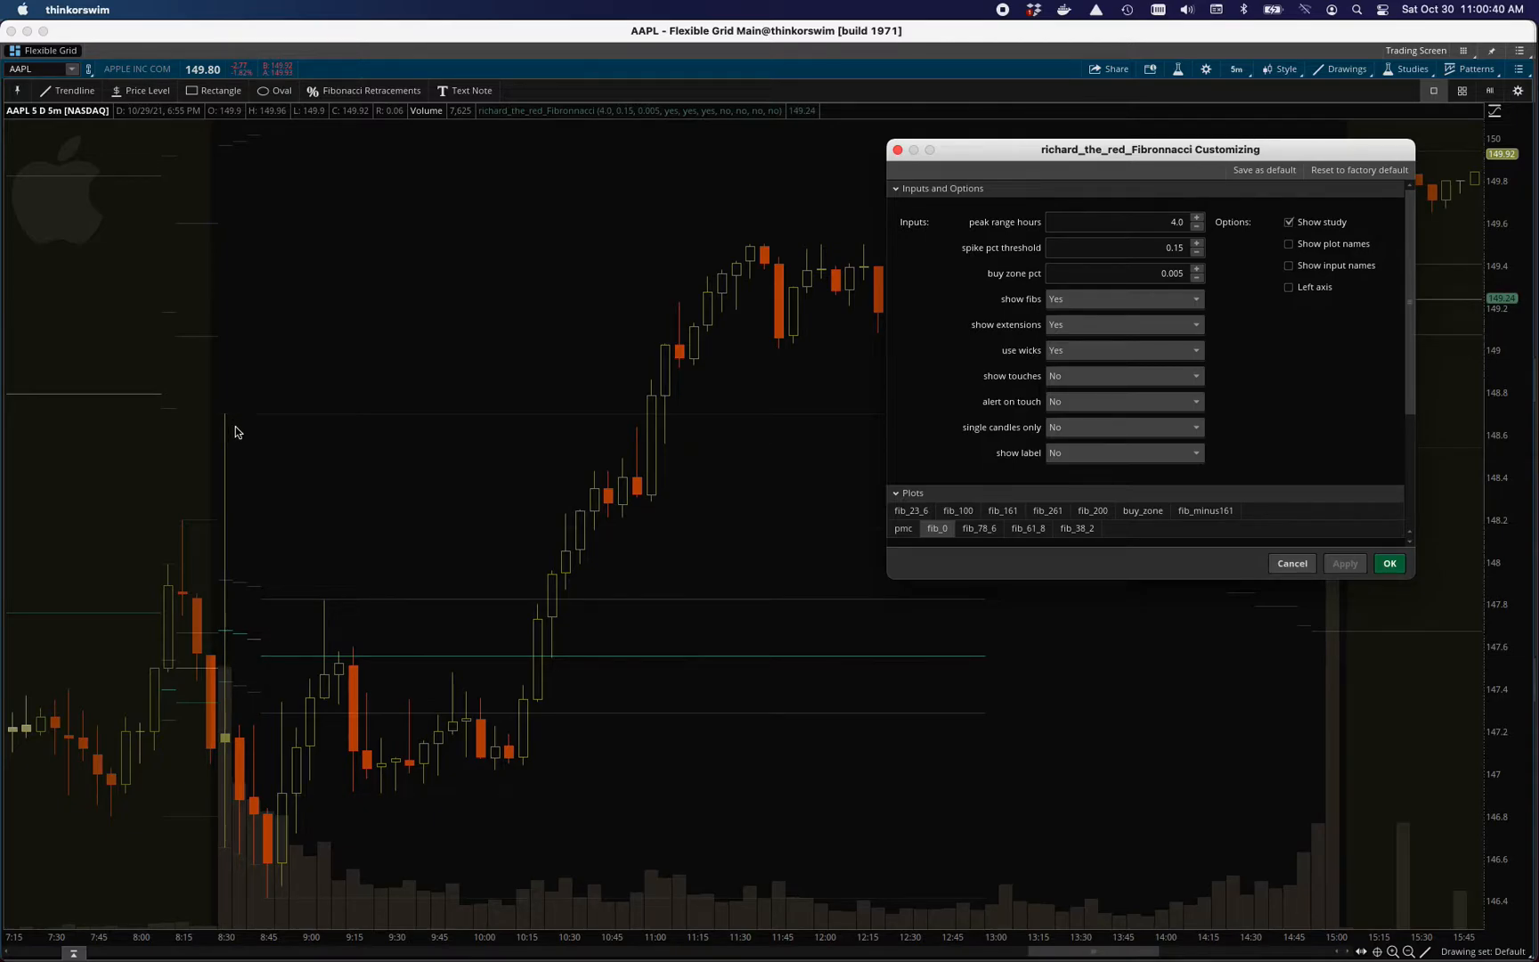
pyautogui.moveTo(289, 612)
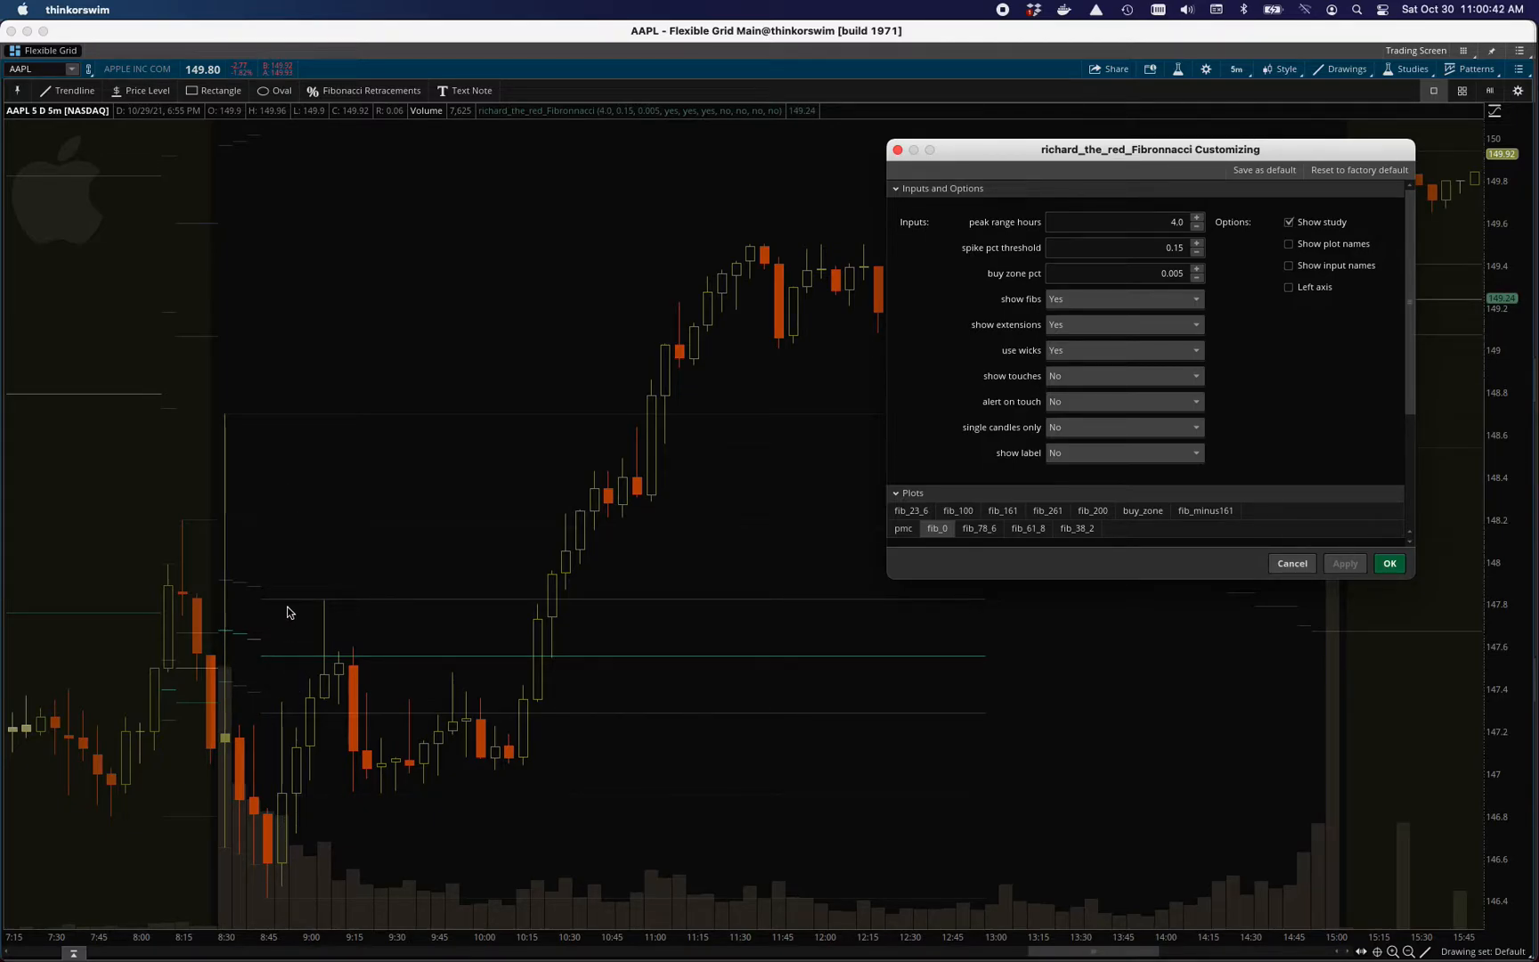
pyautogui.moveTo(278, 660)
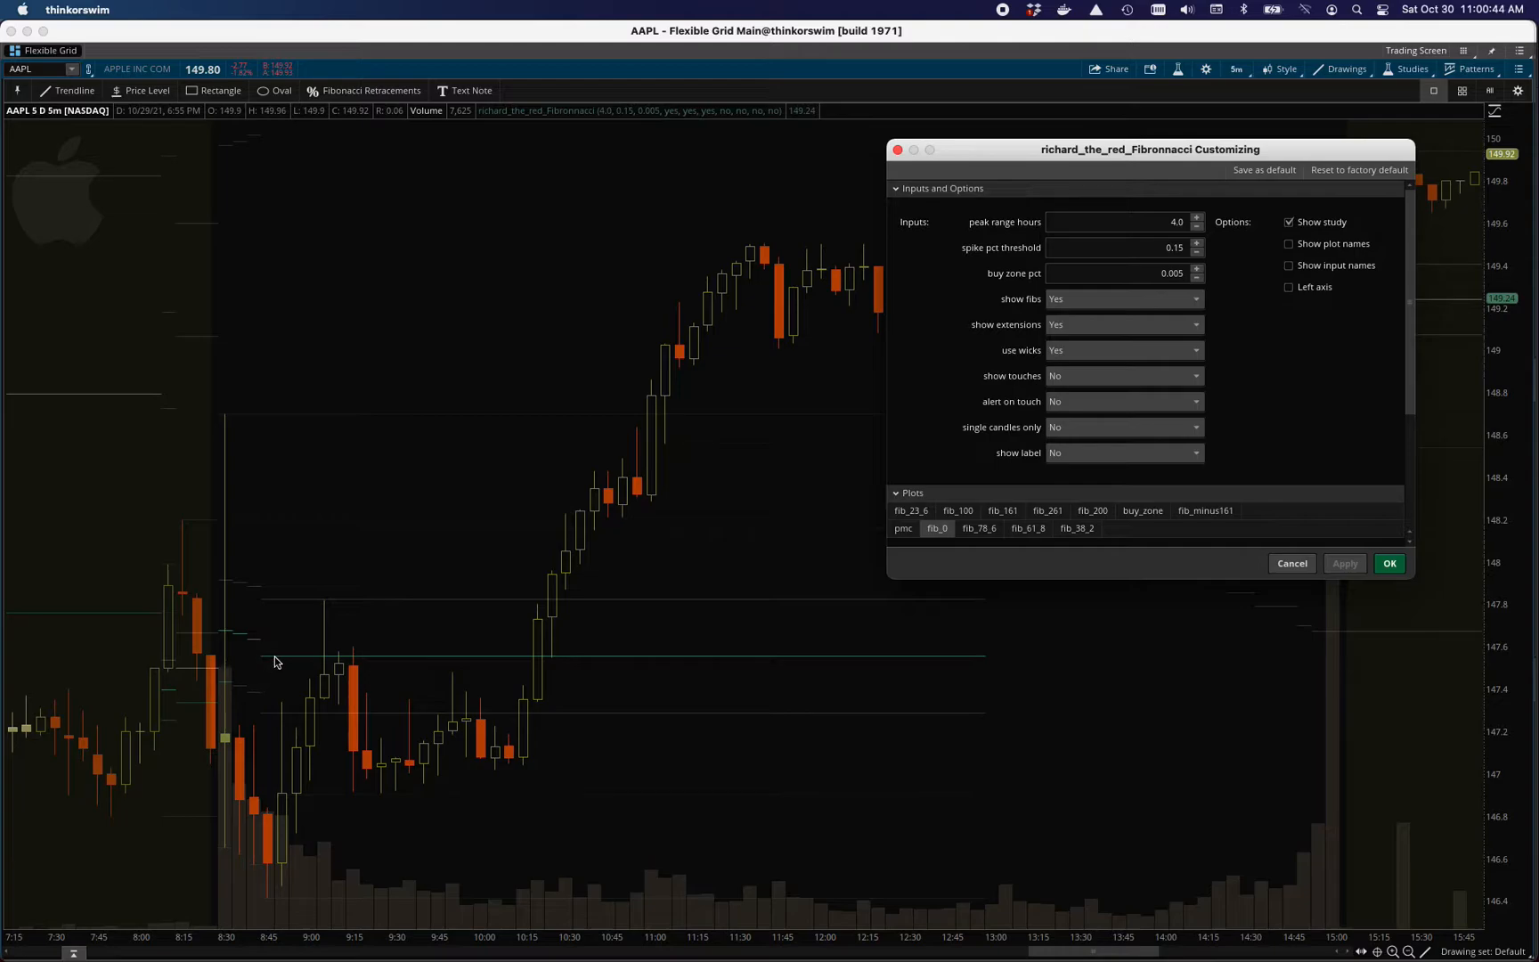
pyautogui.moveTo(272, 684)
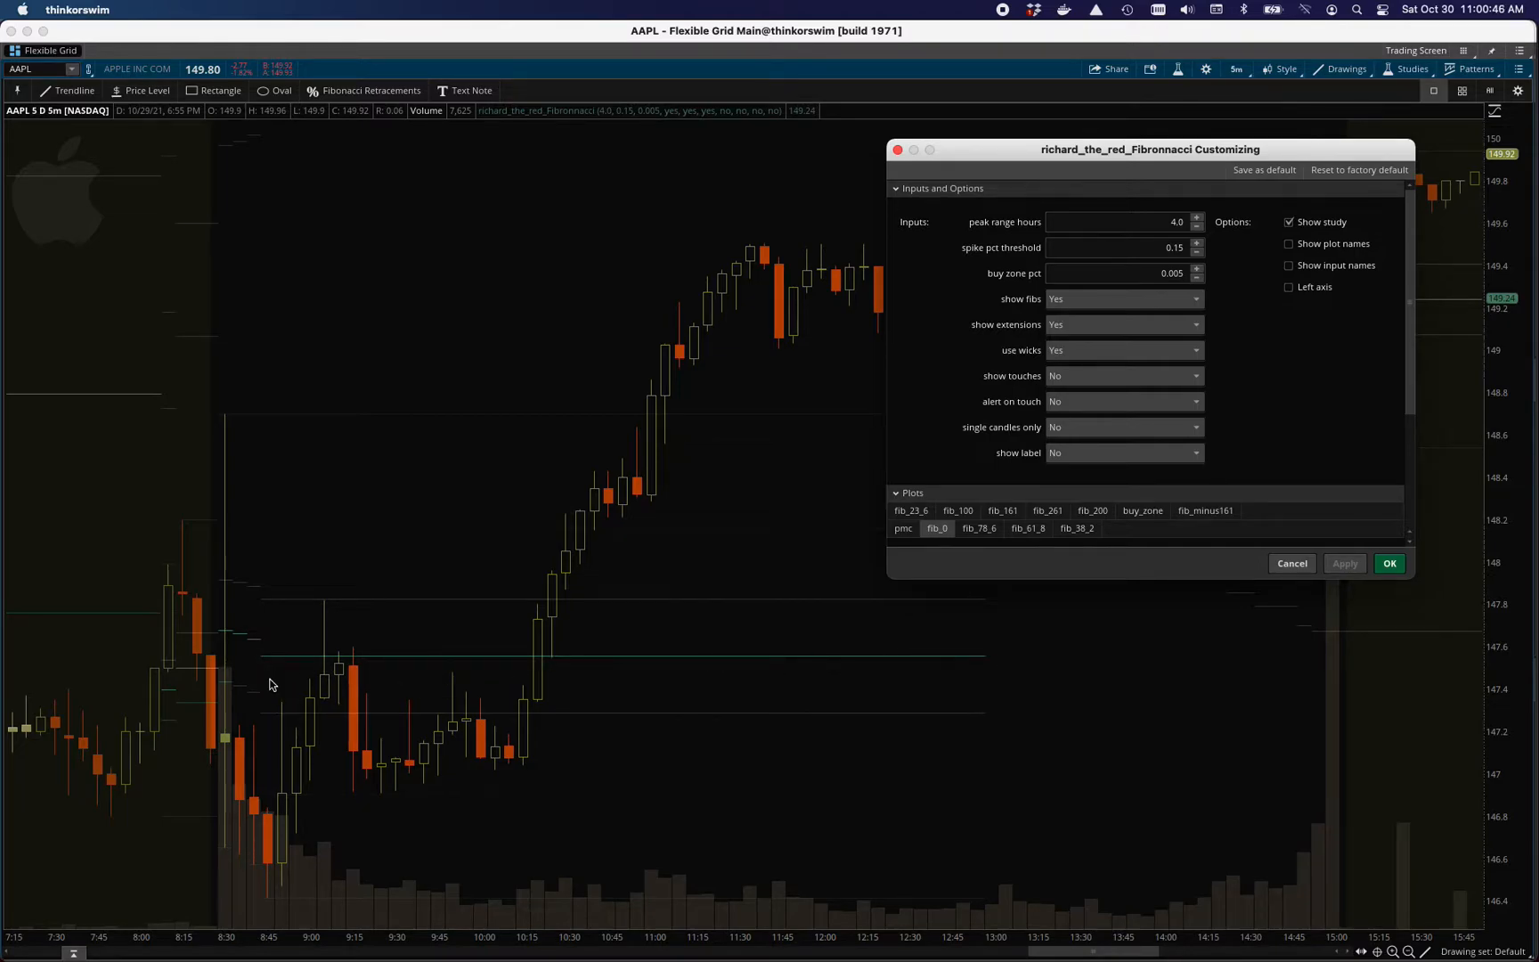
pyautogui.moveTo(491, 424)
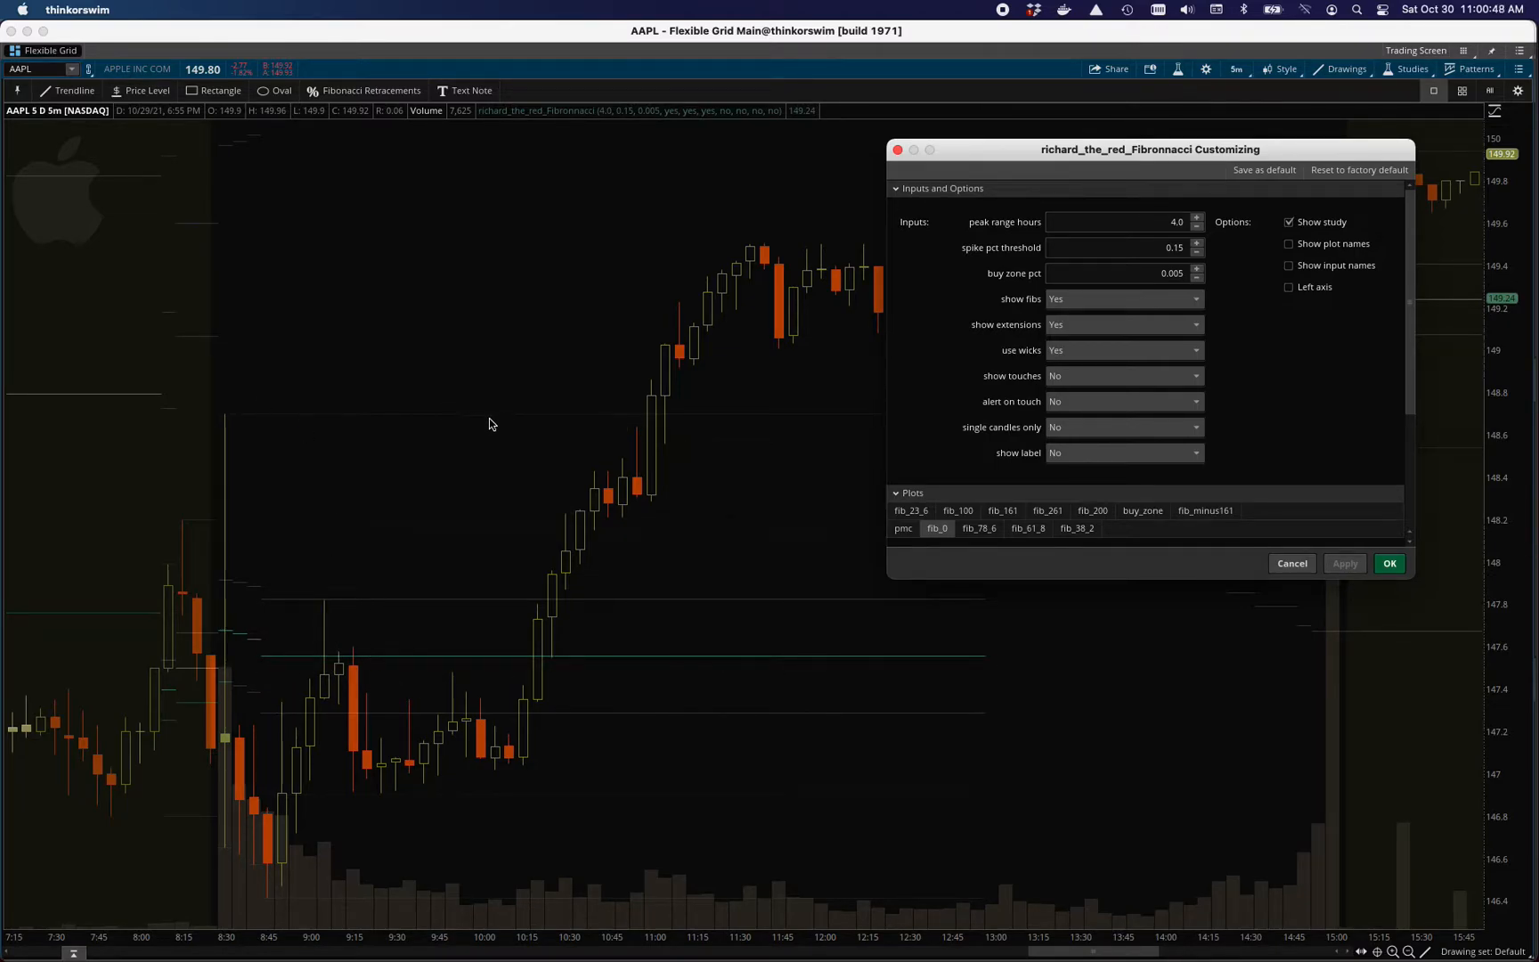
pyautogui.moveTo(627, 430)
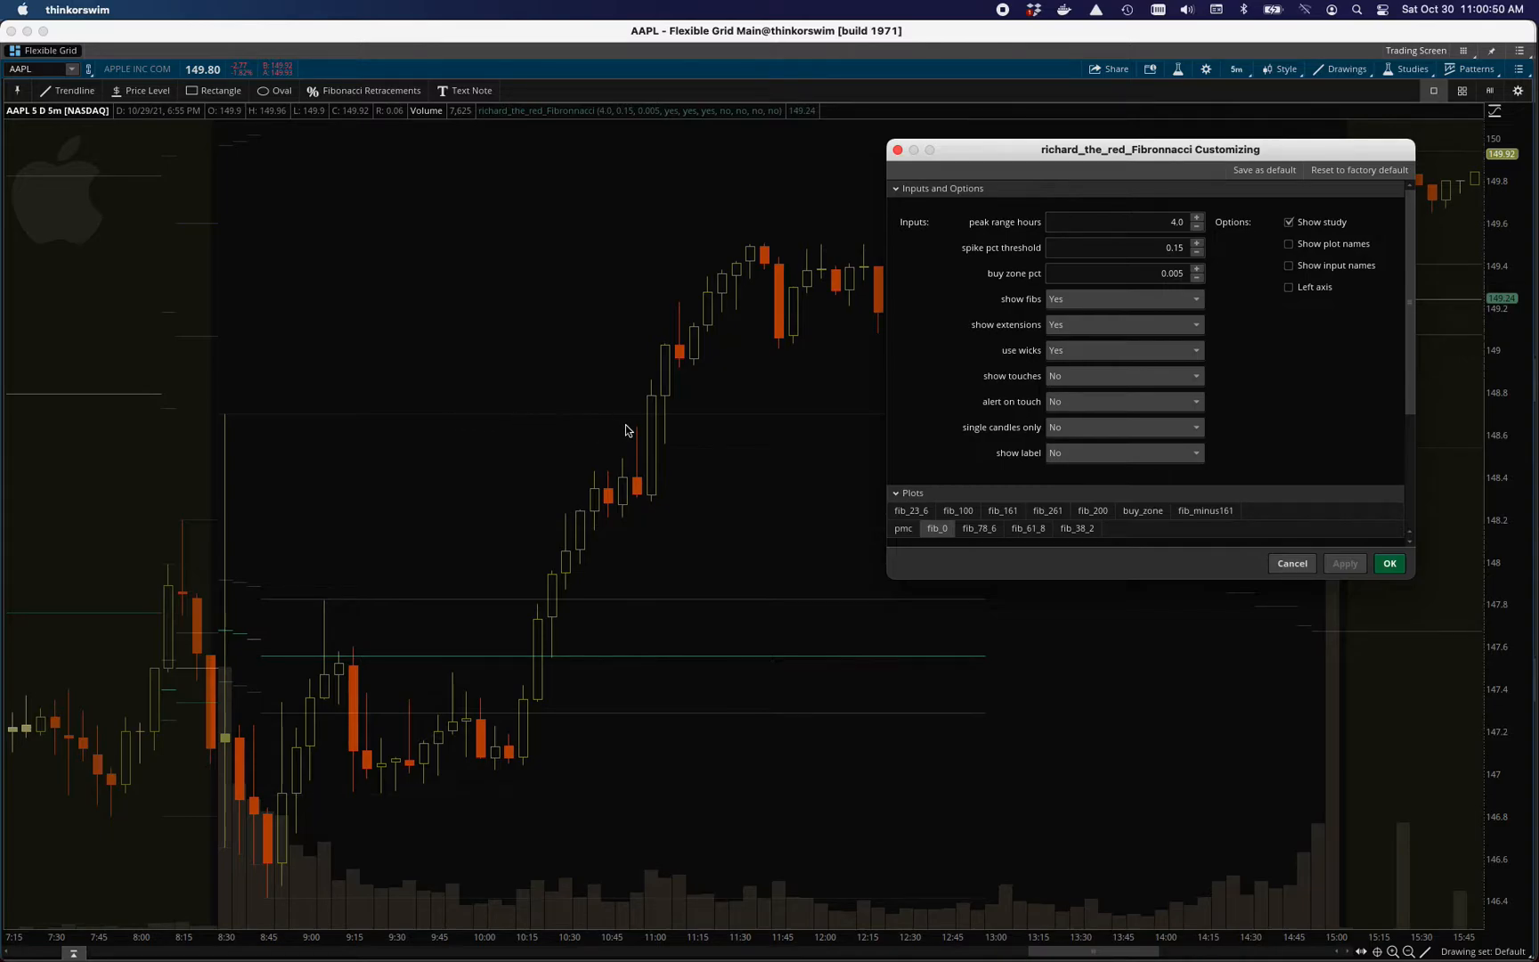
pyautogui.moveTo(219, 423)
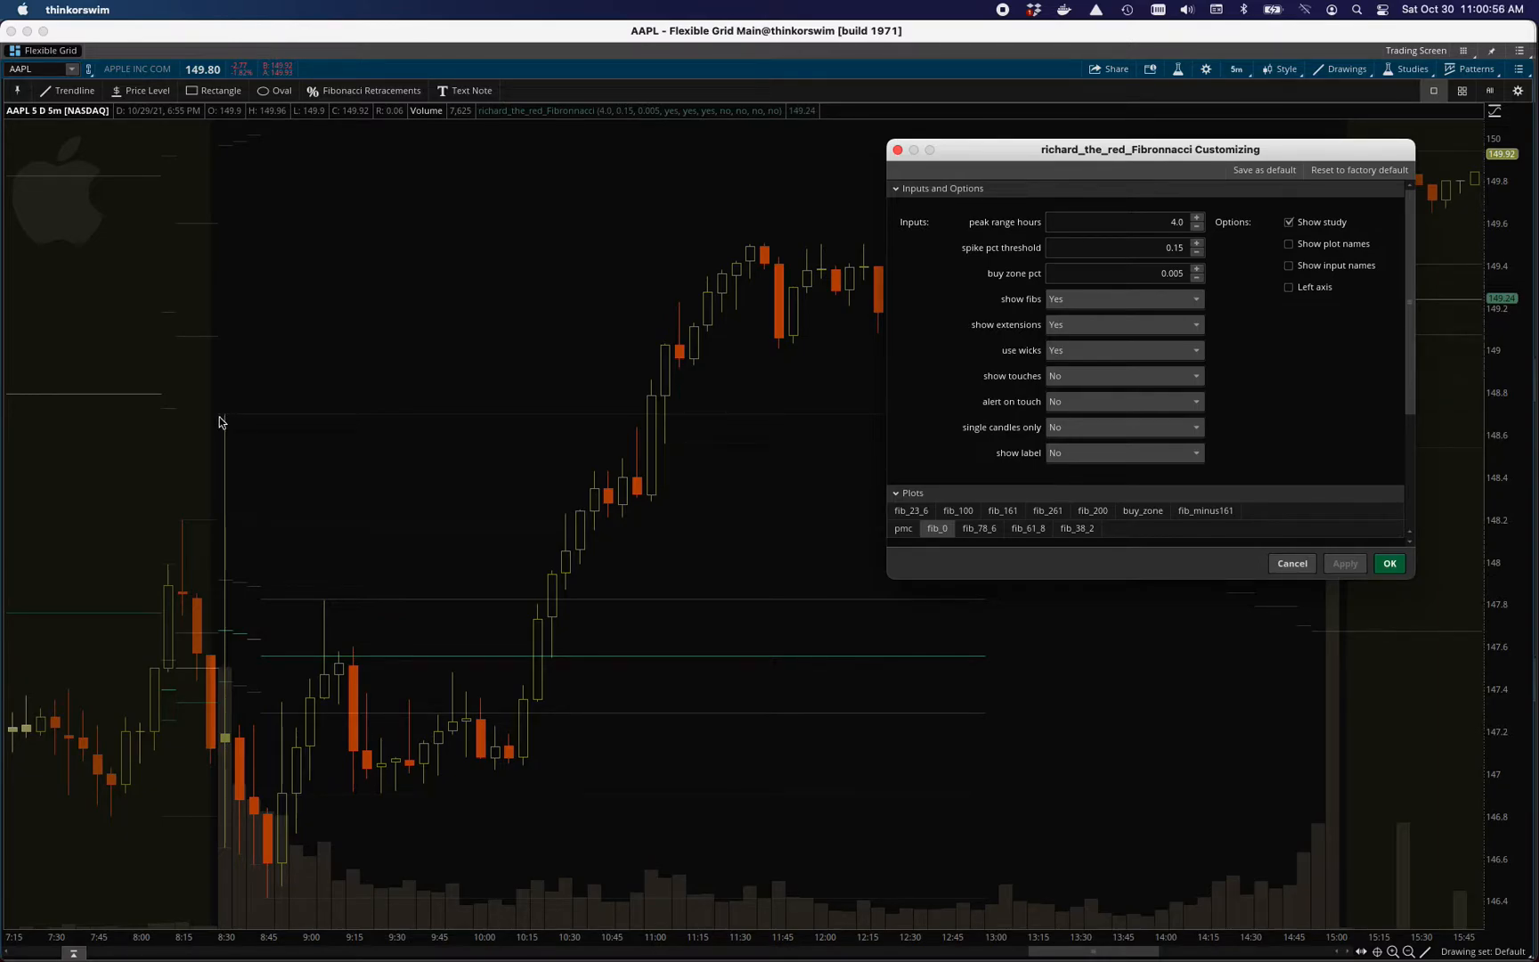
pyautogui.moveTo(670, 367)
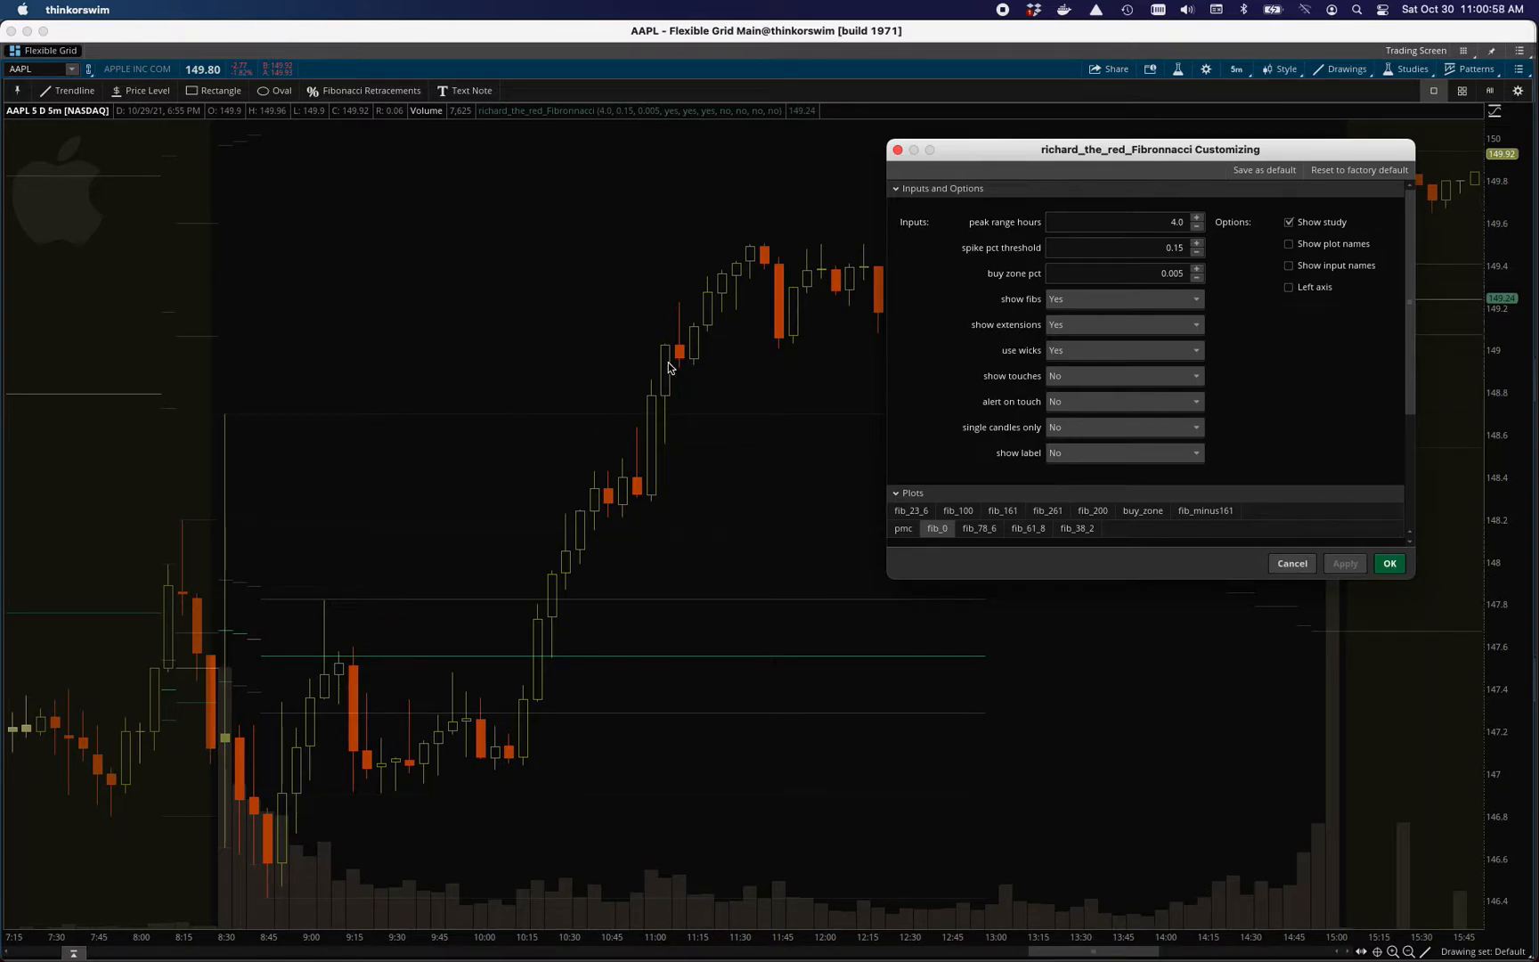
pyautogui.moveTo(647, 409)
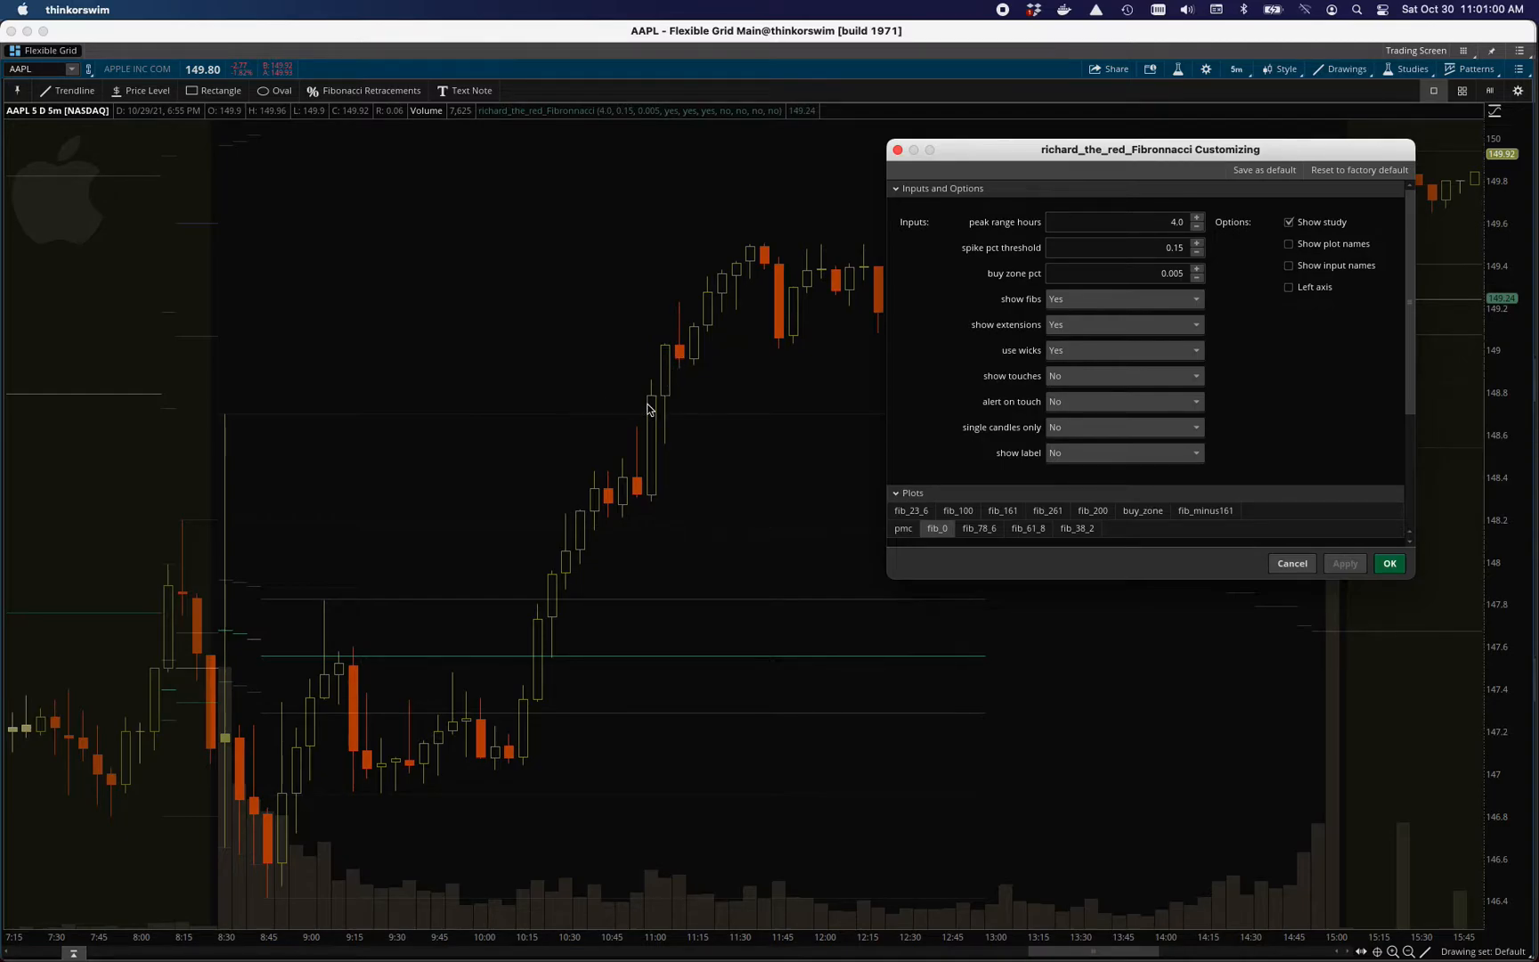
pyautogui.moveTo(660, 423)
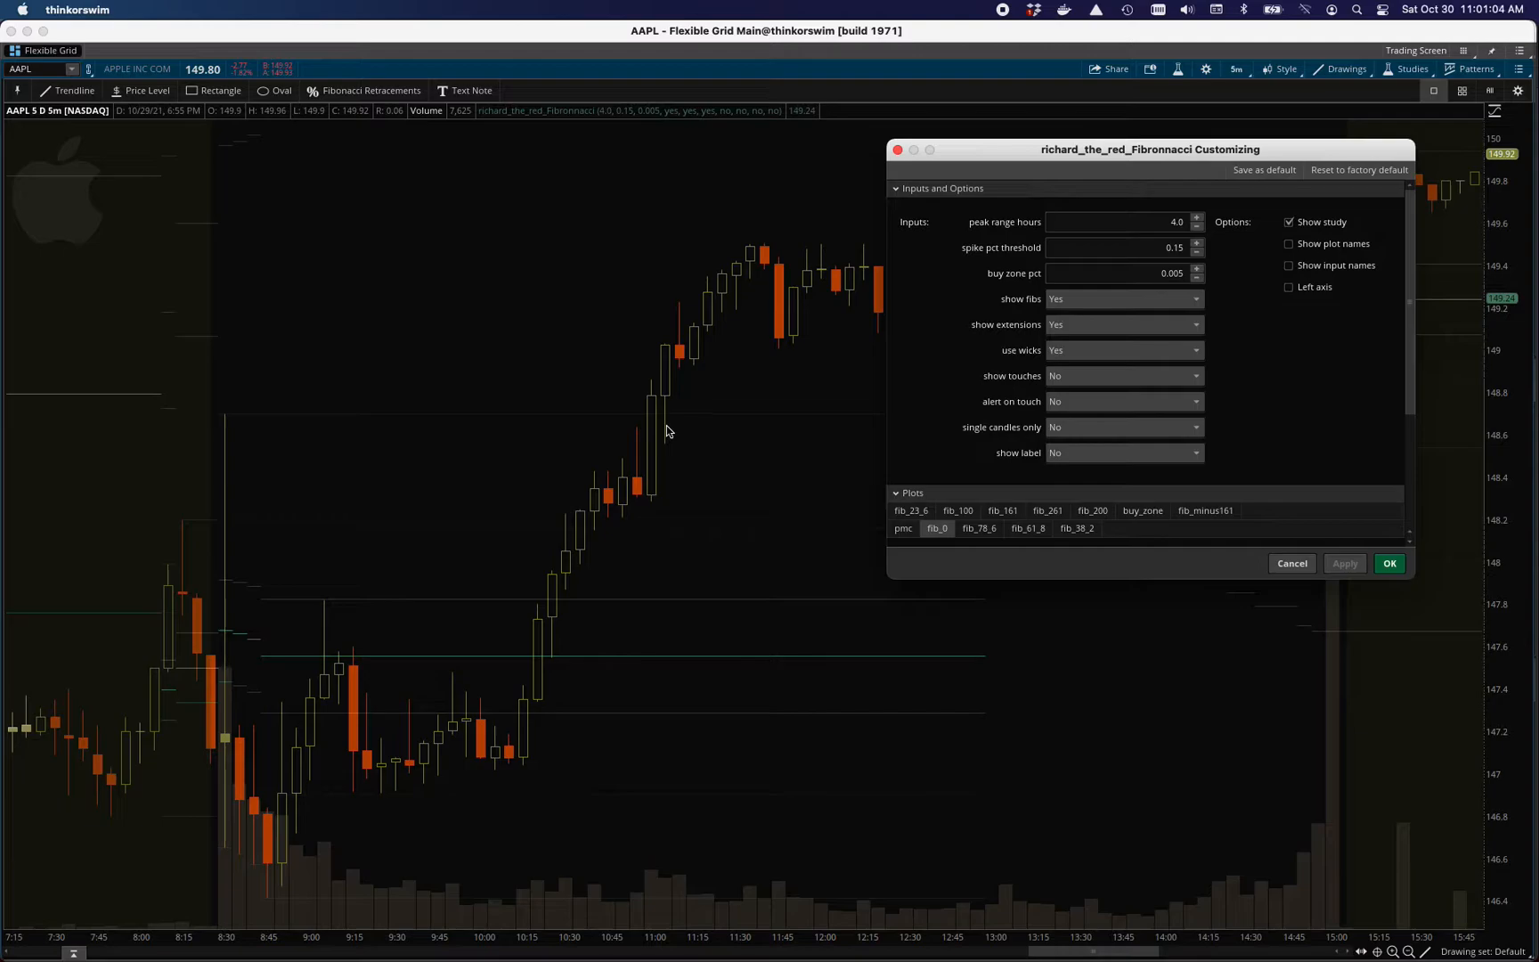
pyautogui.moveTo(686, 423)
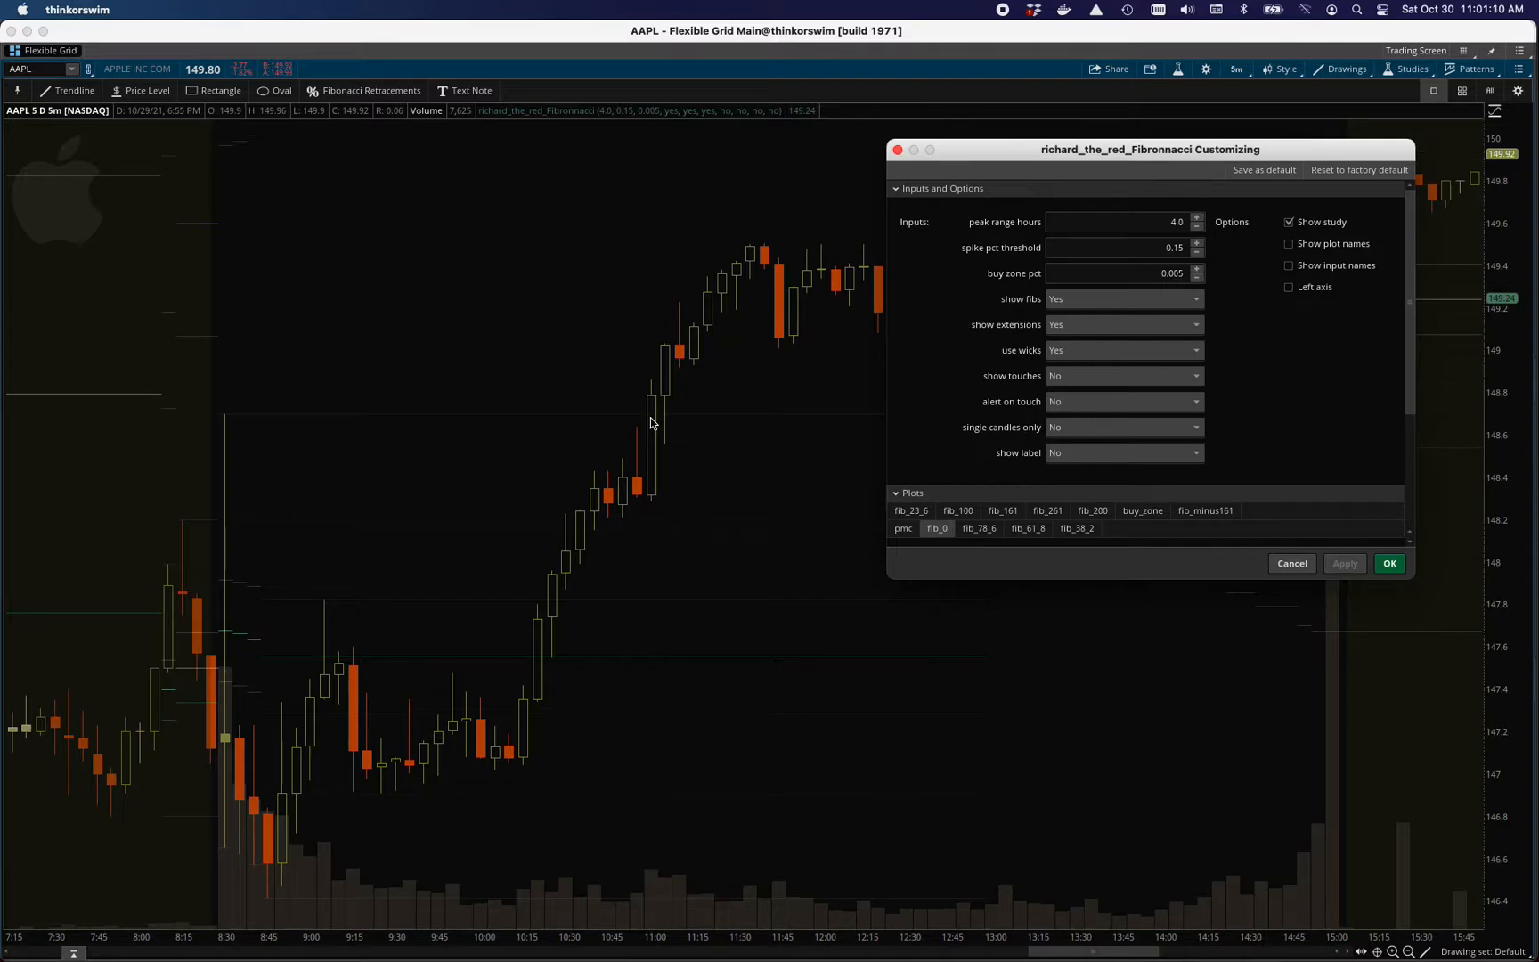
pyautogui.moveTo(692, 343)
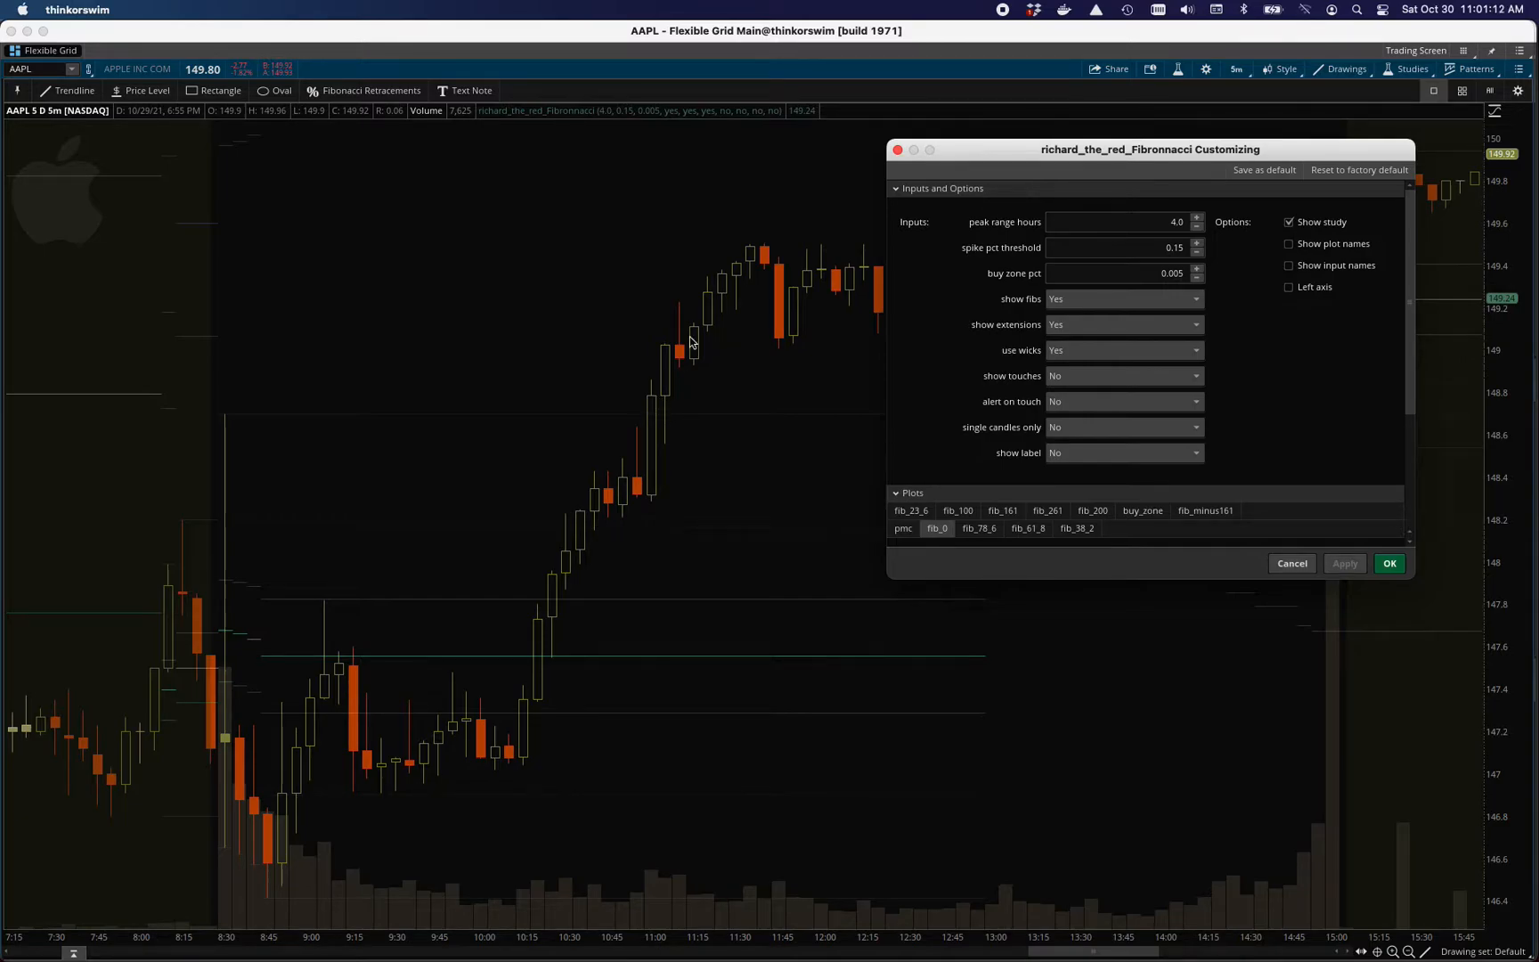
pyautogui.moveTo(693, 456)
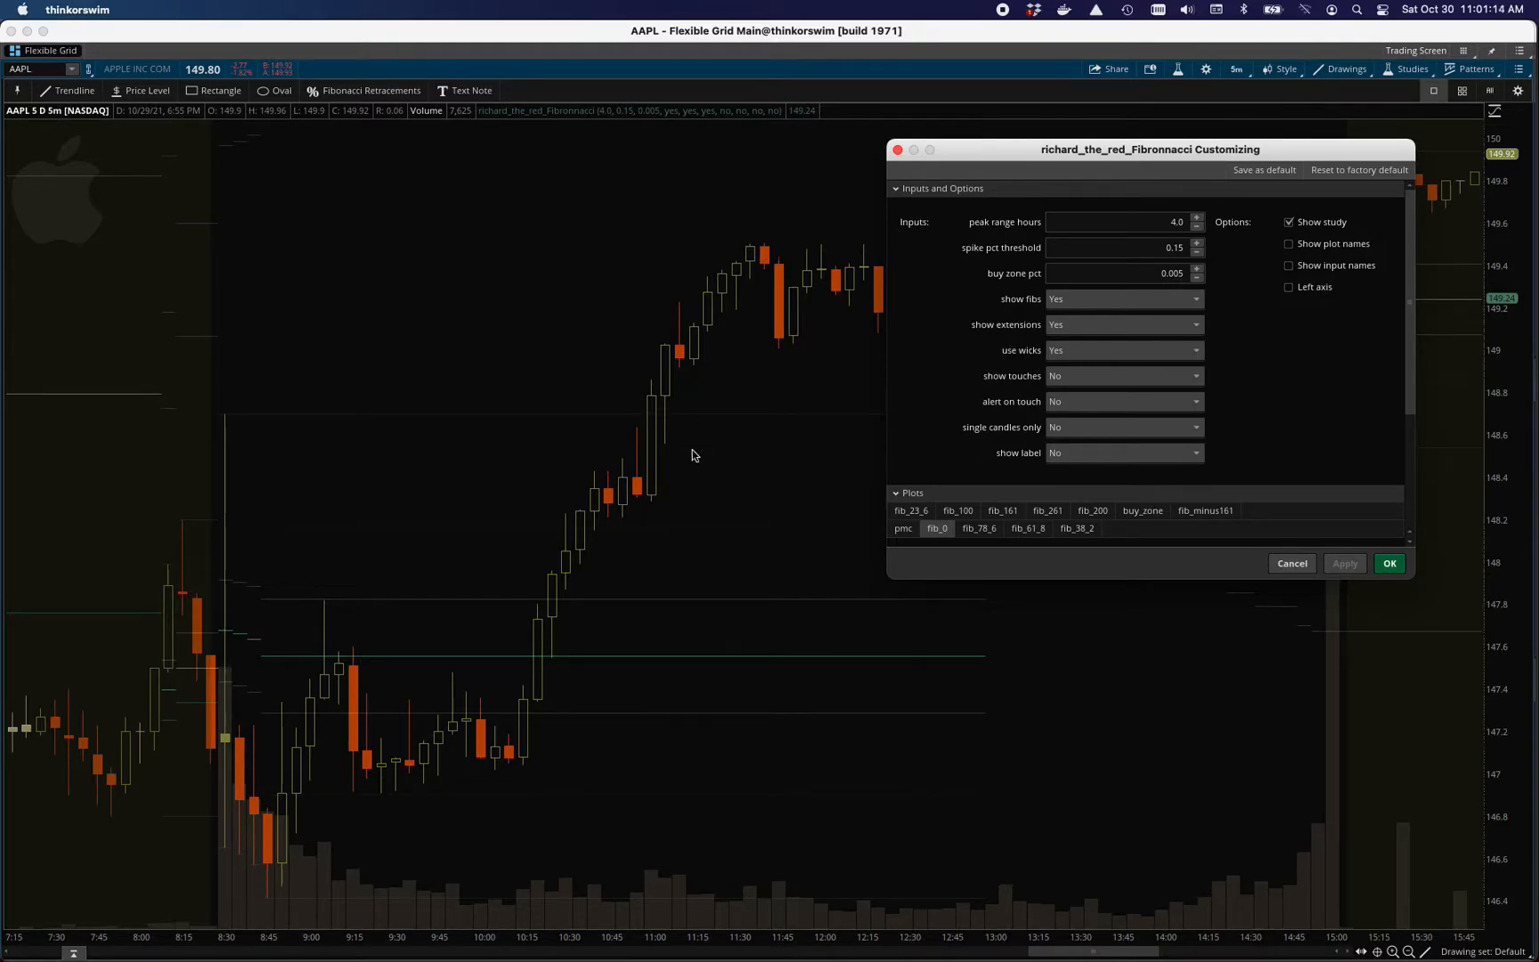
pyautogui.moveTo(719, 275)
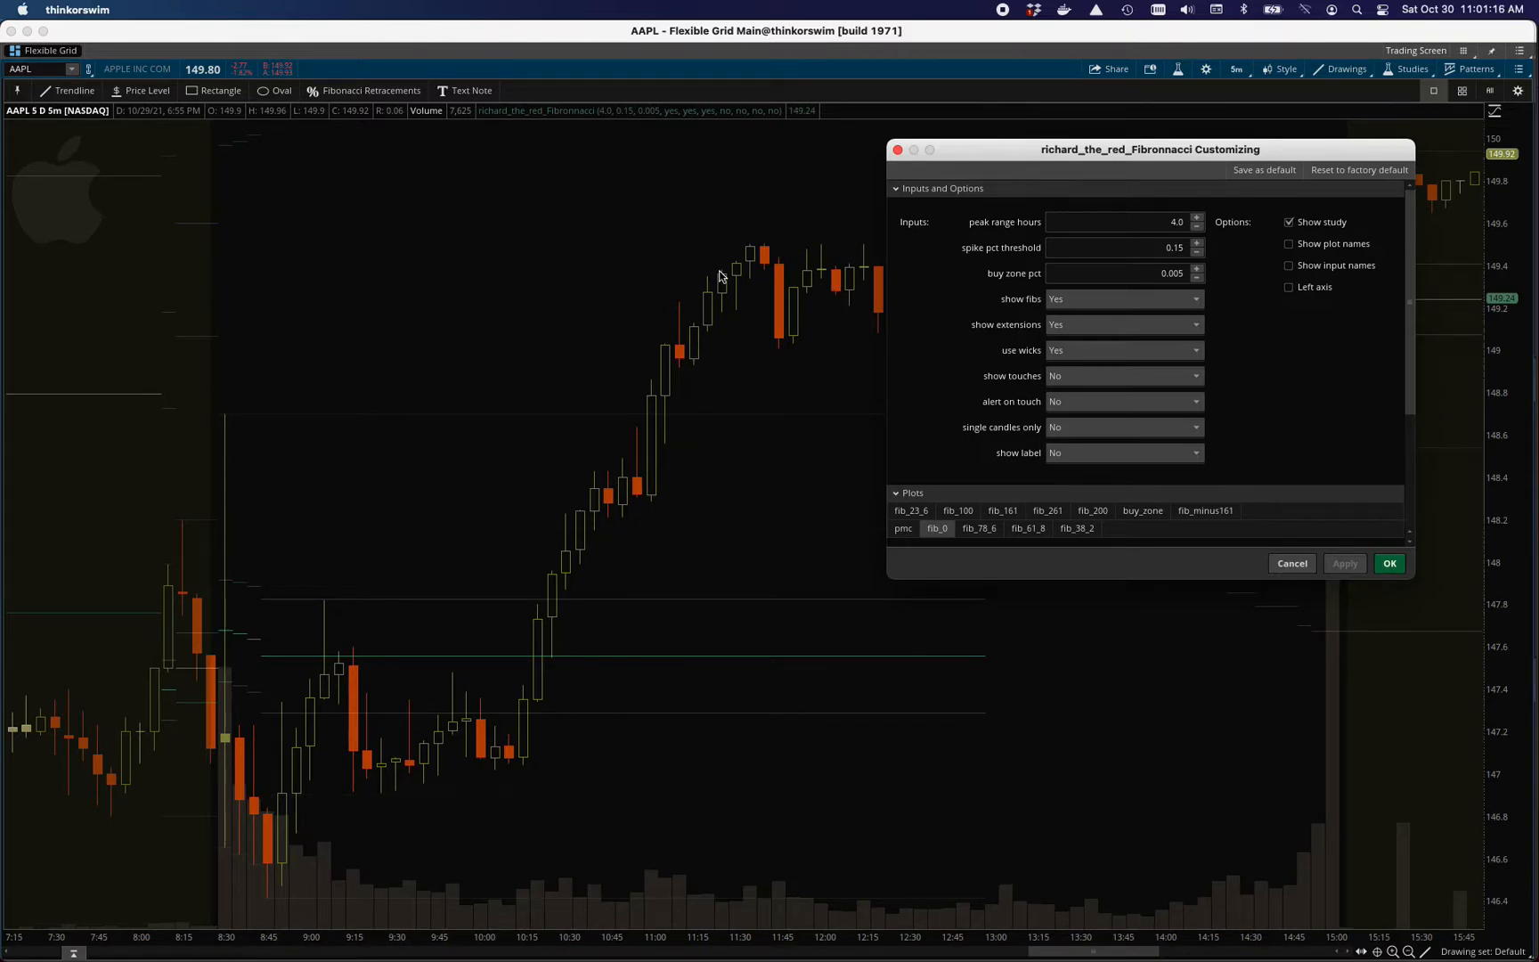
pyautogui.moveTo(609, 540)
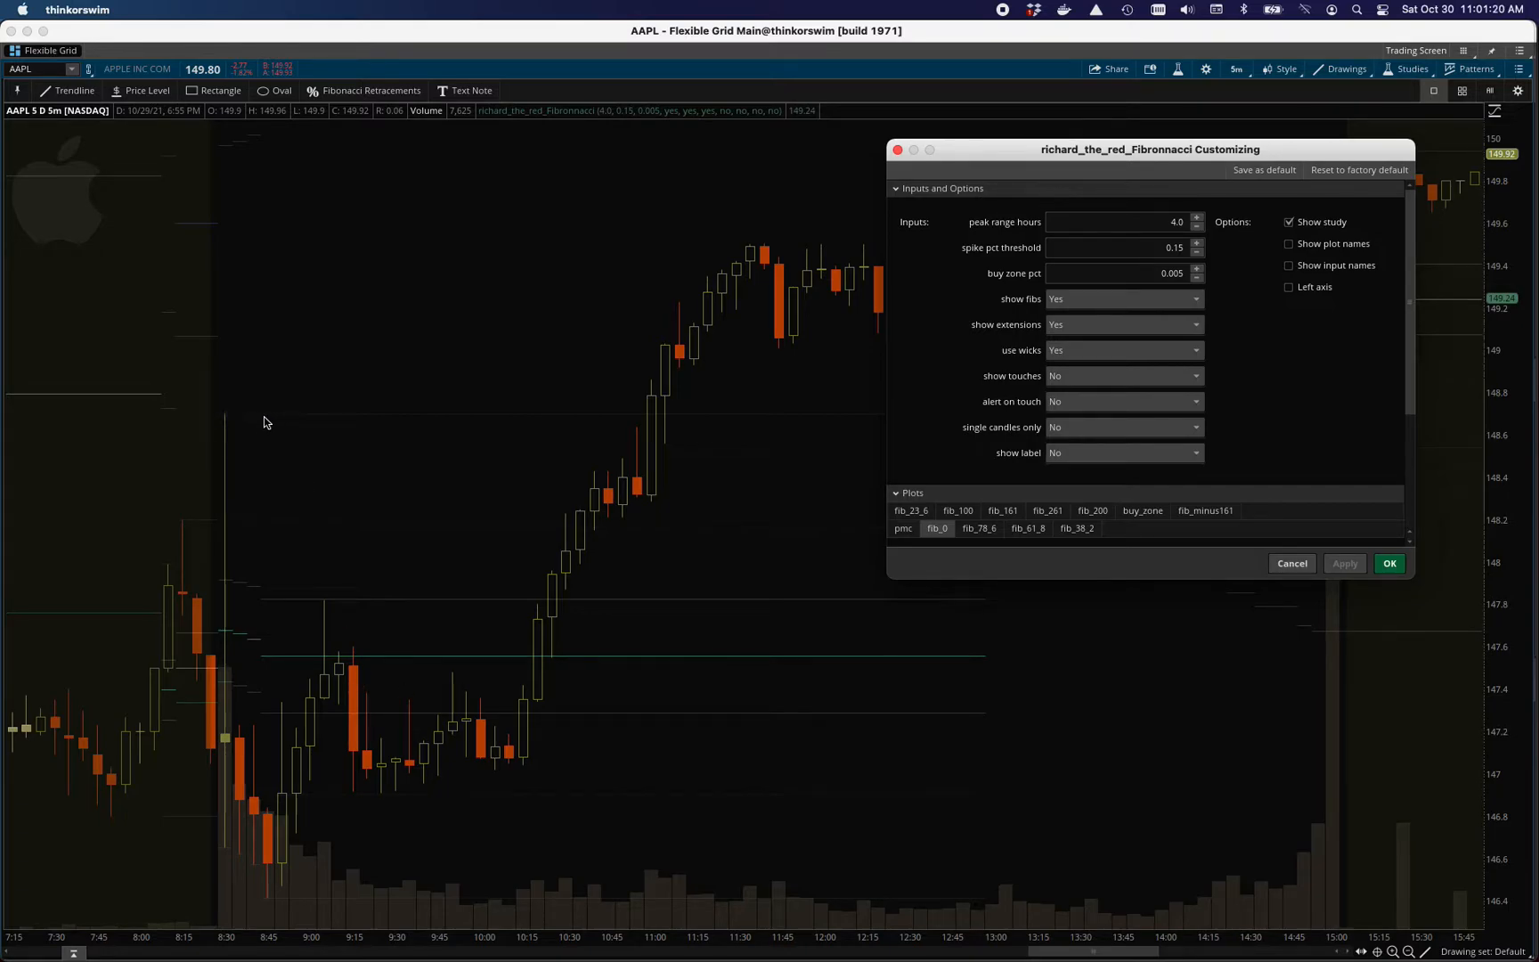
pyautogui.moveTo(741, 462)
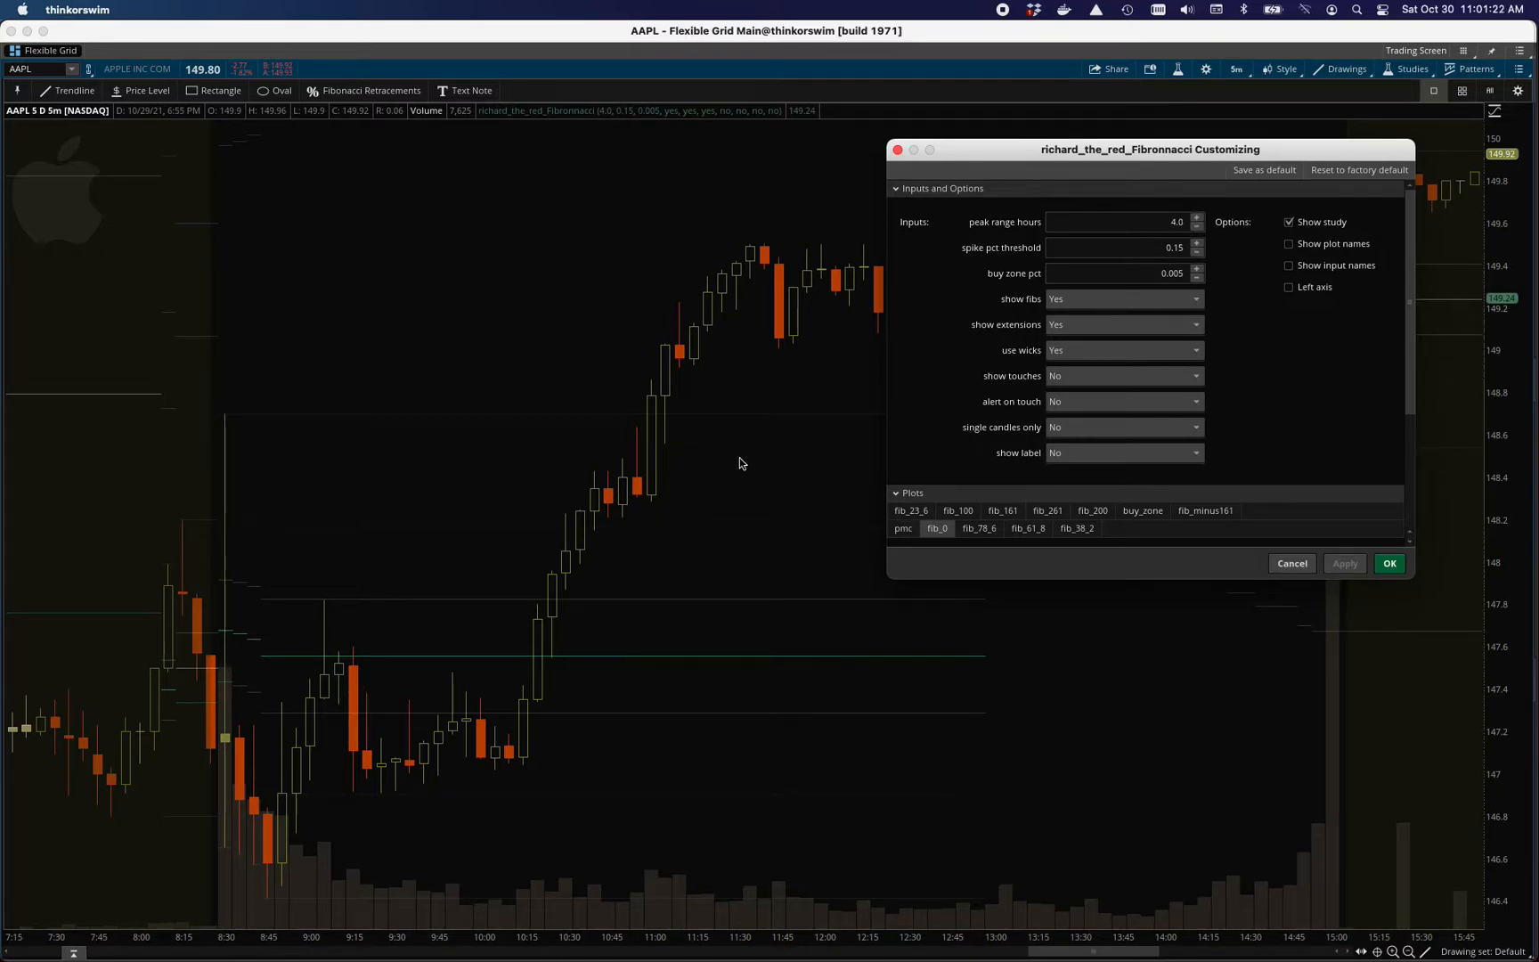
pyautogui.moveTo(646, 422)
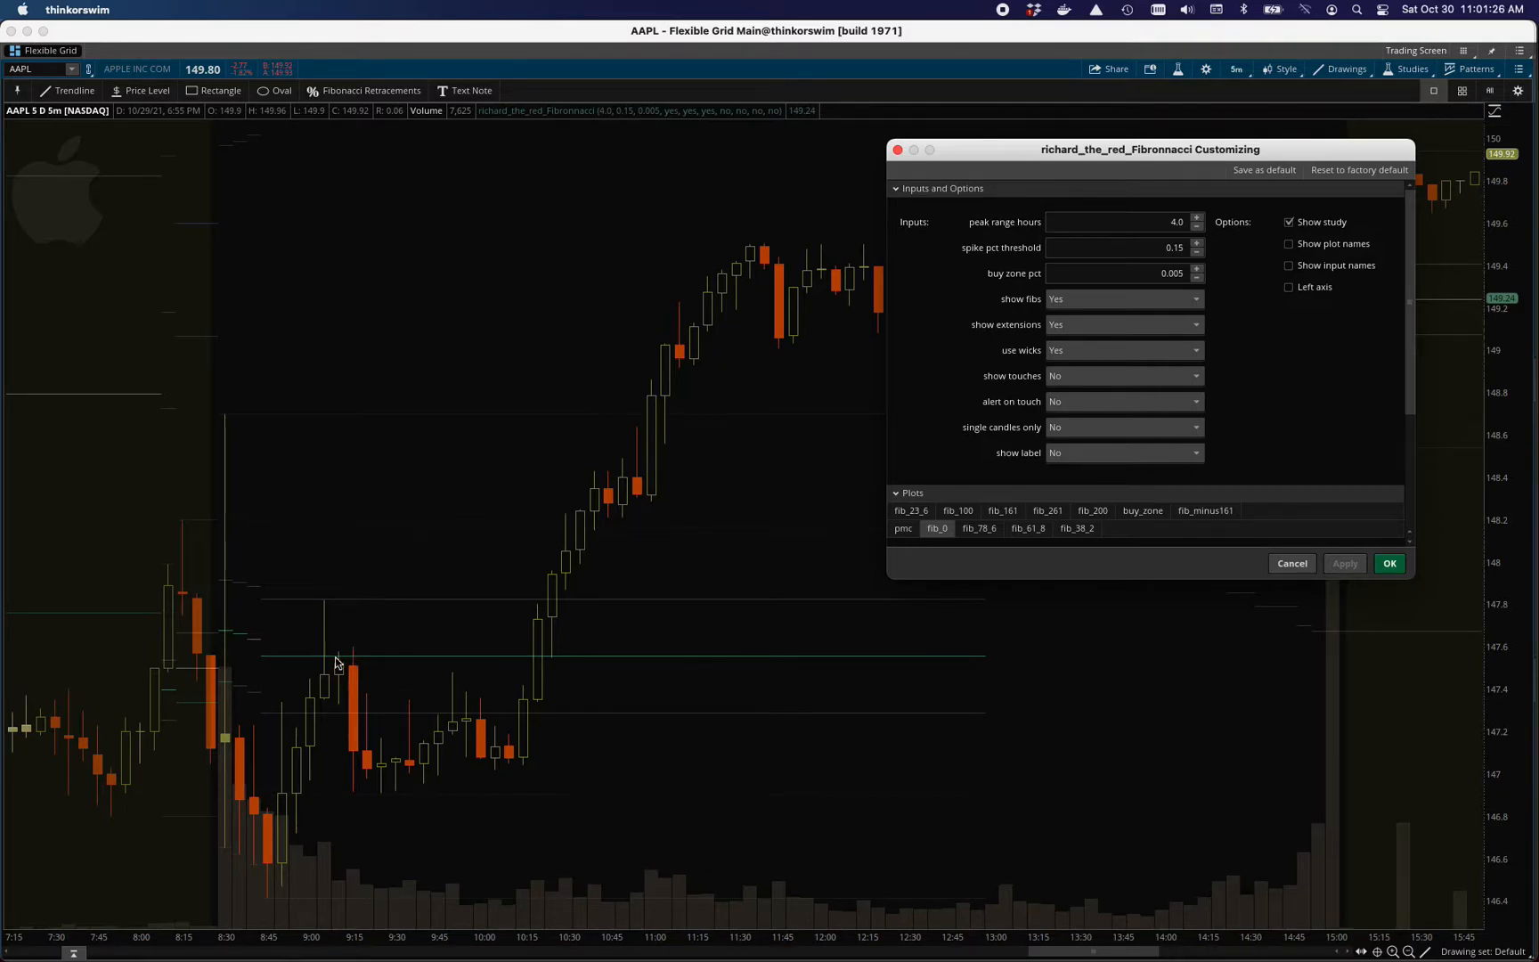
pyautogui.moveTo(618, 623)
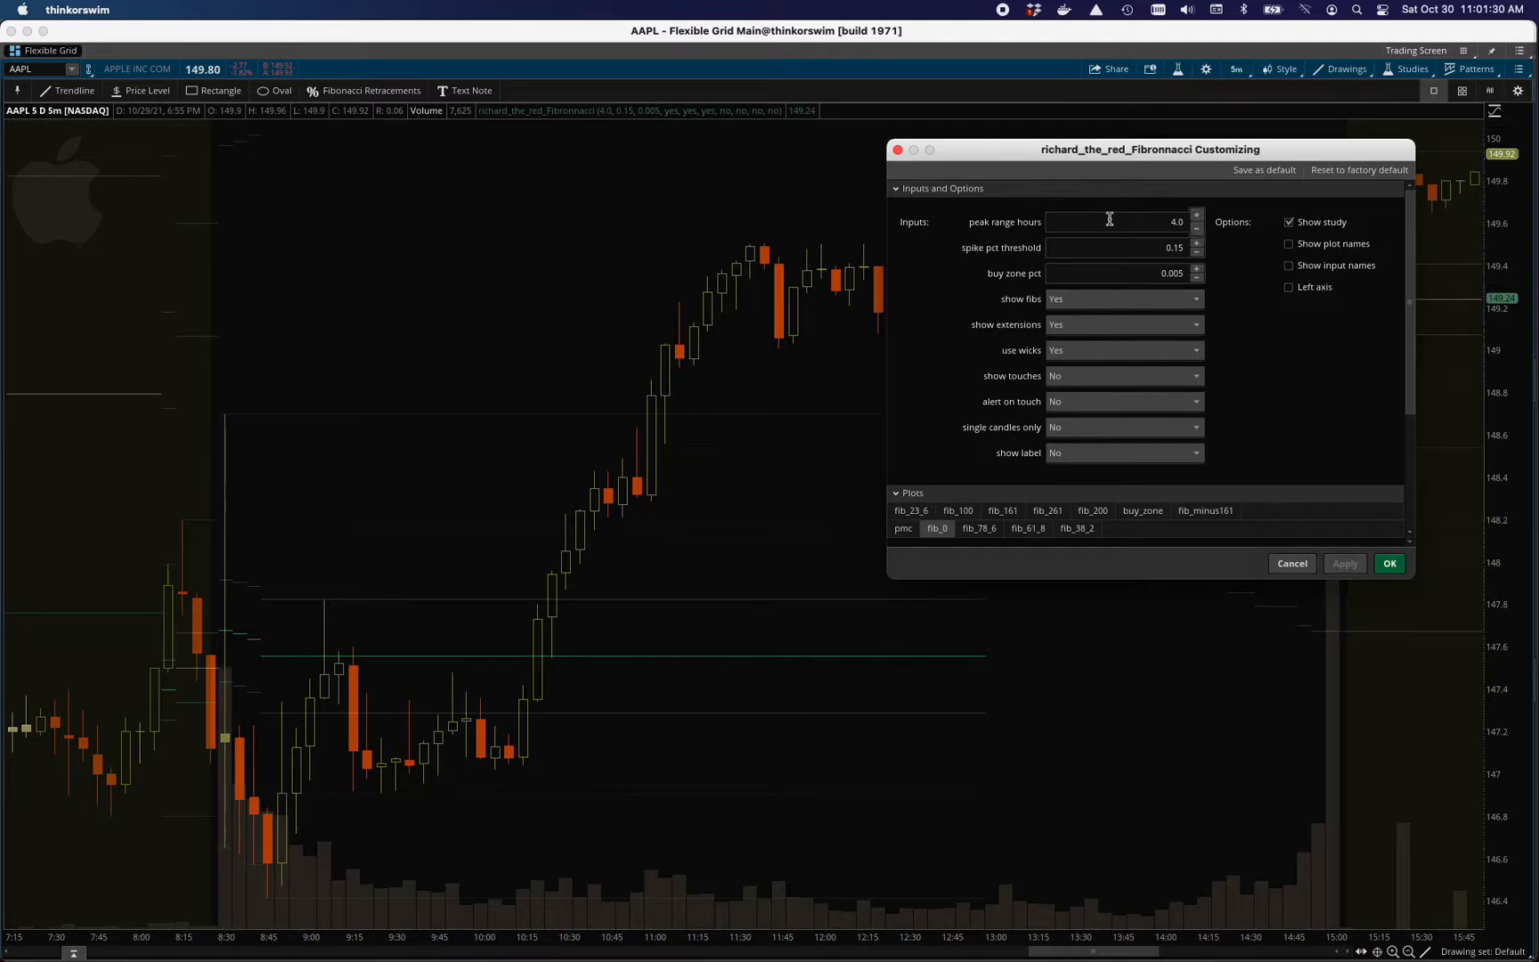
pyautogui.moveTo(1161, 221)
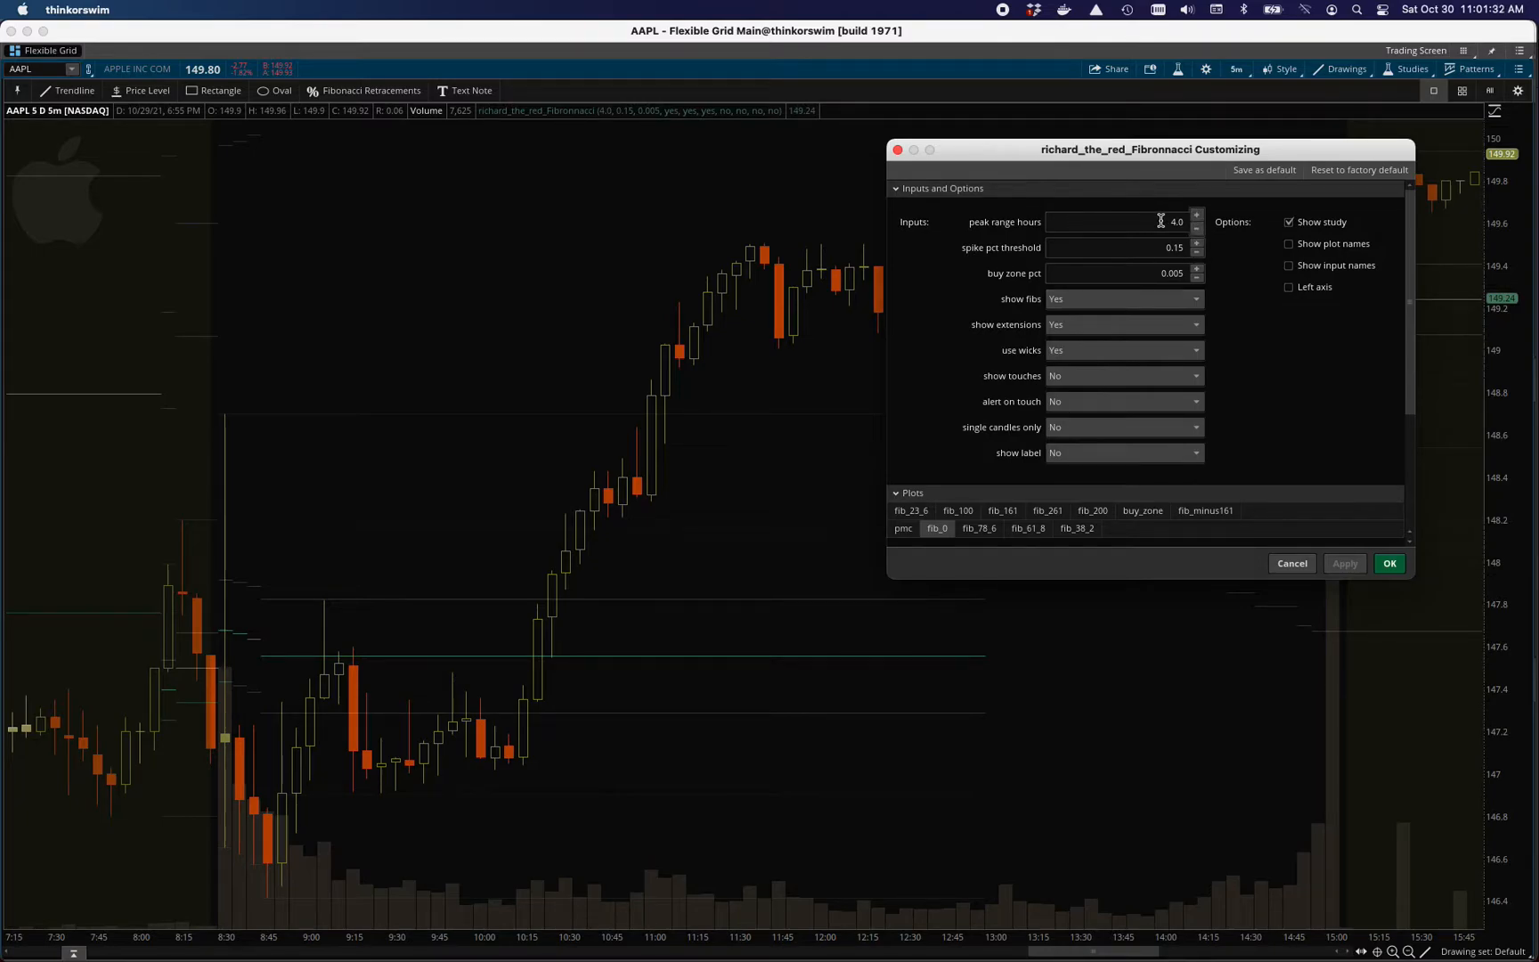
pyautogui.moveTo(224, 602)
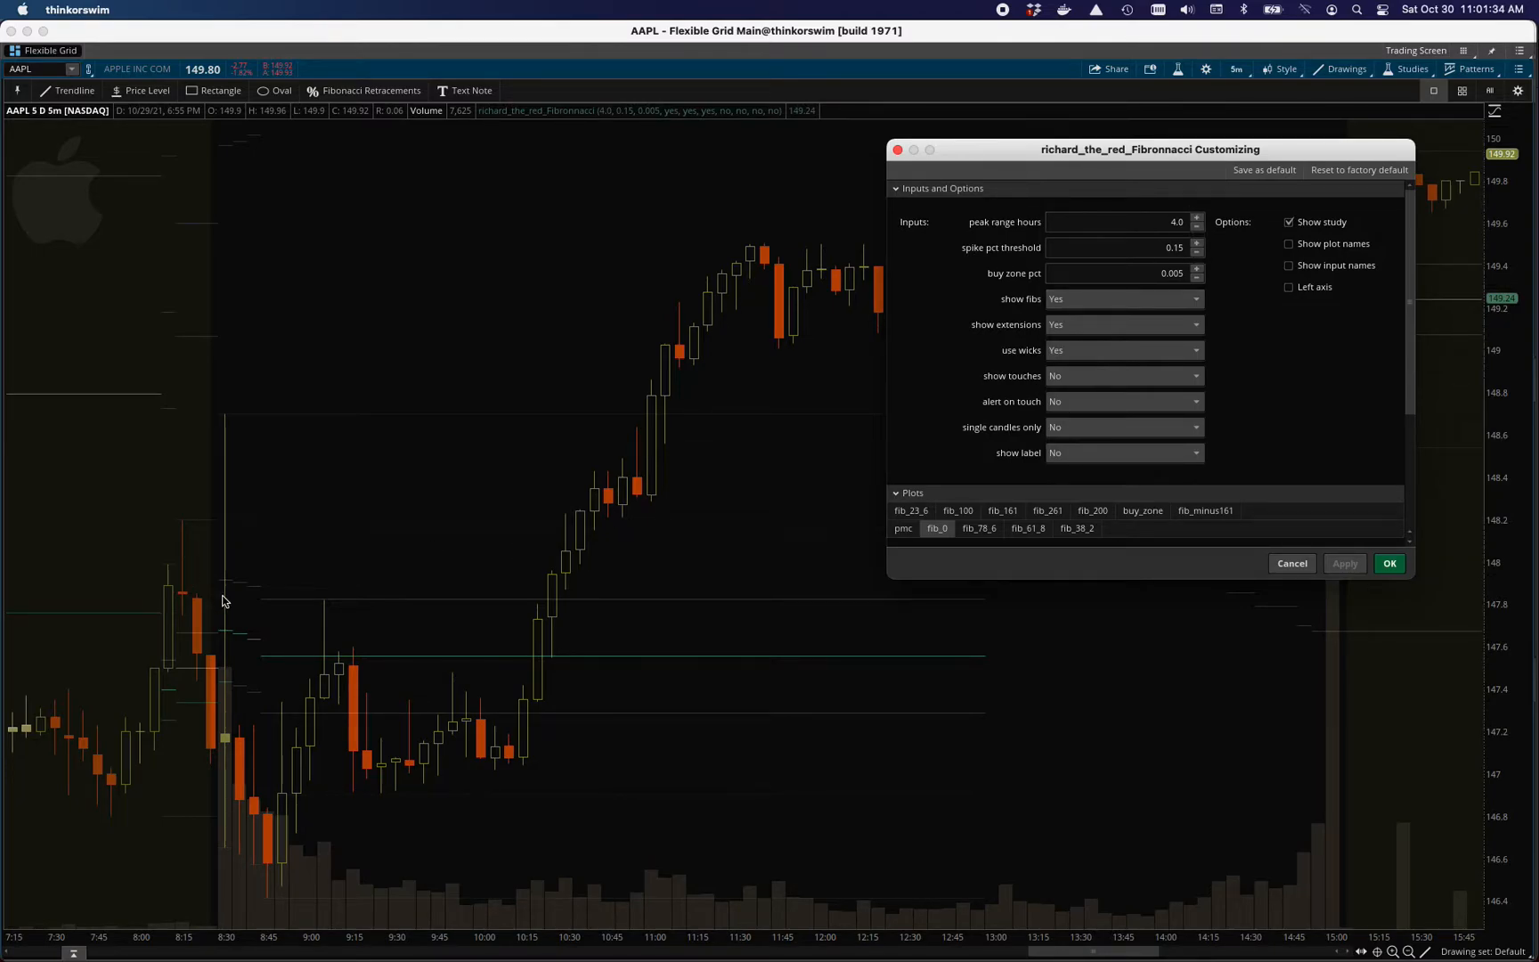
pyautogui.moveTo(247, 664)
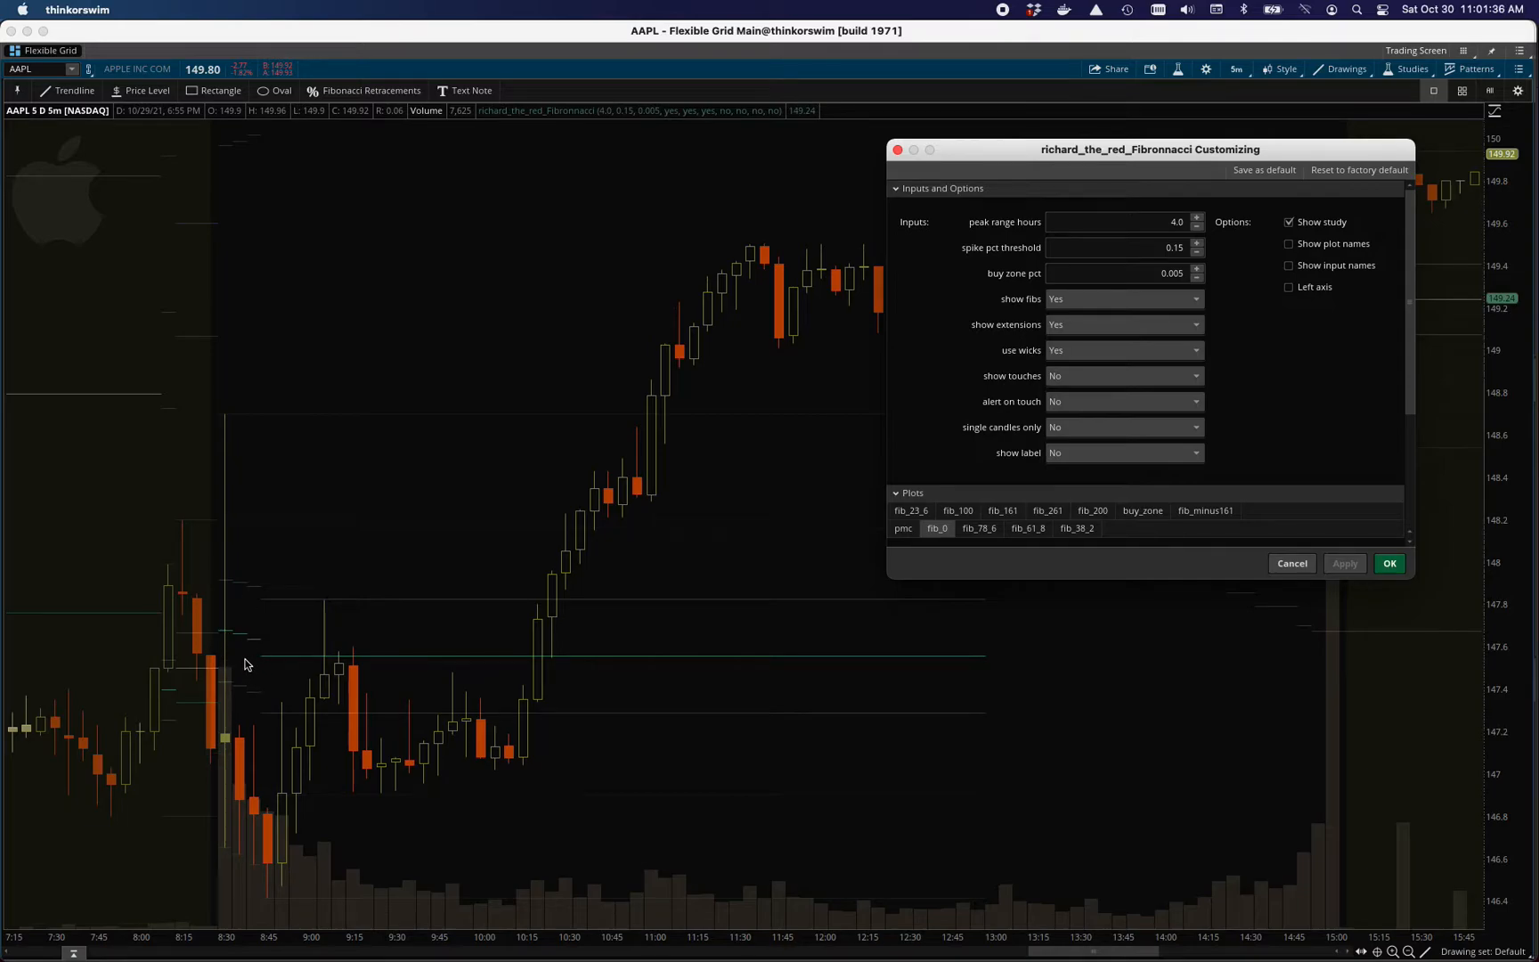
pyautogui.moveTo(1161, 217)
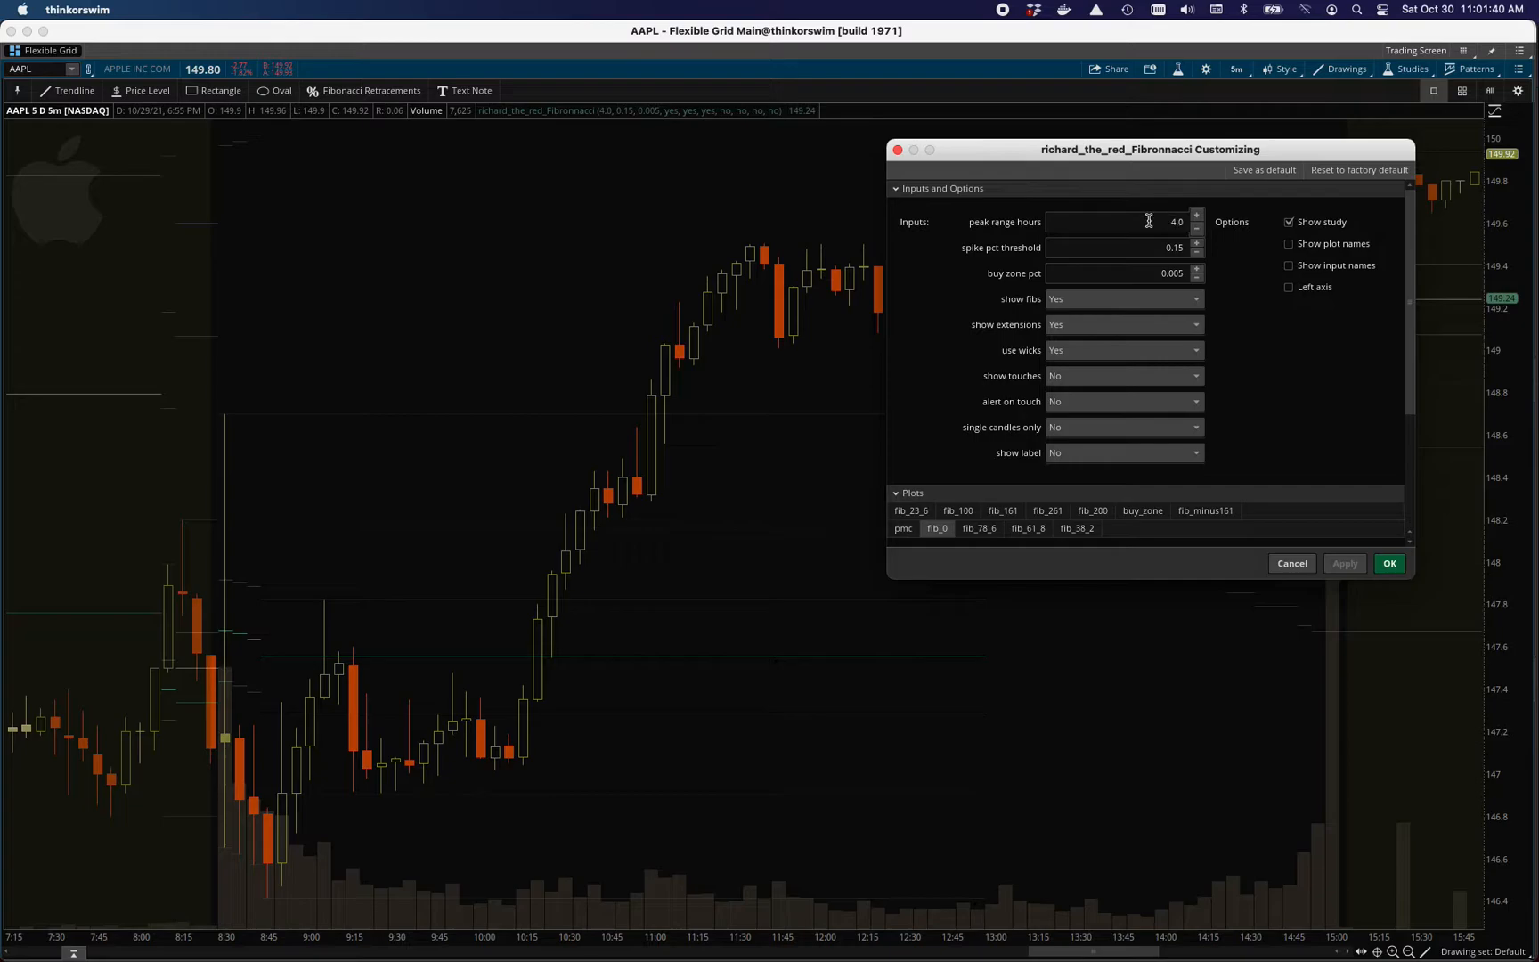
pyautogui.moveTo(1156, 266)
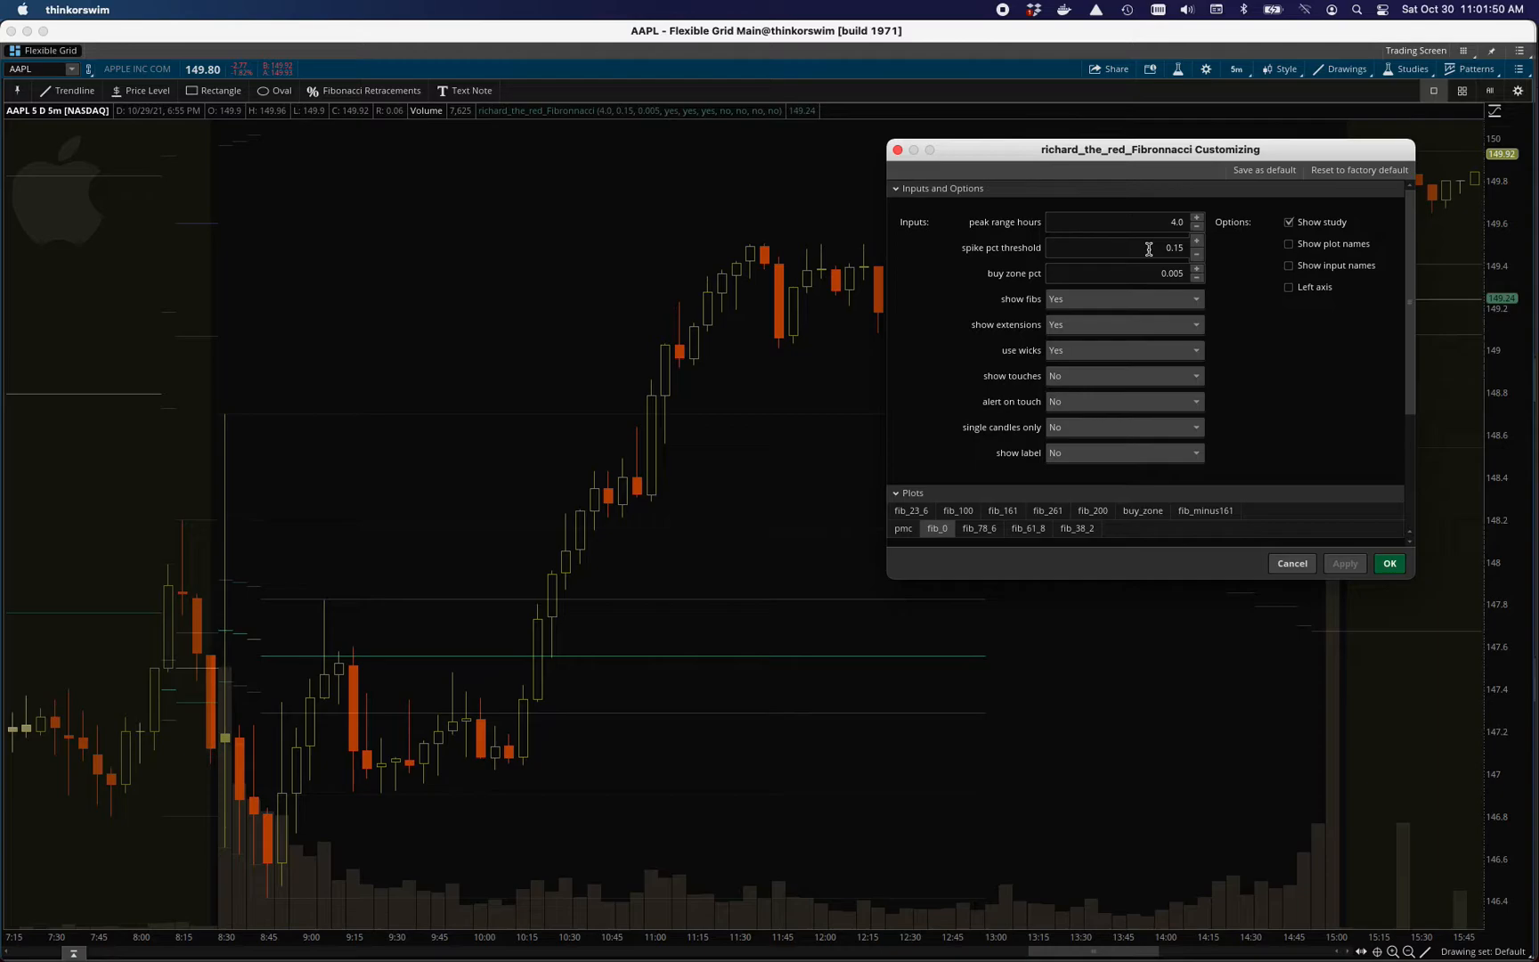
pyautogui.moveTo(1143, 246)
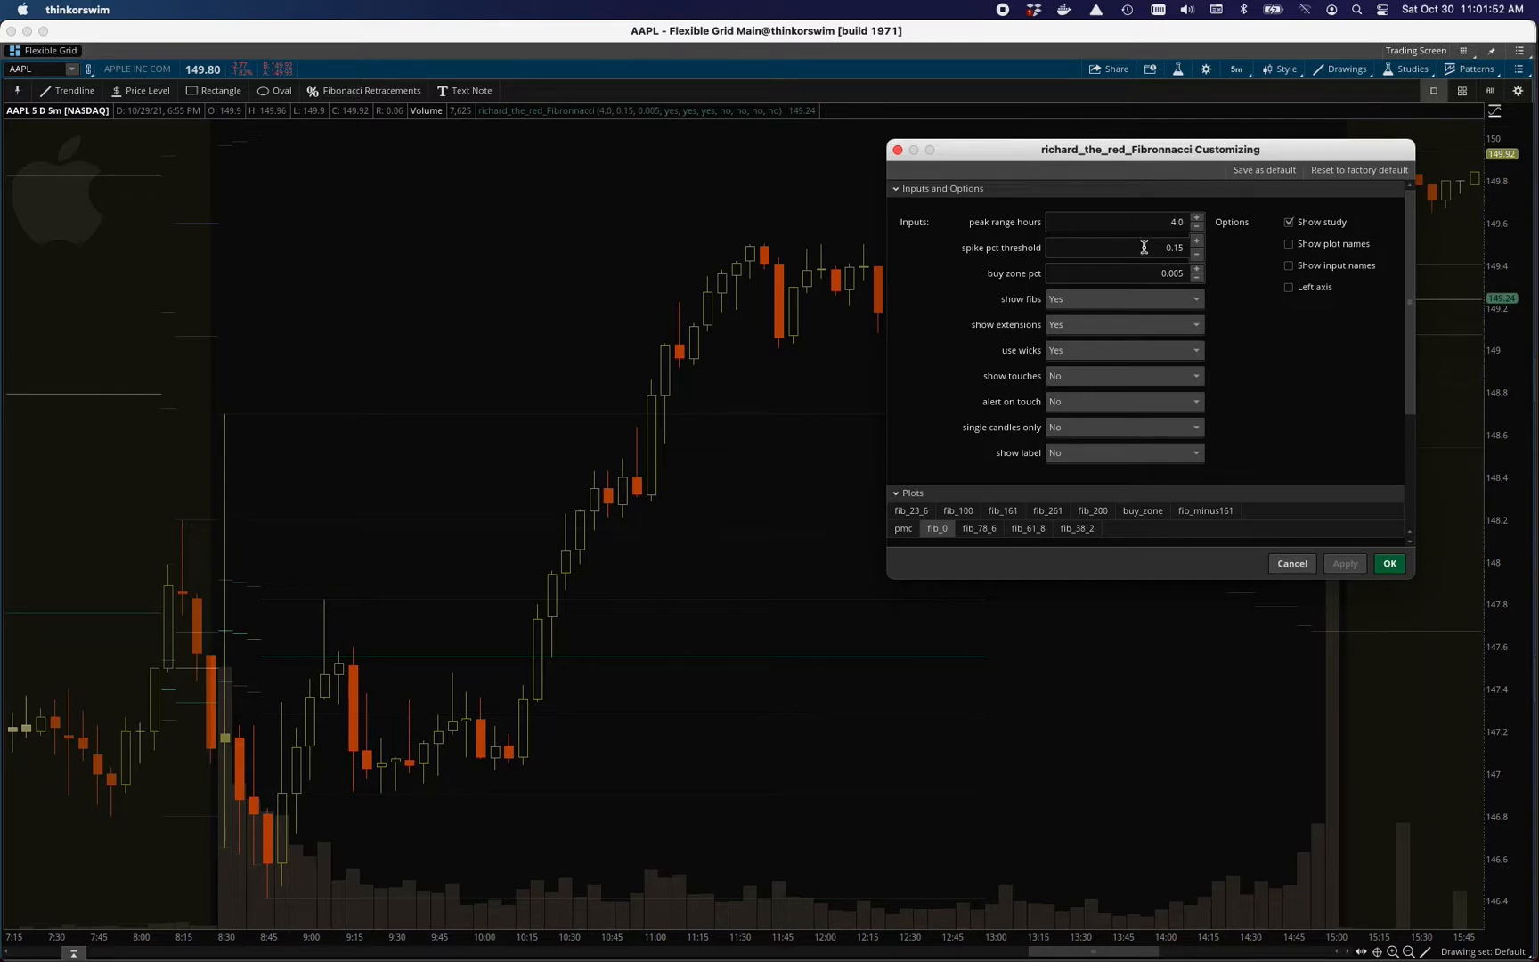
pyautogui.moveTo(825, 324)
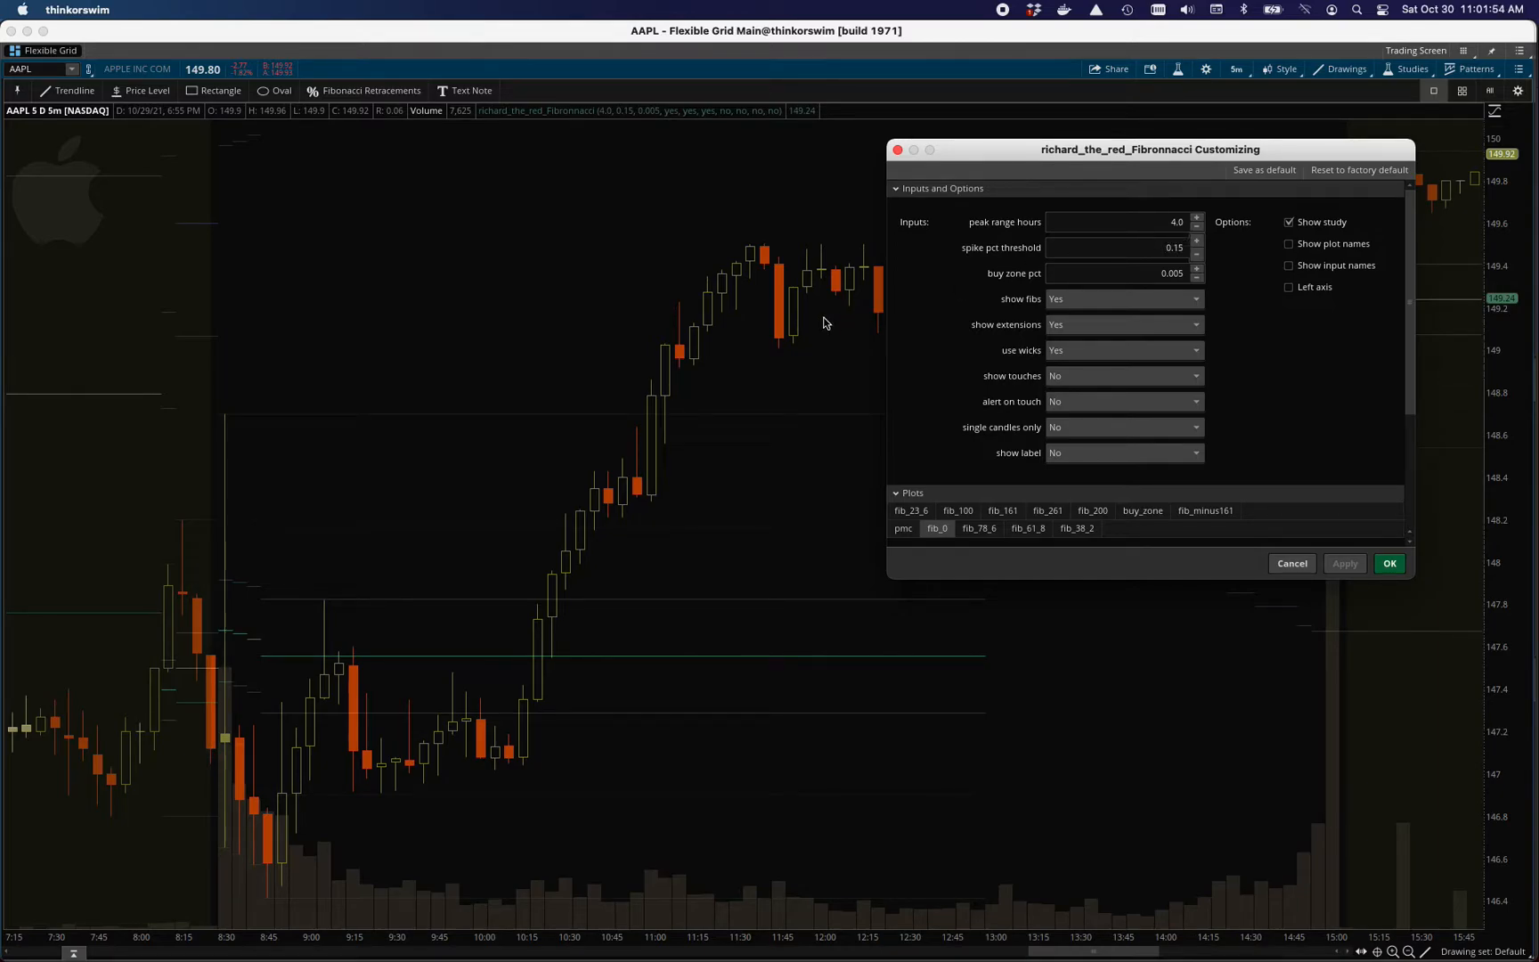
pyautogui.moveTo(694, 695)
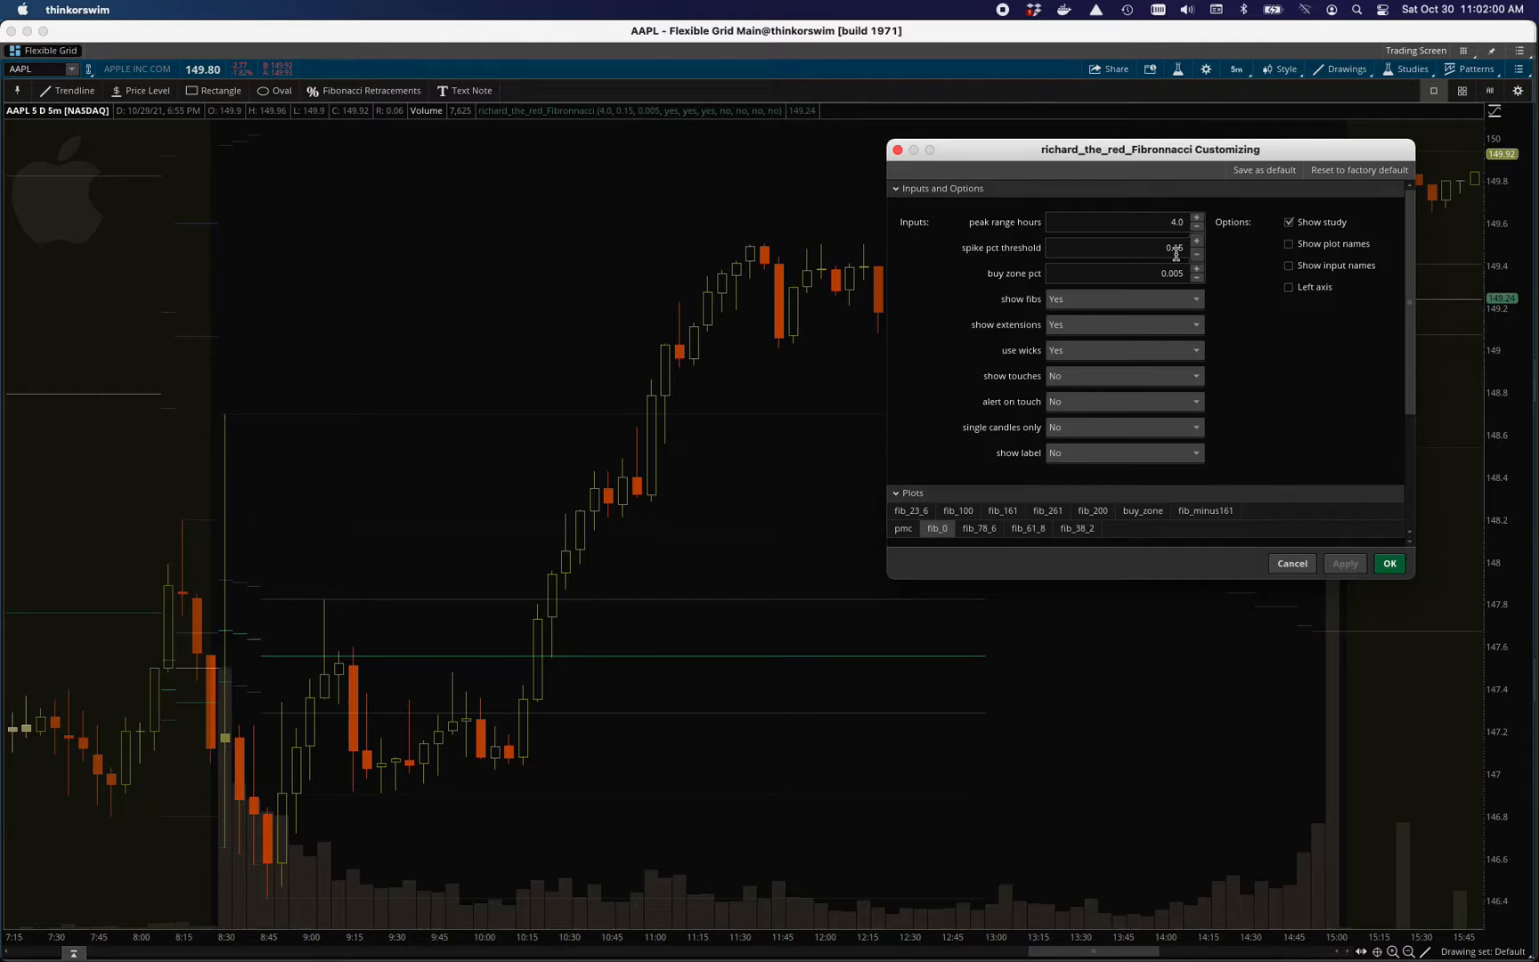
pyautogui.click(1196, 243)
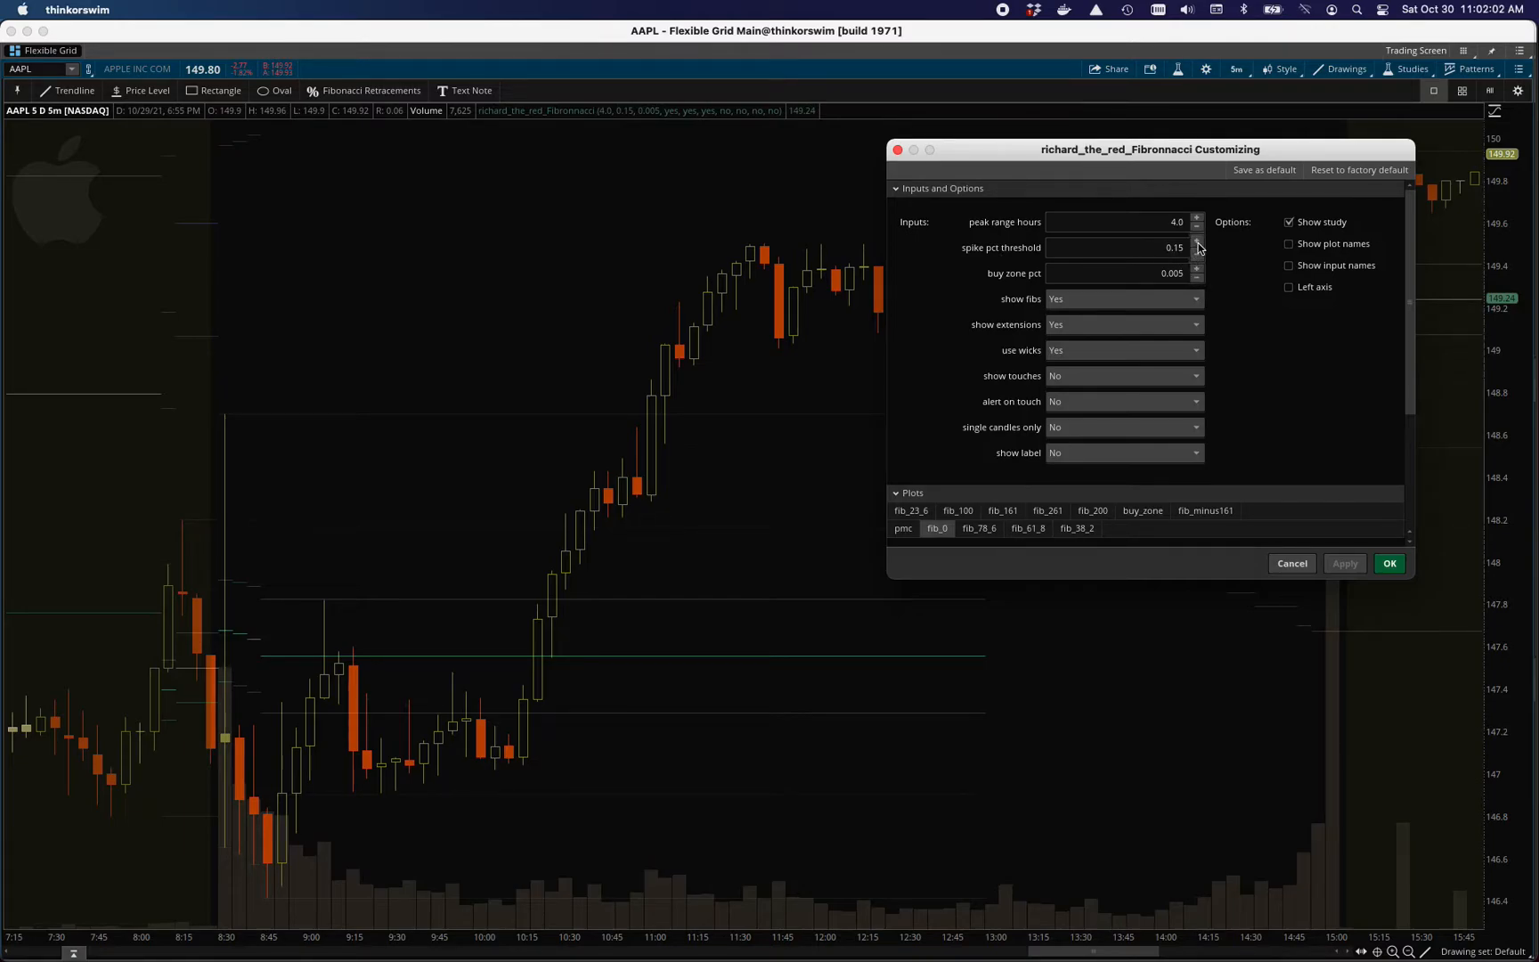
pyautogui.moveTo(225, 443)
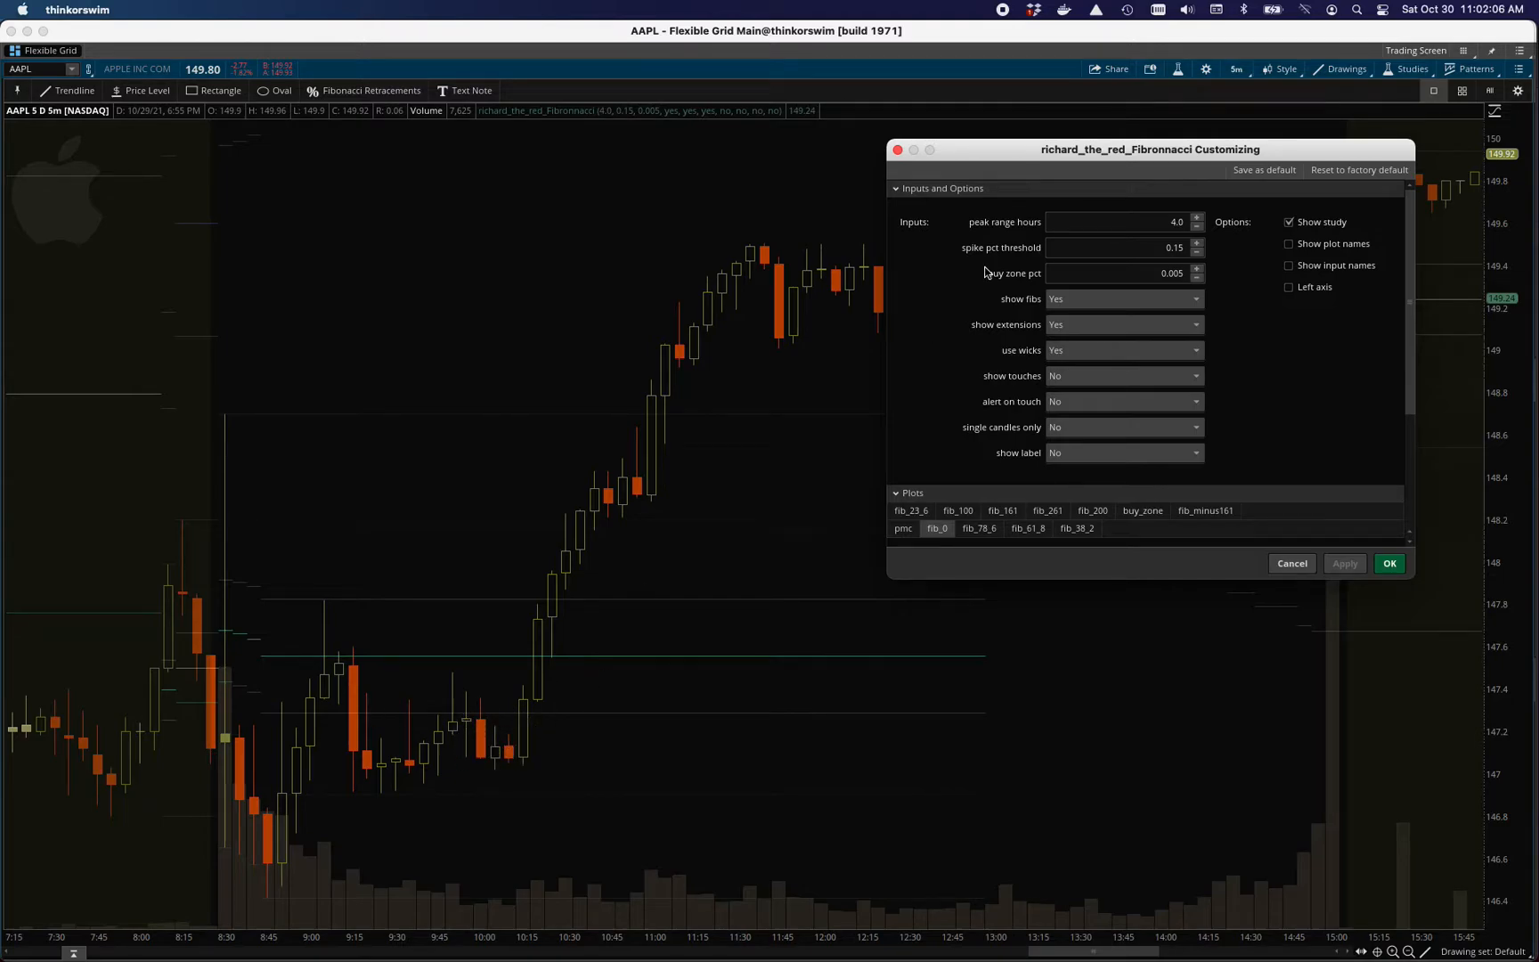
pyautogui.moveTo(979, 225)
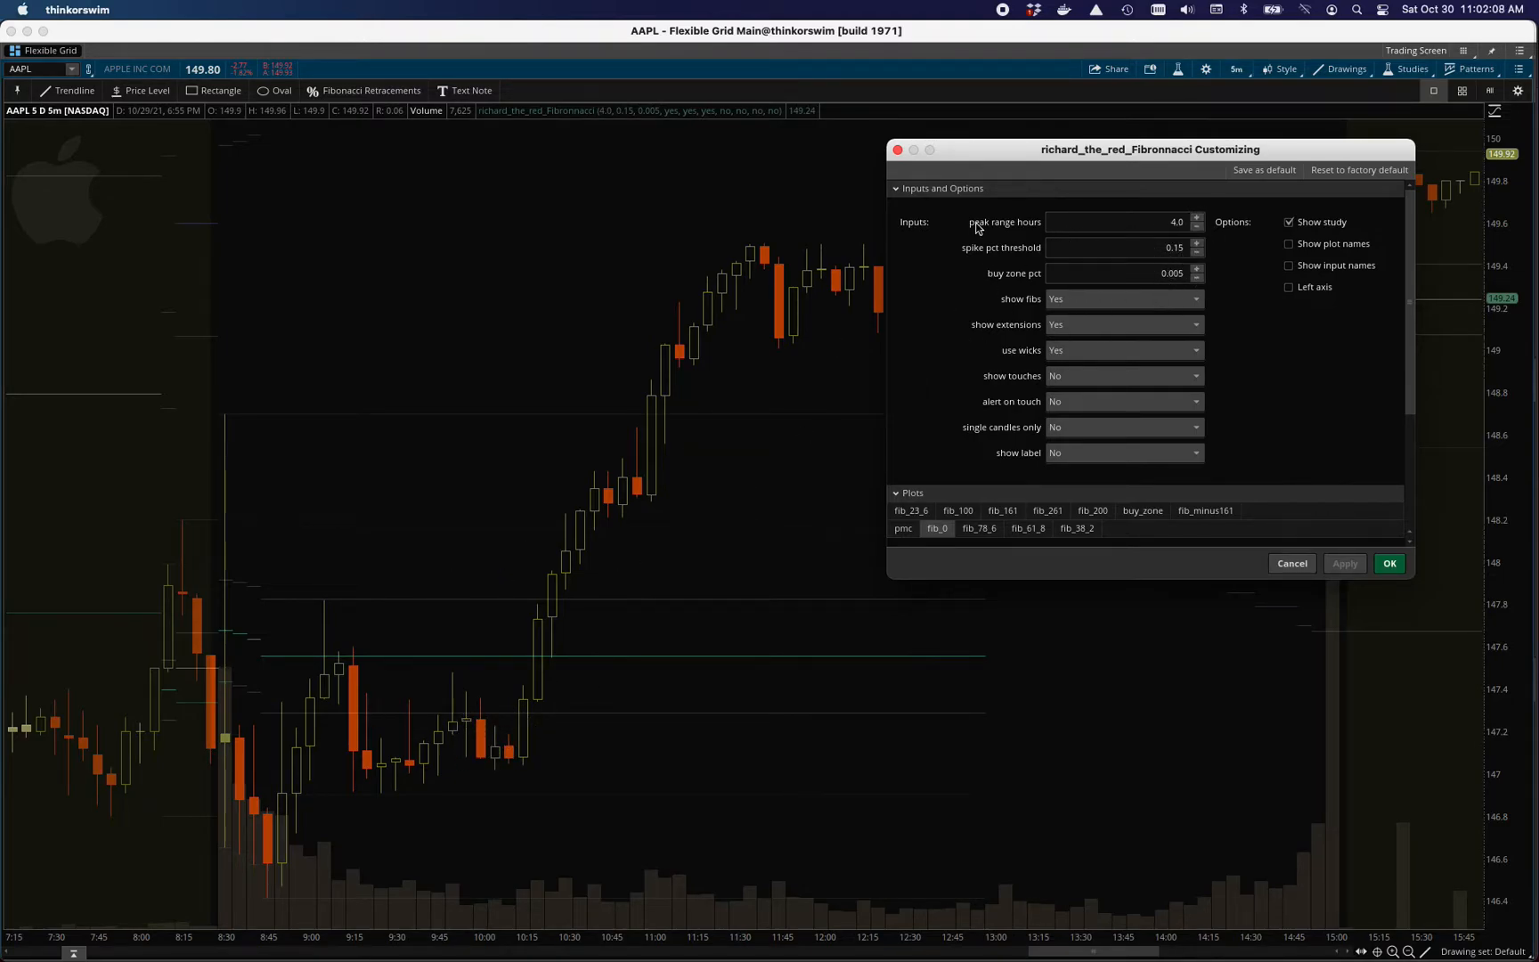
pyautogui.moveTo(196, 684)
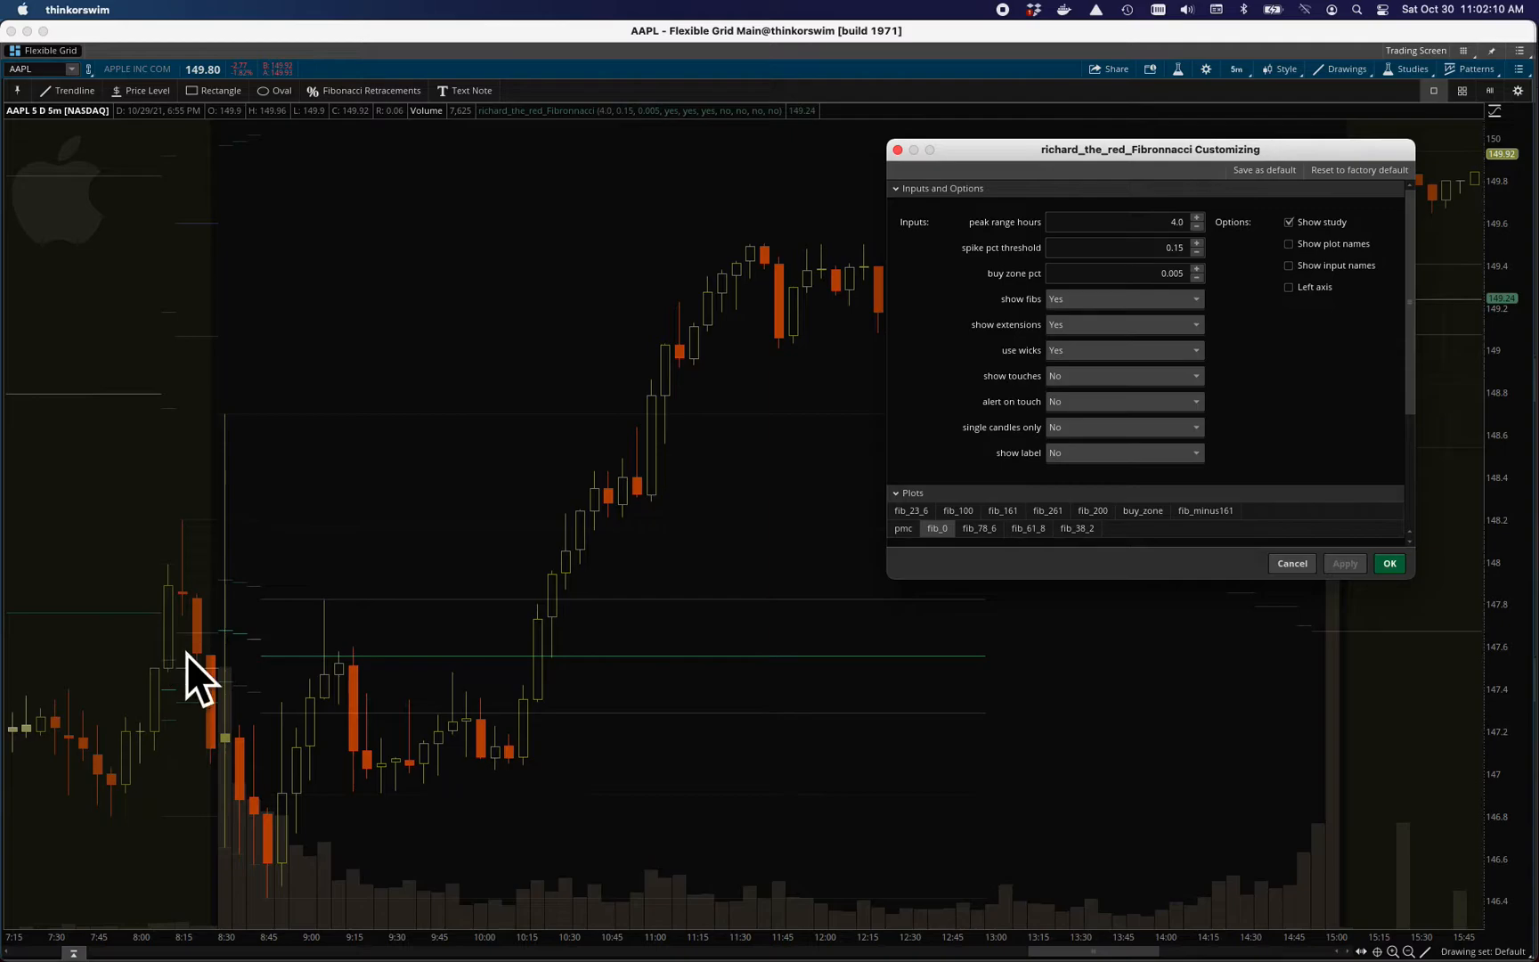
pyautogui.moveTo(440, 386)
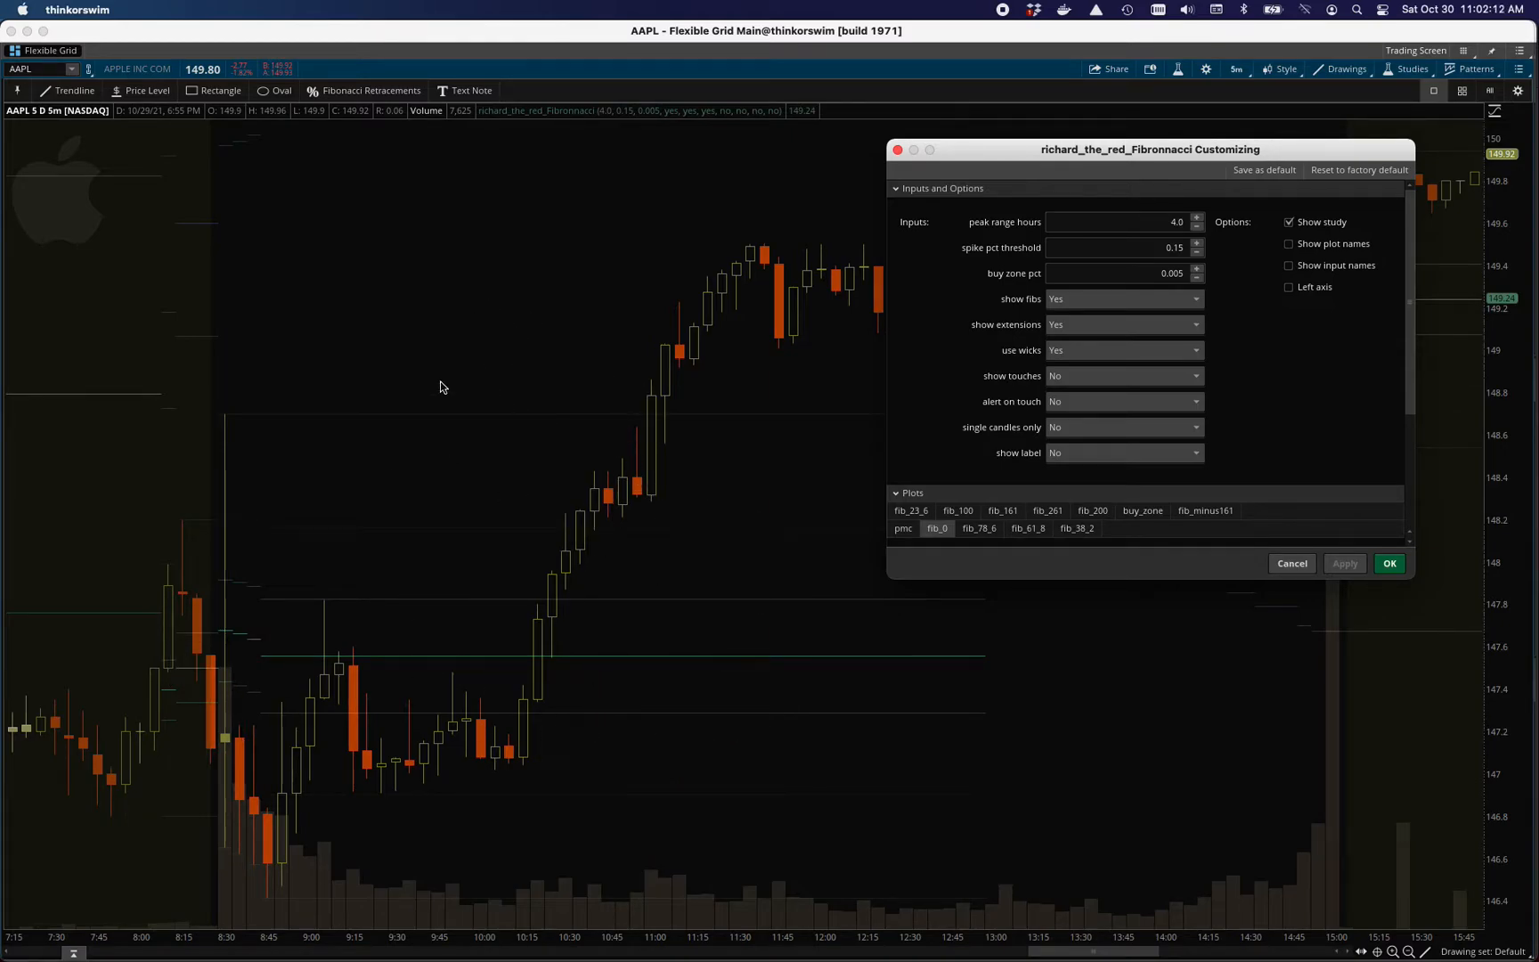
pyautogui.moveTo(336, 536)
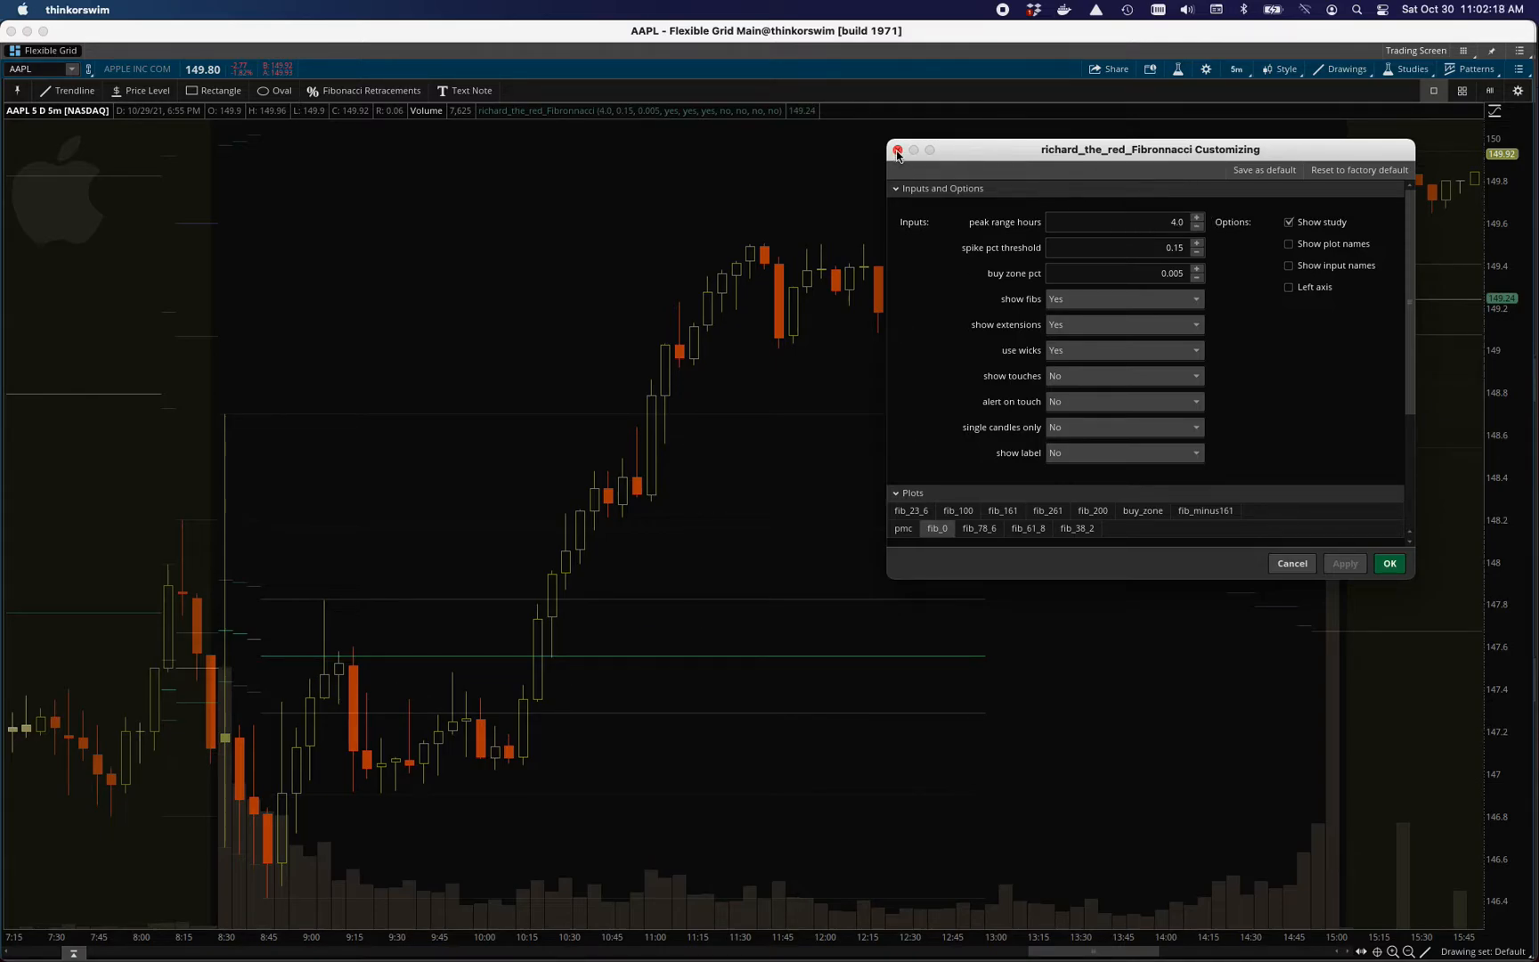
# Step: Close the Fibonacci study's Customizing window to reveal the AAPL 5-minute chart
pyautogui.click(896, 150)
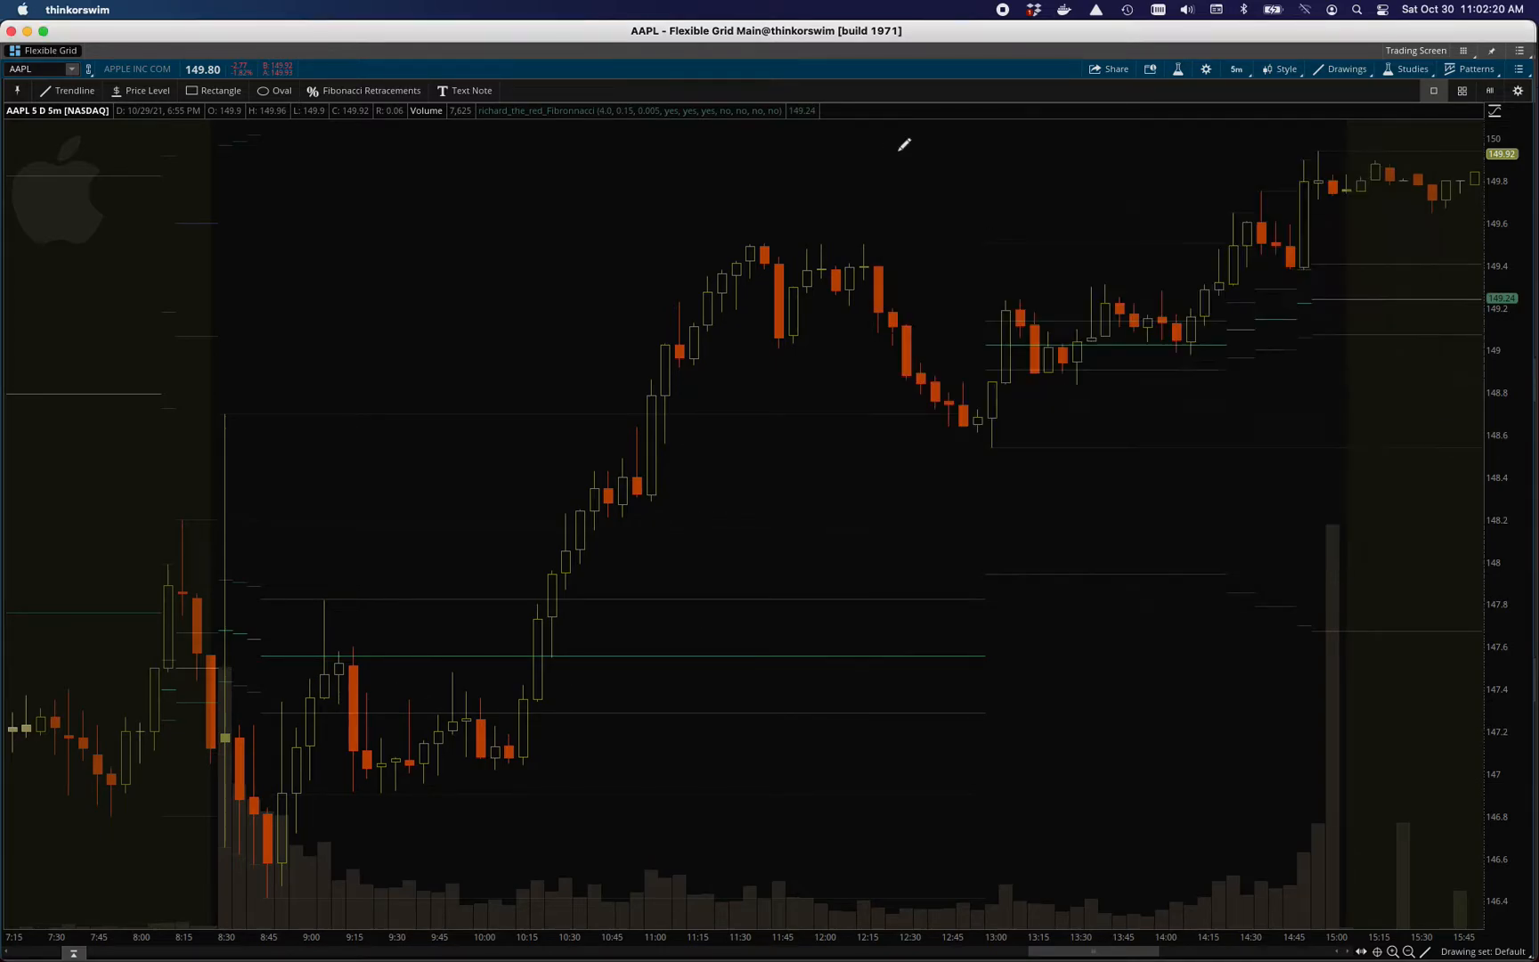
pyautogui.moveTo(548, 652)
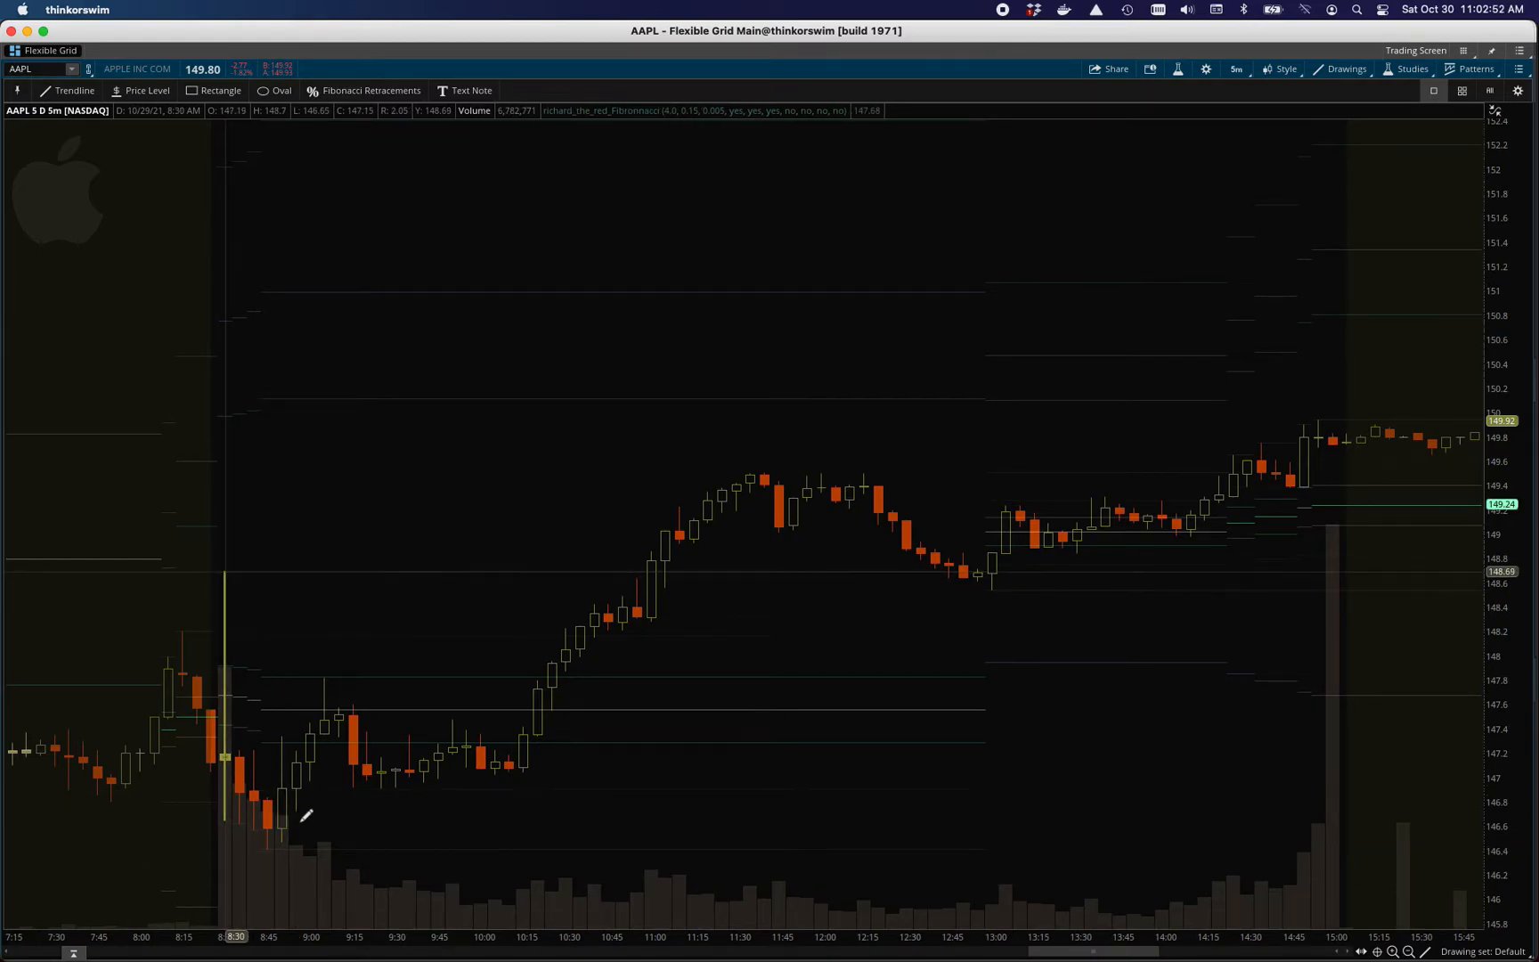
pyautogui.moveTo(319, 285)
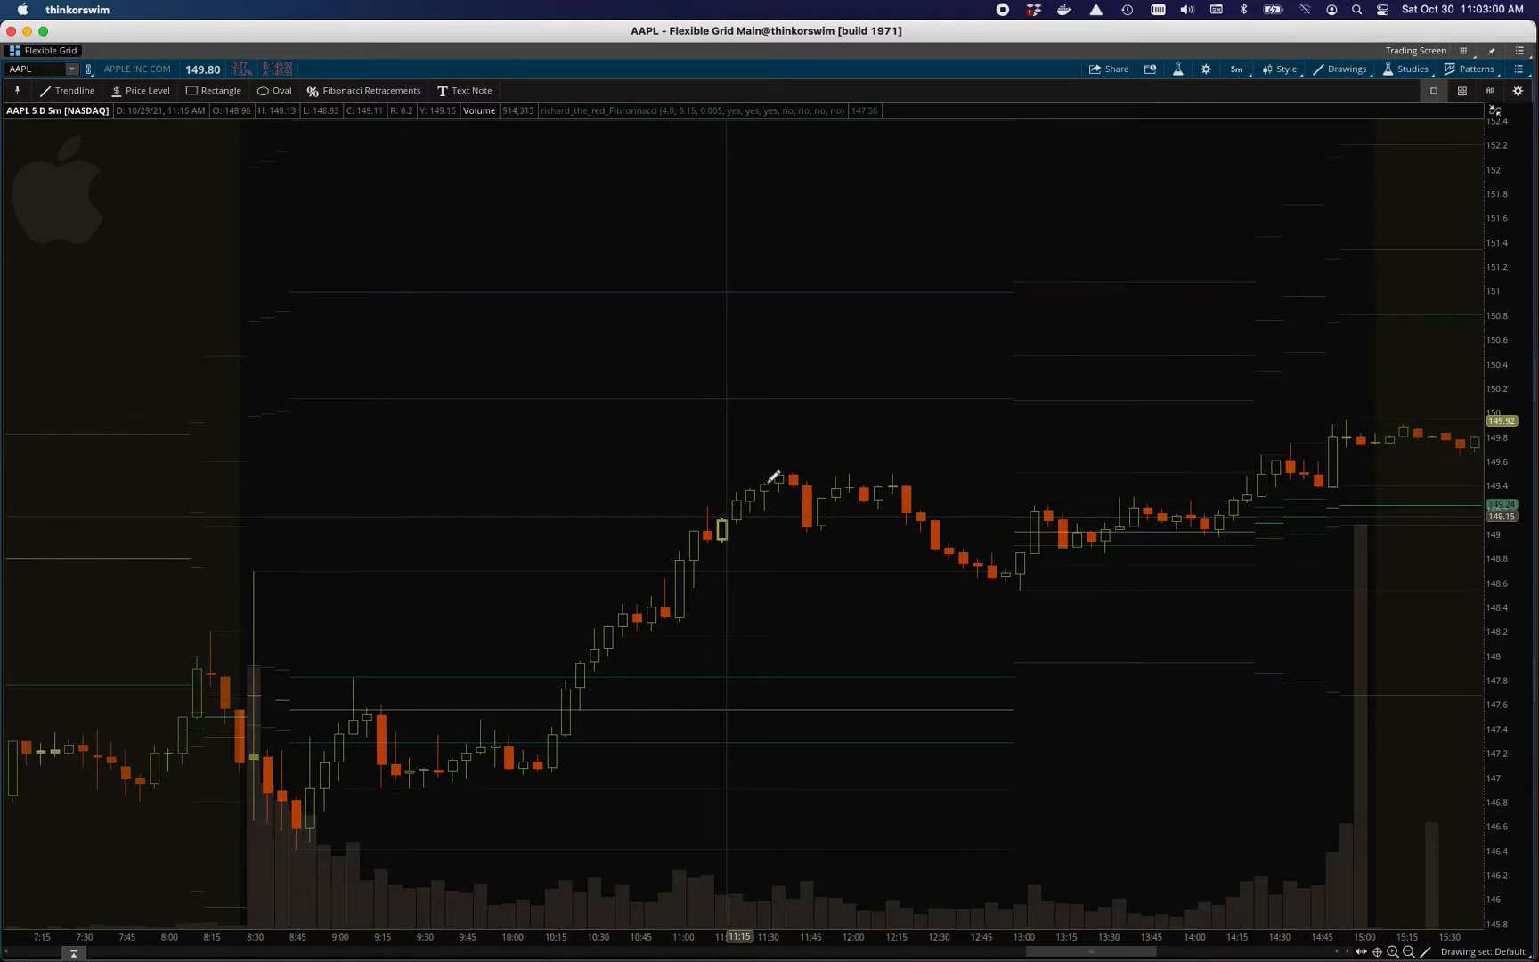
pyautogui.moveTo(795, 476)
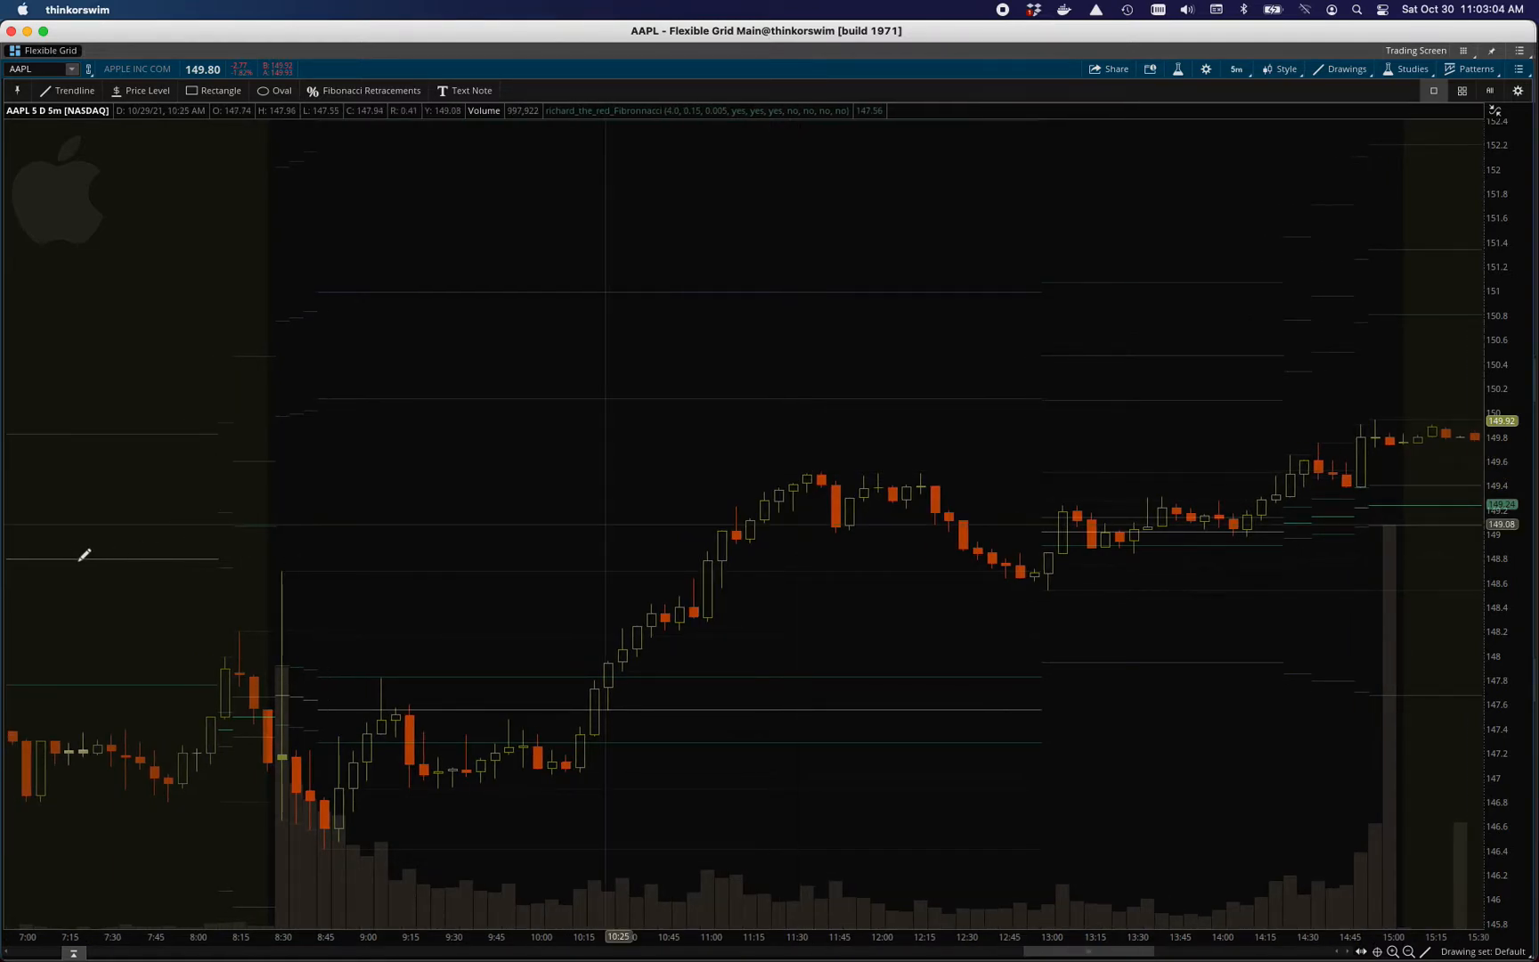
pyautogui.moveTo(64, 554)
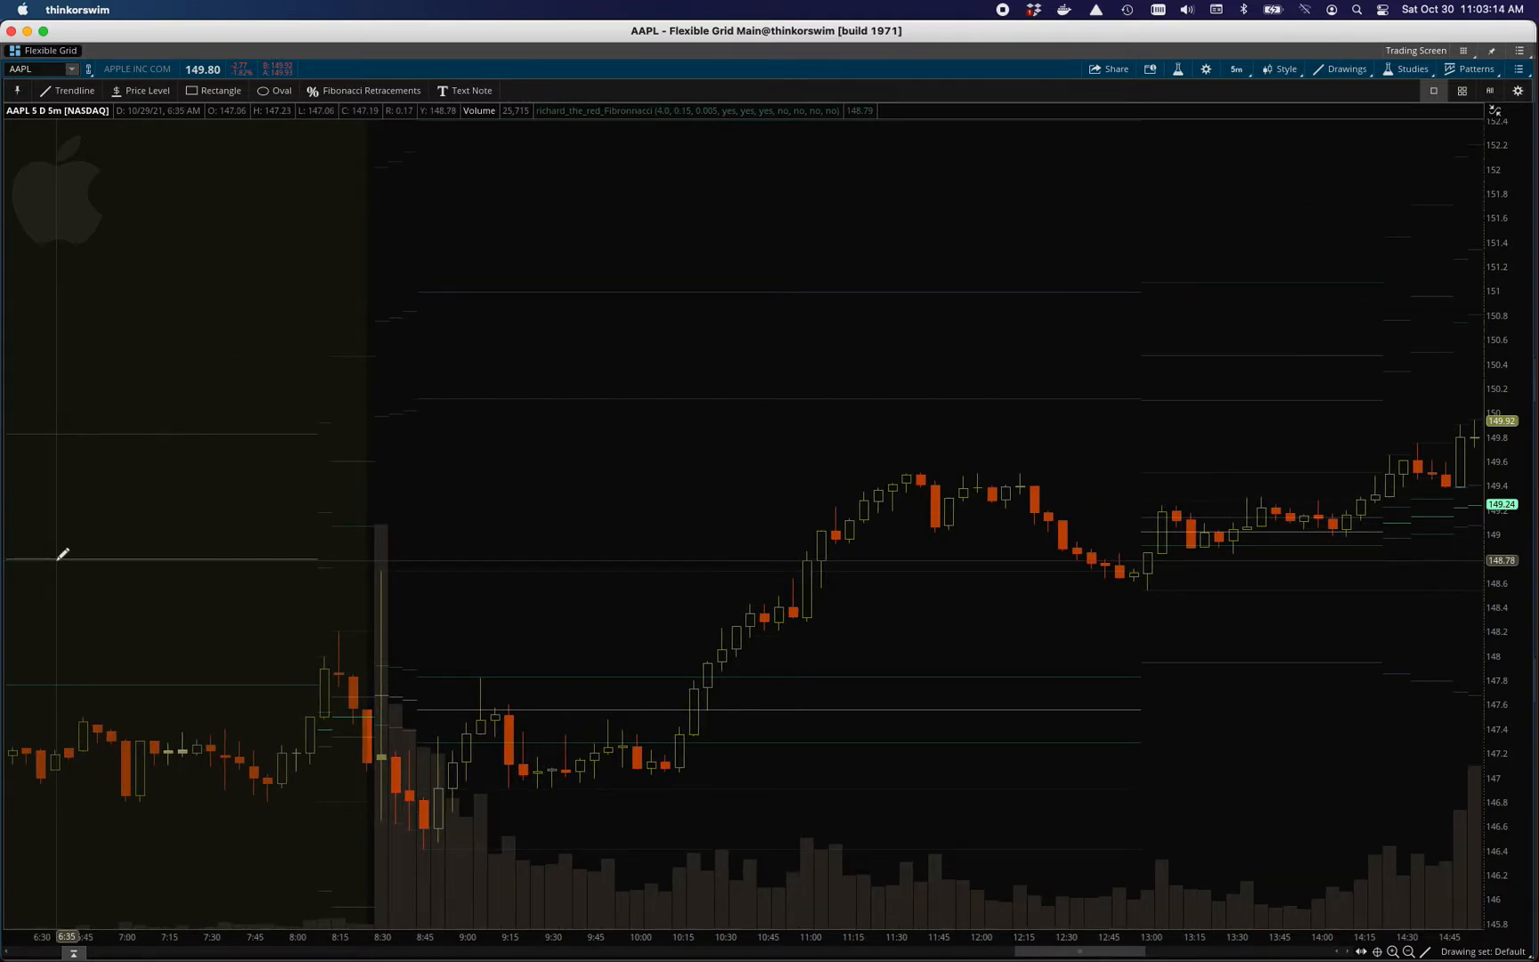
pyautogui.moveTo(162, 558)
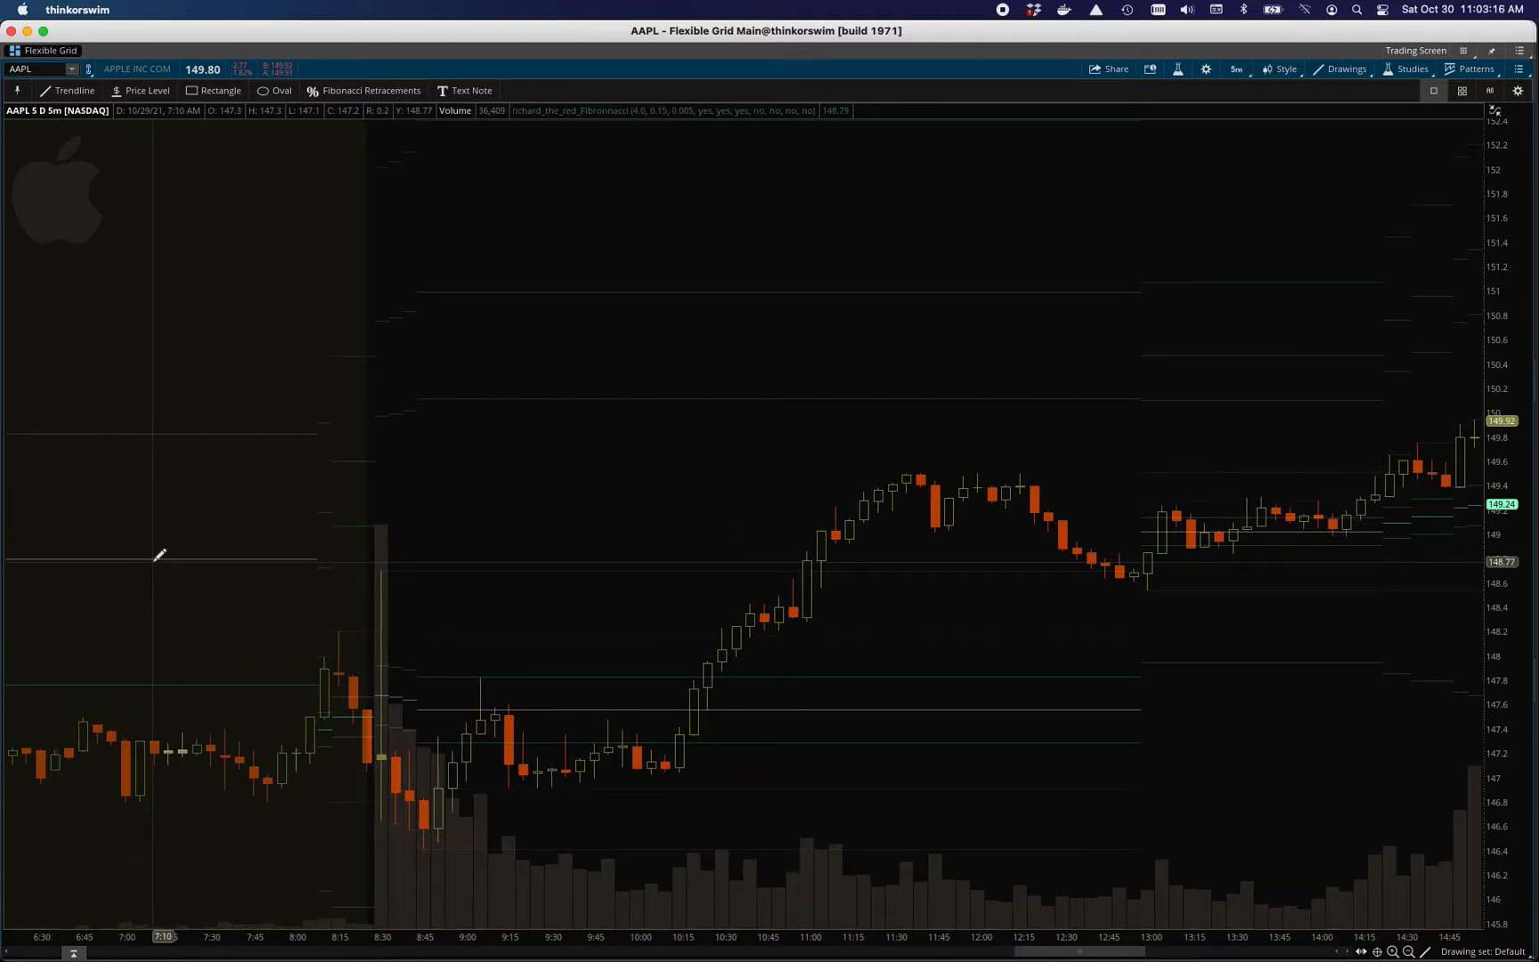
pyautogui.moveTo(1194, 564)
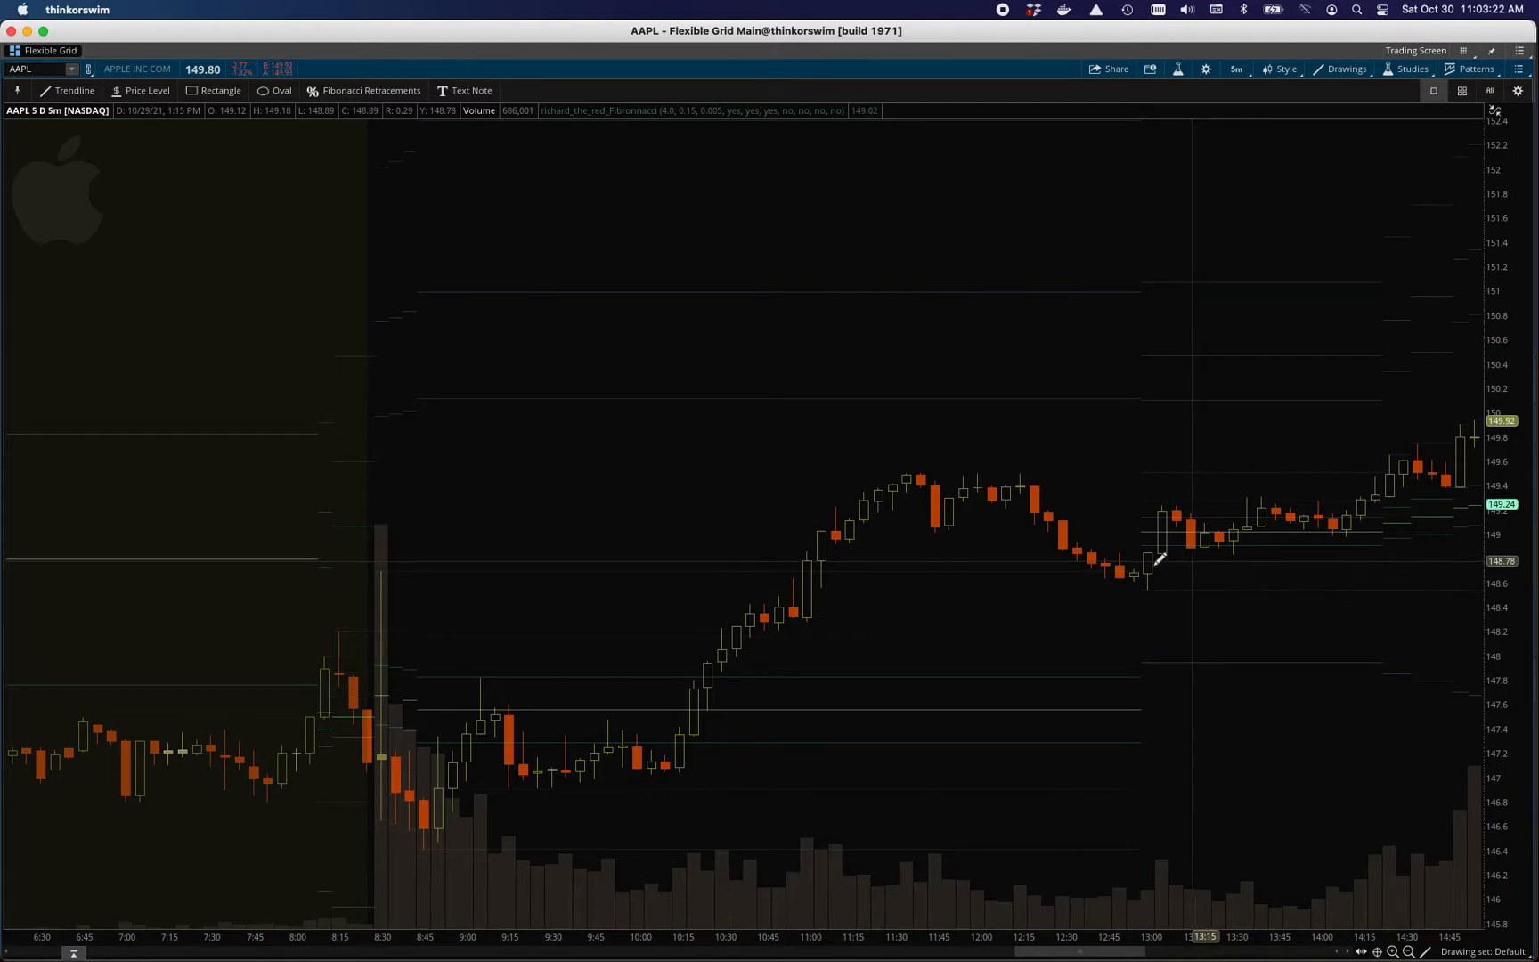
pyautogui.moveTo(1276, 528)
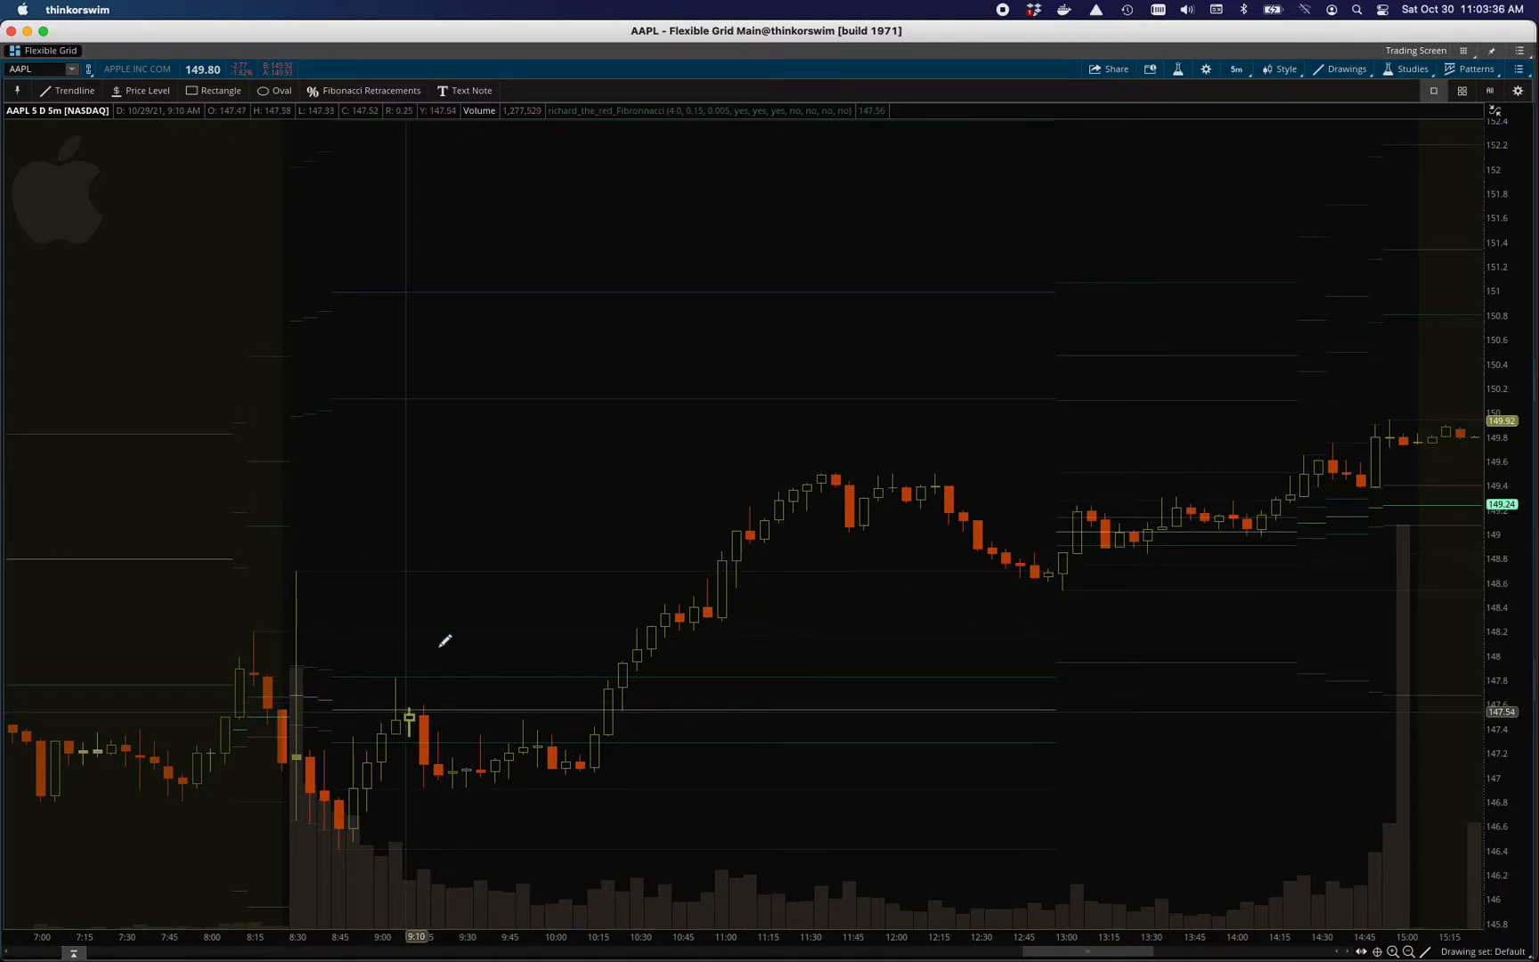
pyautogui.moveTo(172, 272)
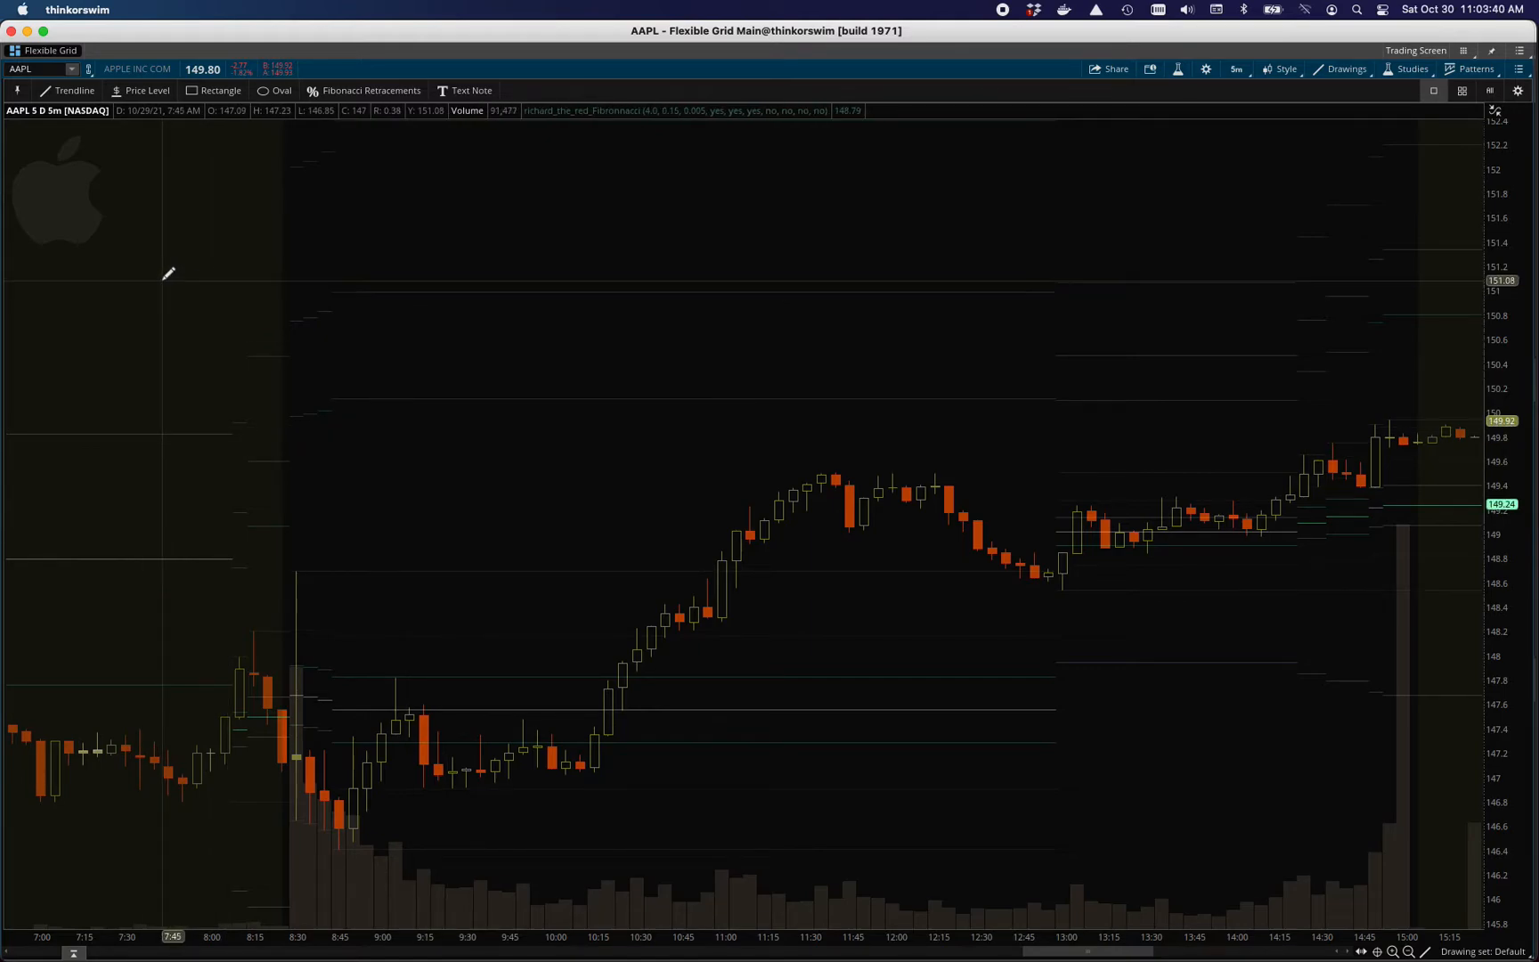
pyautogui.moveTo(400, 285)
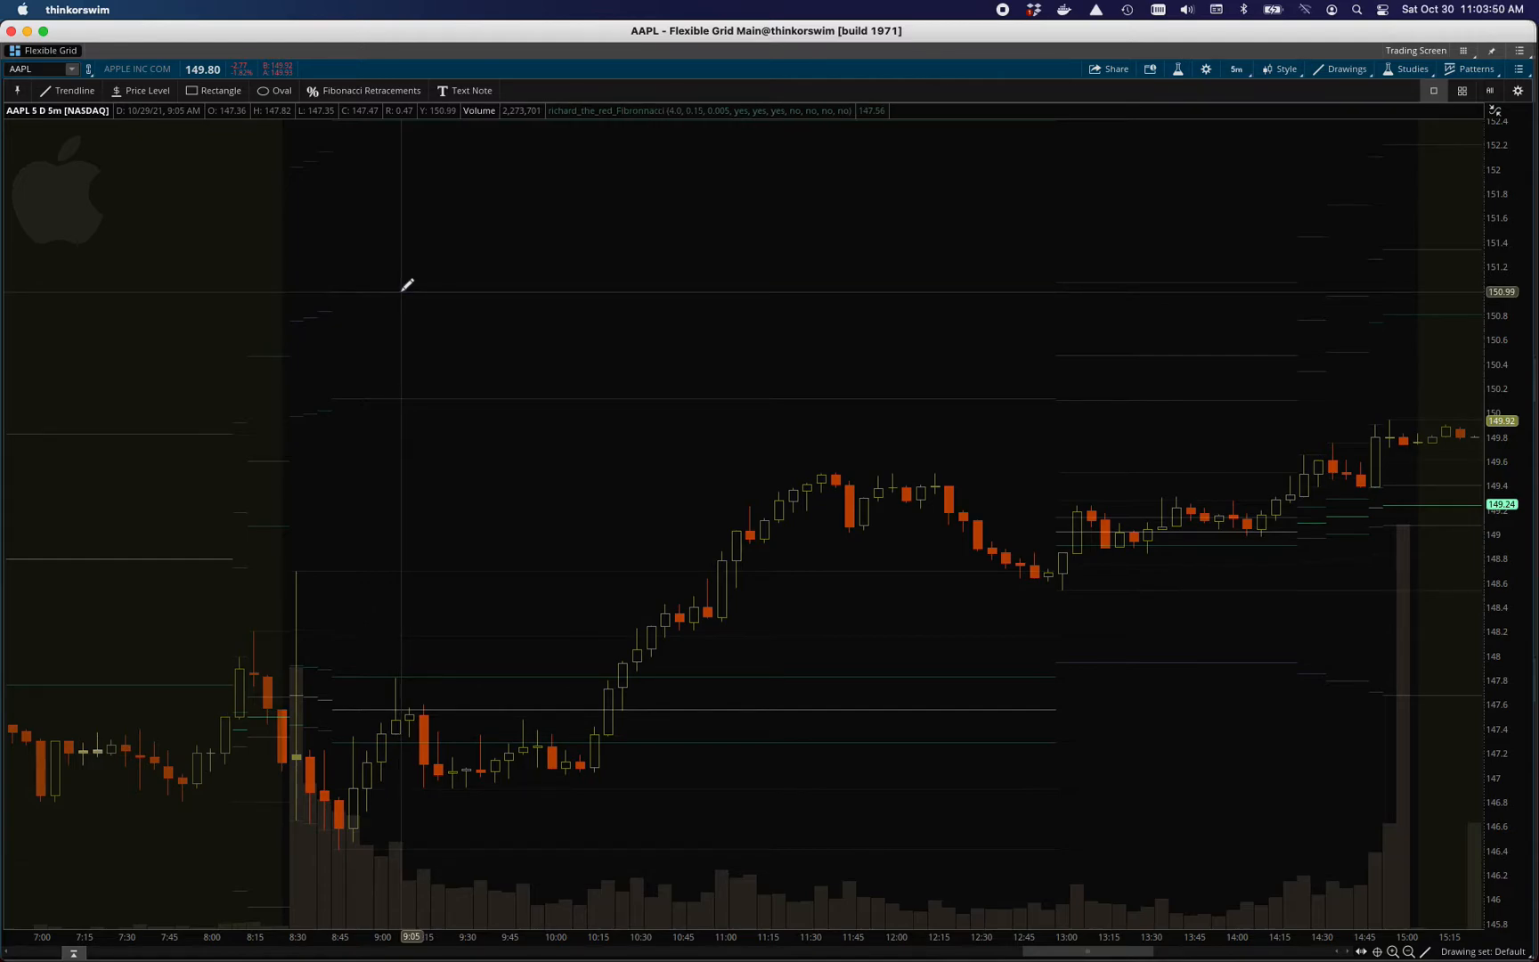
pyautogui.moveTo(481, 437)
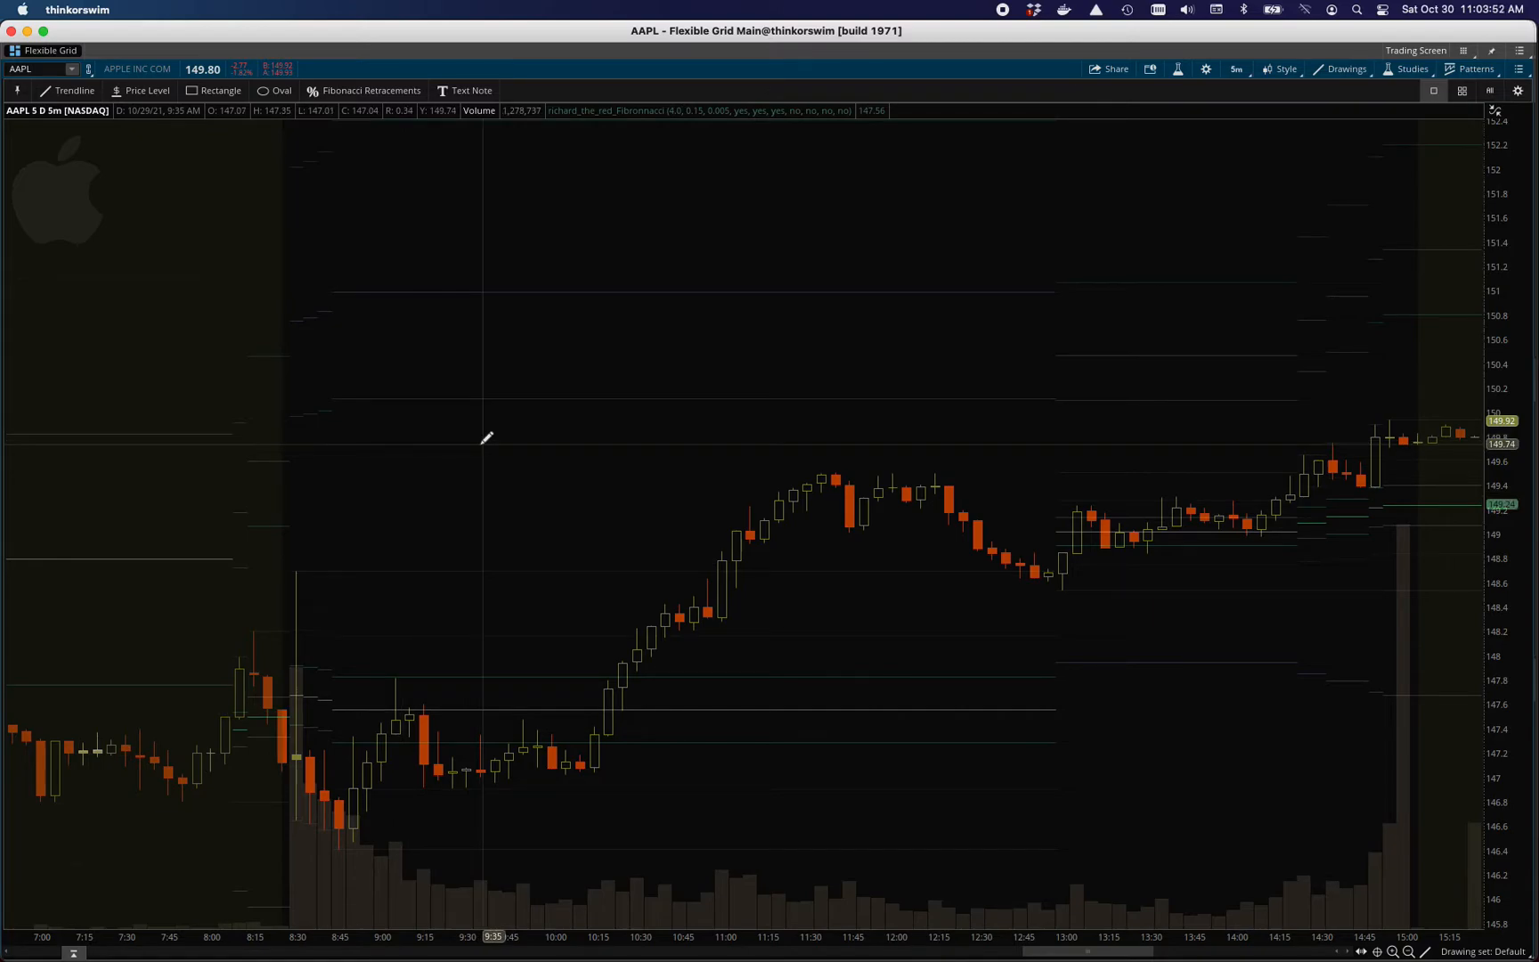
pyautogui.moveTo(795, 461)
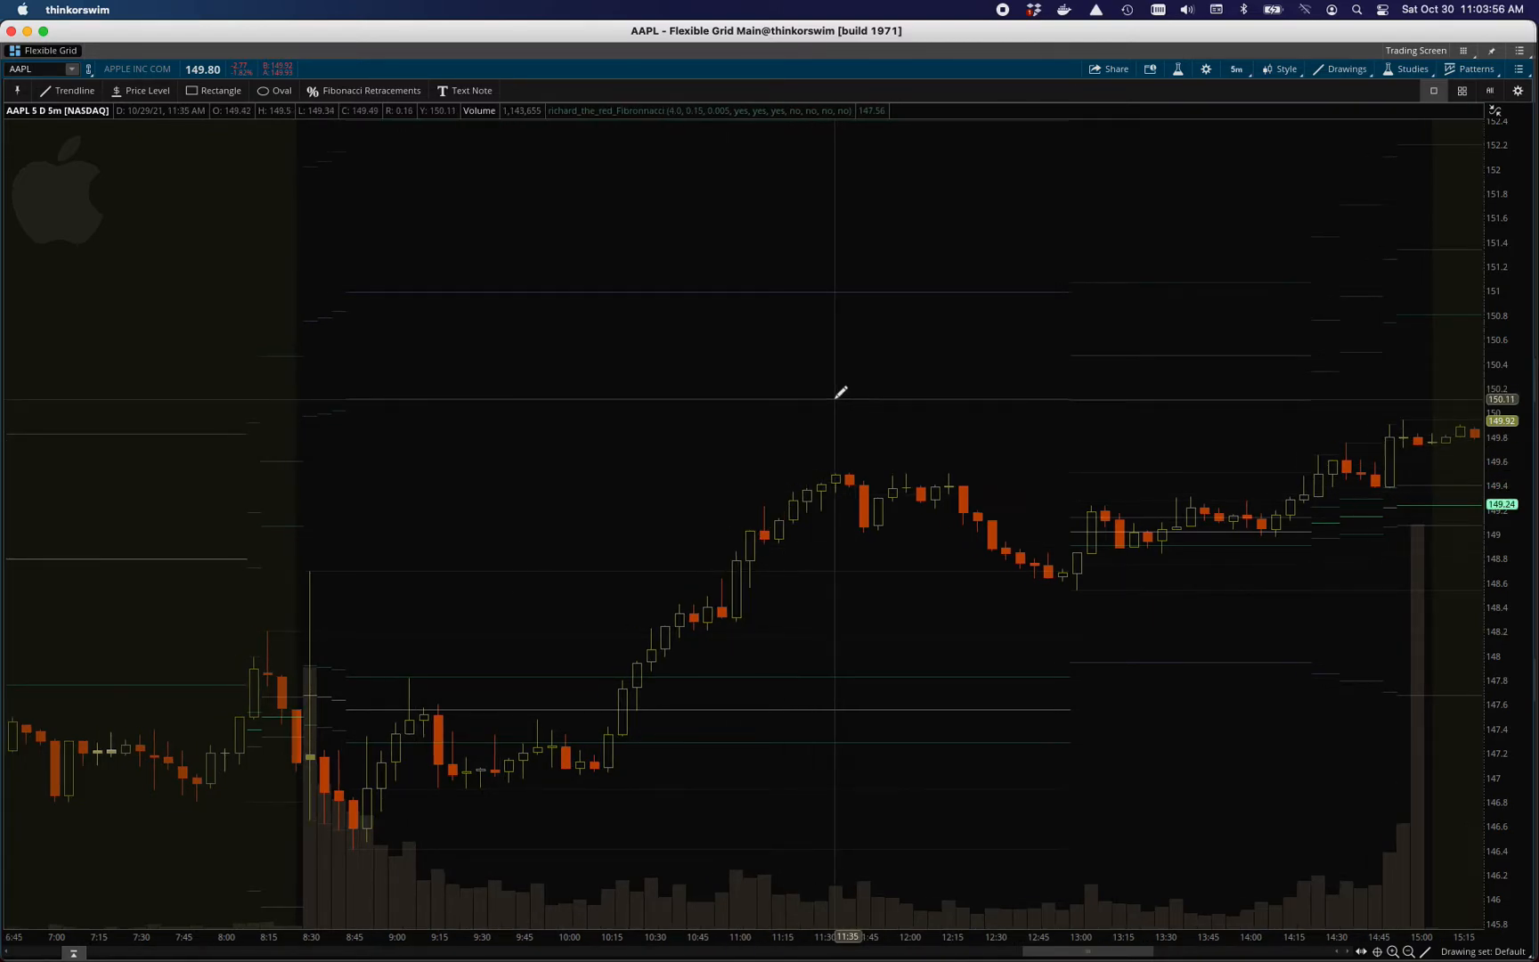
pyautogui.moveTo(866, 394)
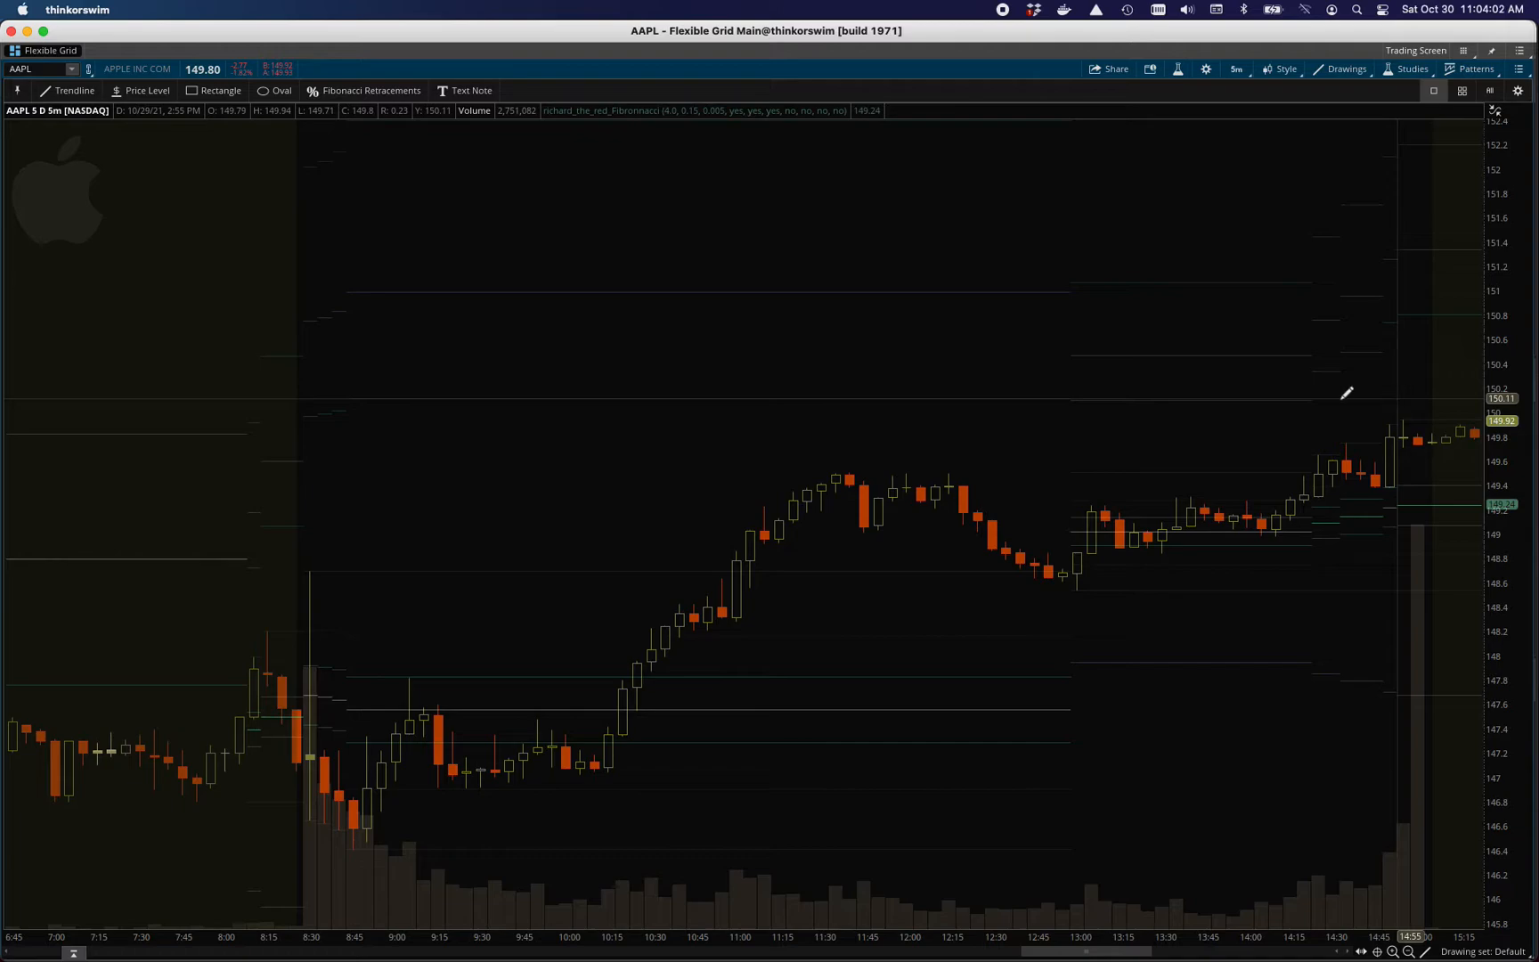
pyautogui.moveTo(866, 393)
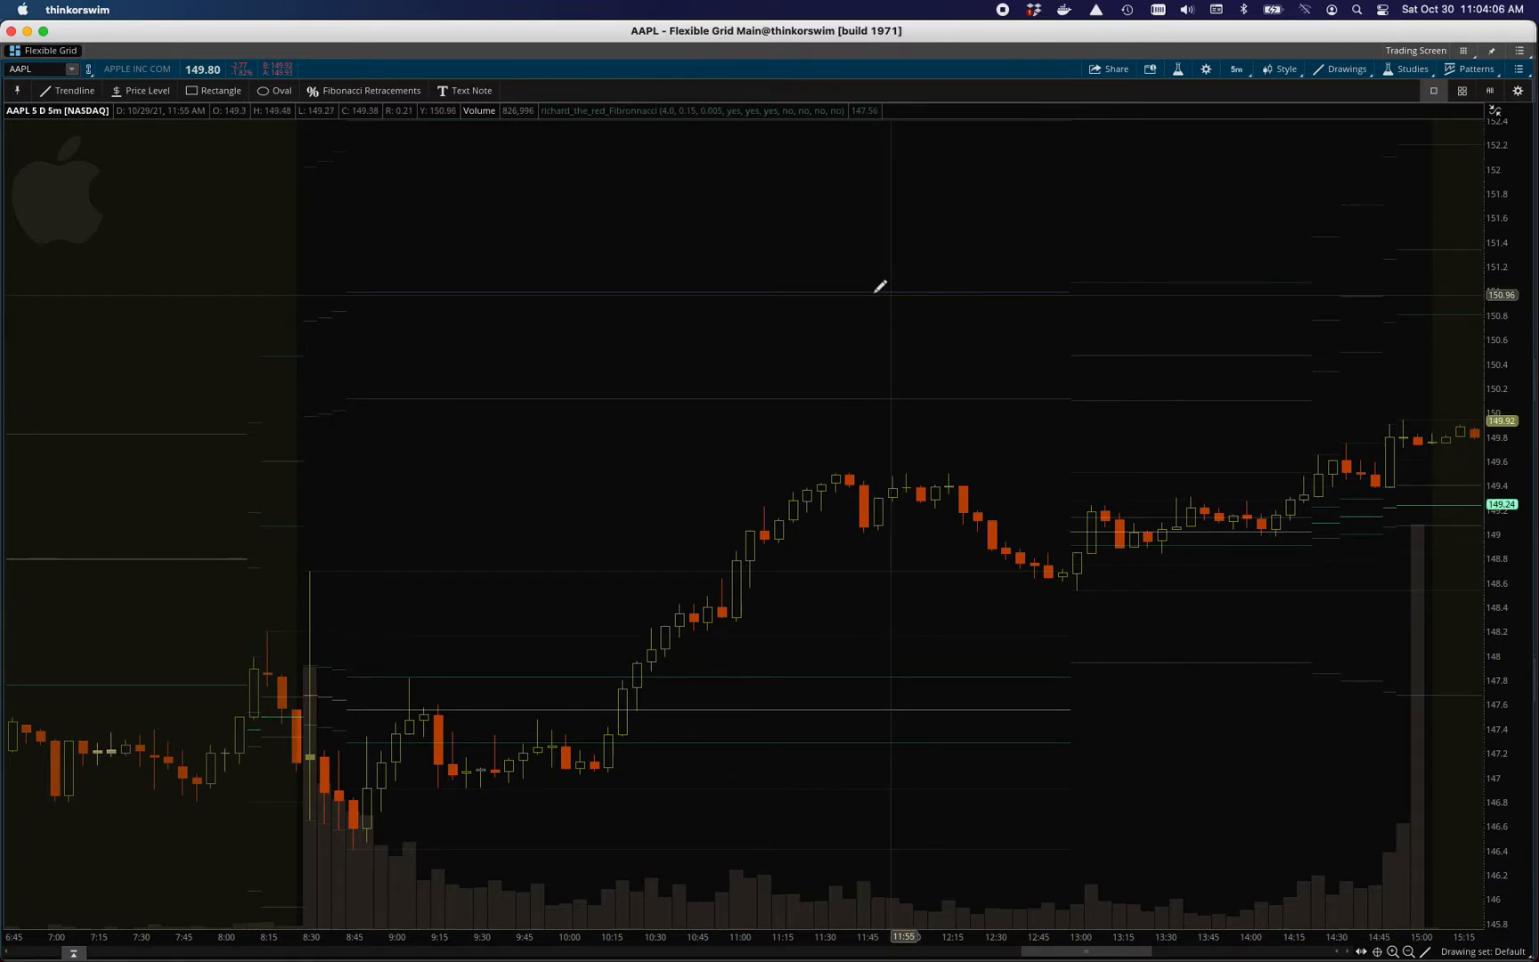
pyautogui.moveTo(881, 286)
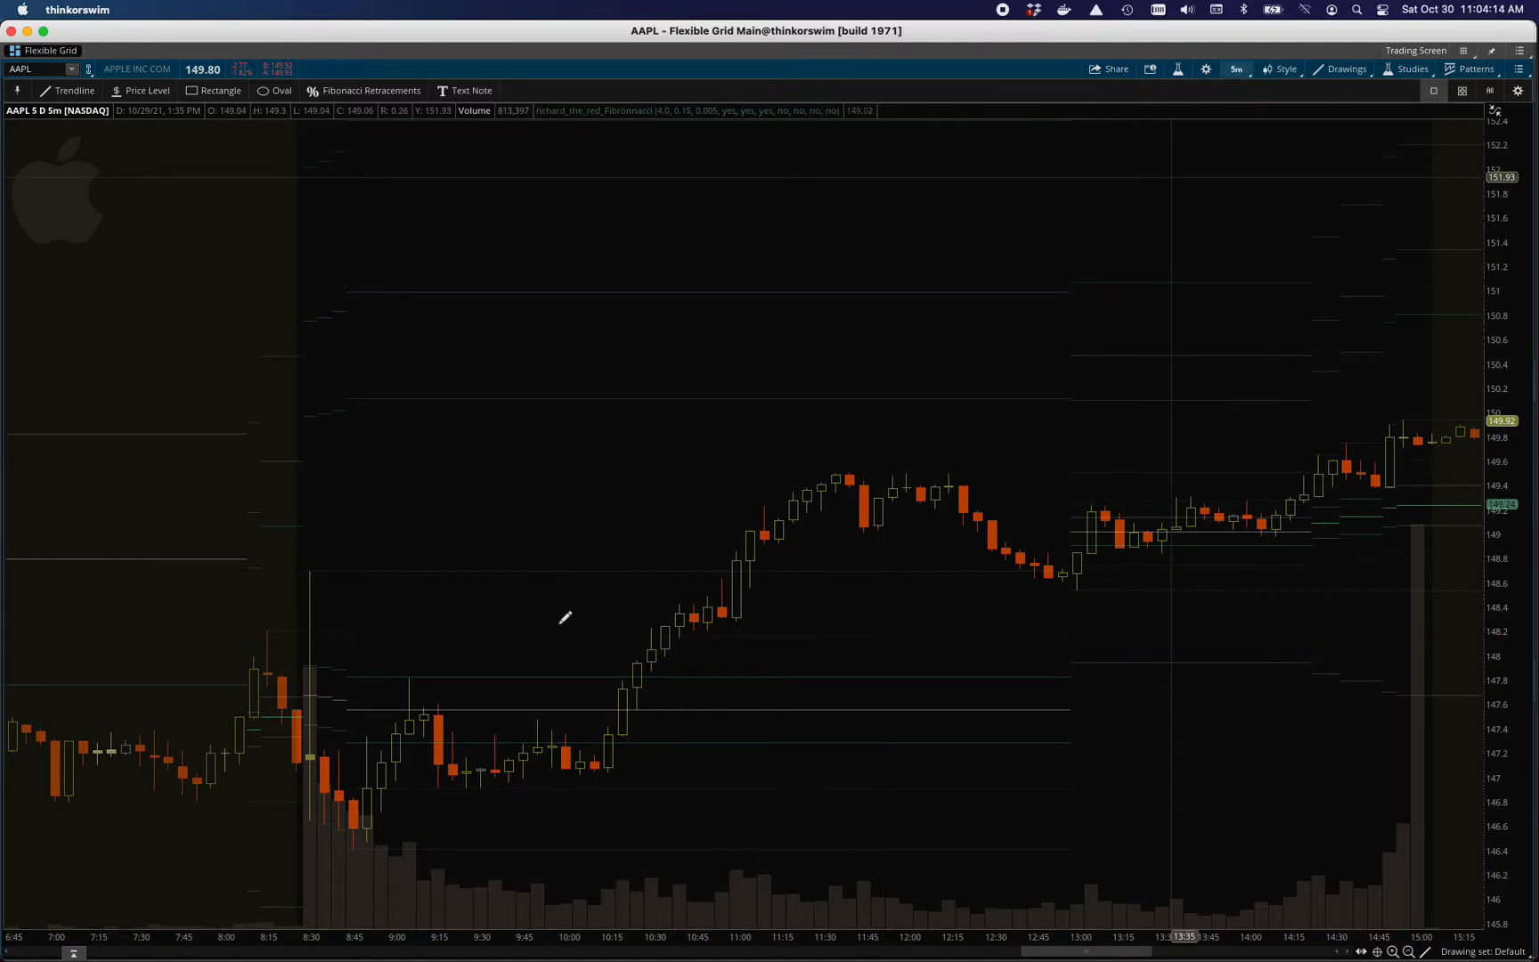
pyautogui.moveTo(987, 260)
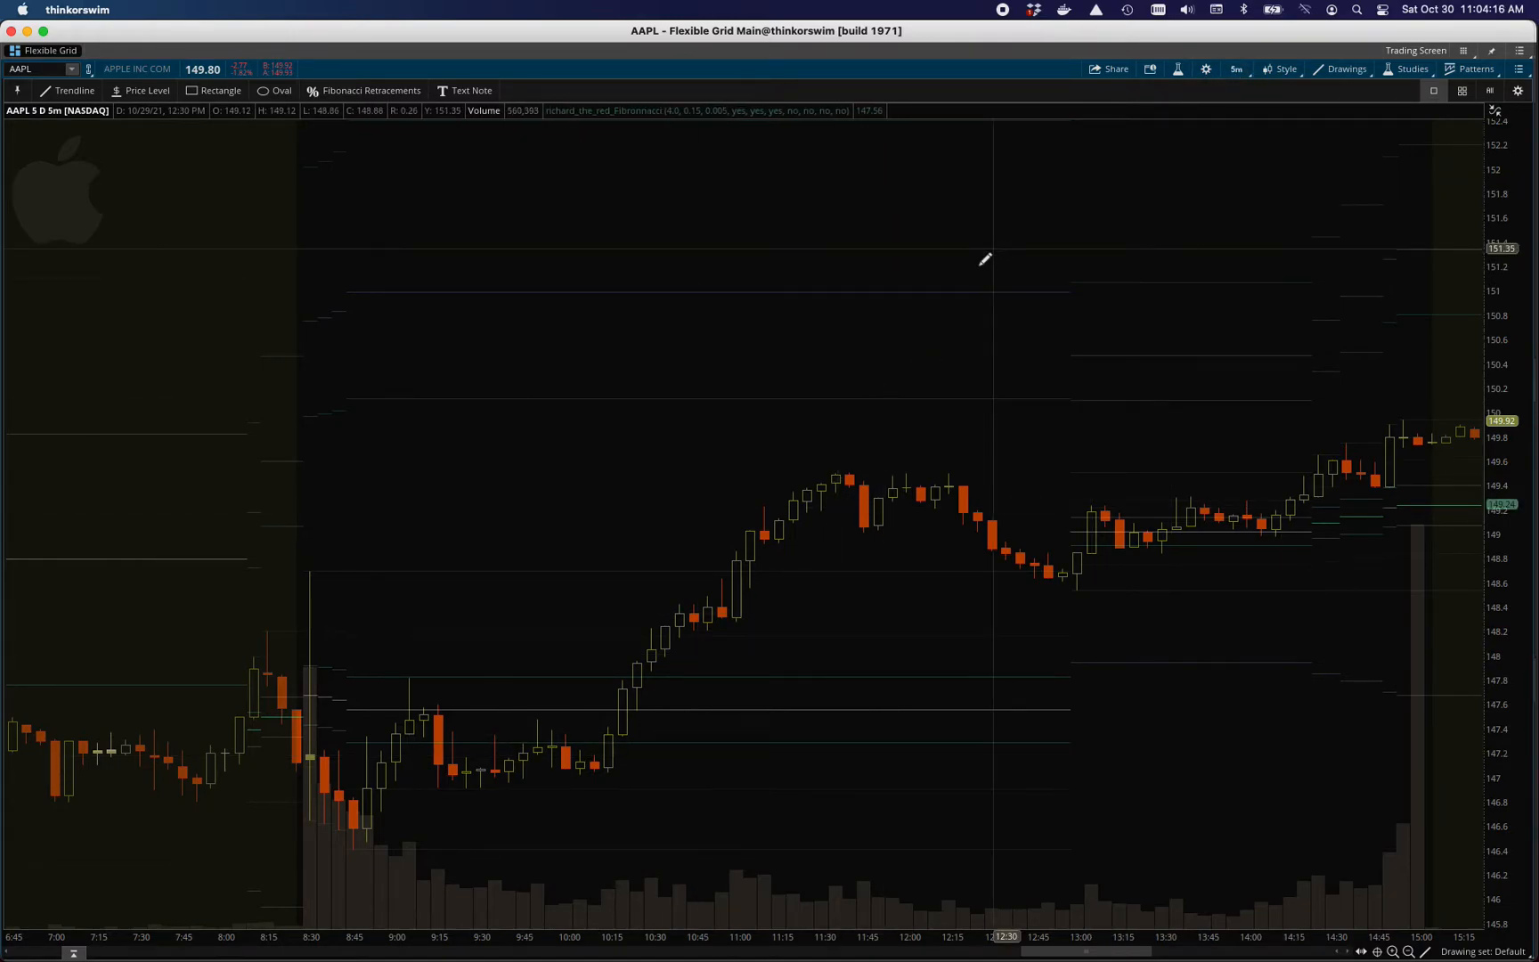
pyautogui.moveTo(807, 287)
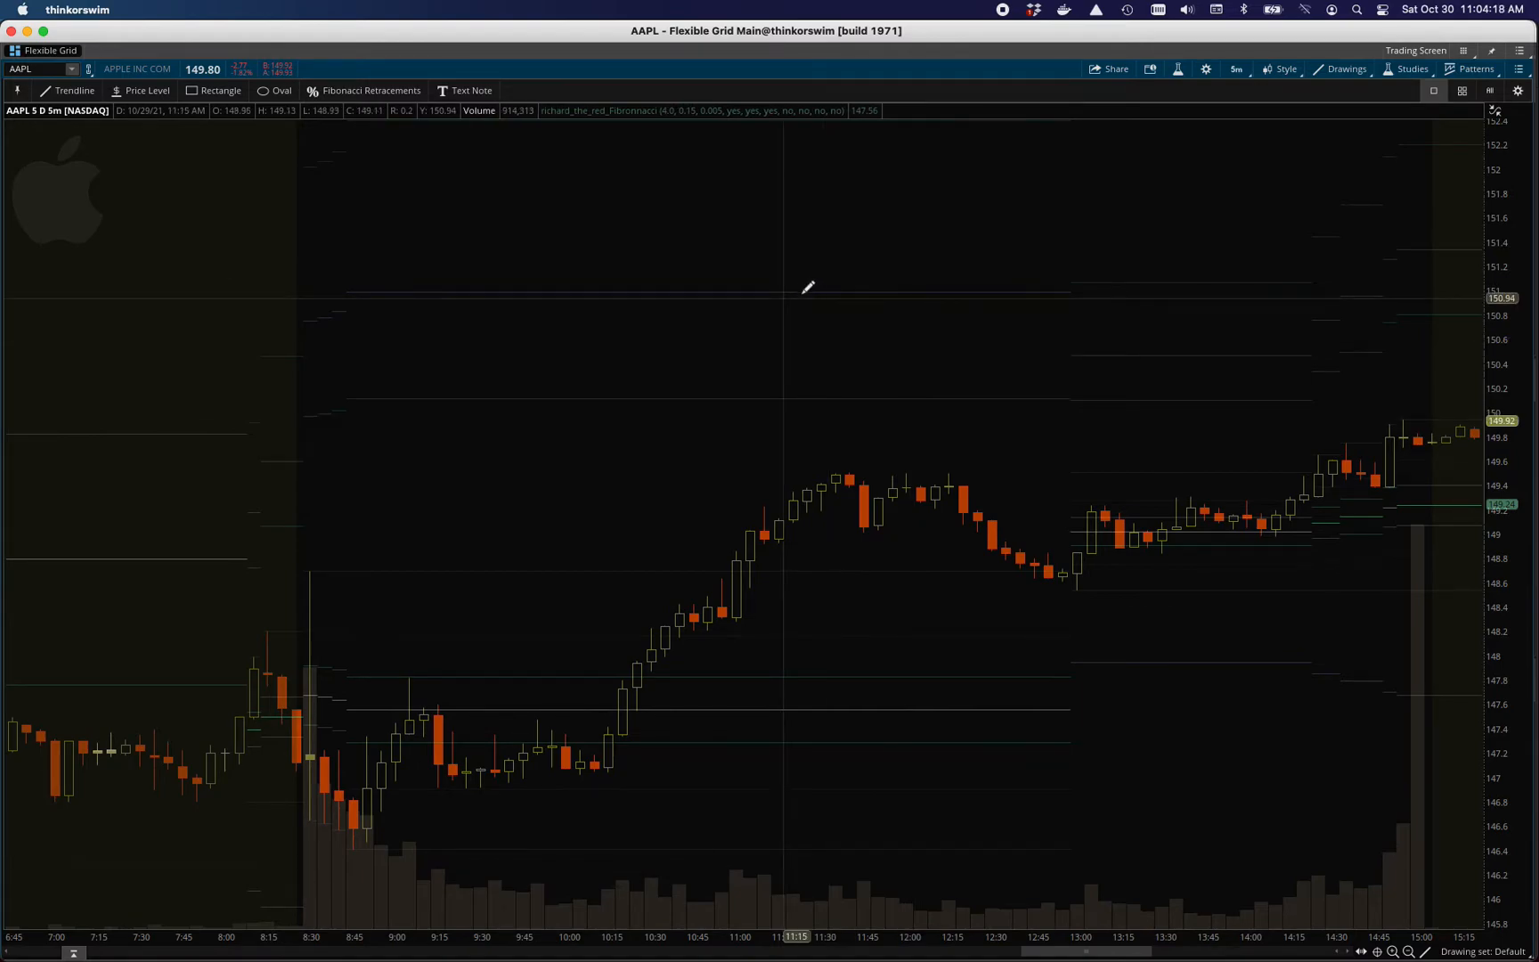
pyautogui.moveTo(809, 301)
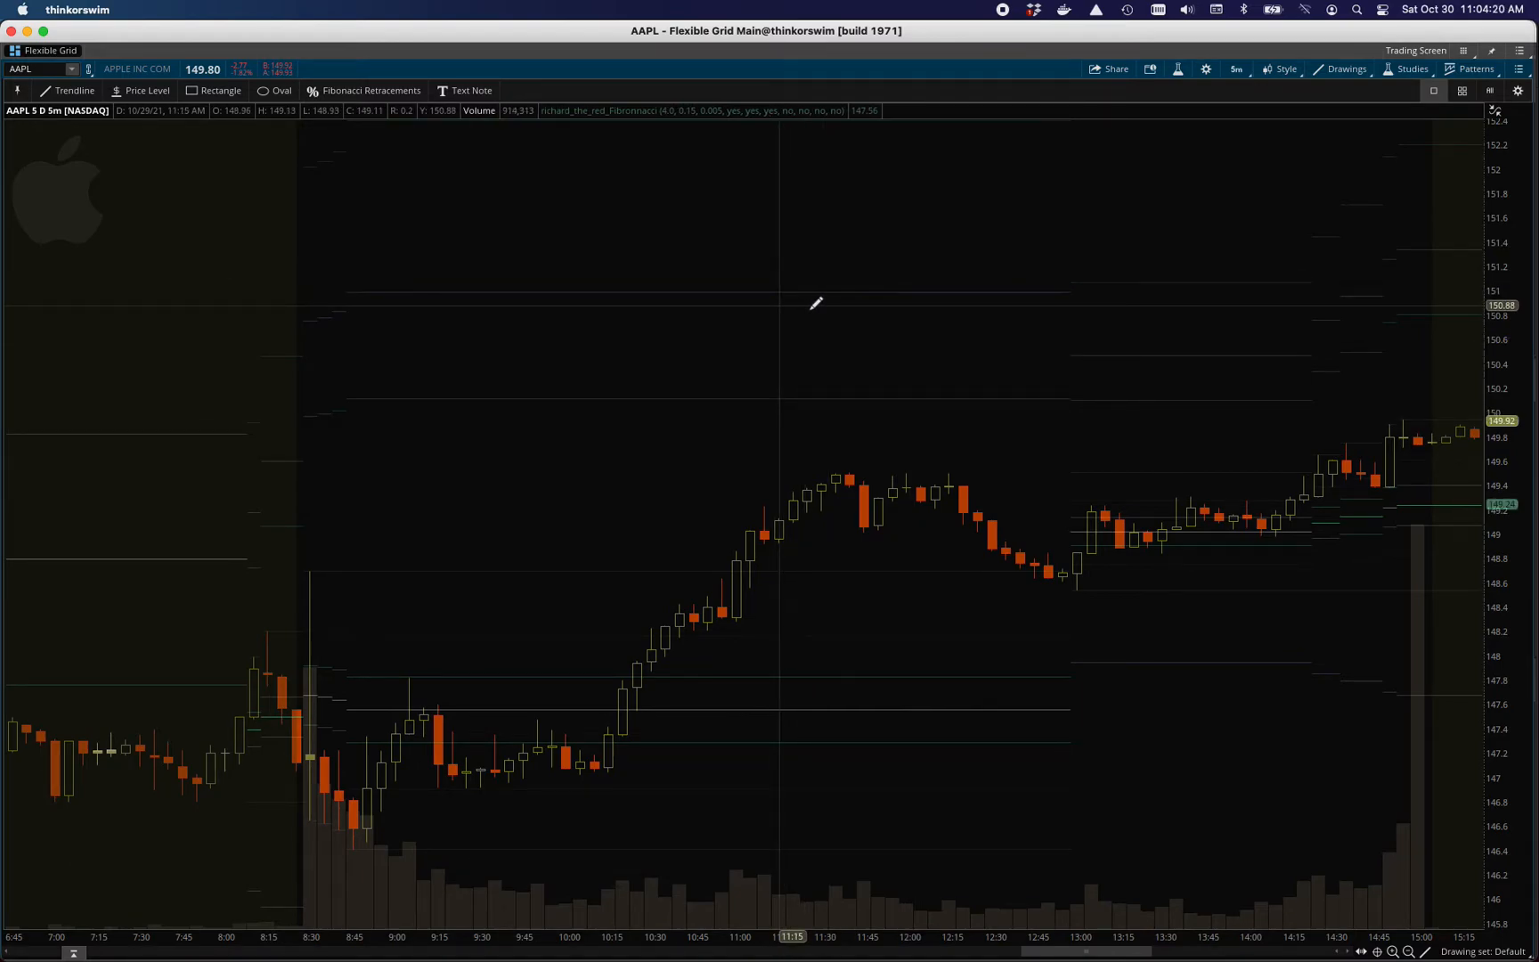
pyautogui.moveTo(811, 329)
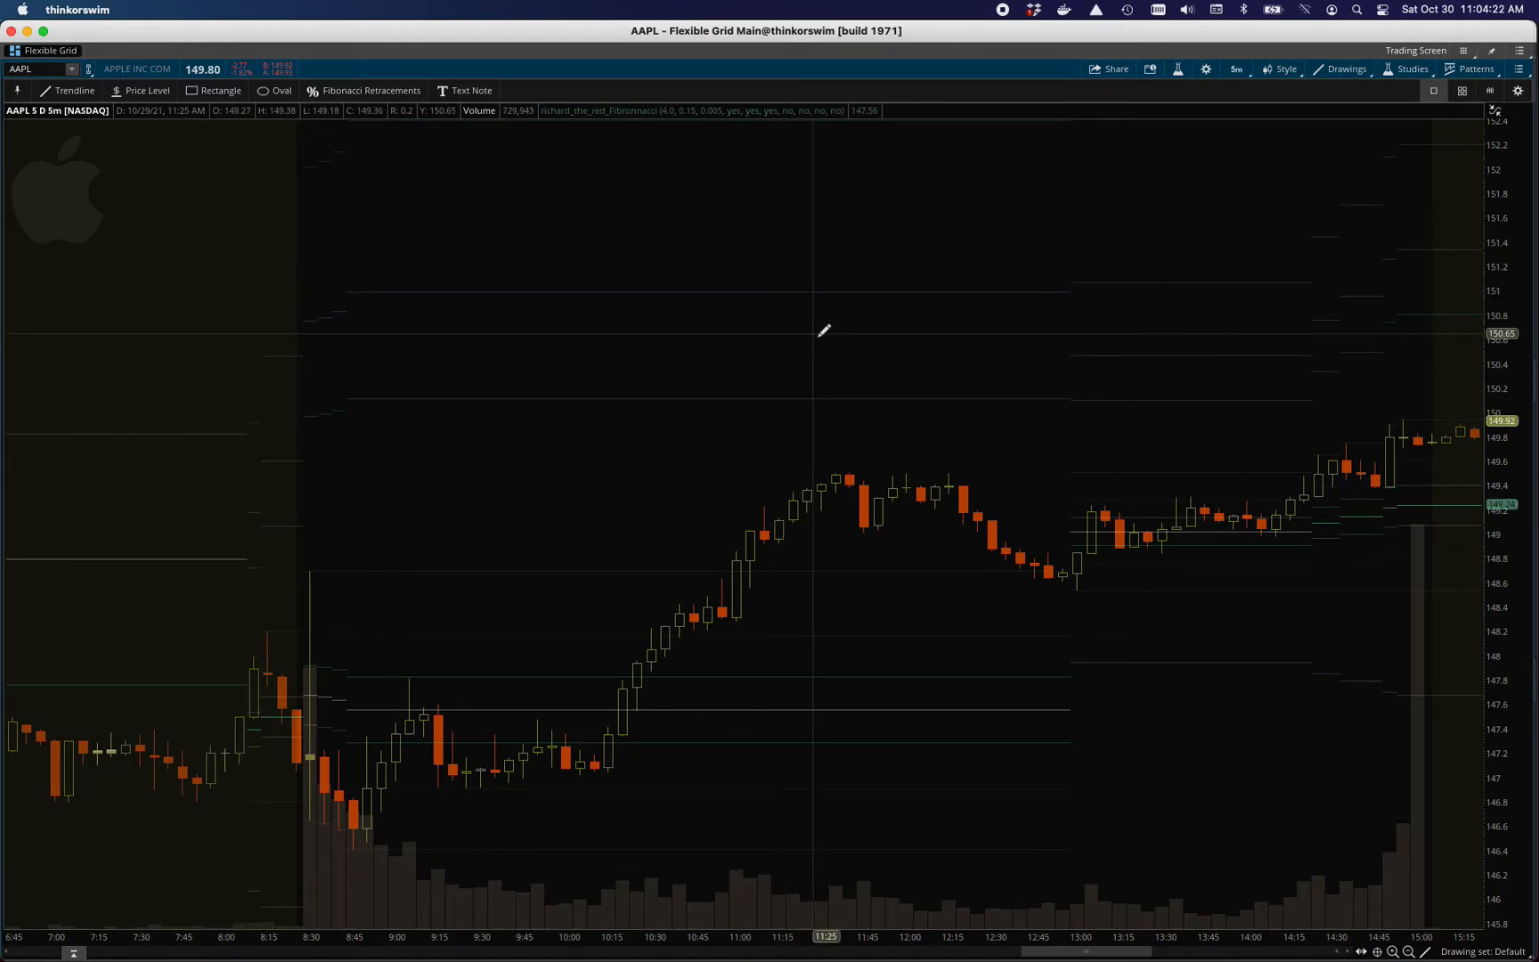
pyautogui.moveTo(865, 391)
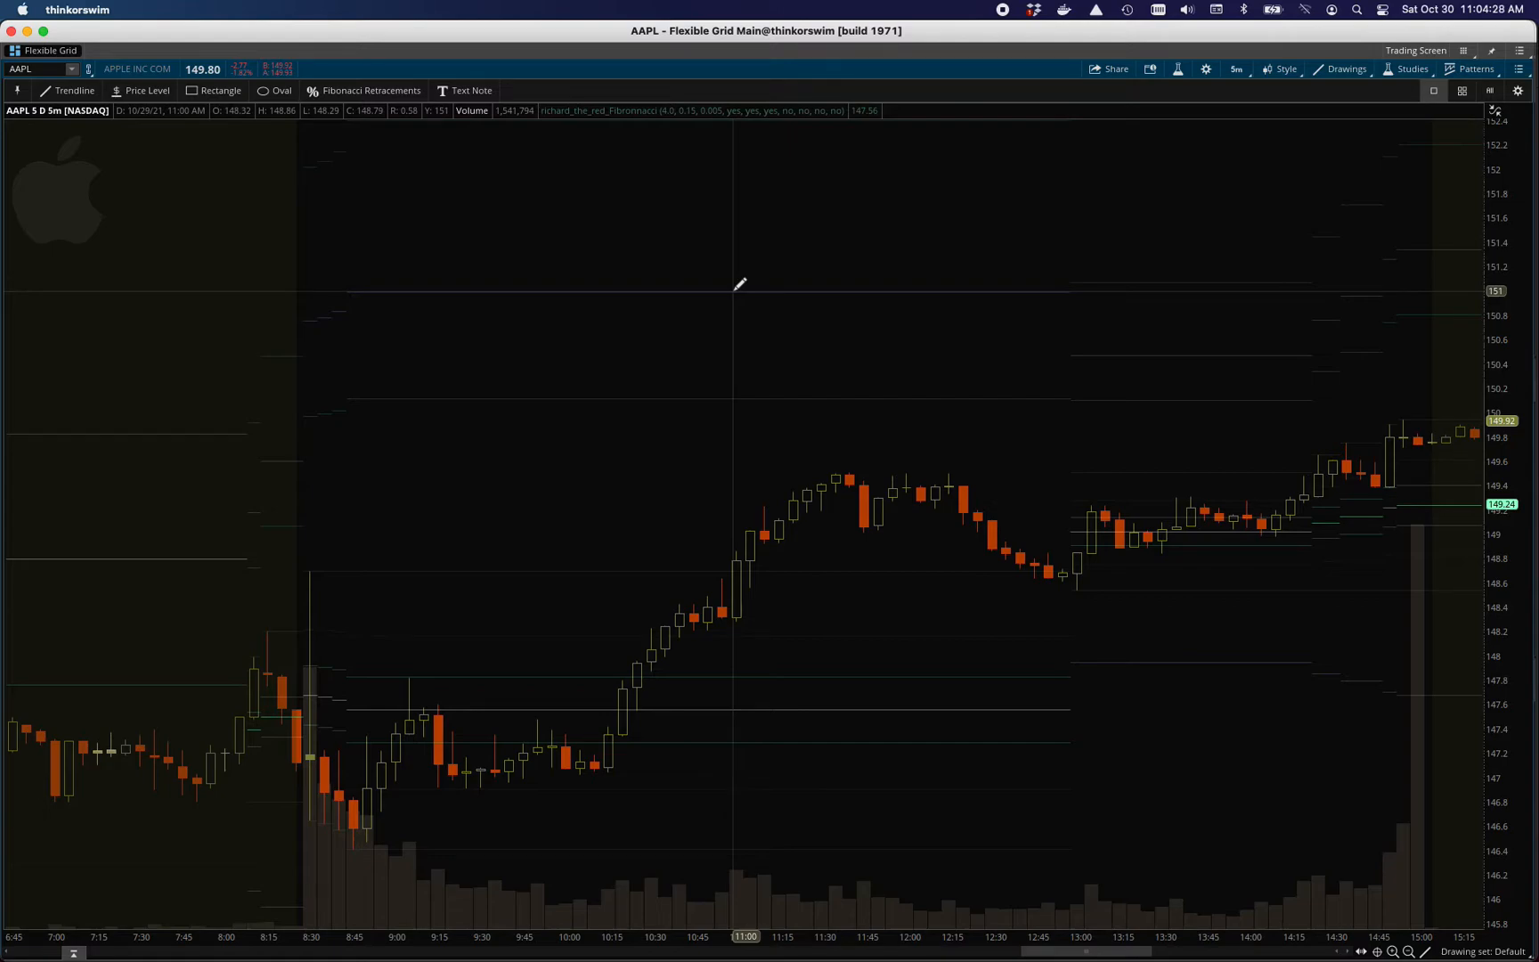
pyautogui.moveTo(744, 286)
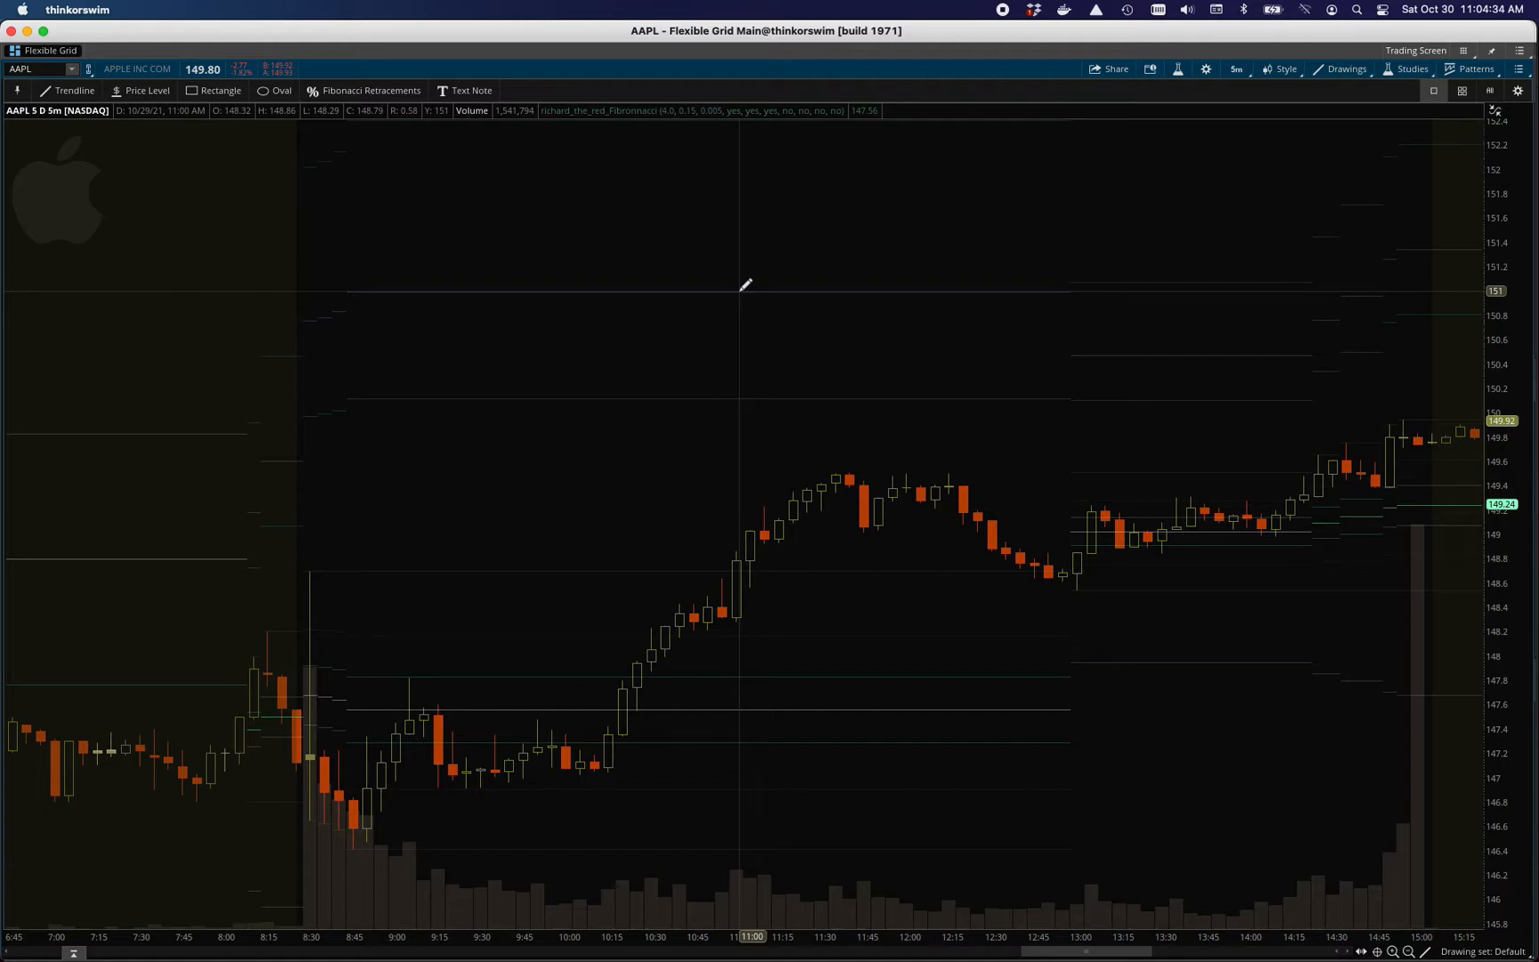
pyautogui.moveTo(677, 288)
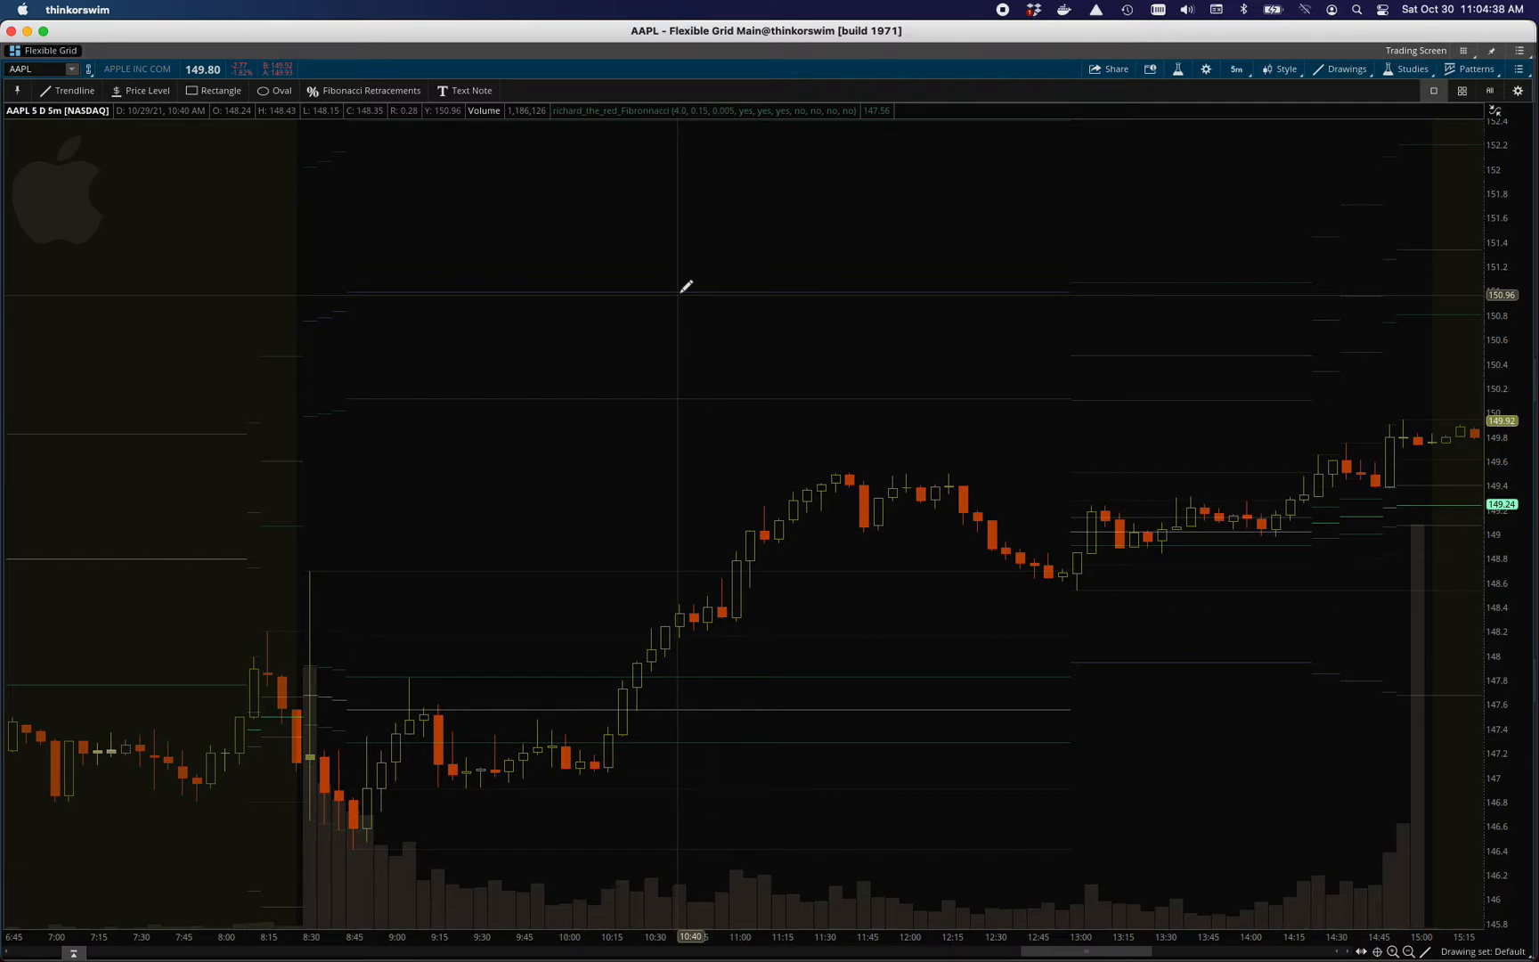
pyautogui.moveTo(686, 286)
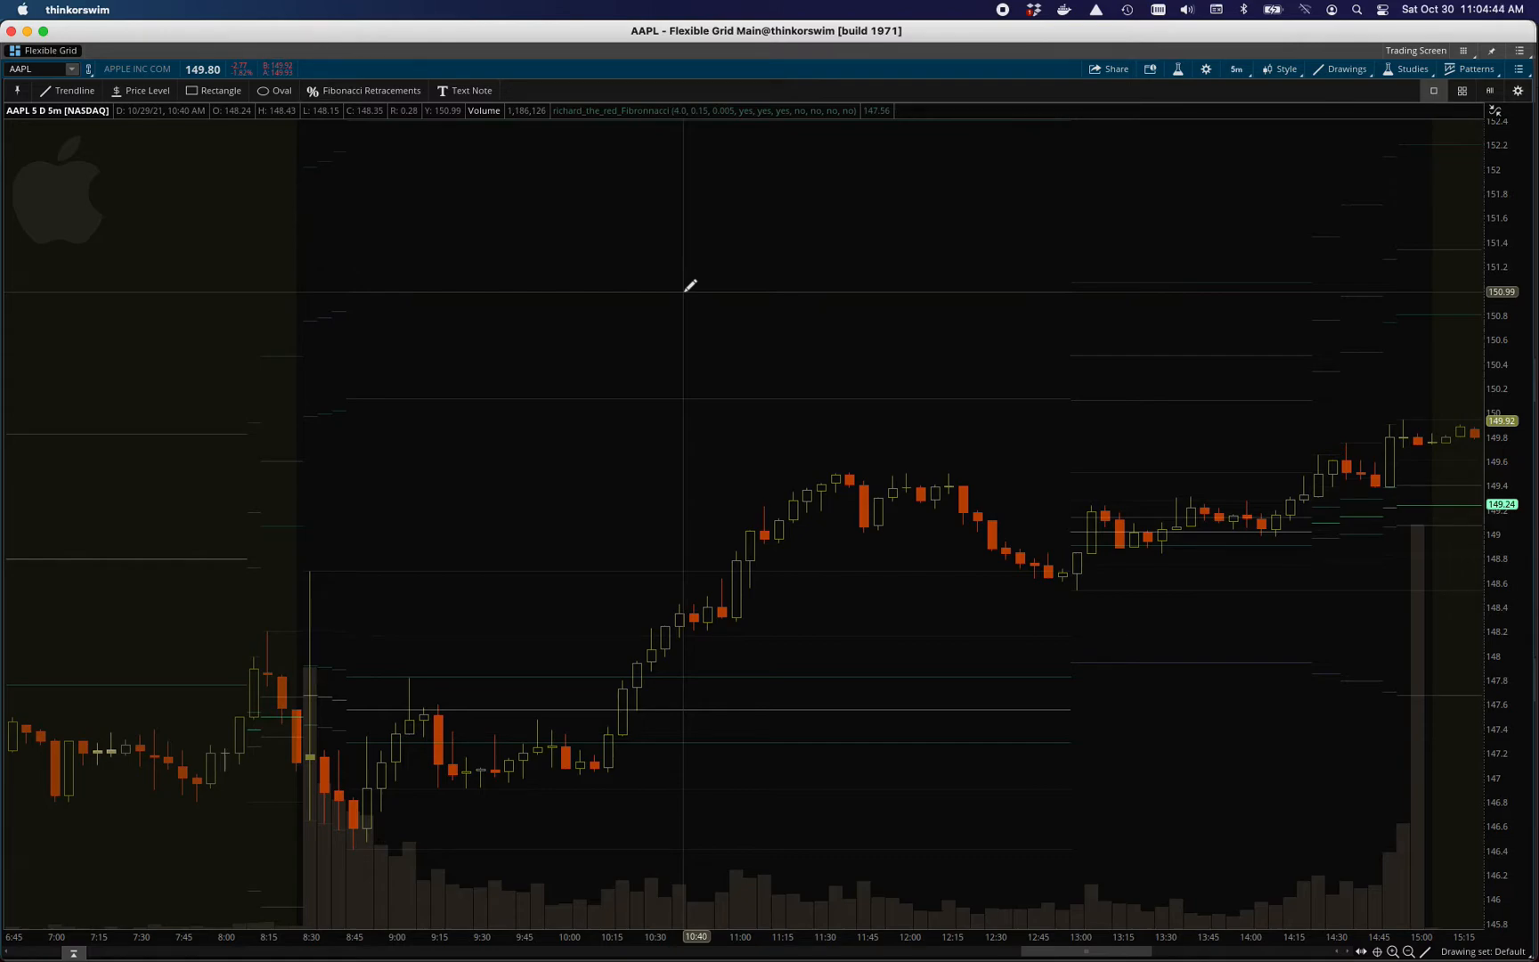
pyautogui.moveTo(872, 548)
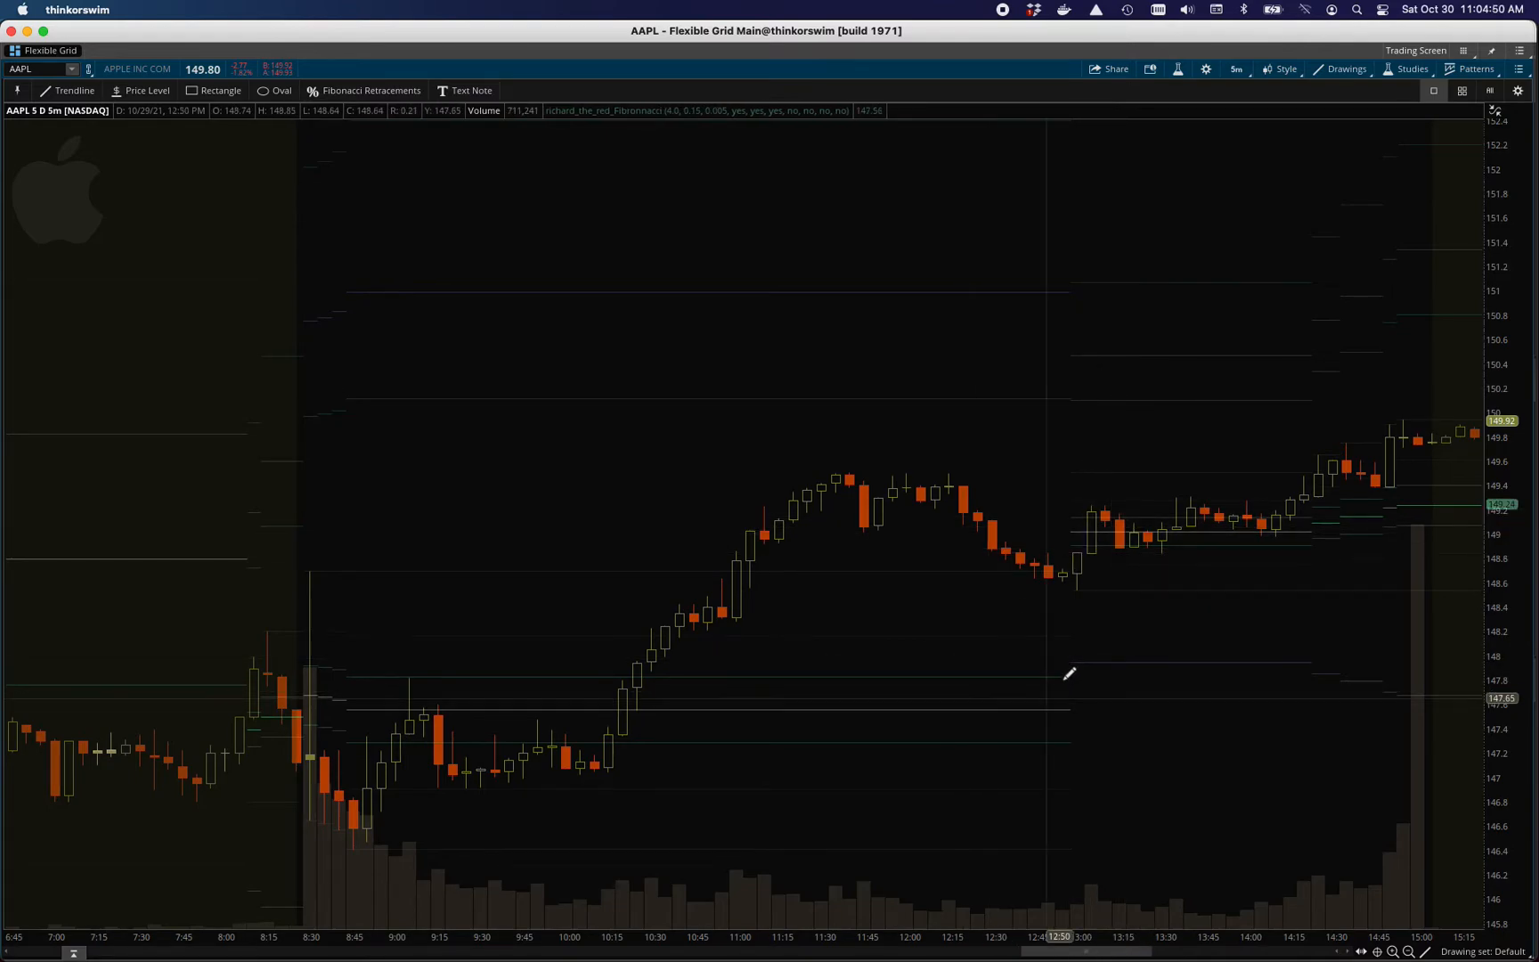
pyautogui.moveTo(1065, 617)
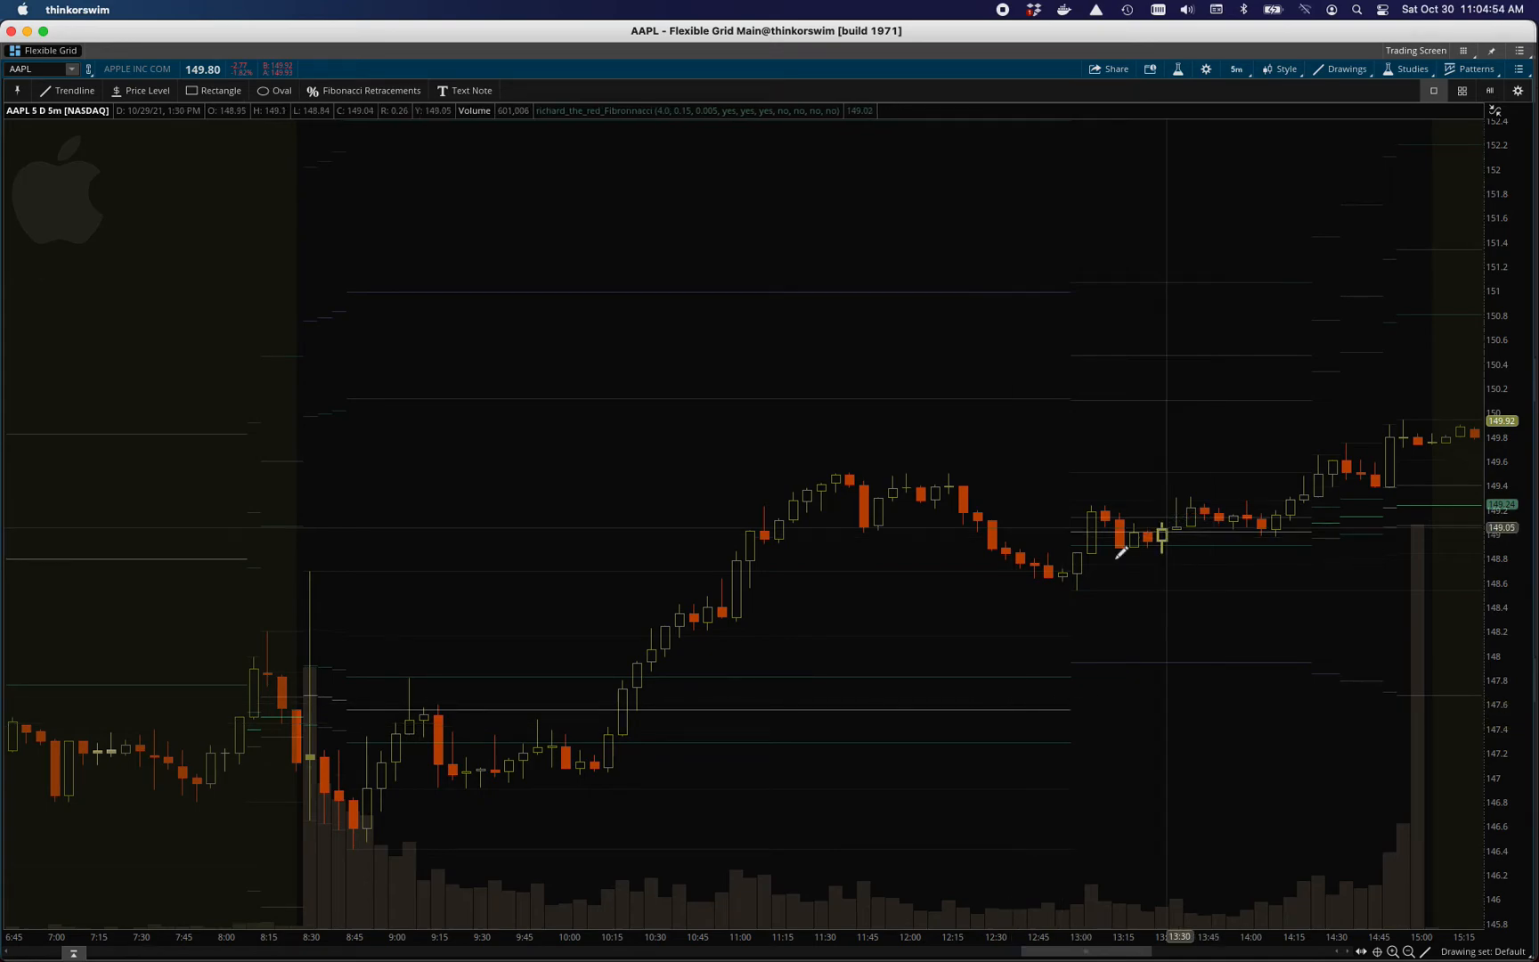
pyautogui.moveTo(1089, 528)
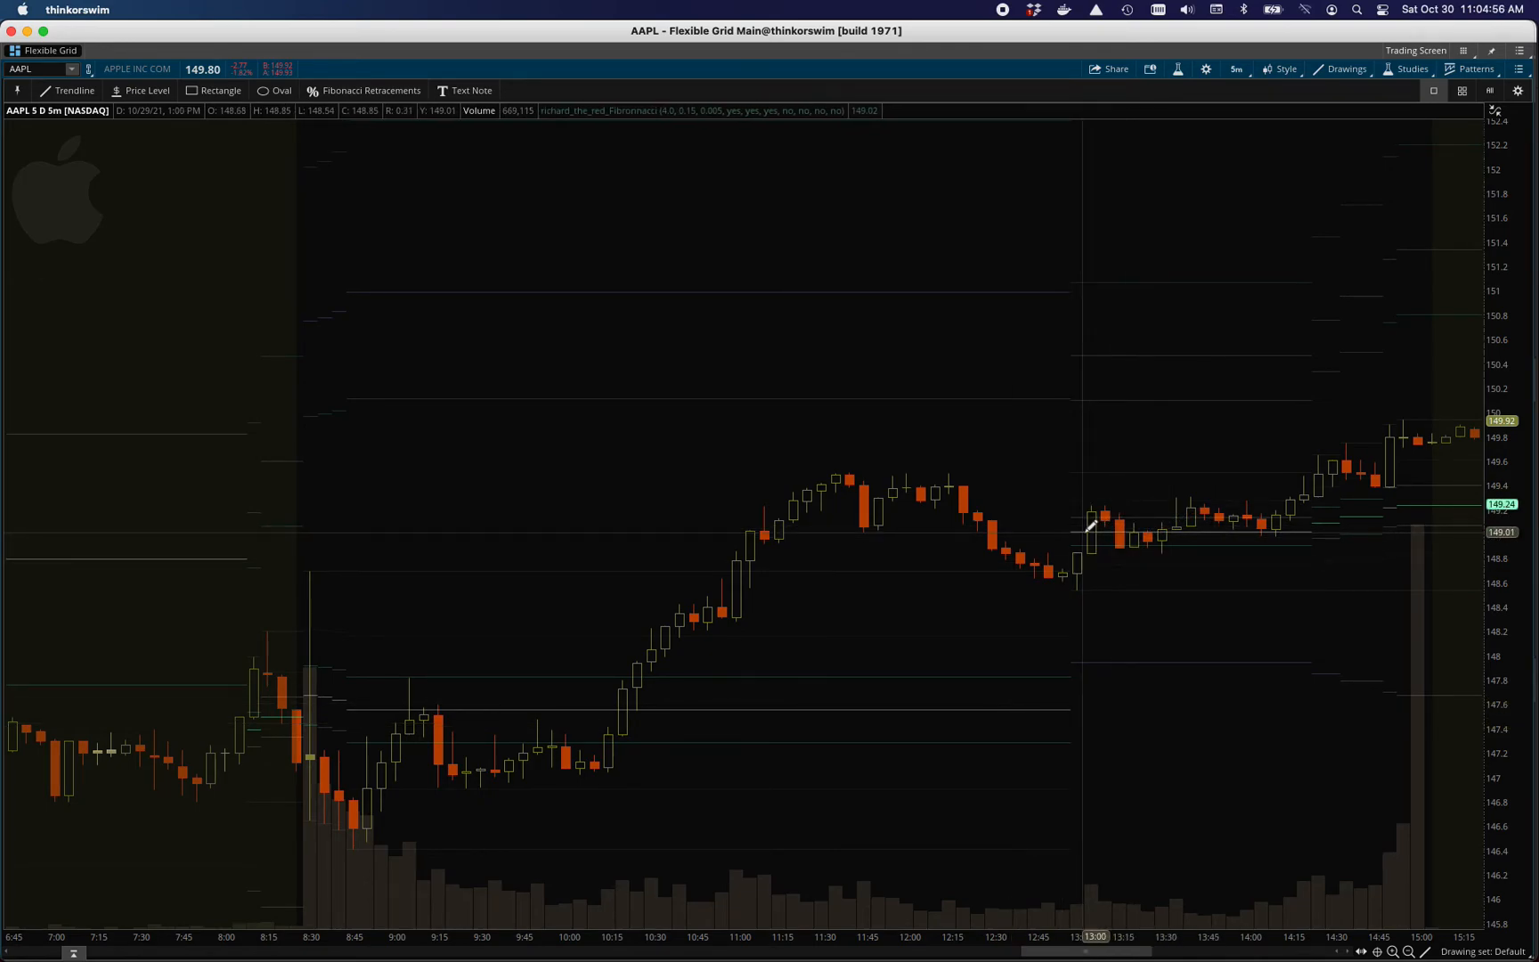
pyautogui.moveTo(1171, 646)
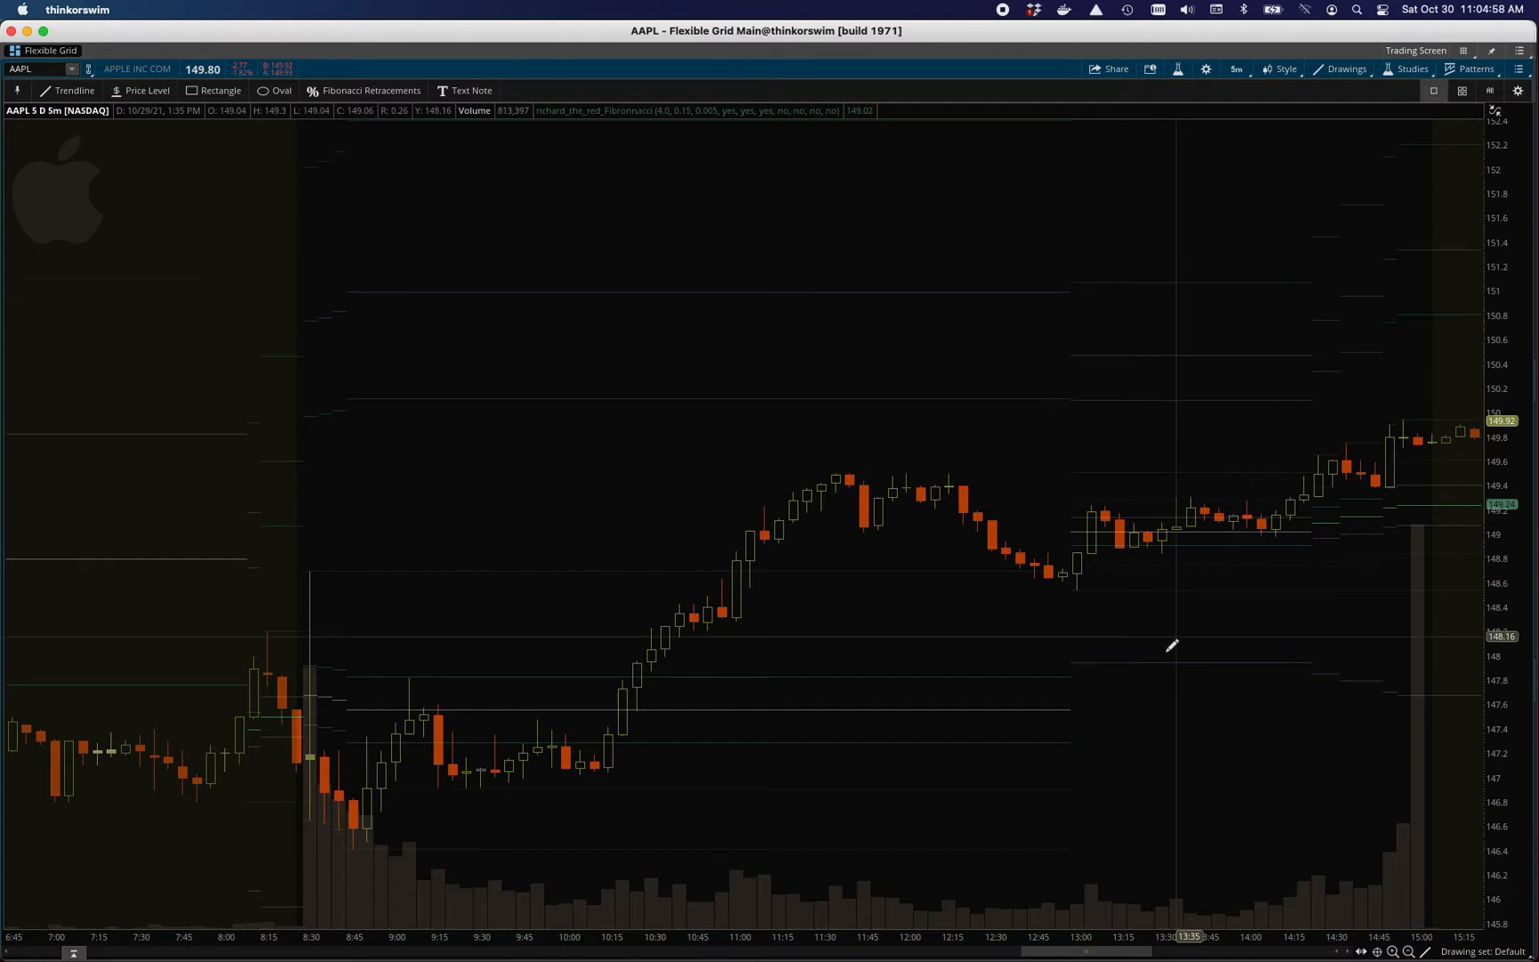
pyautogui.moveTo(1254, 510)
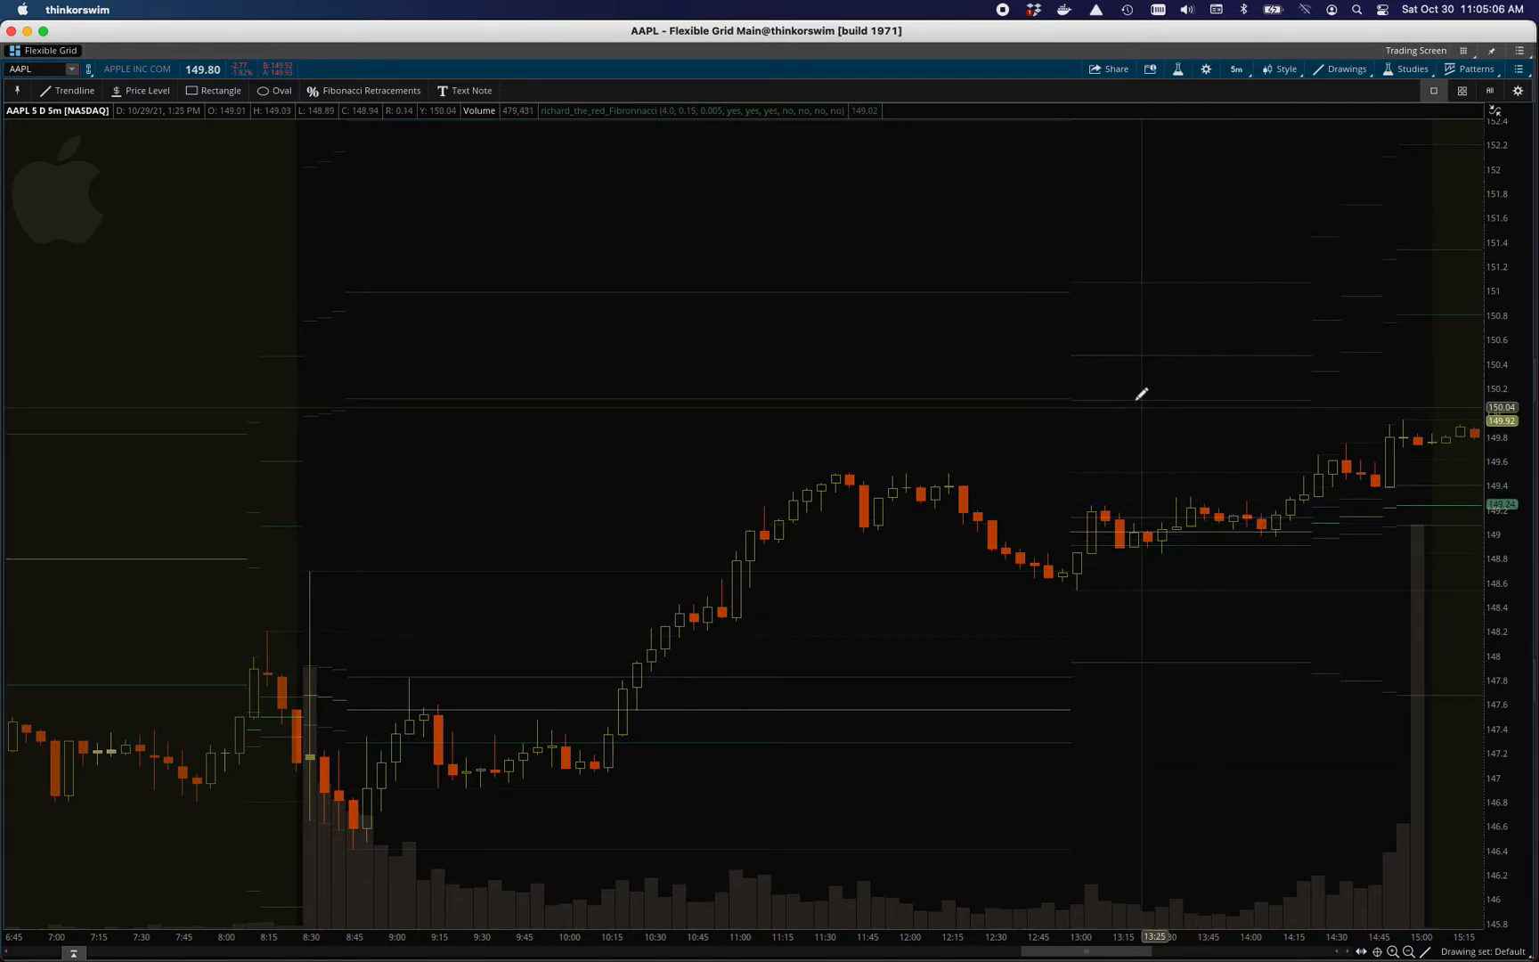
pyautogui.moveTo(831, 401)
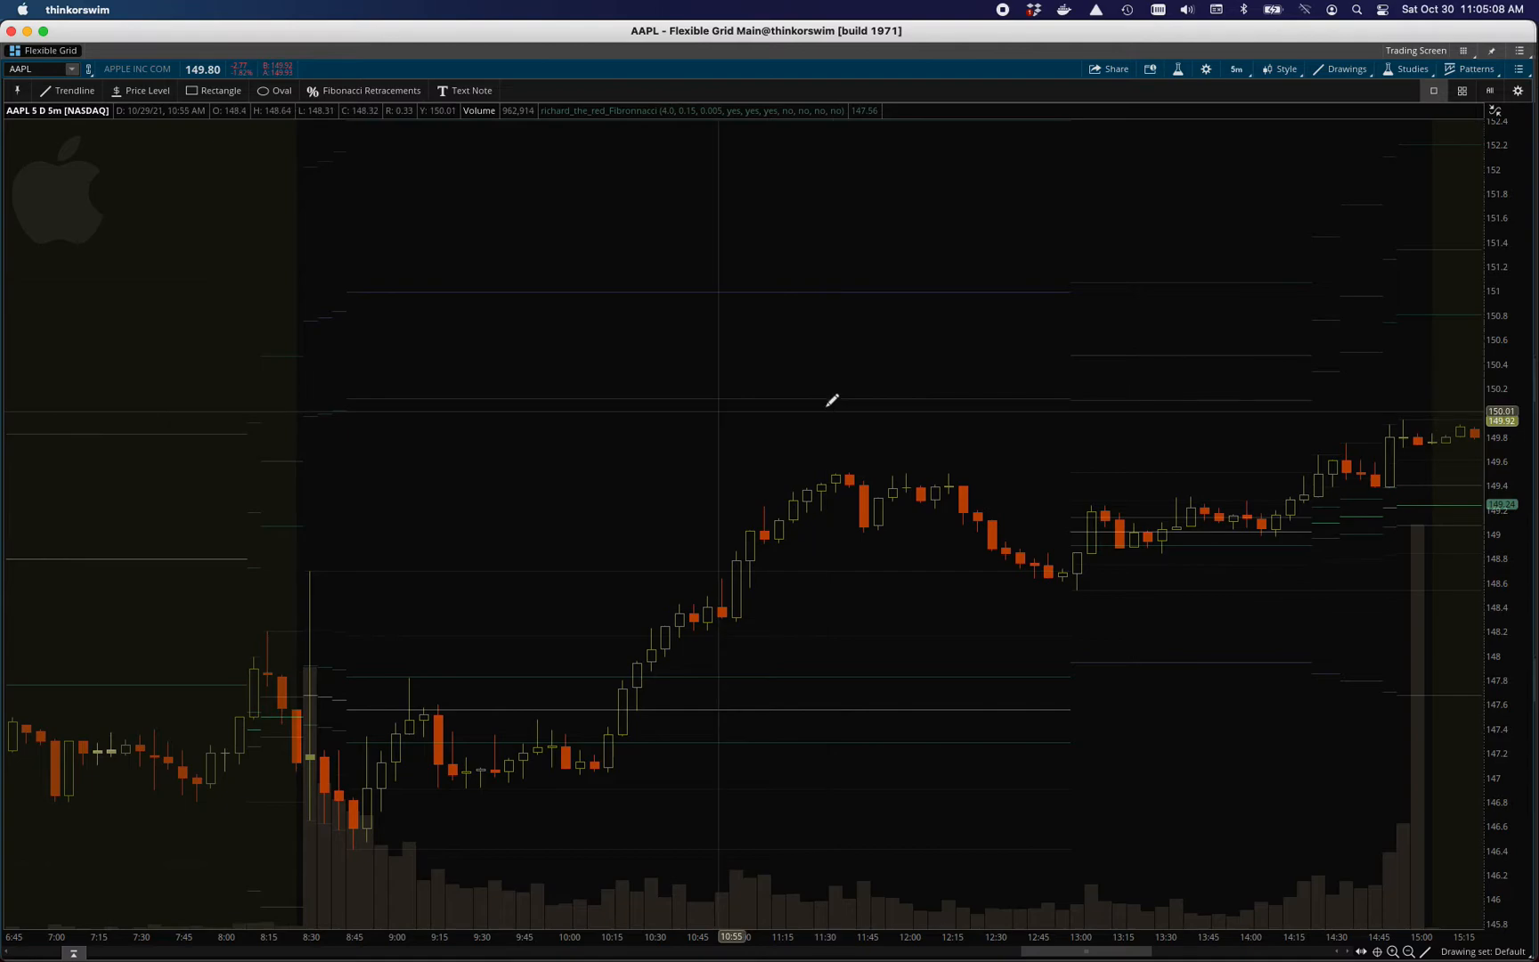
pyautogui.moveTo(1031, 393)
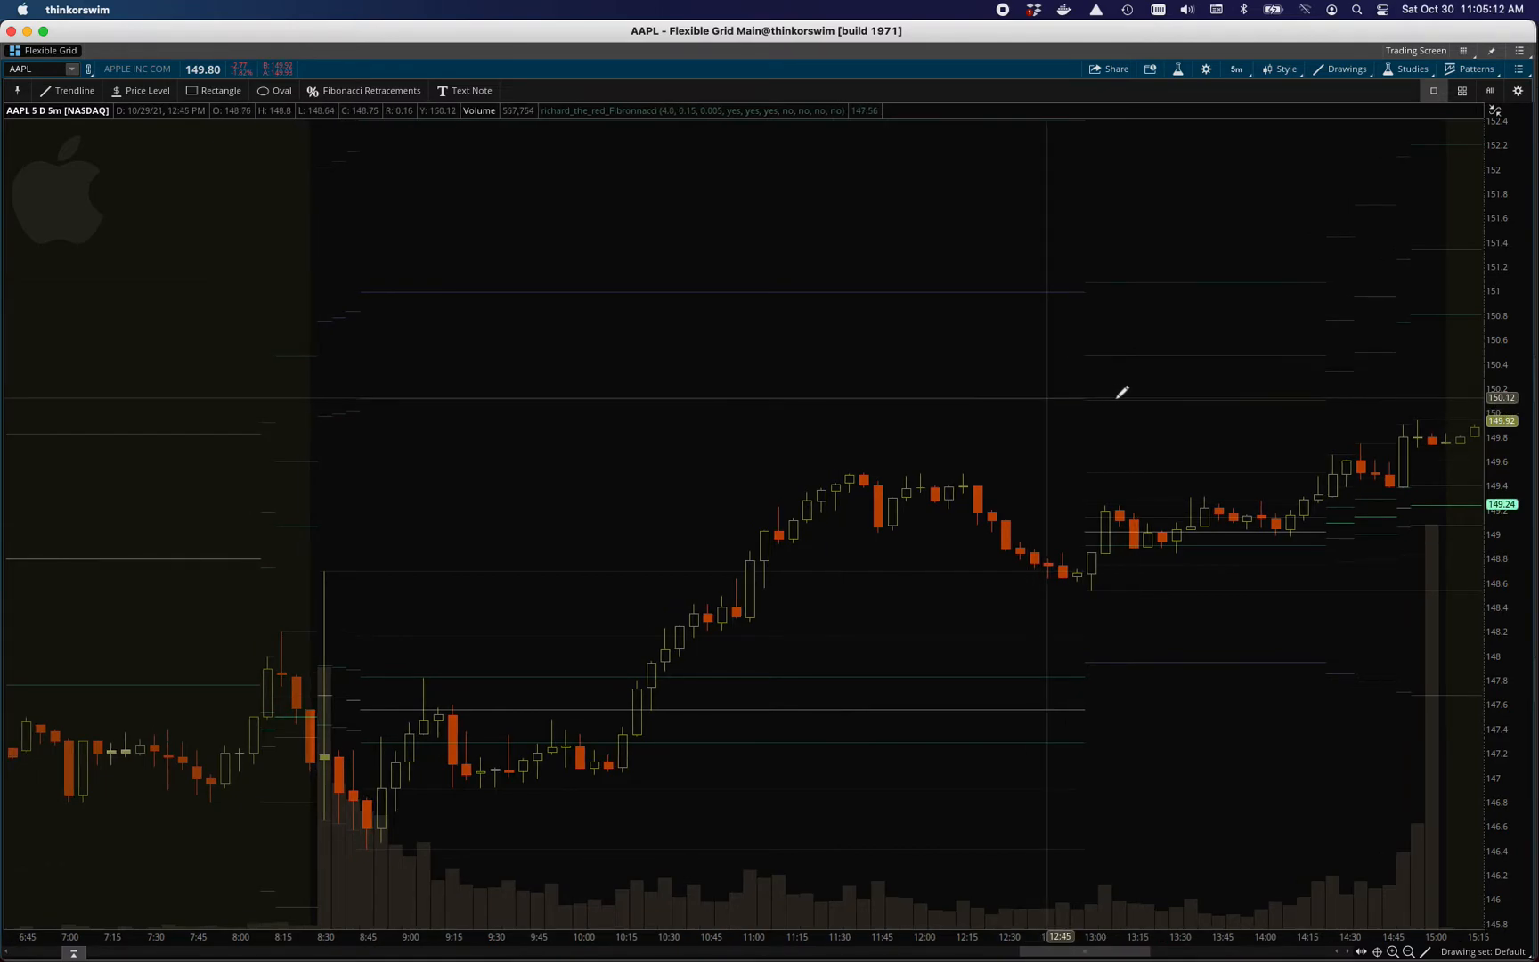
pyautogui.moveTo(1114, 392)
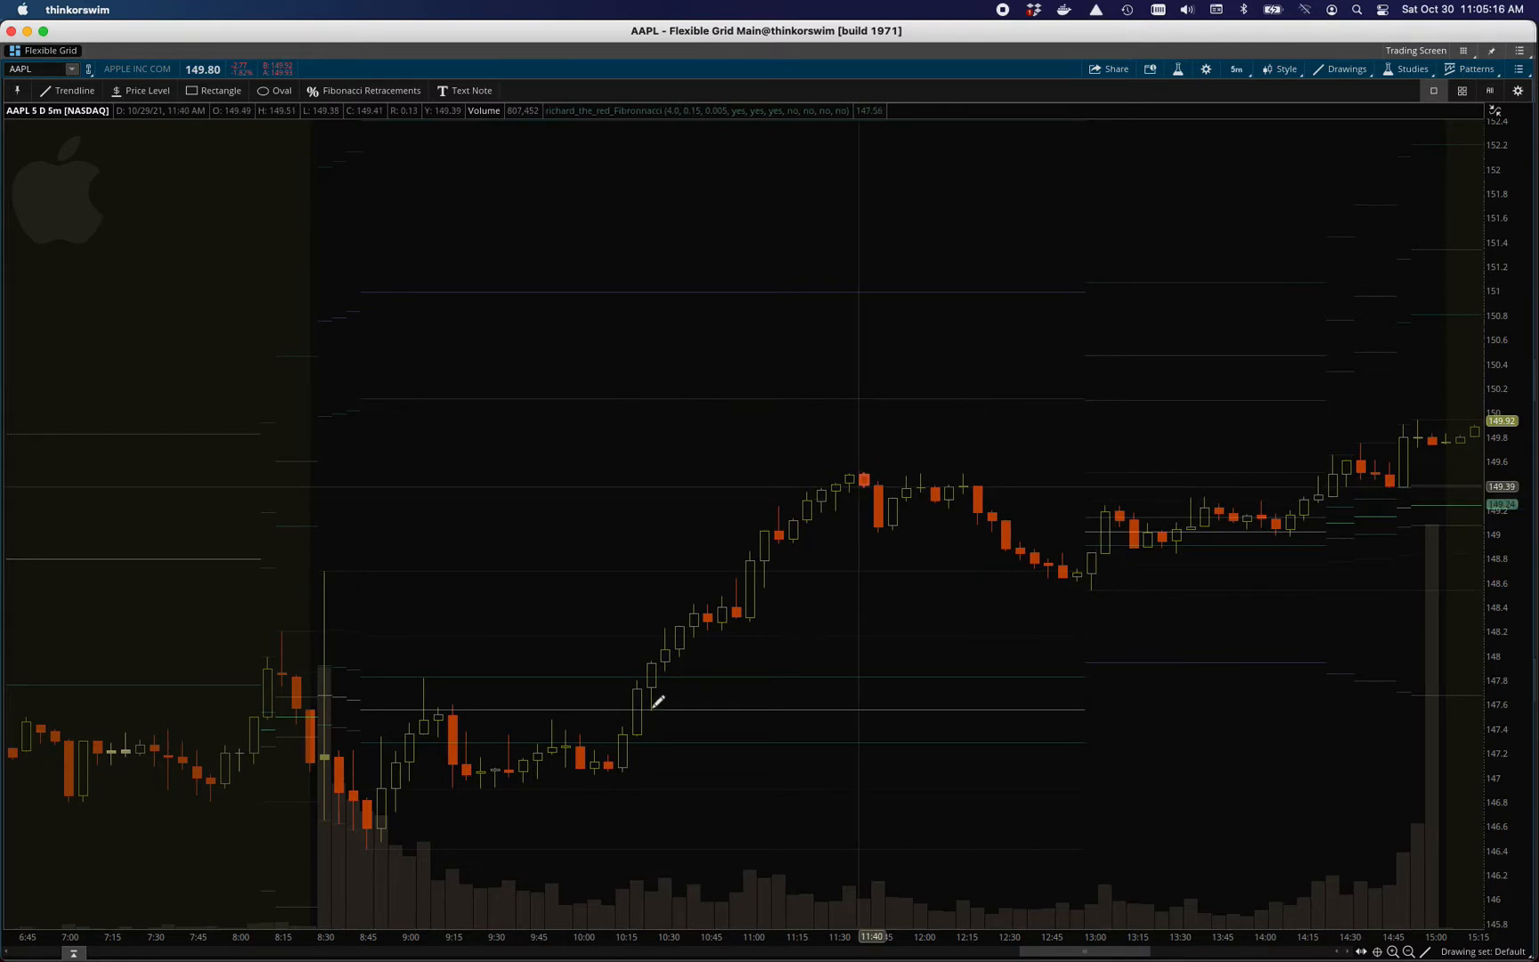
pyautogui.moveTo(329, 569)
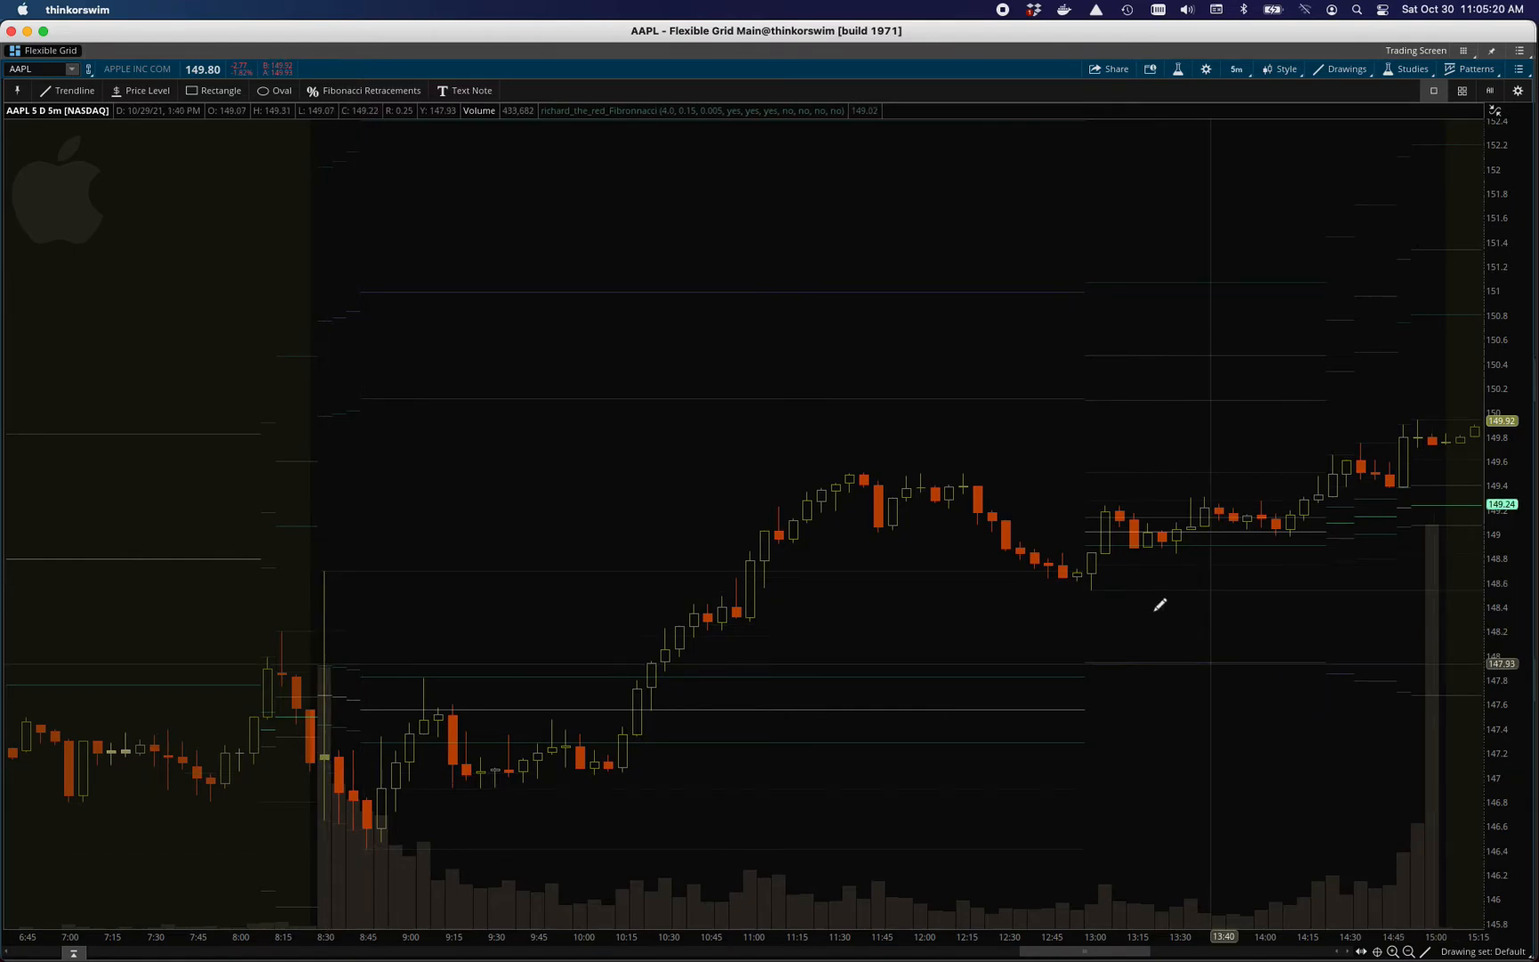
pyautogui.moveTo(1112, 572)
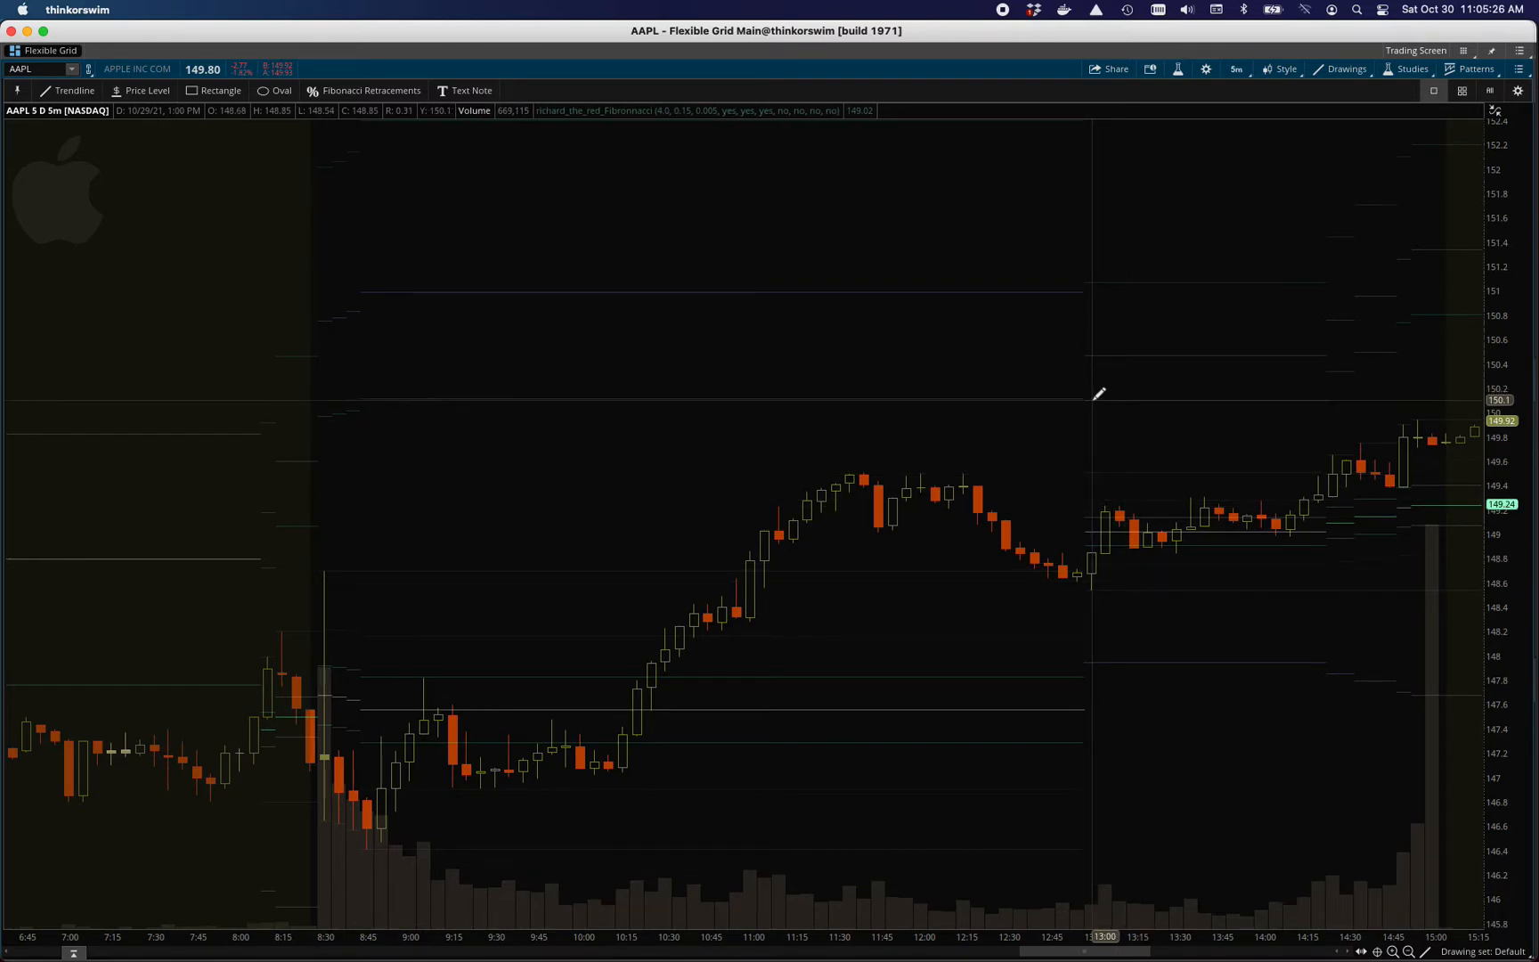
pyautogui.moveTo(1038, 393)
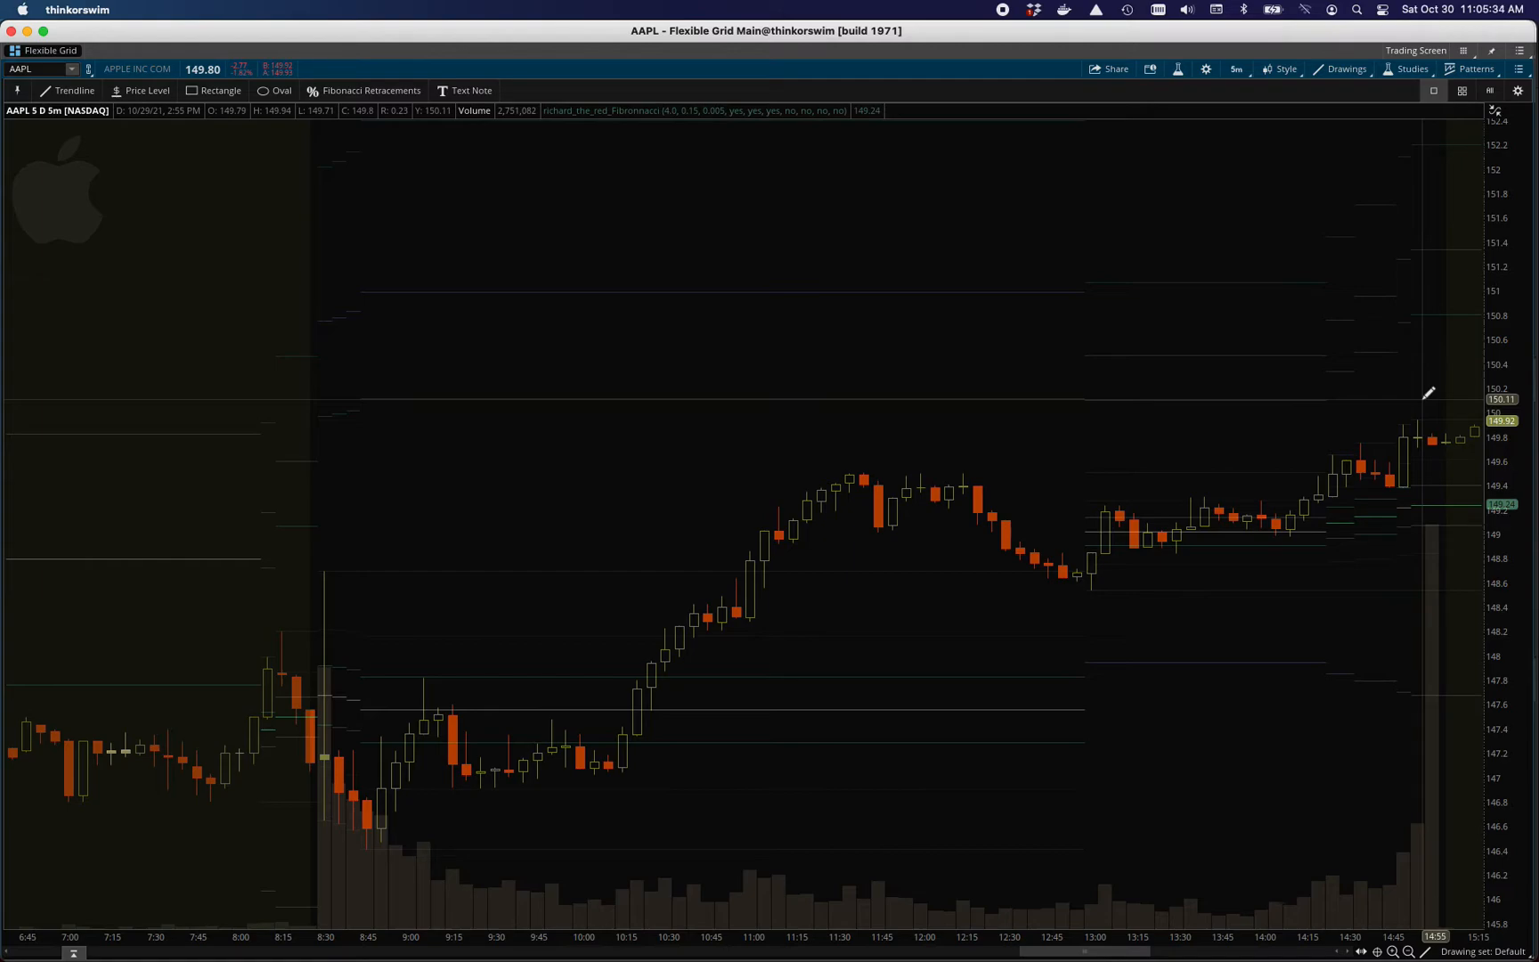
pyautogui.moveTo(1234, 393)
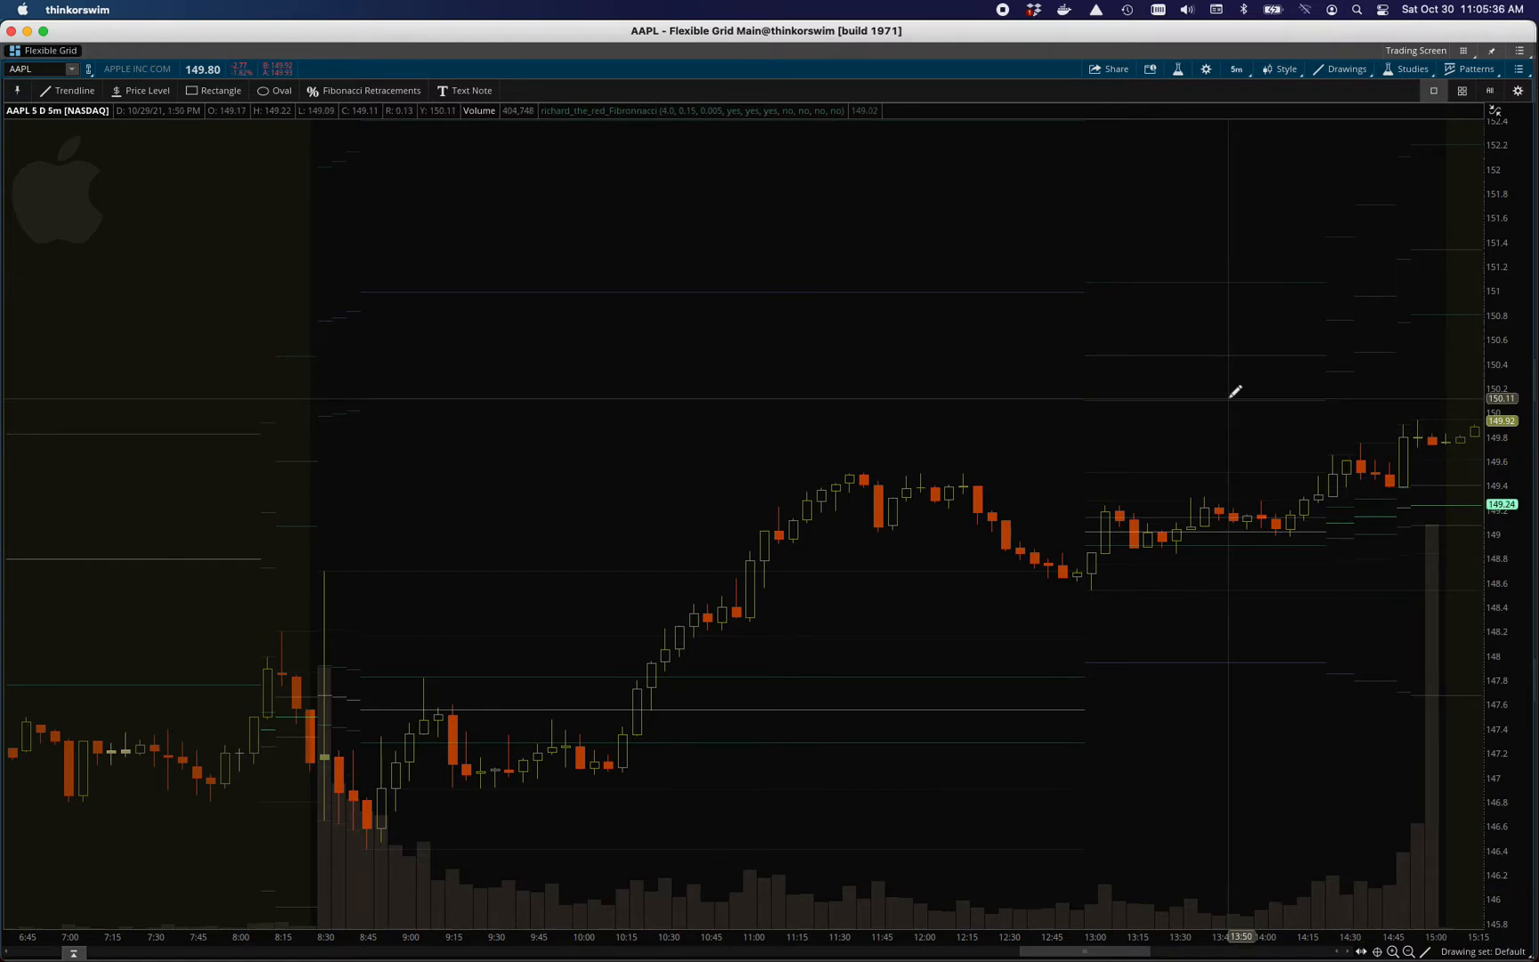
pyautogui.moveTo(1239, 395)
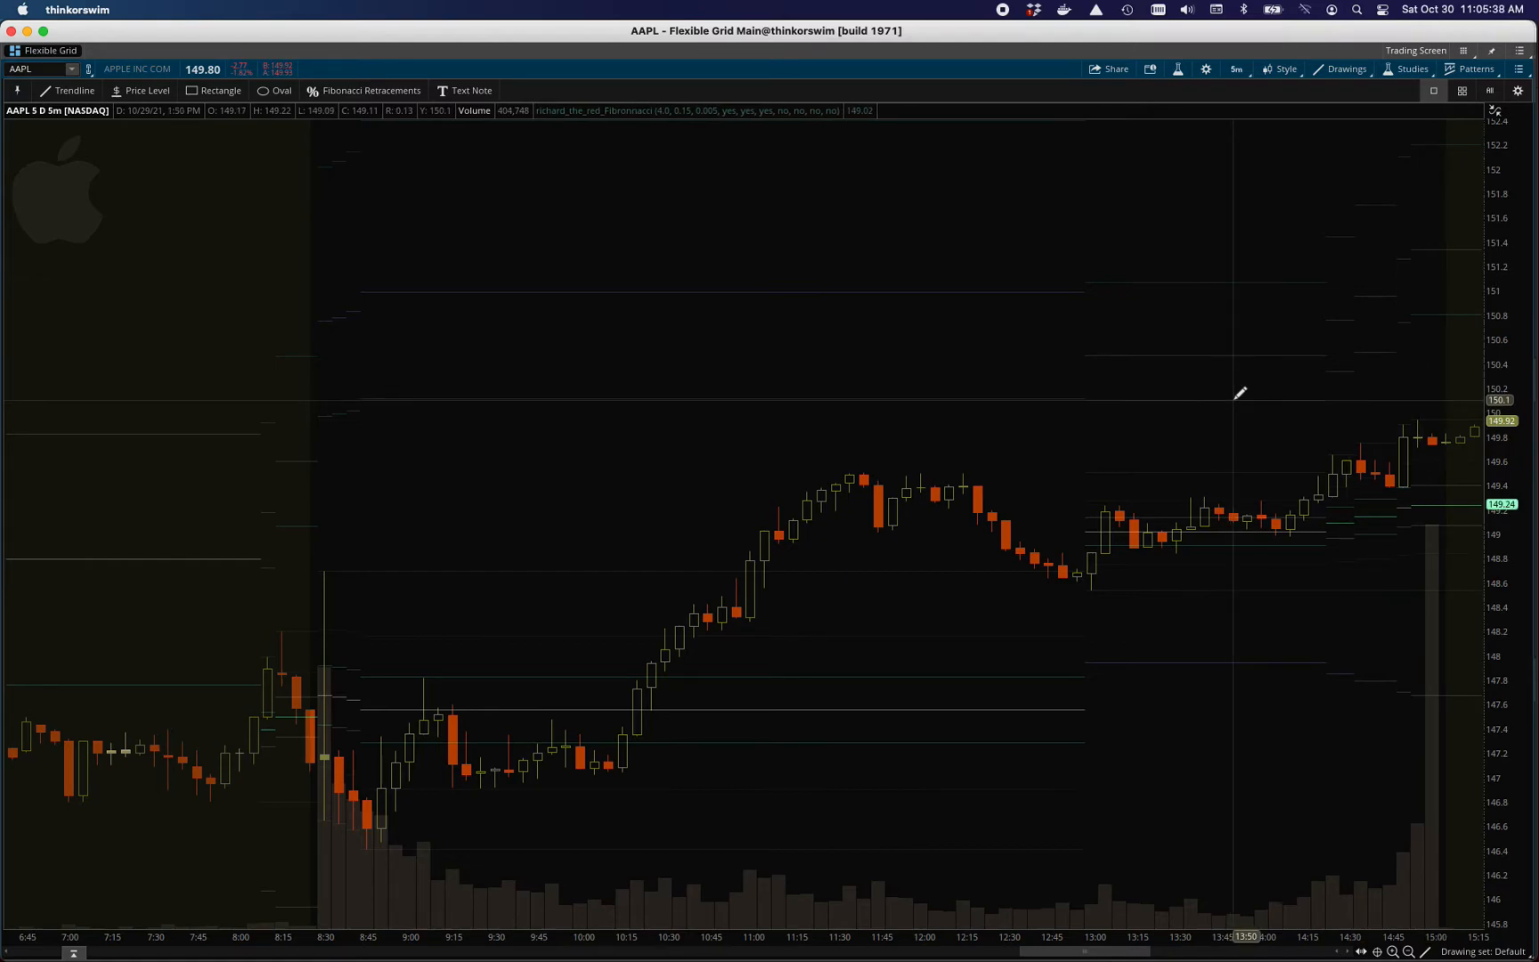
pyautogui.moveTo(886, 628)
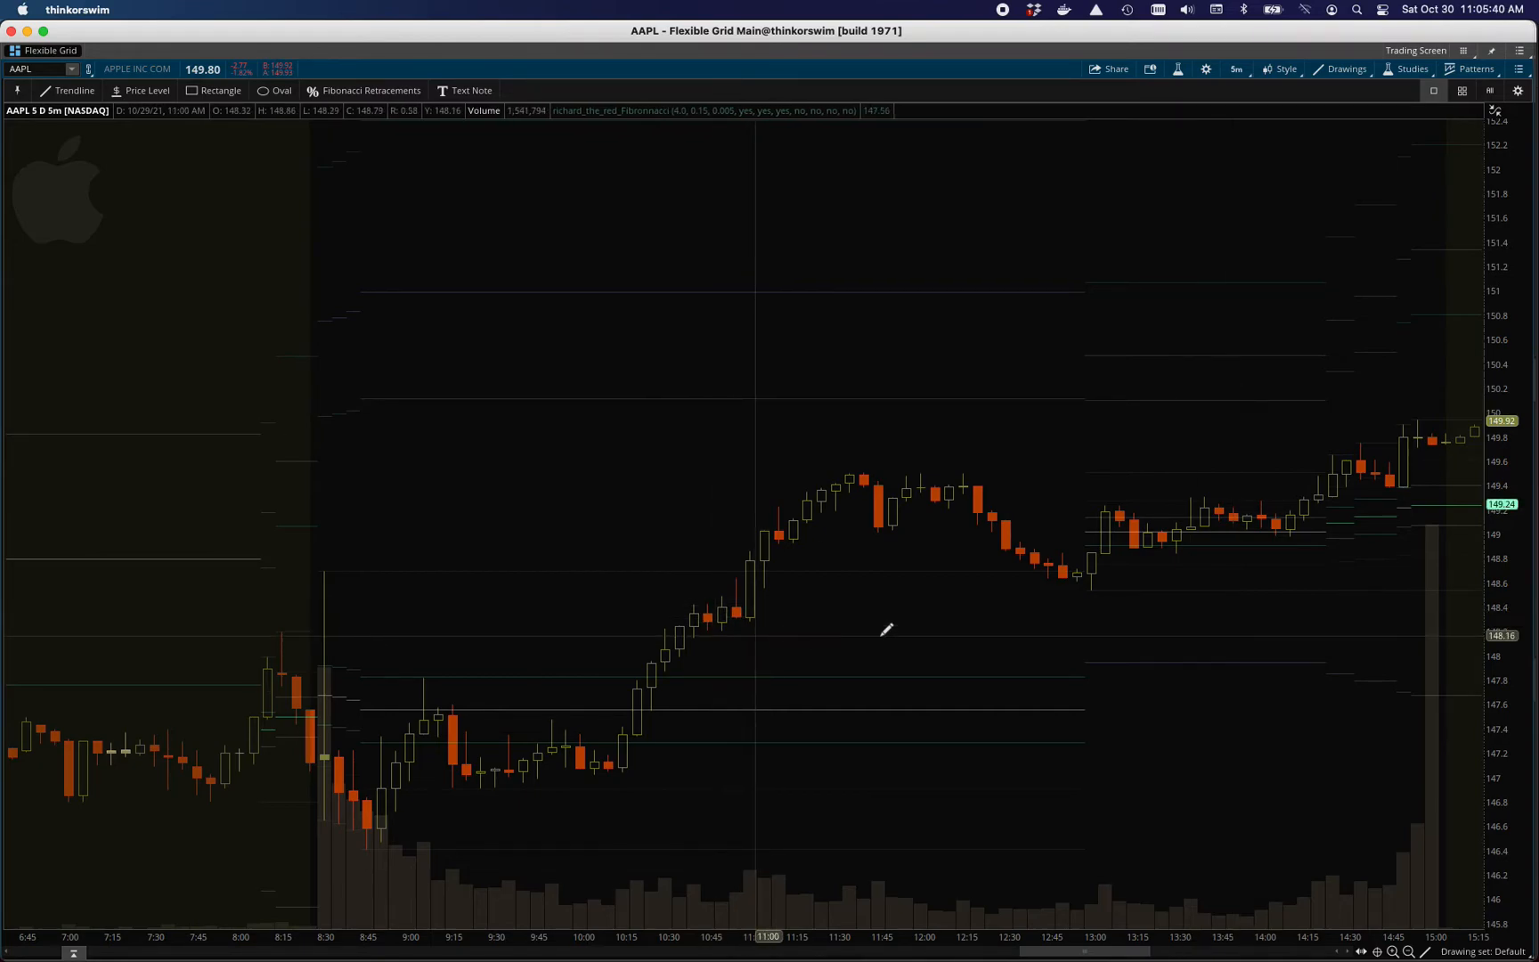
# Step: Open the chart's Favorites time frame dropdown from the 5m button
pyautogui.click(1235, 69)
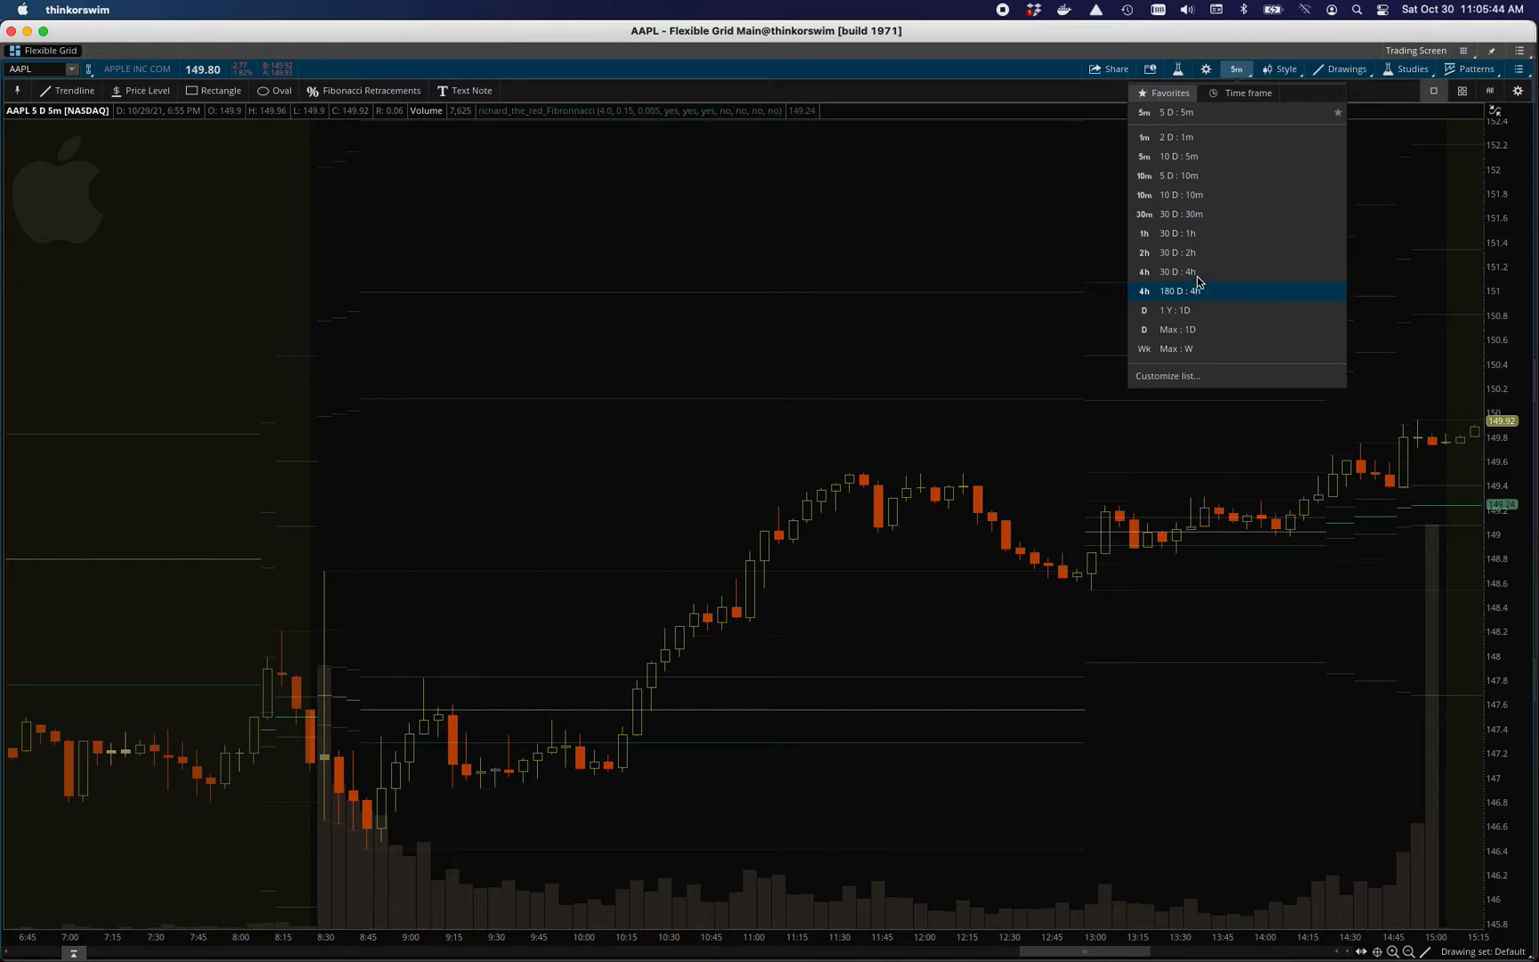
# Step: Switch AAPL to 30 D : 4h and select richard_the_red_Fibonnacci in Edit Studies
pyautogui.click(1178, 290)
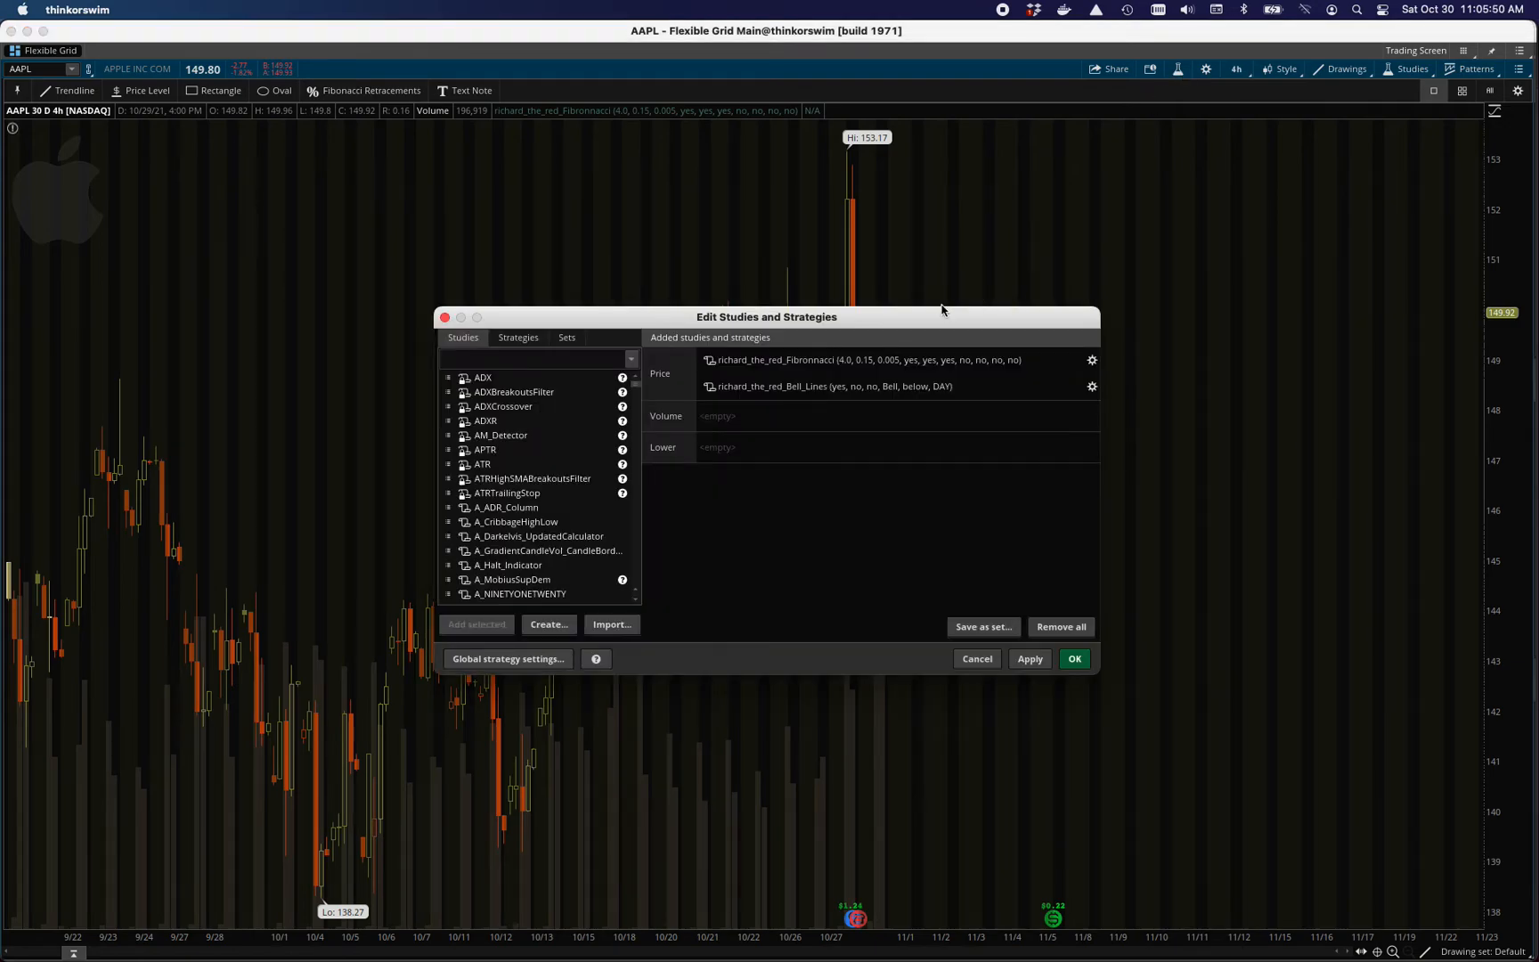
pyautogui.click(1091, 359)
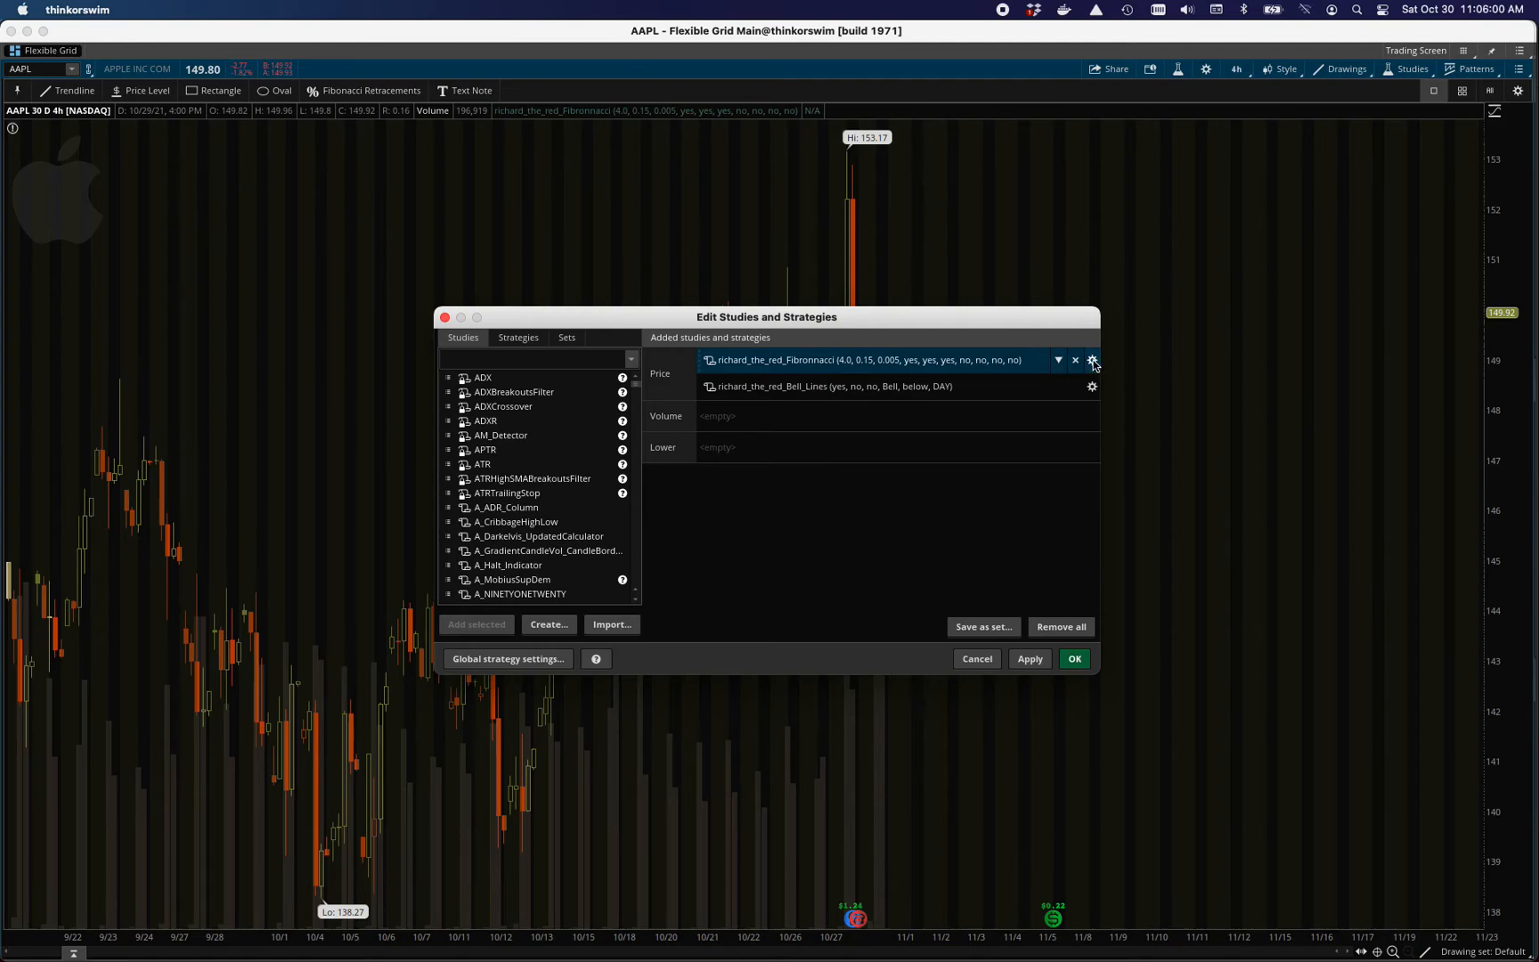
# Step: Open and accept the Fibonacci study's settings, then move the studies editor aside
pyautogui.click(1091, 358)
pyautogui.write('24')
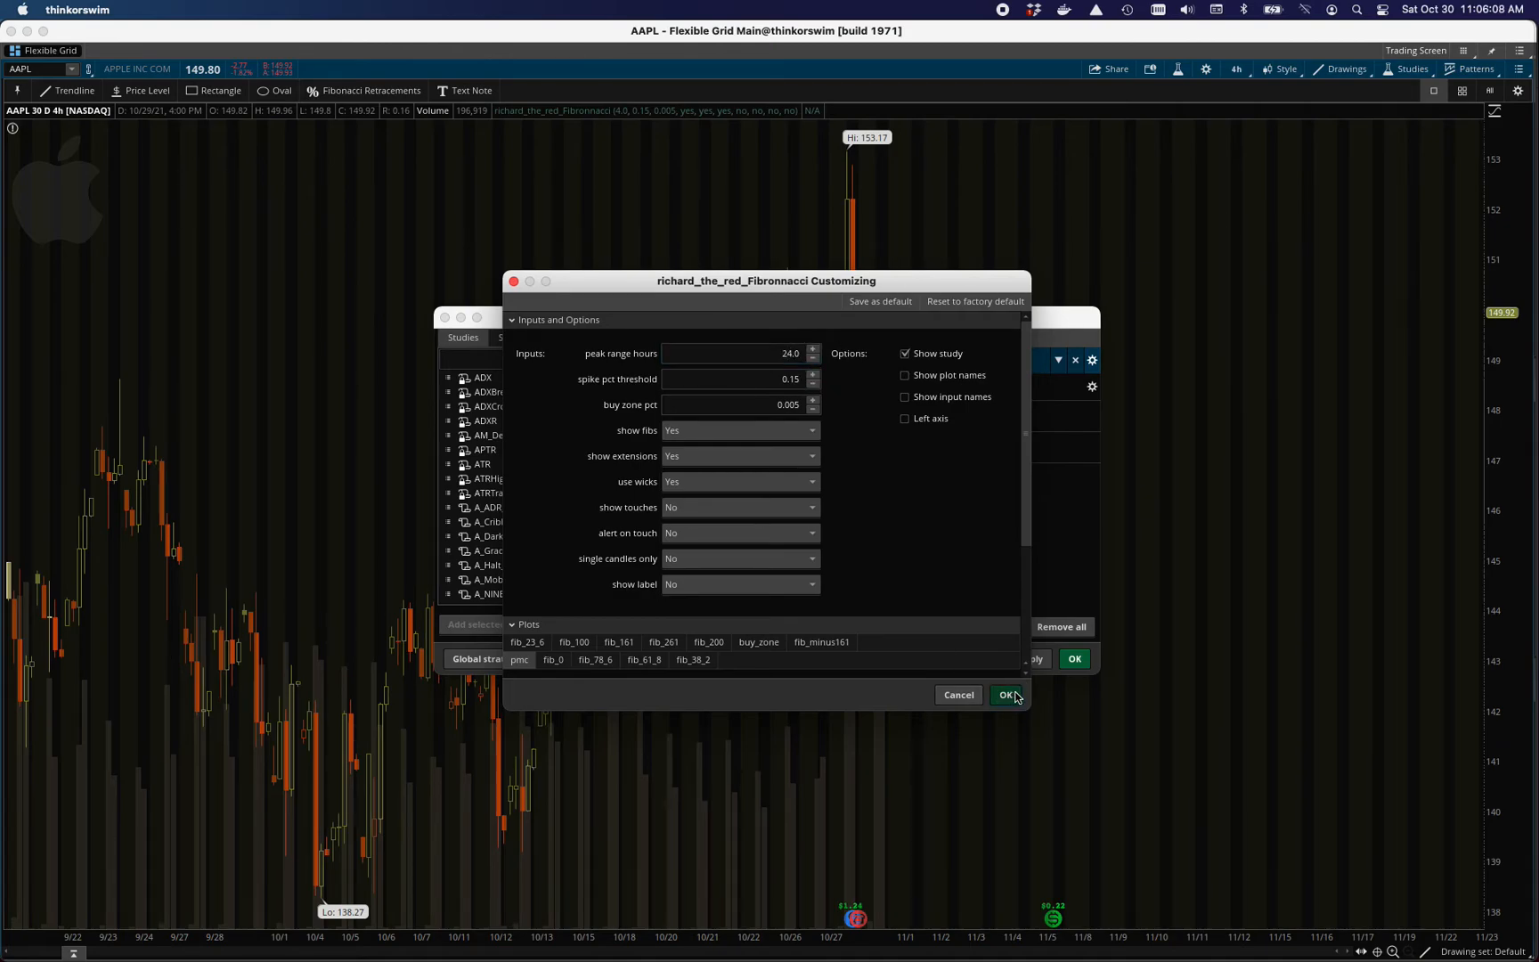
pyautogui.click(1005, 695)
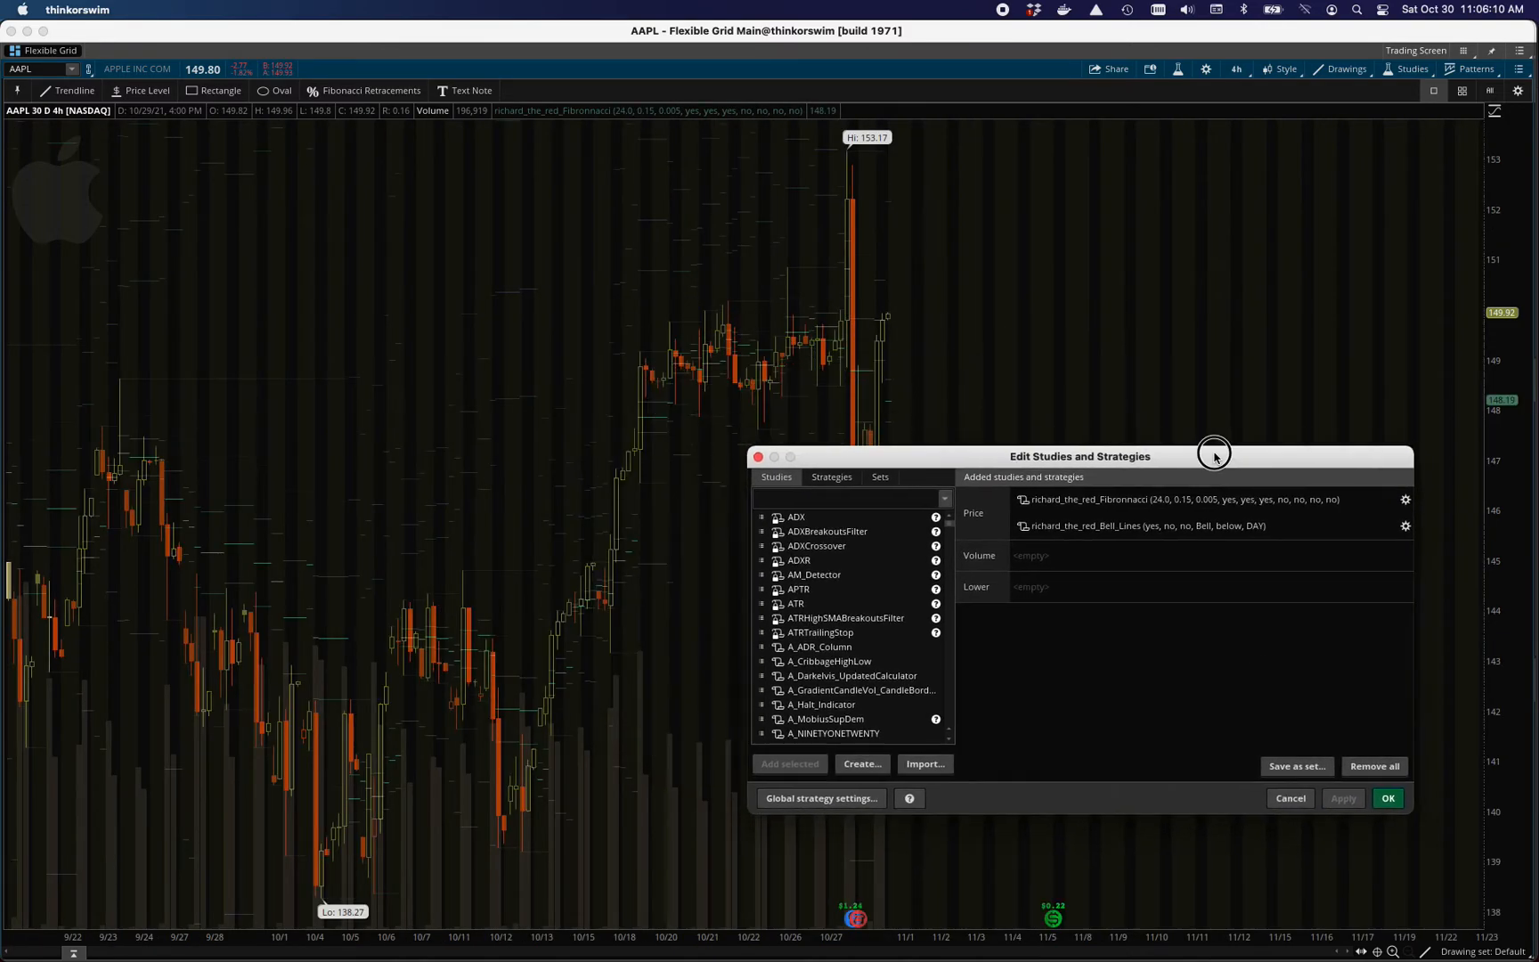
pyautogui.moveTo(1214, 456); pyautogui.dragTo(1144, 480)
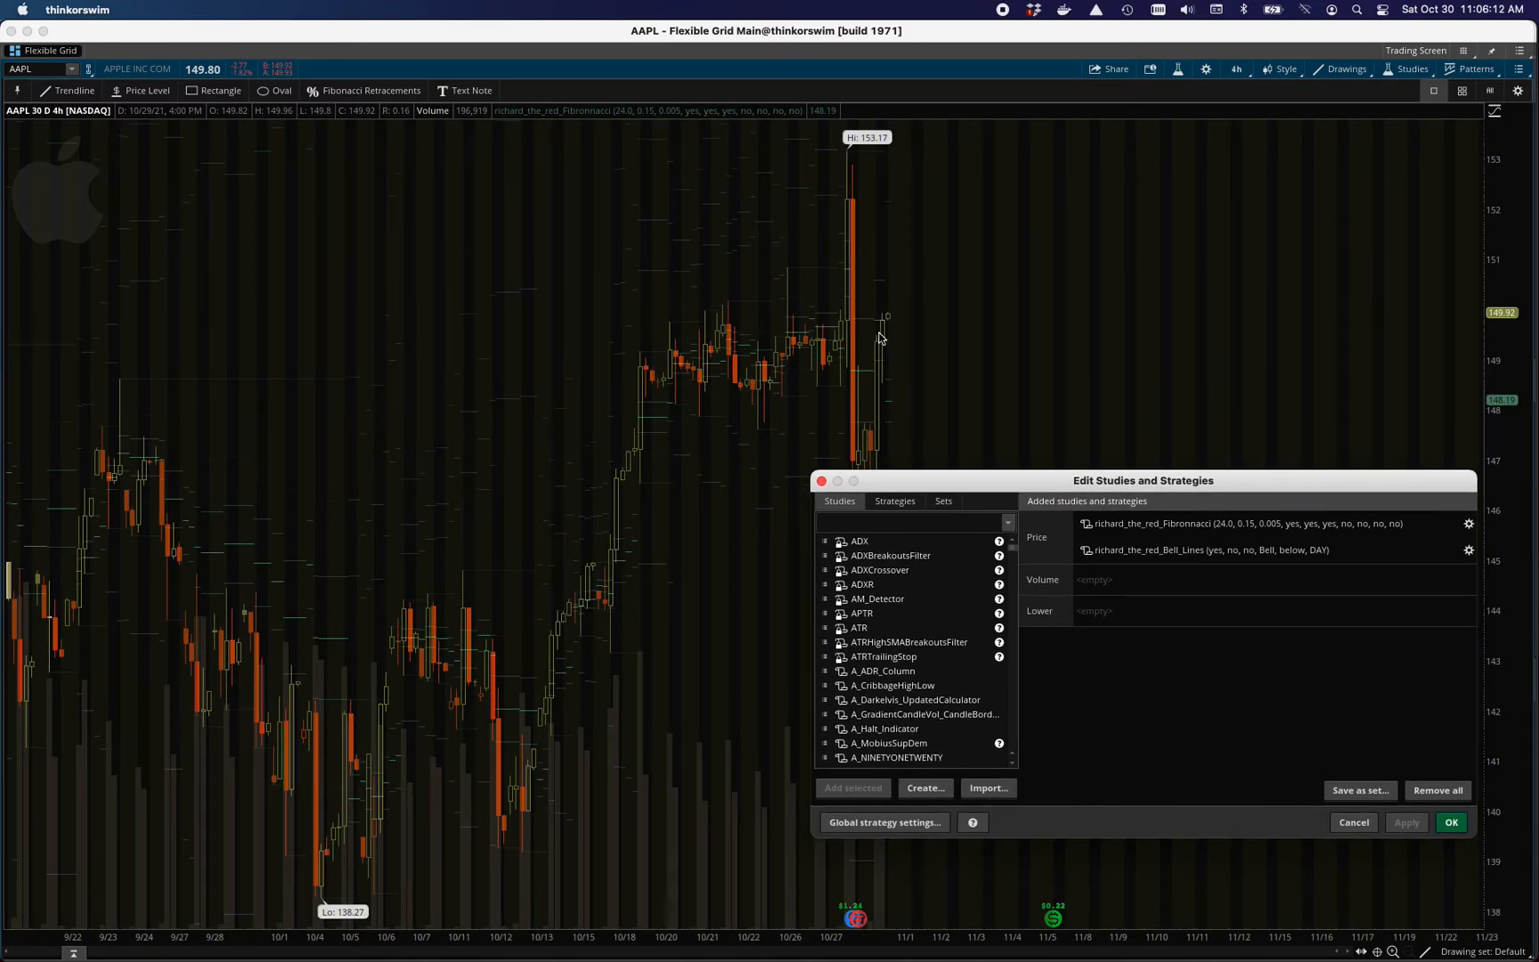
pyautogui.moveTo(907, 434)
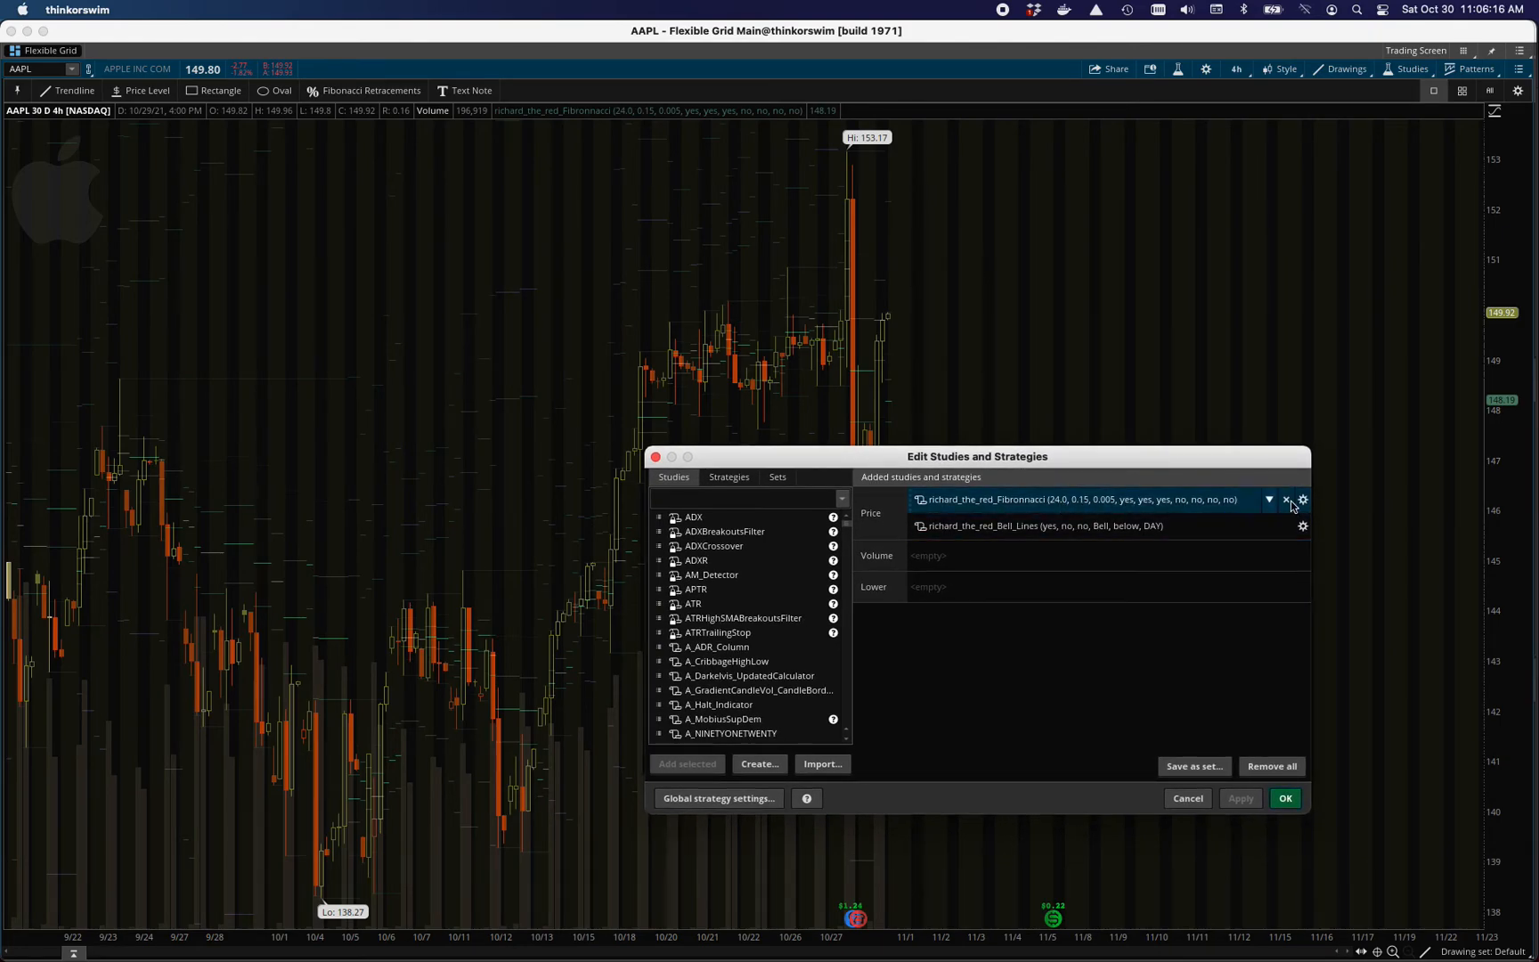
# Step: Set the study's peak range hours to 120.0, apply, and close with OK
pyautogui.click(1304, 499)
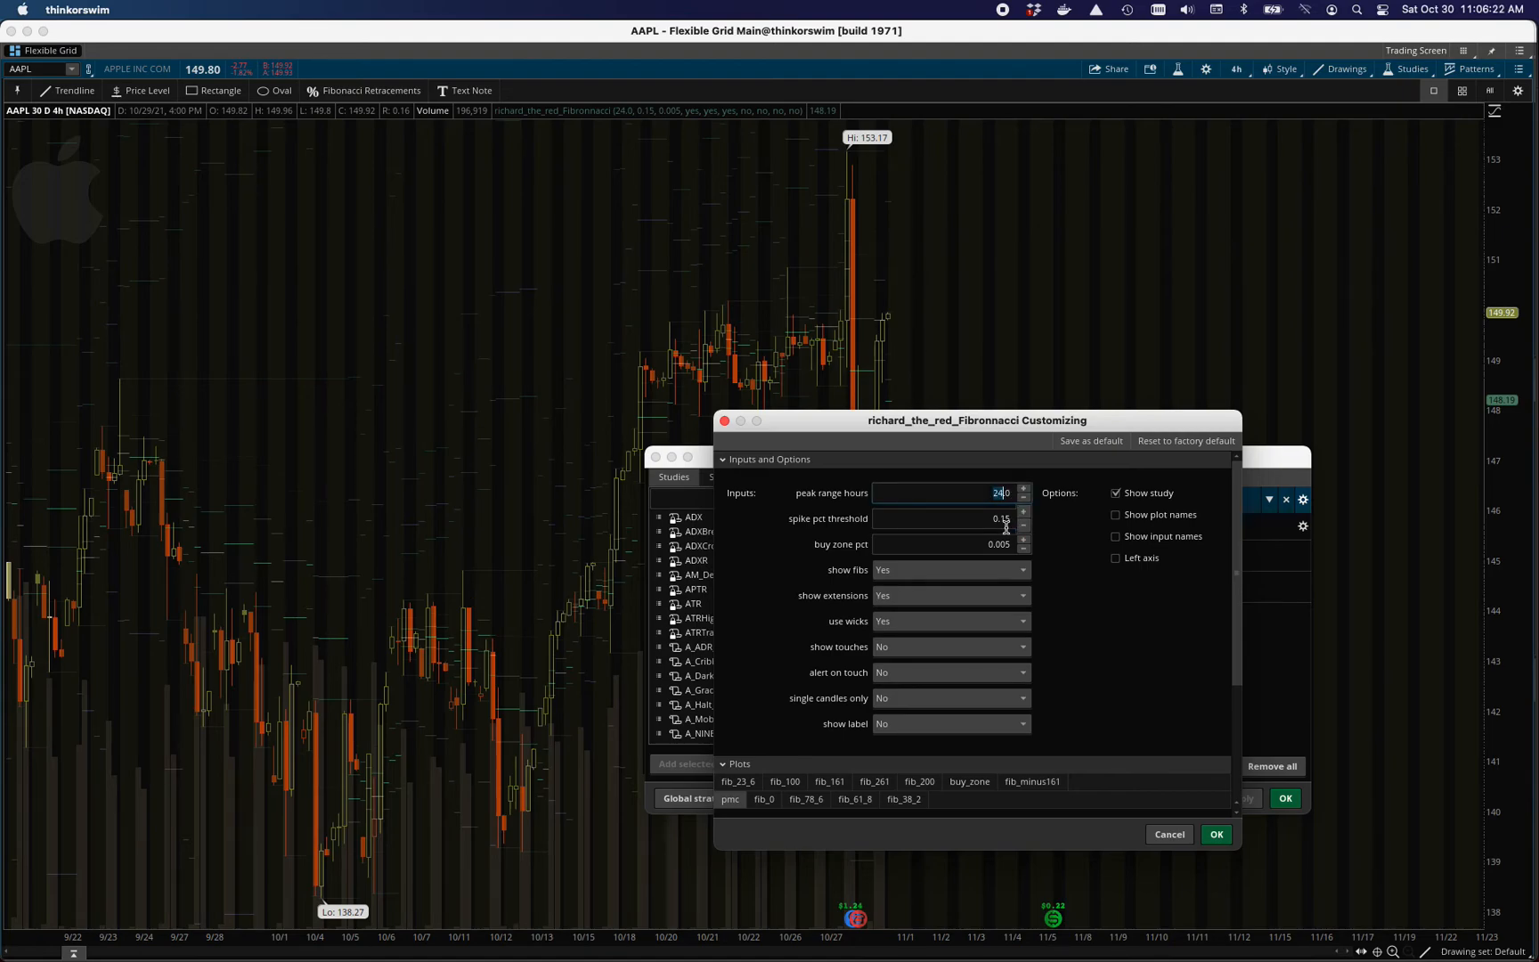
pyautogui.write('120.0')
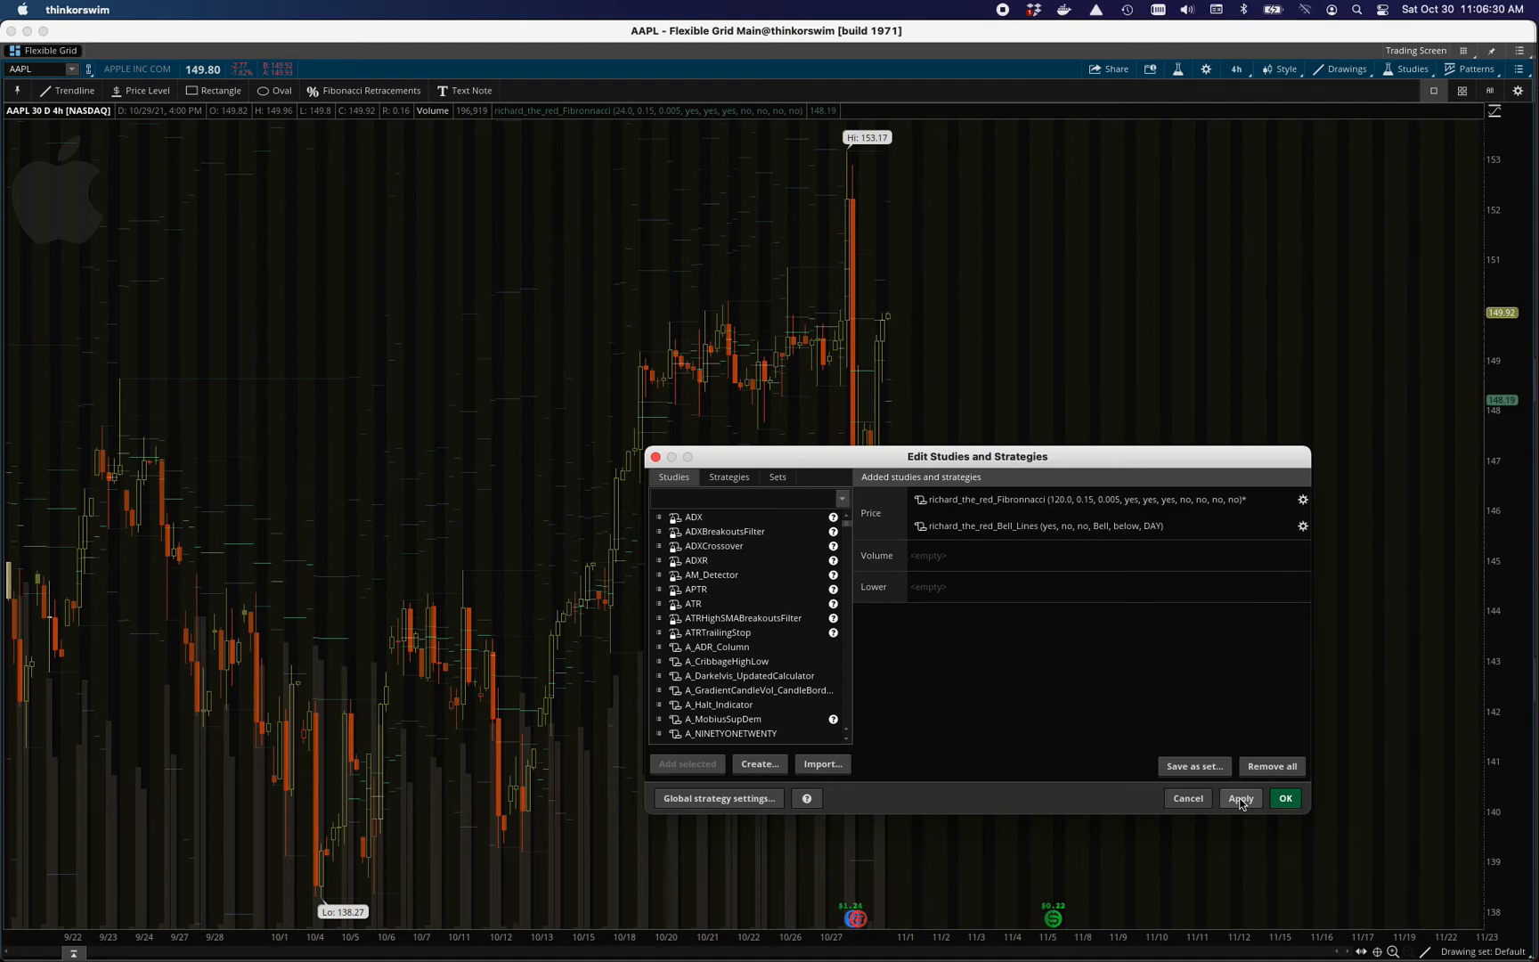
pyautogui.click(1240, 798)
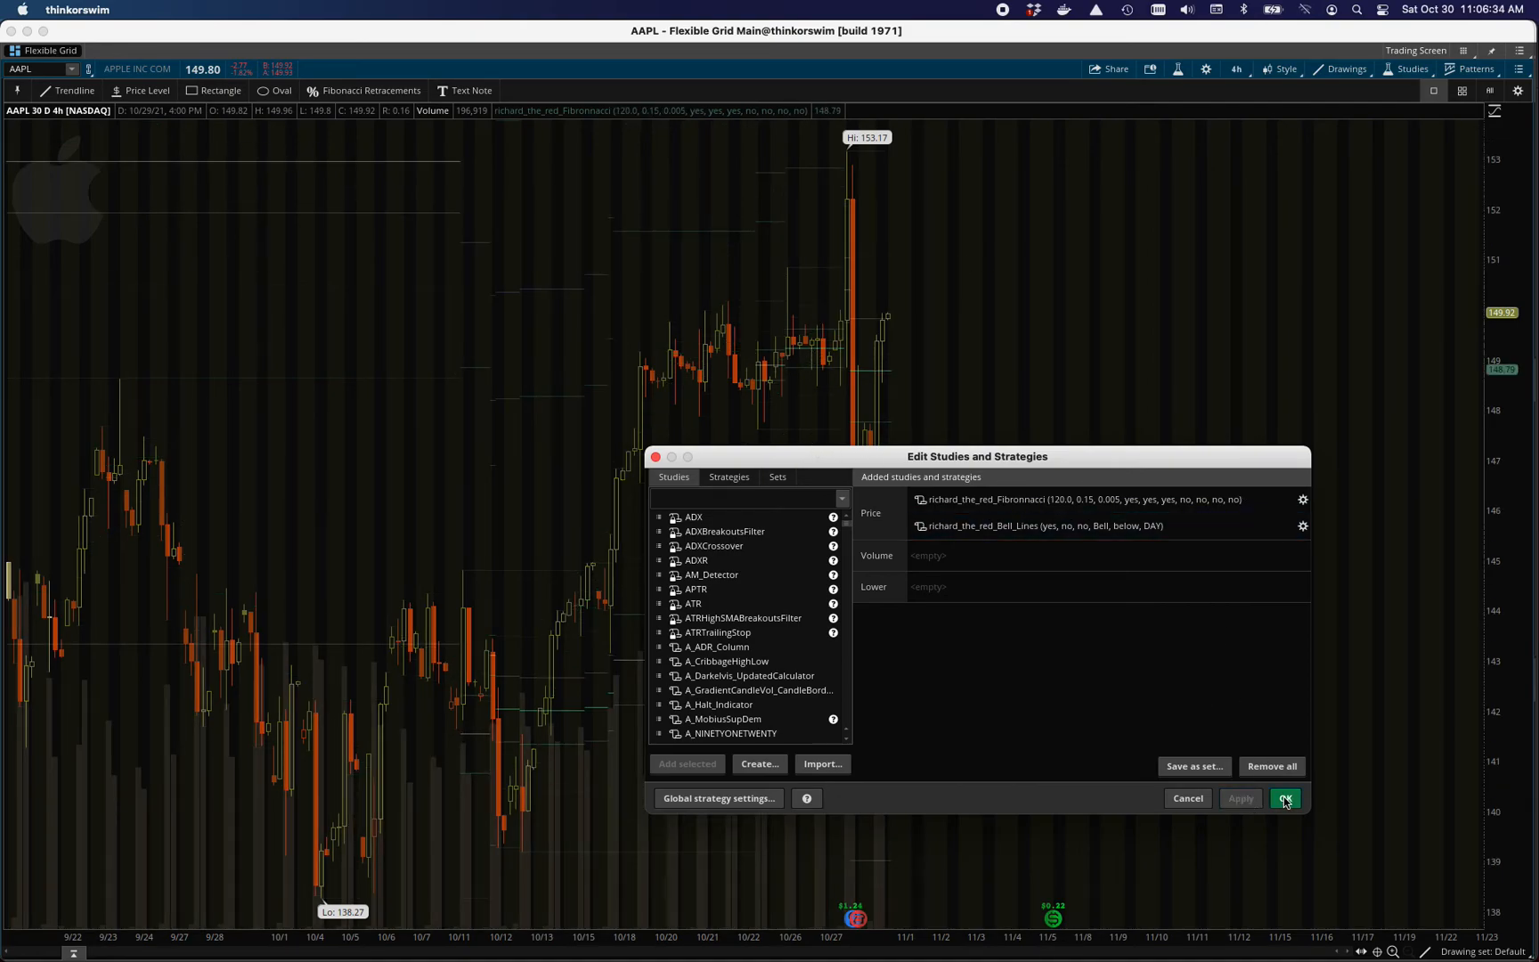
pyautogui.click(1283, 797)
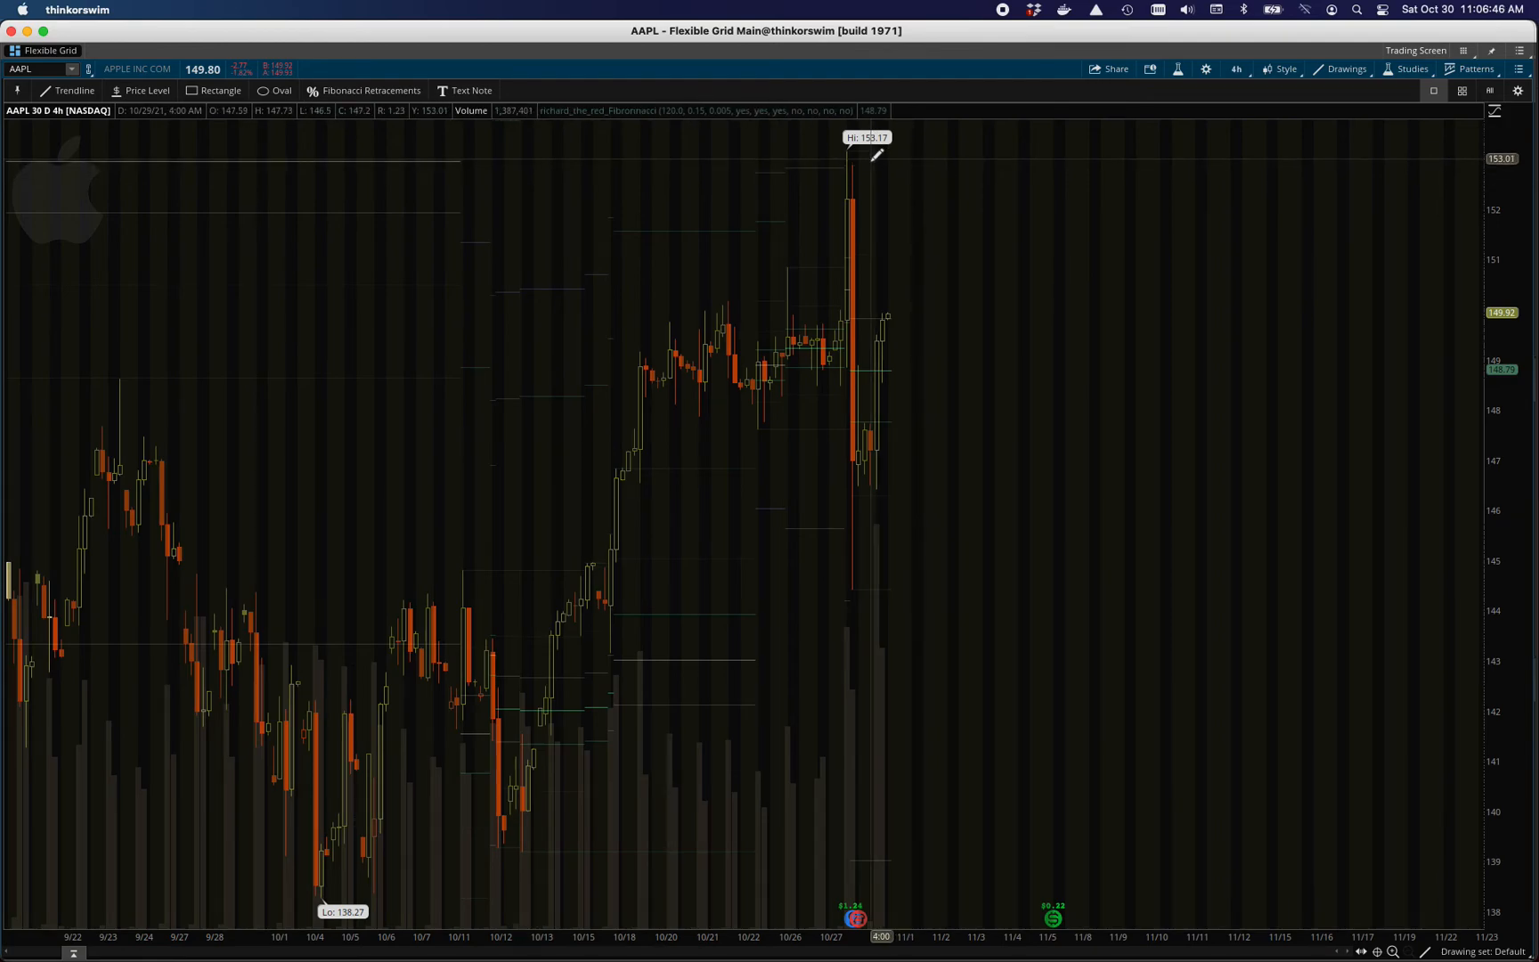
pyautogui.moveTo(865, 157)
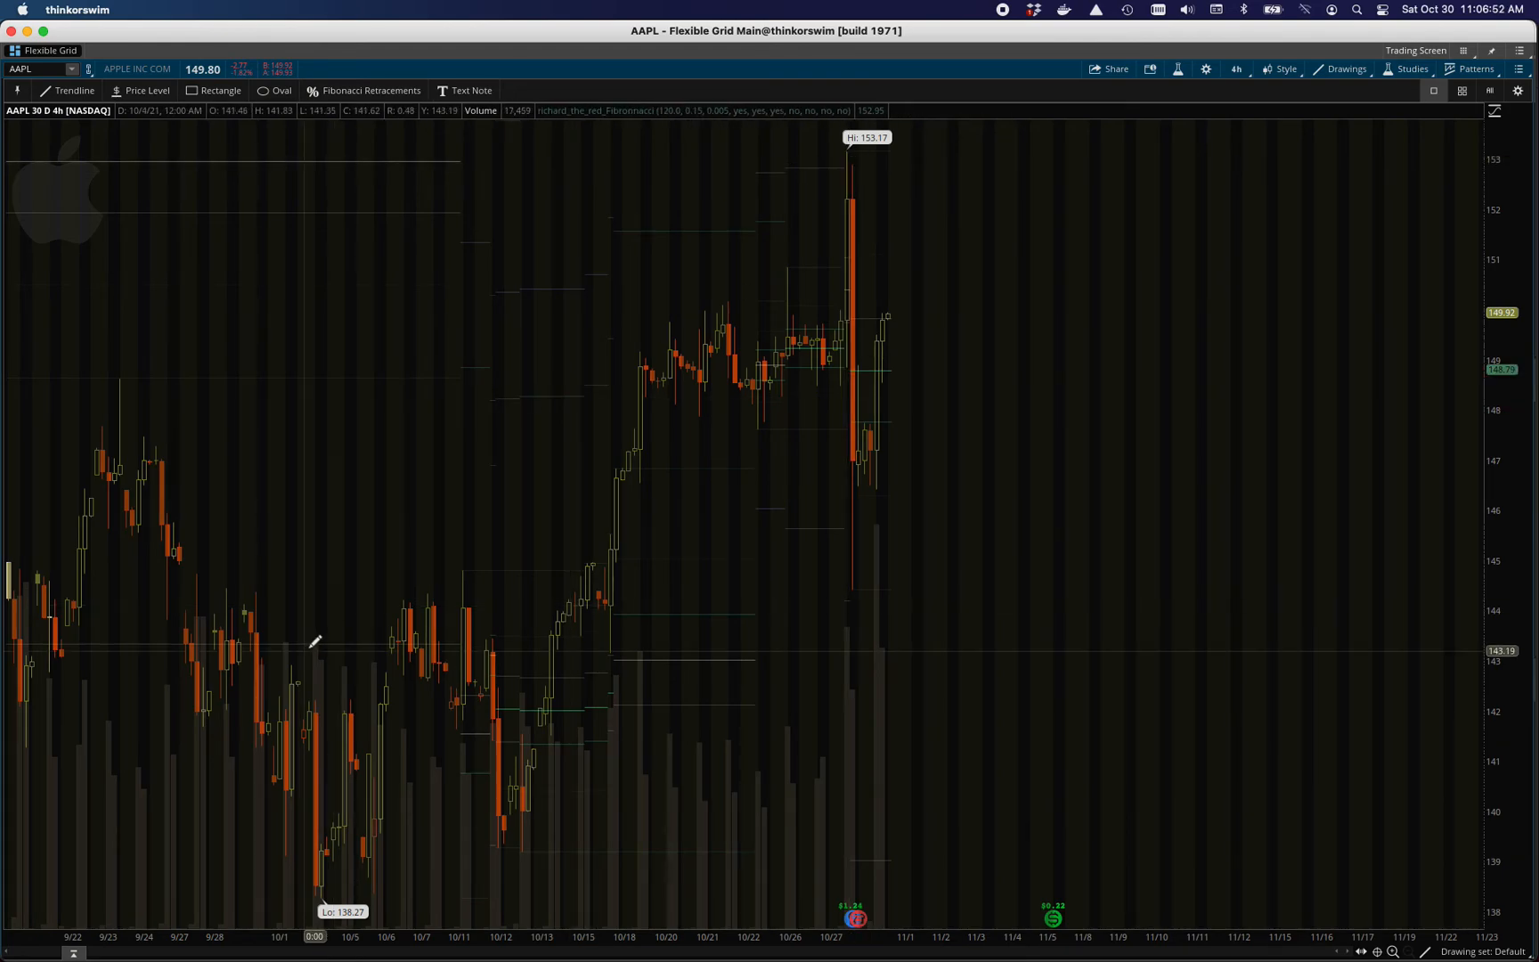
pyautogui.moveTo(338, 154)
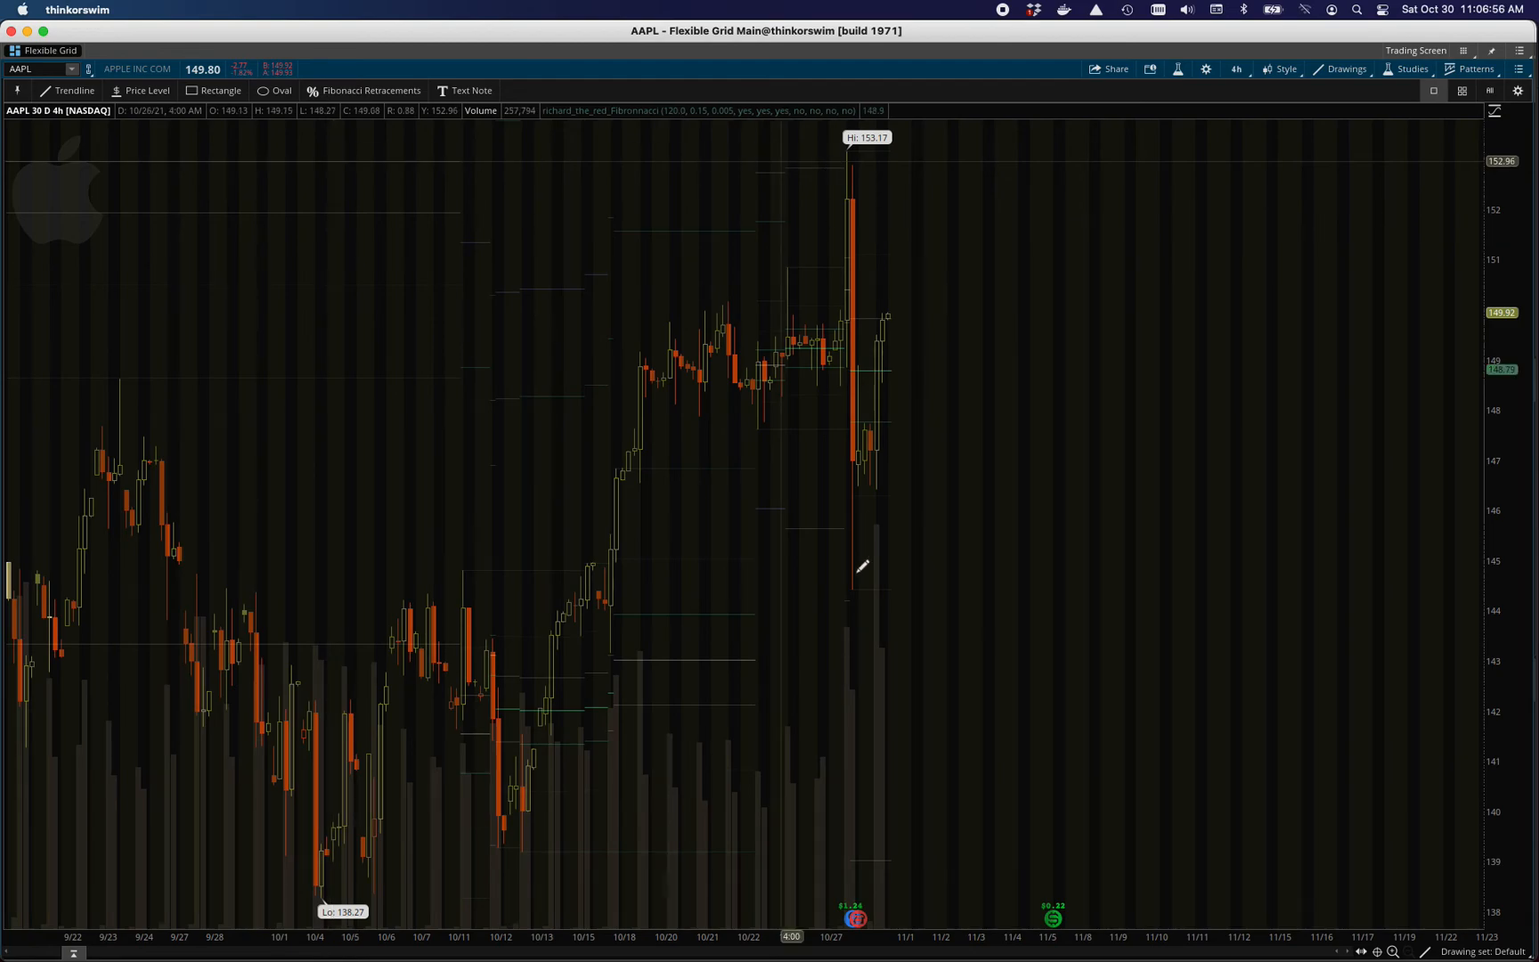
pyautogui.moveTo(780, 348)
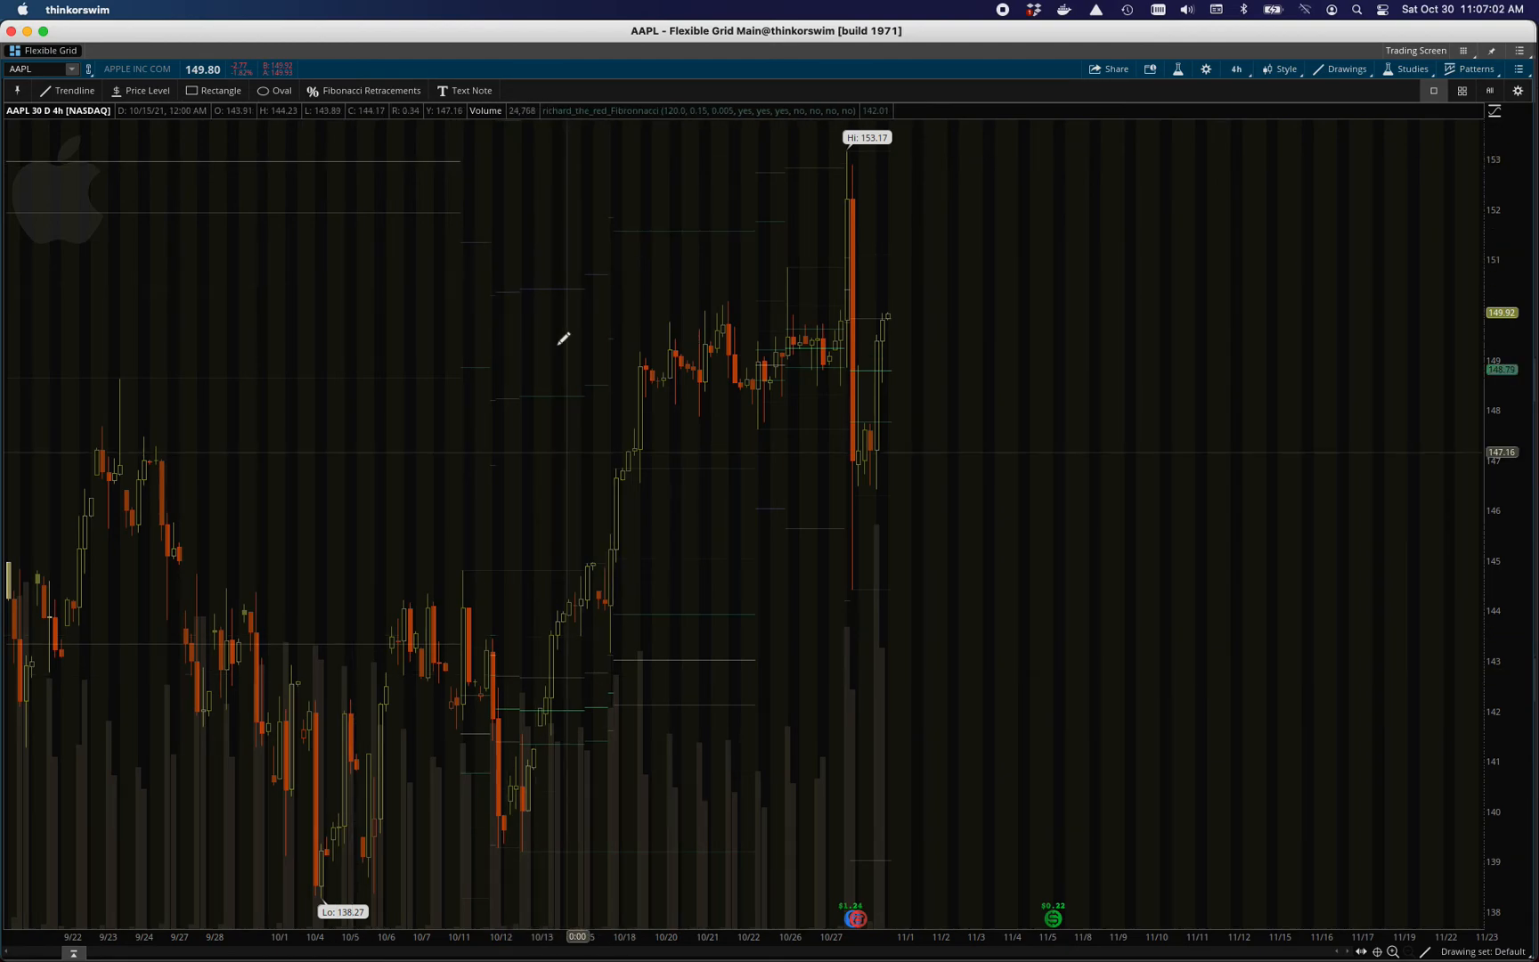
pyautogui.moveTo(319, 165)
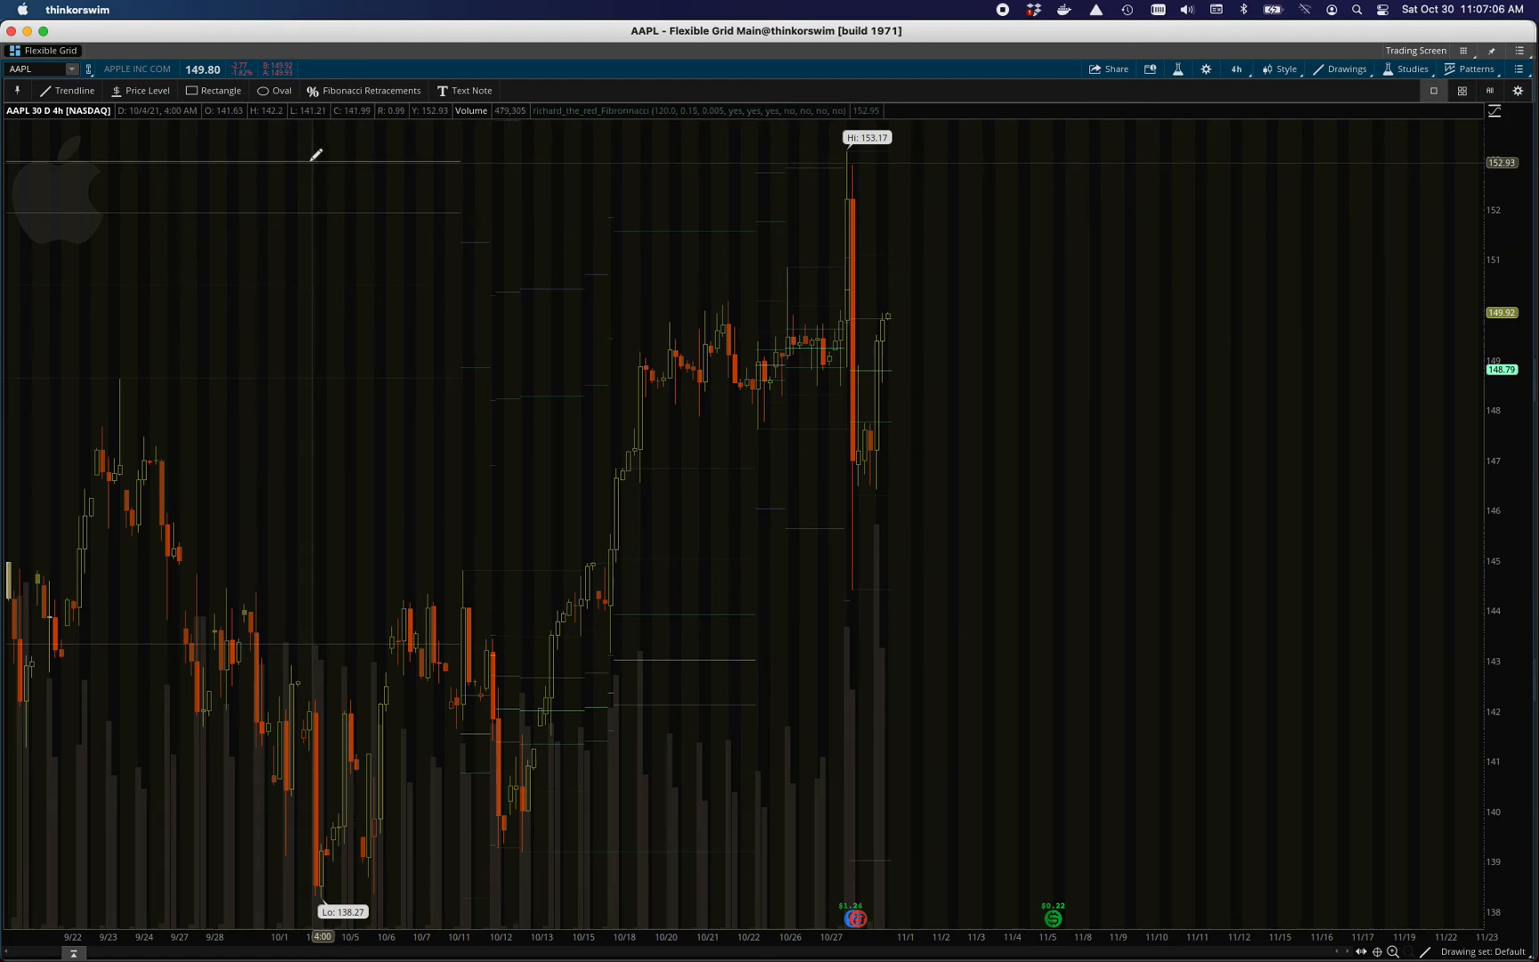
pyautogui.moveTo(868, 375)
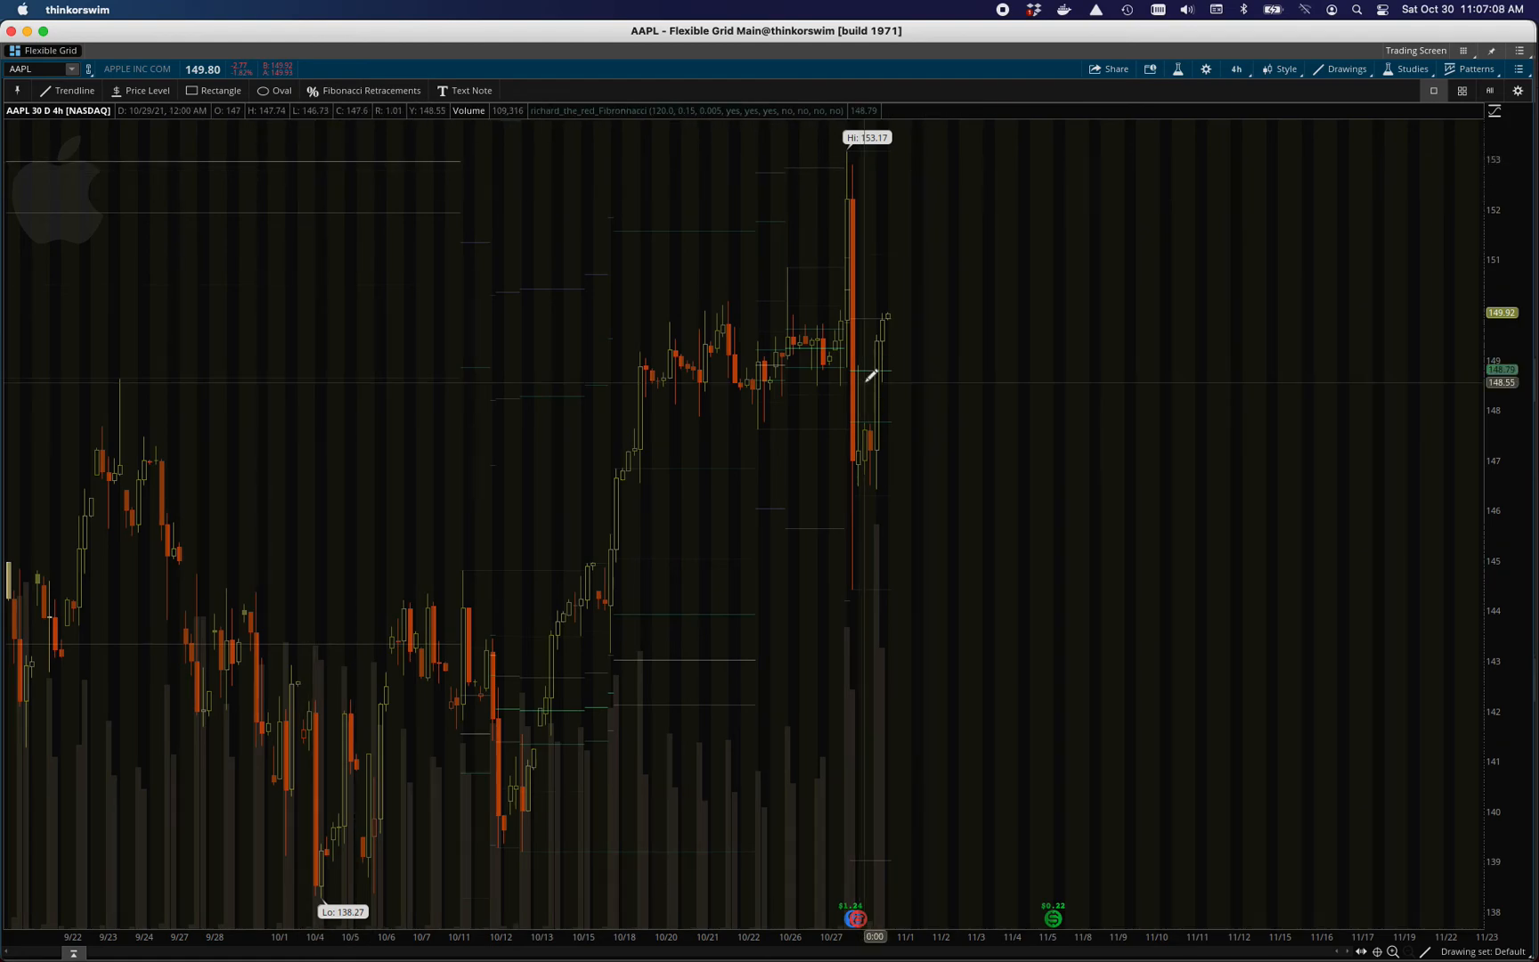
pyautogui.moveTo(896, 483)
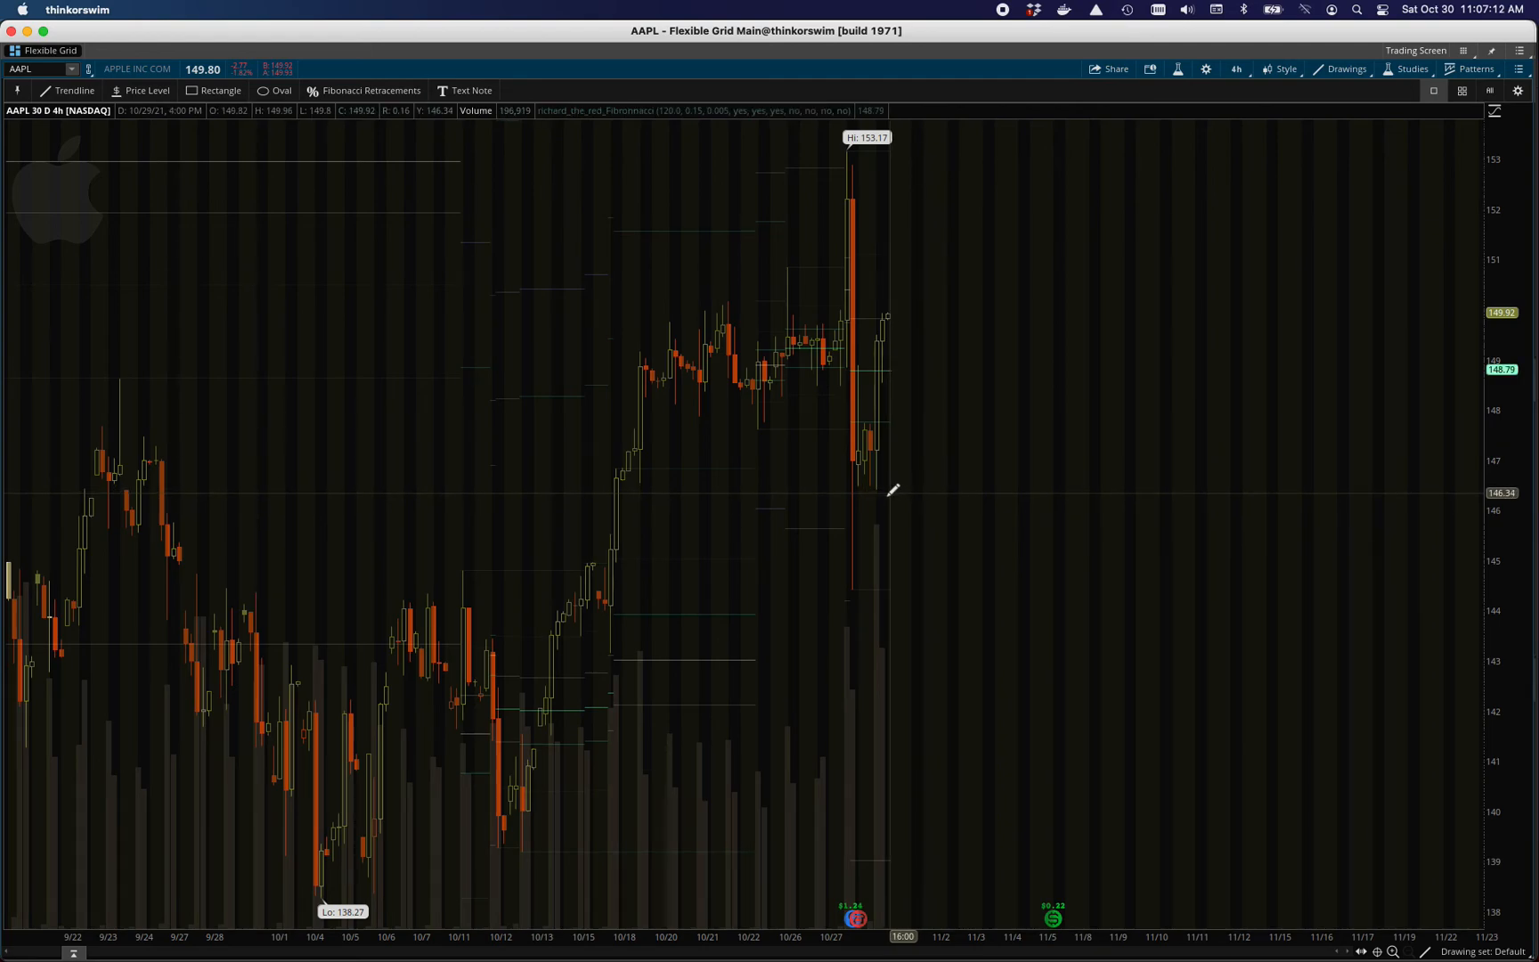
pyautogui.moveTo(892, 494)
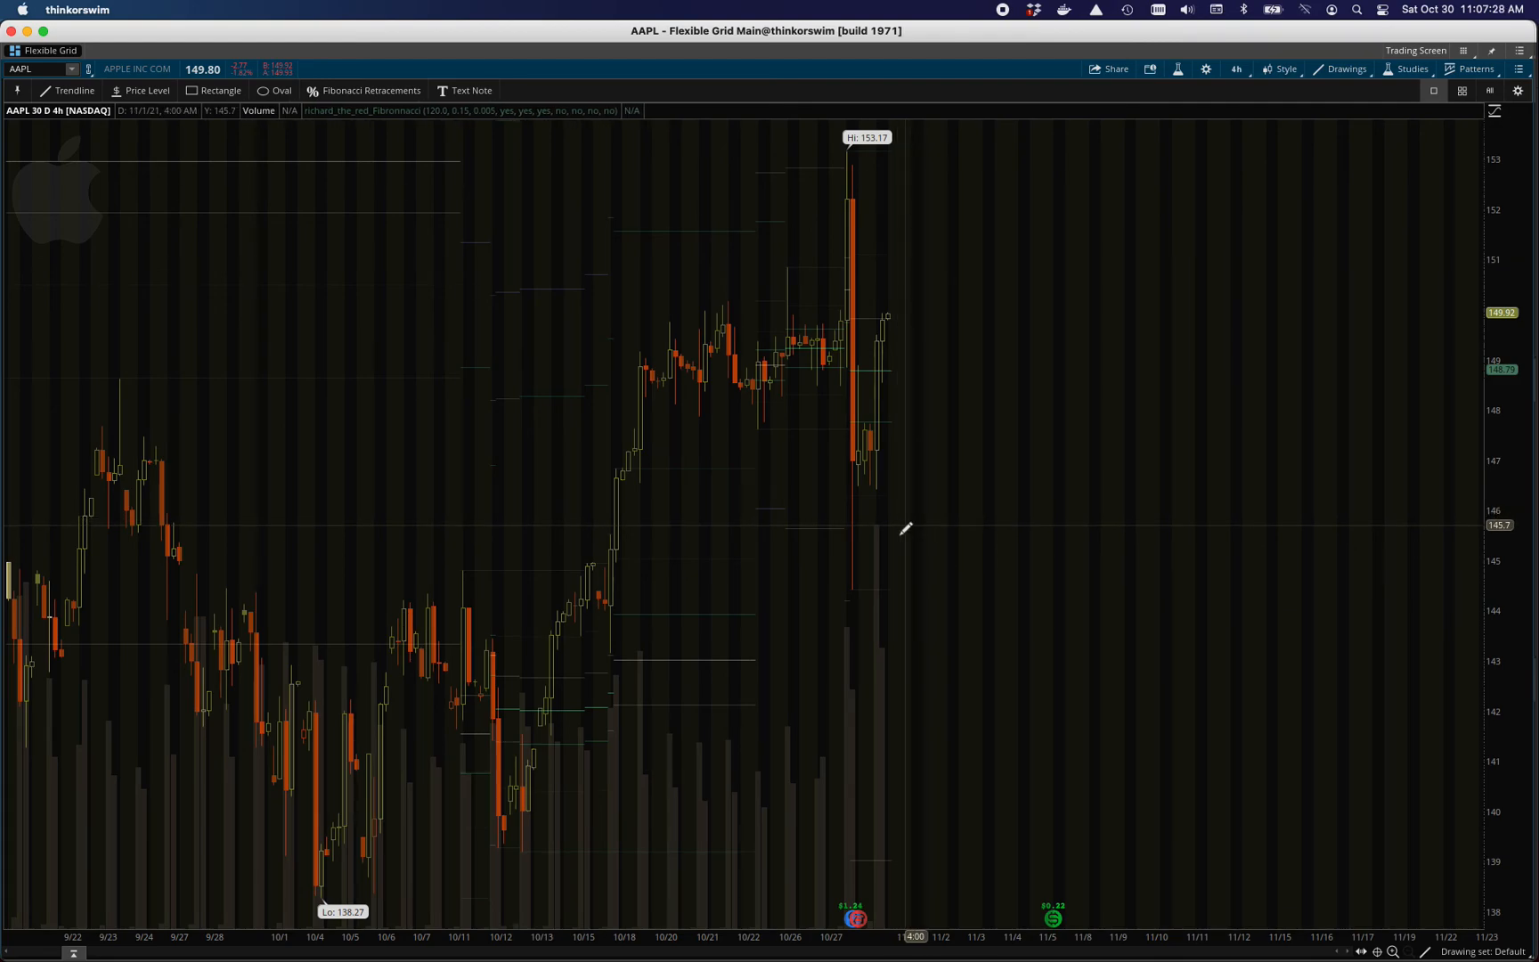
pyautogui.moveTo(872, 163)
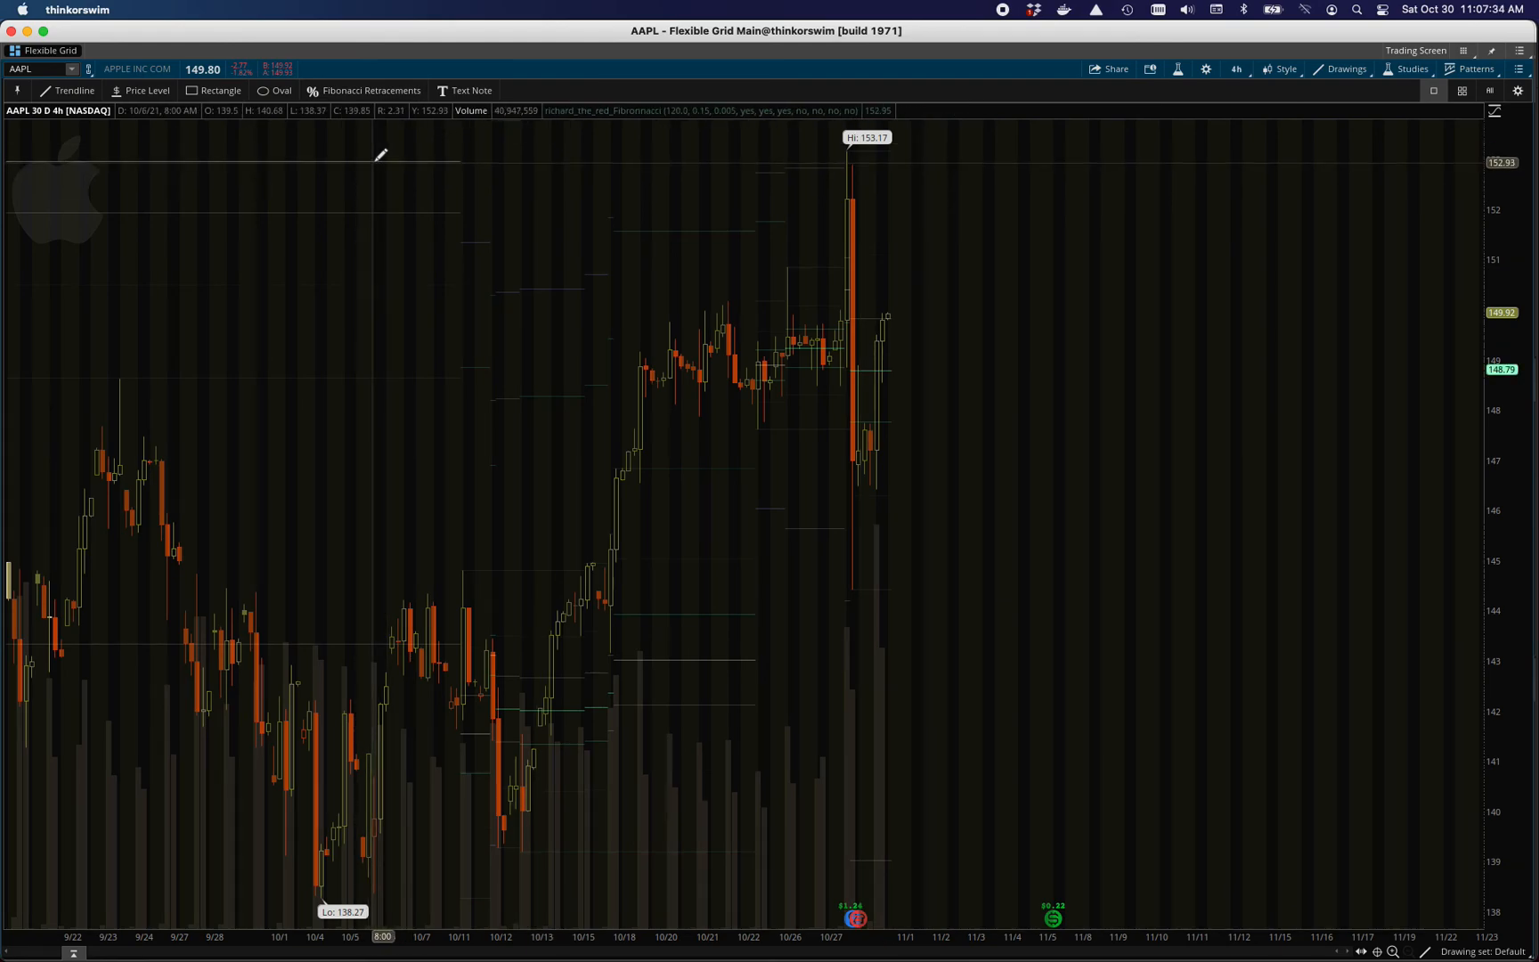
pyautogui.moveTo(883, 155)
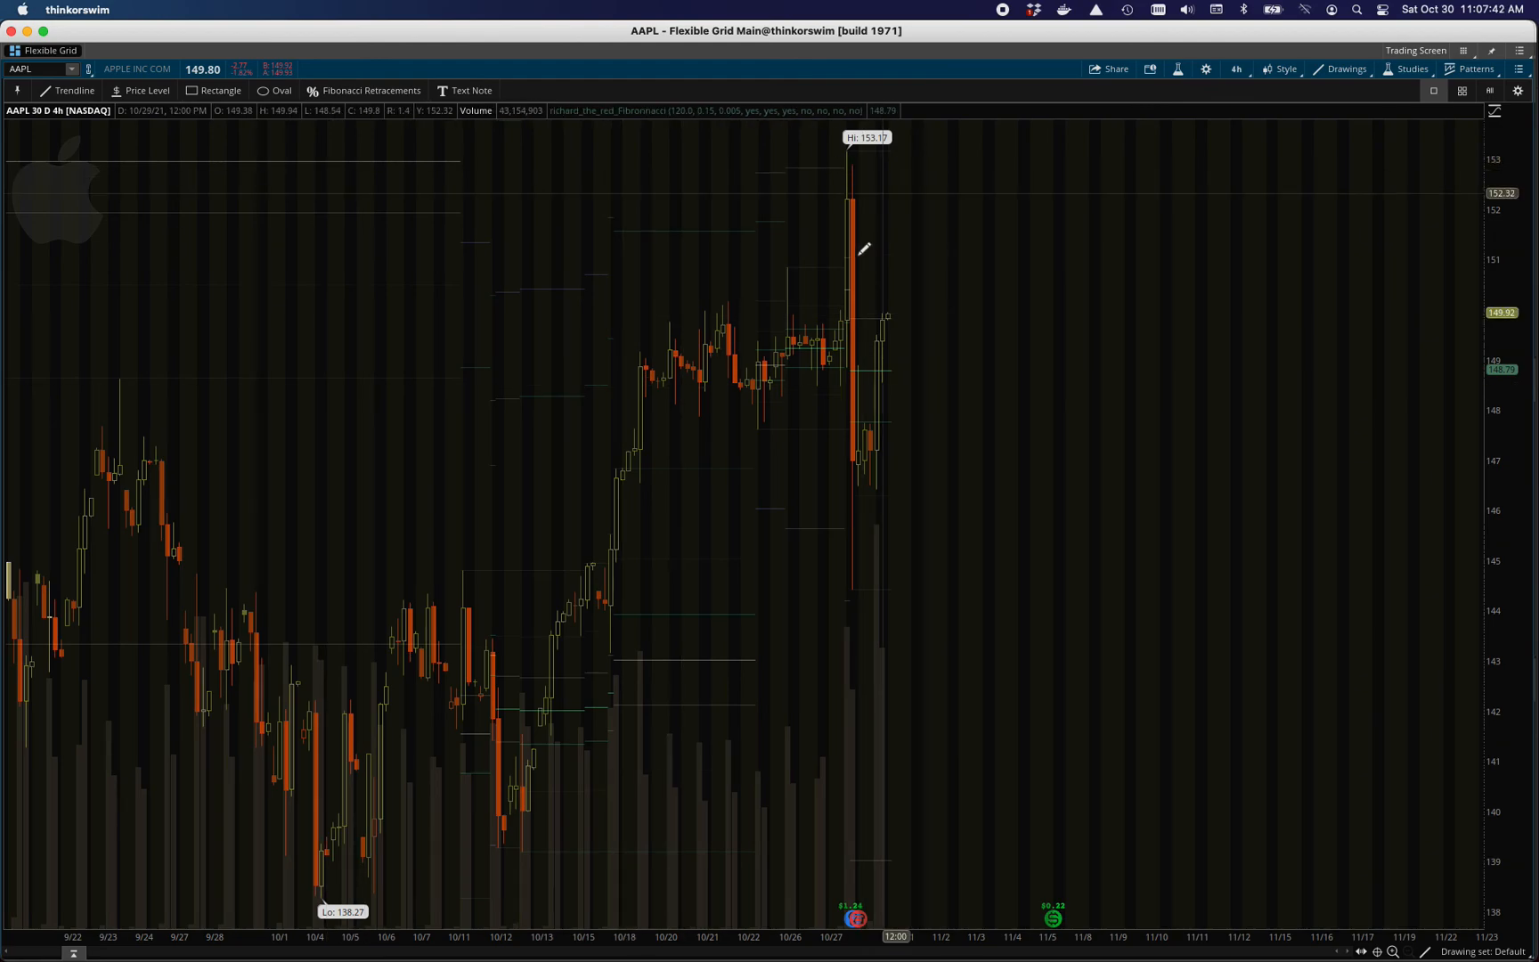
pyautogui.moveTo(842, 152)
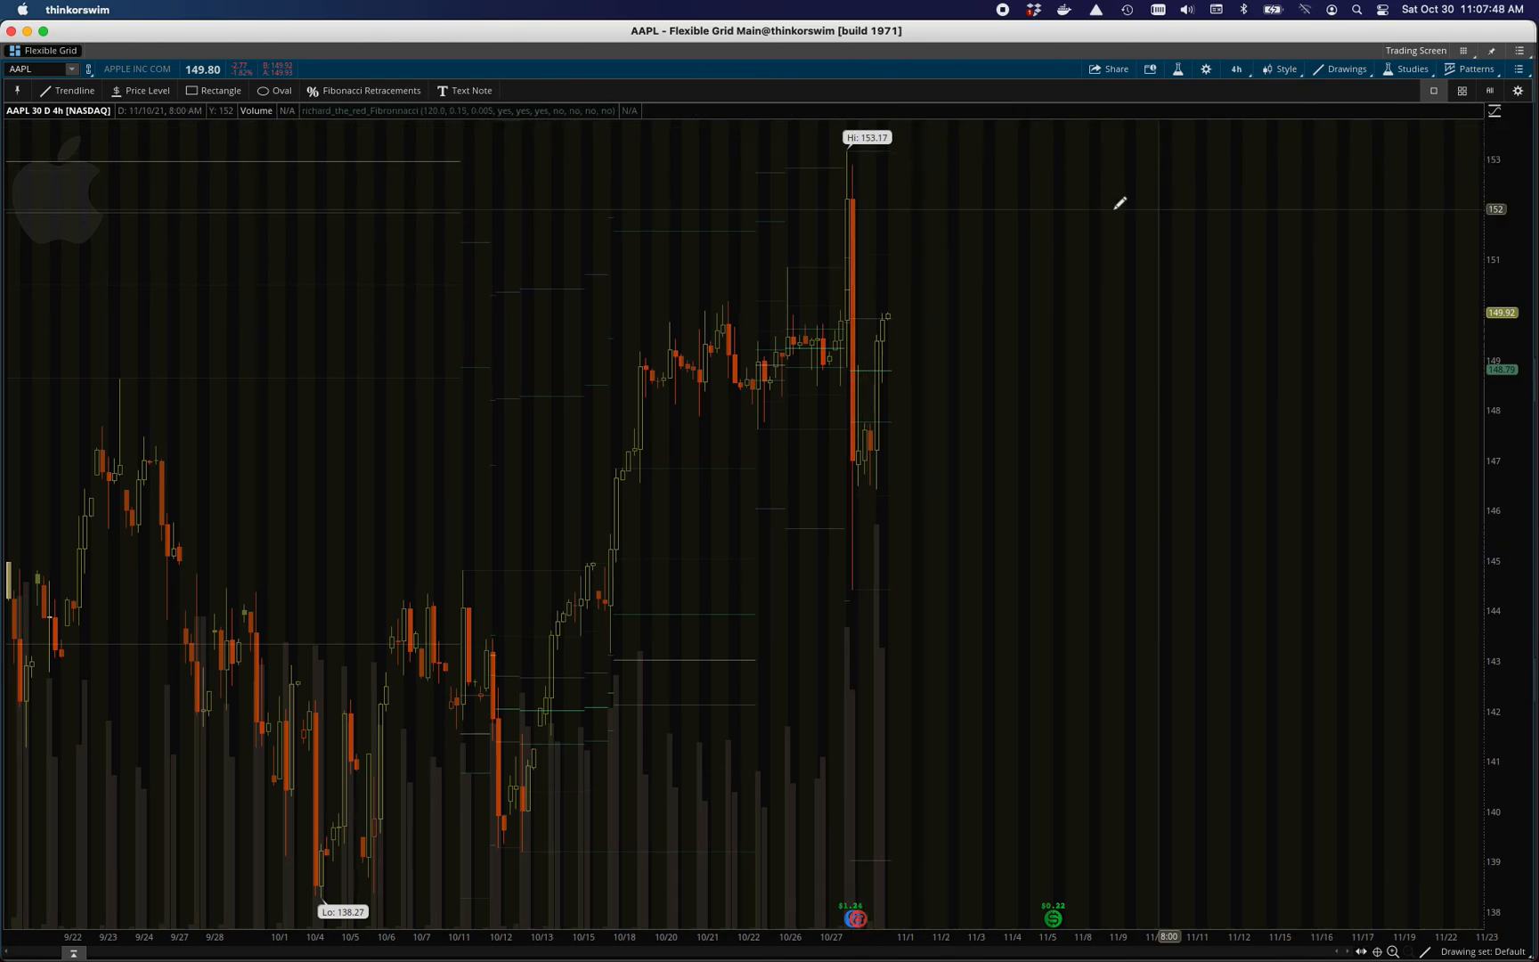
pyautogui.moveTo(828, 425)
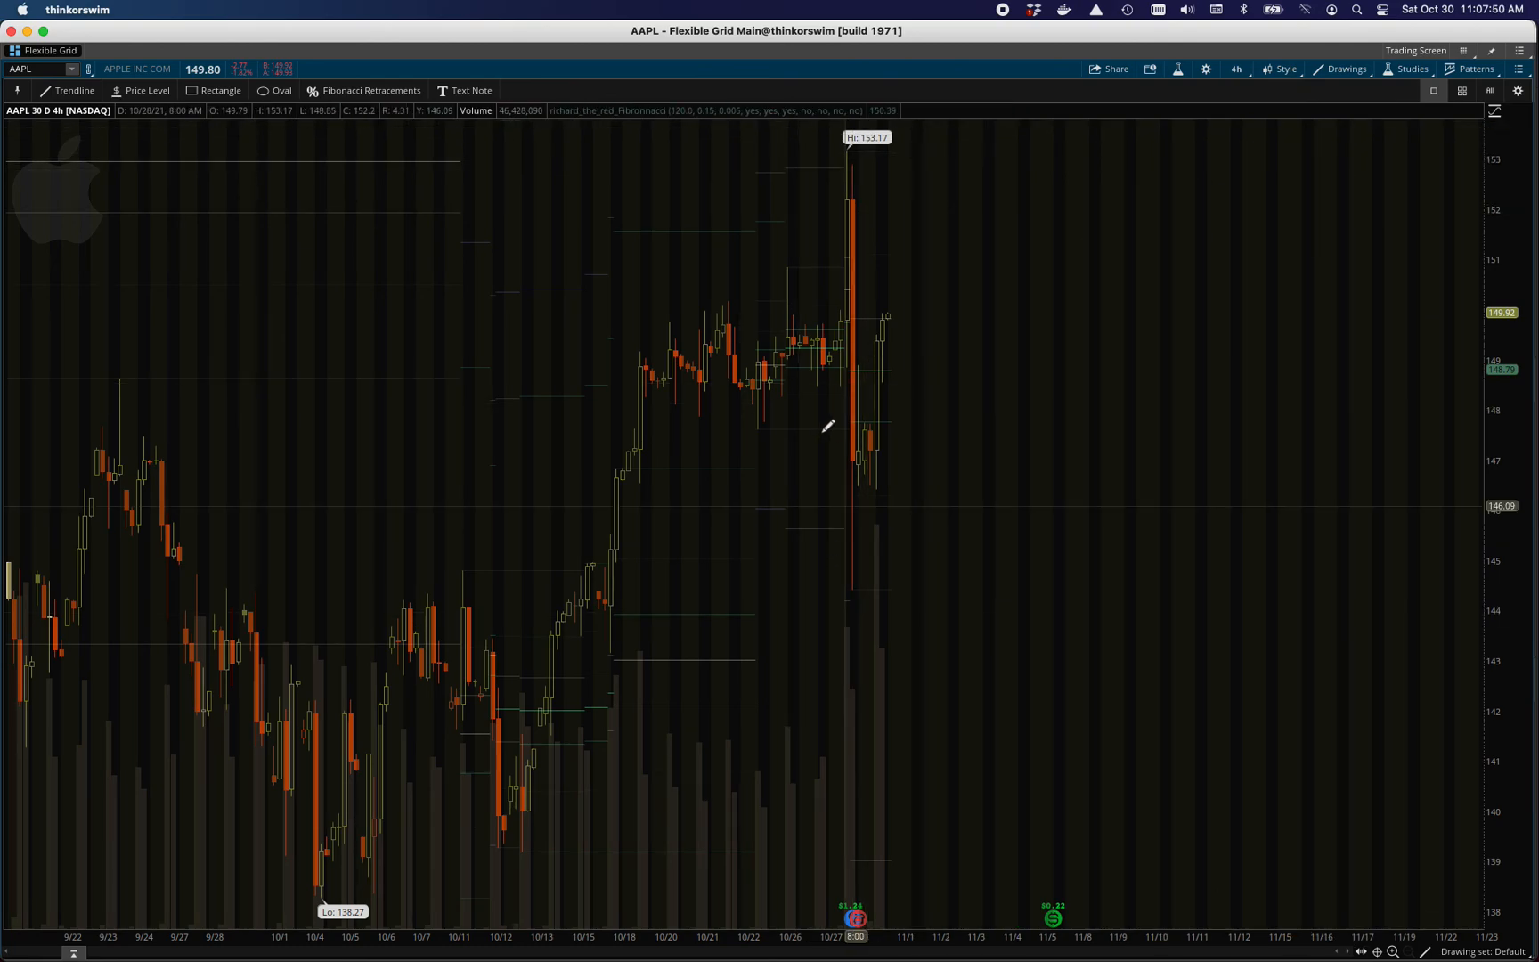
pyautogui.moveTo(815, 372)
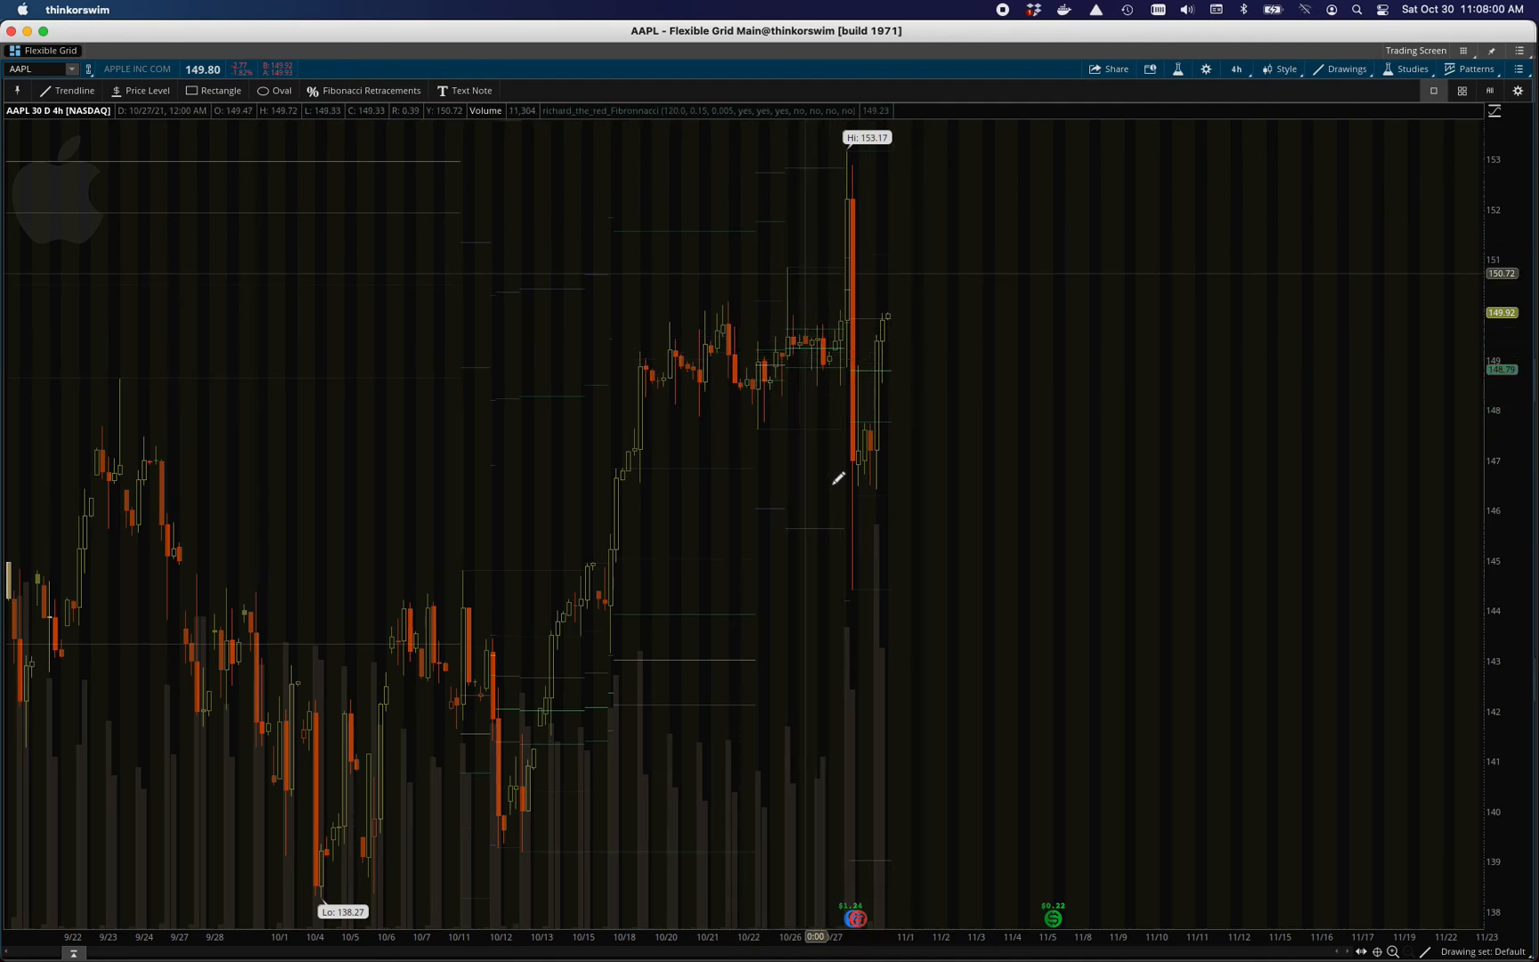
pyautogui.moveTo(846, 478)
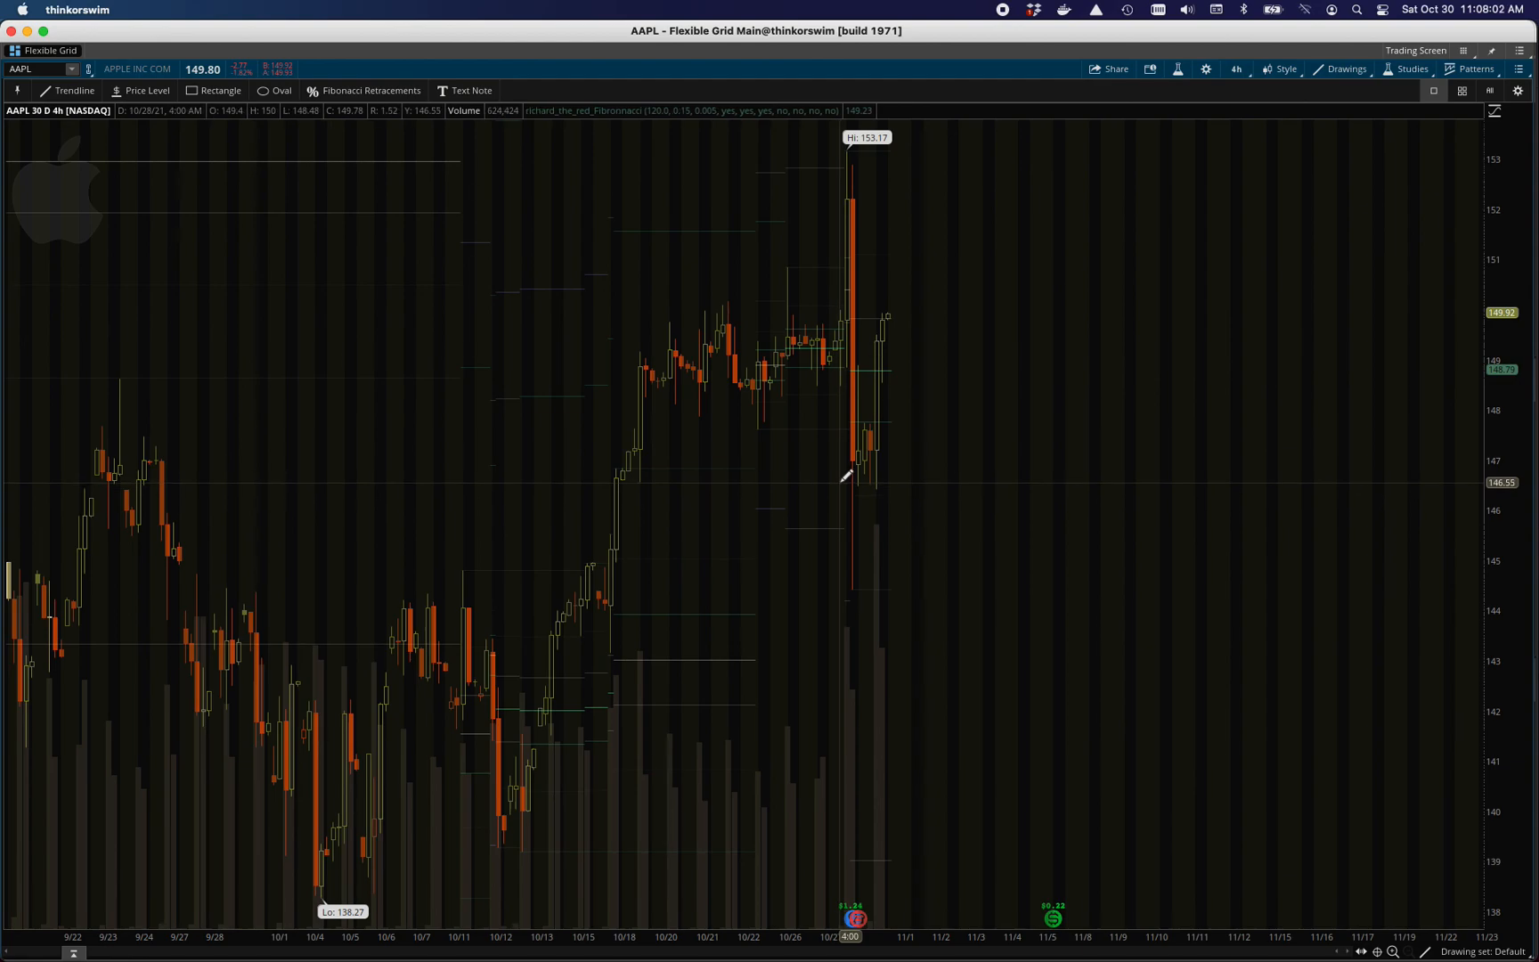
pyautogui.moveTo(1182, 117)
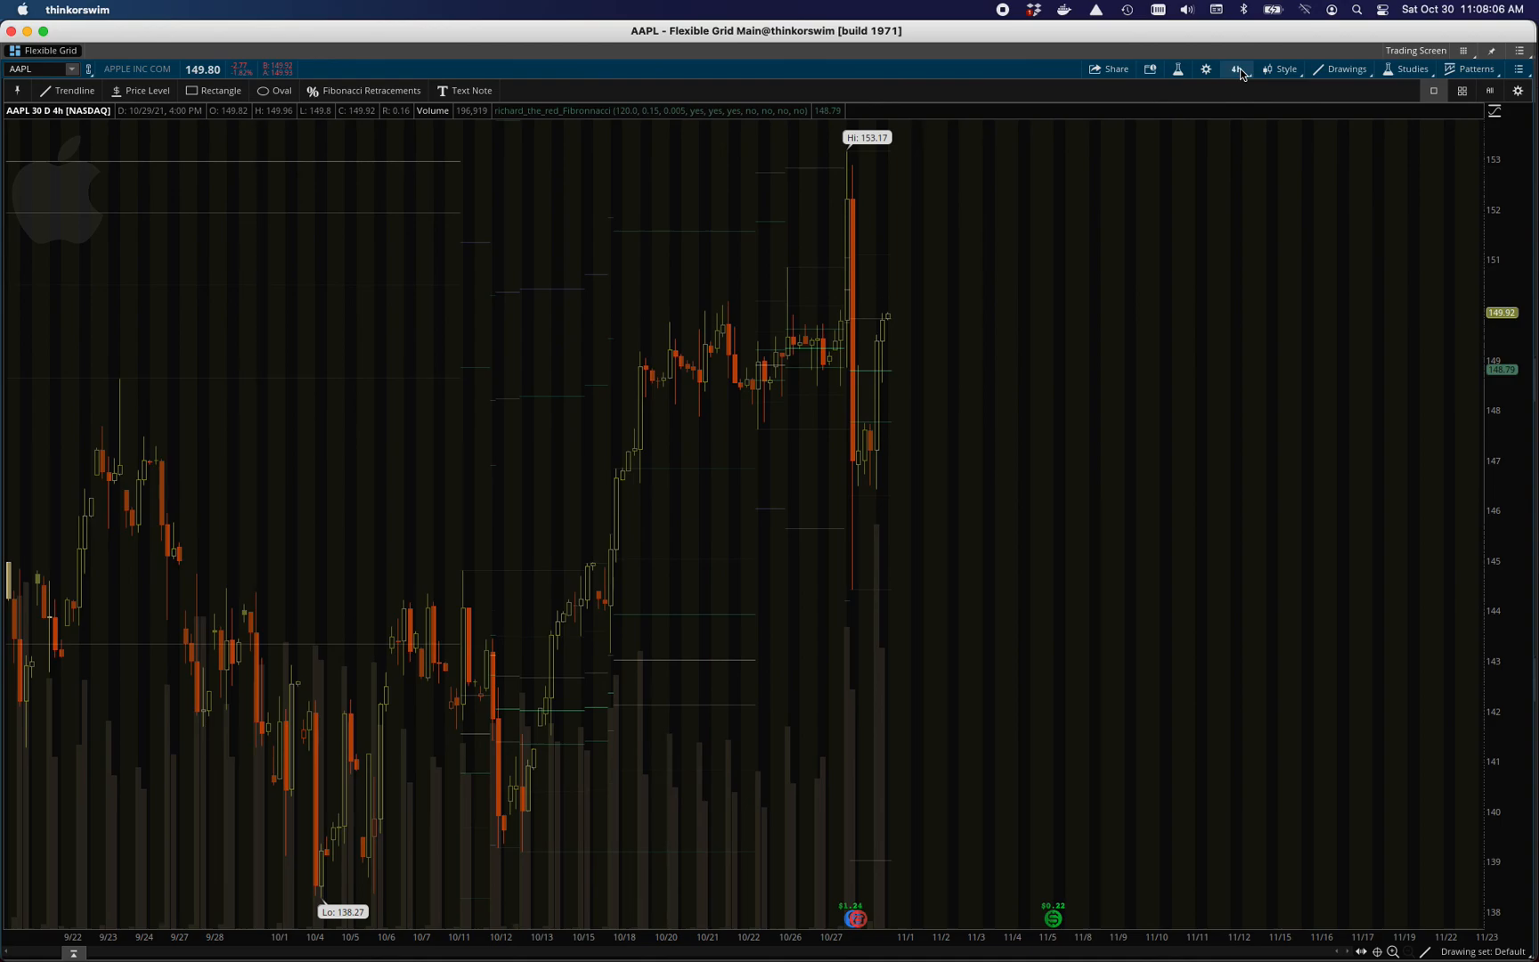
# Step: Change the AAPL chart time frame from 4h to 5 D : 10m
pyautogui.click(1235, 69)
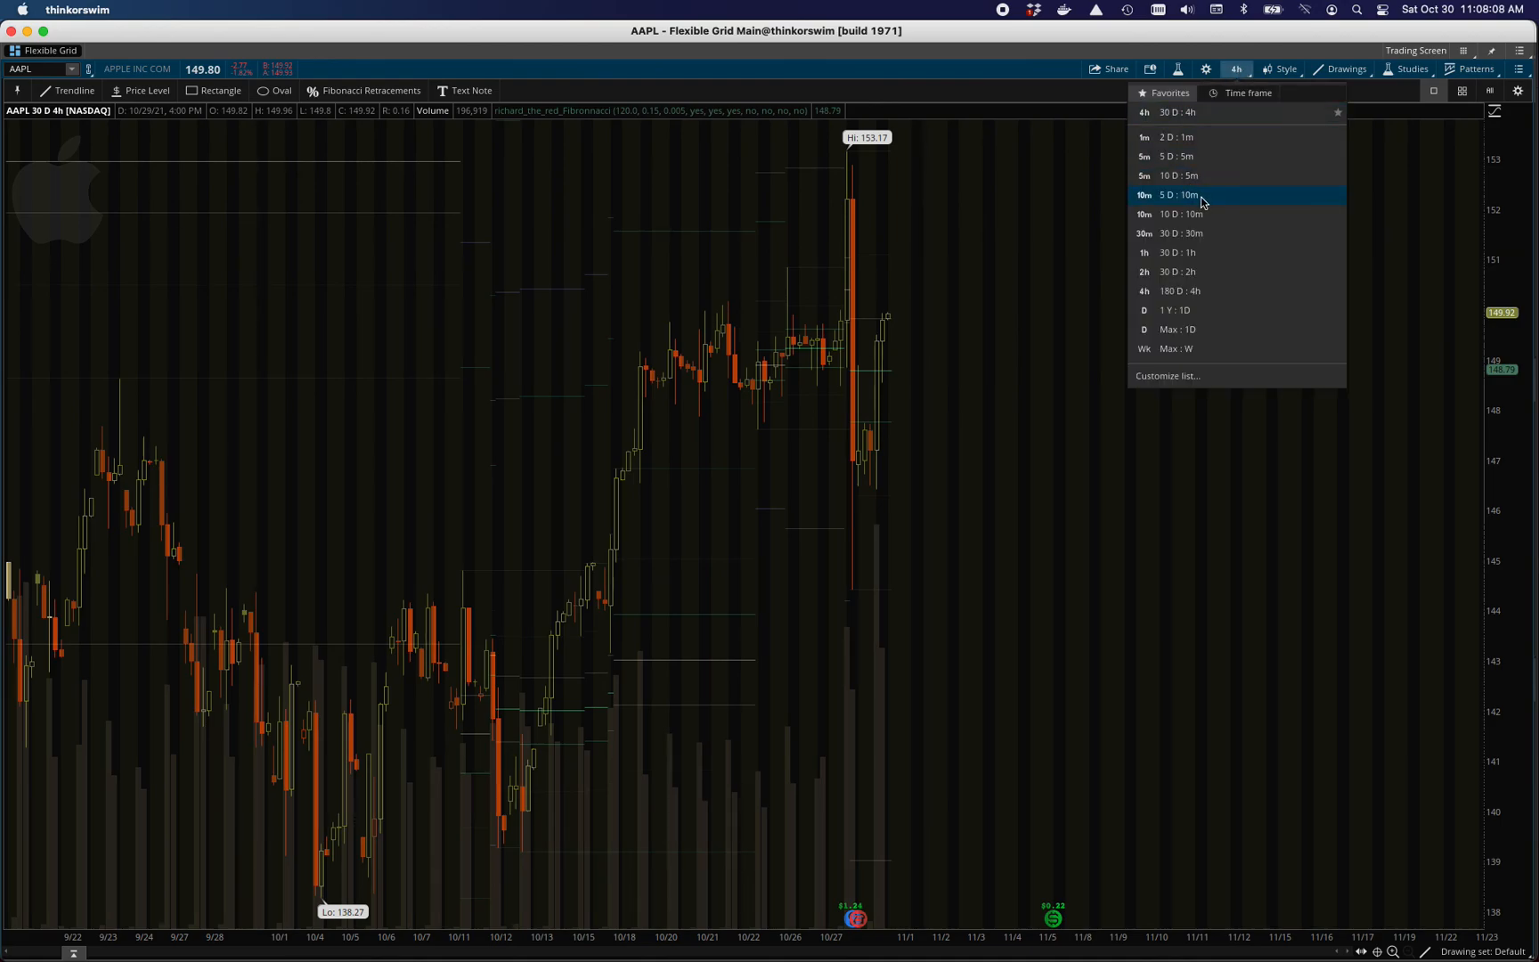
pyautogui.click(1176, 194)
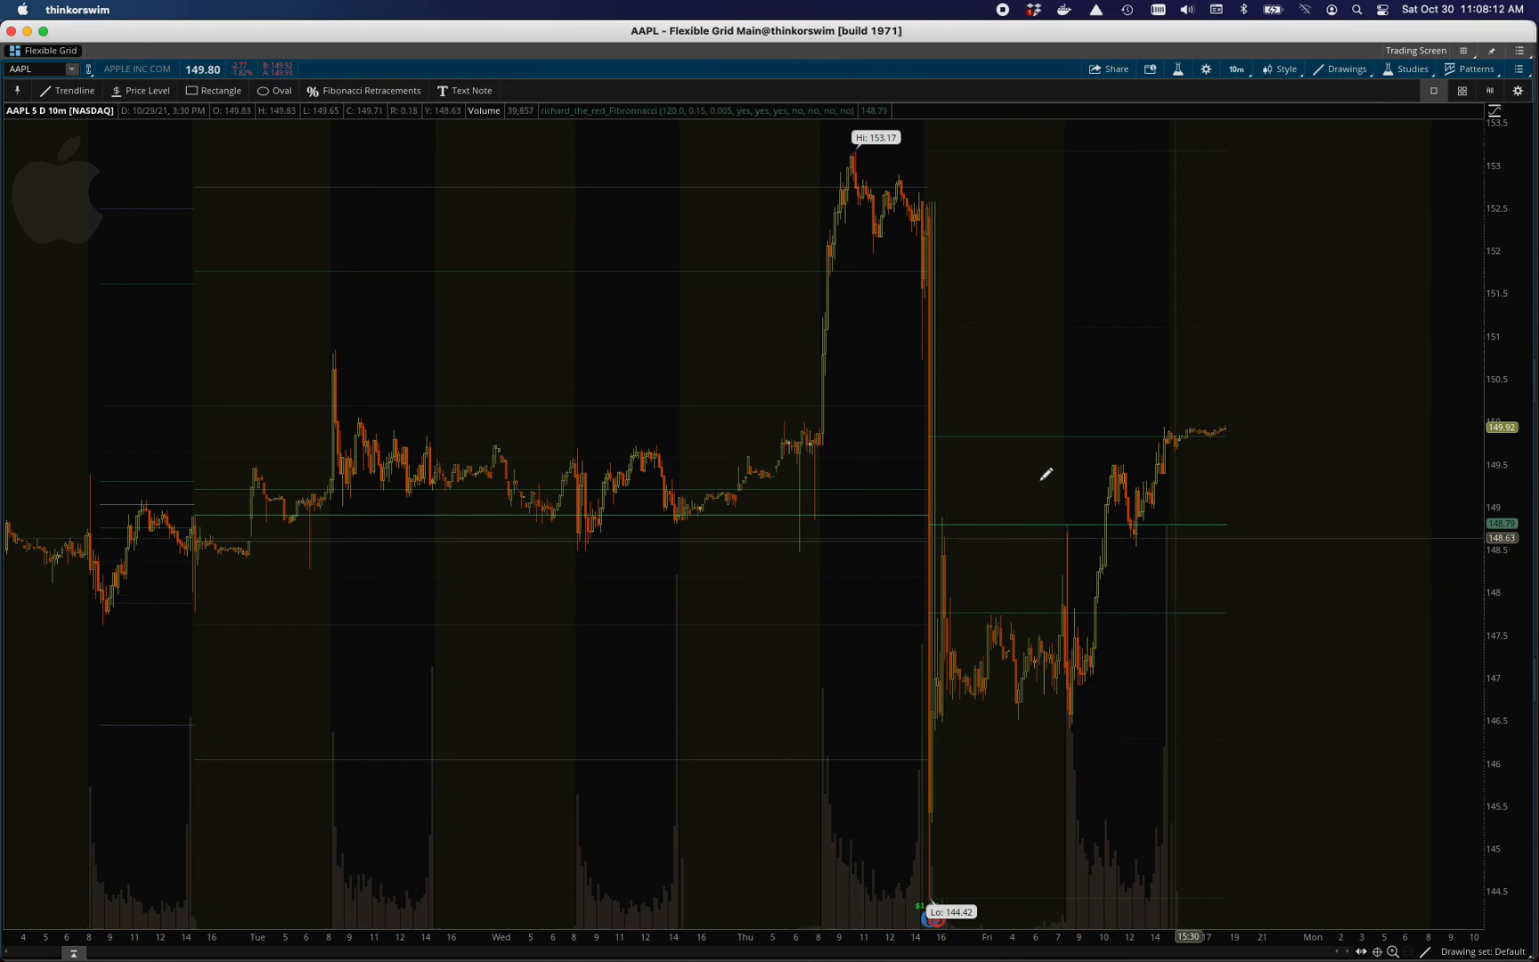
pyautogui.moveTo(633, 501)
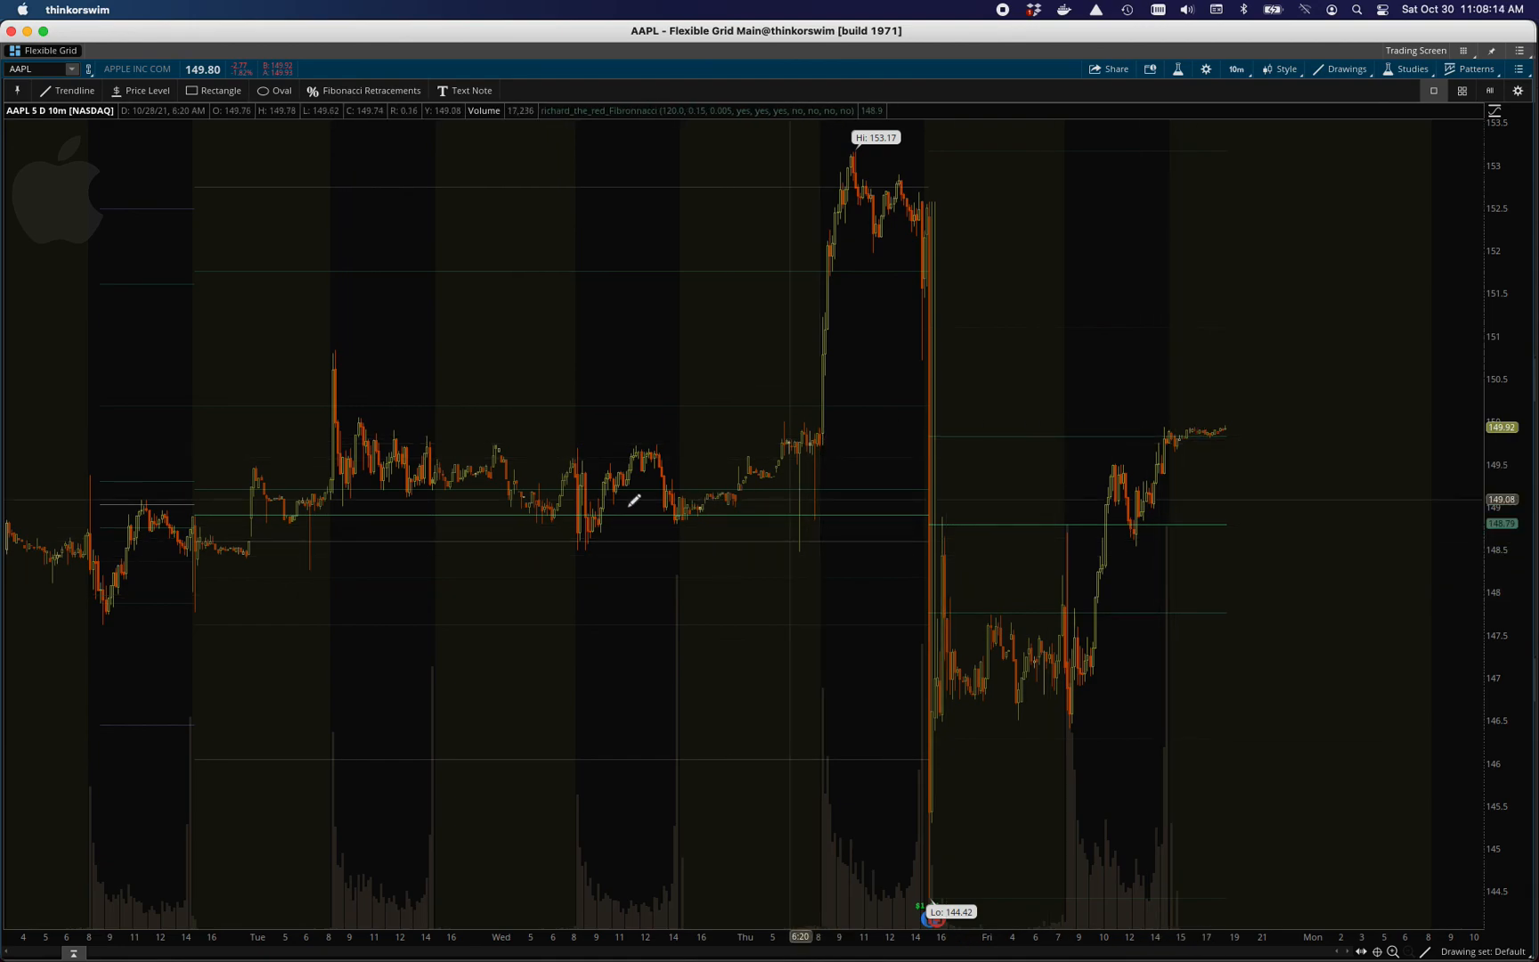
pyautogui.moveTo(539, 516)
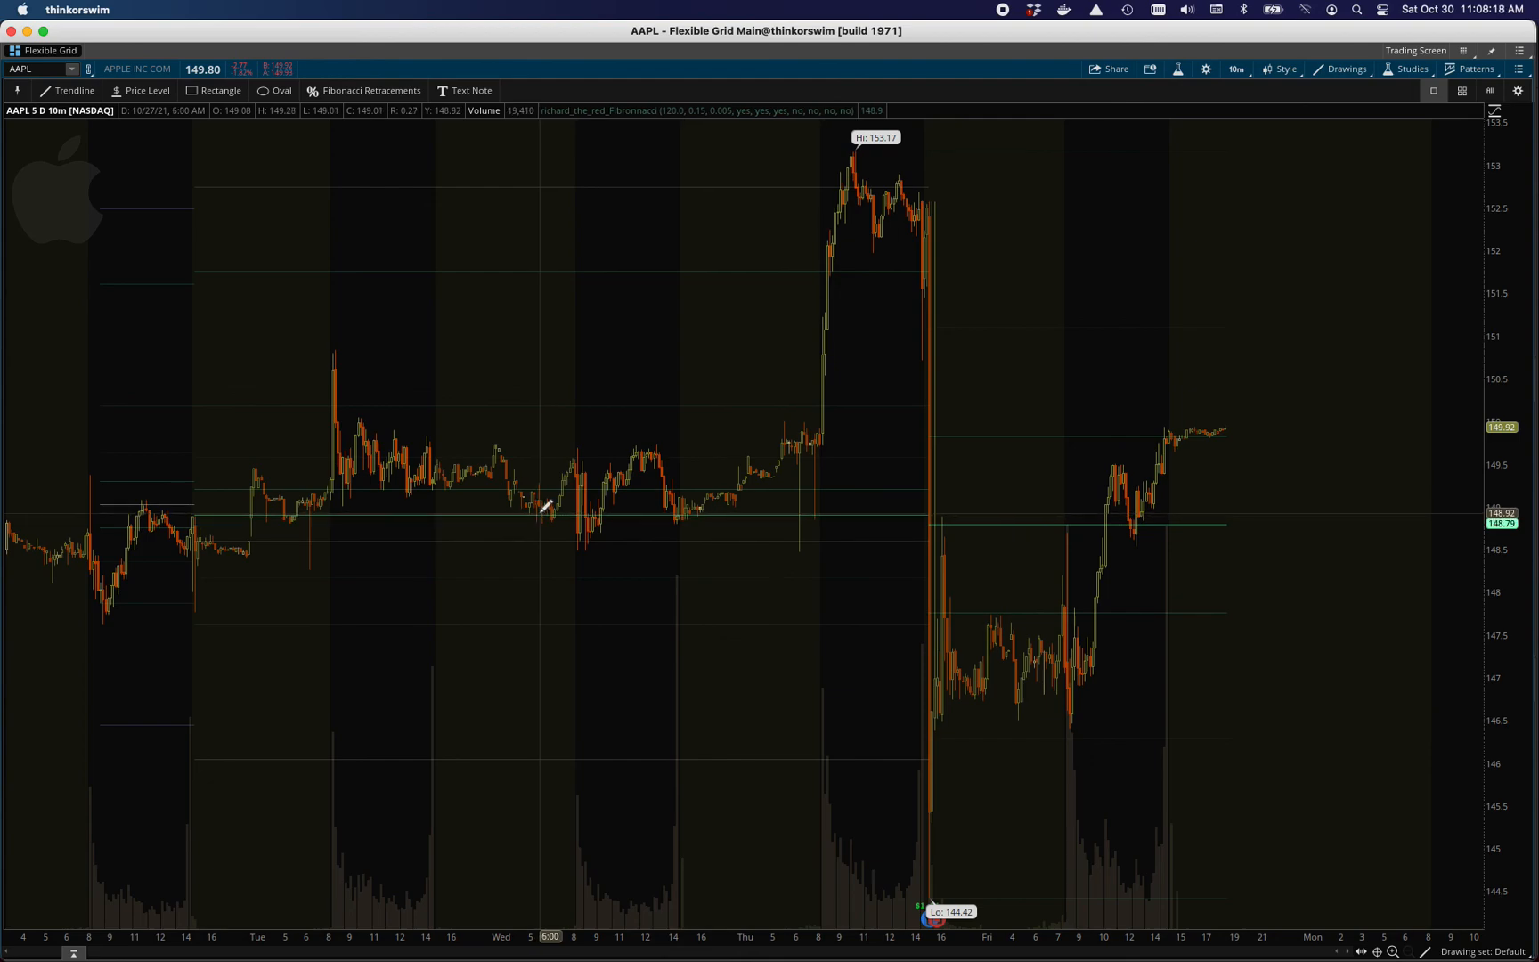
pyautogui.moveTo(468, 430)
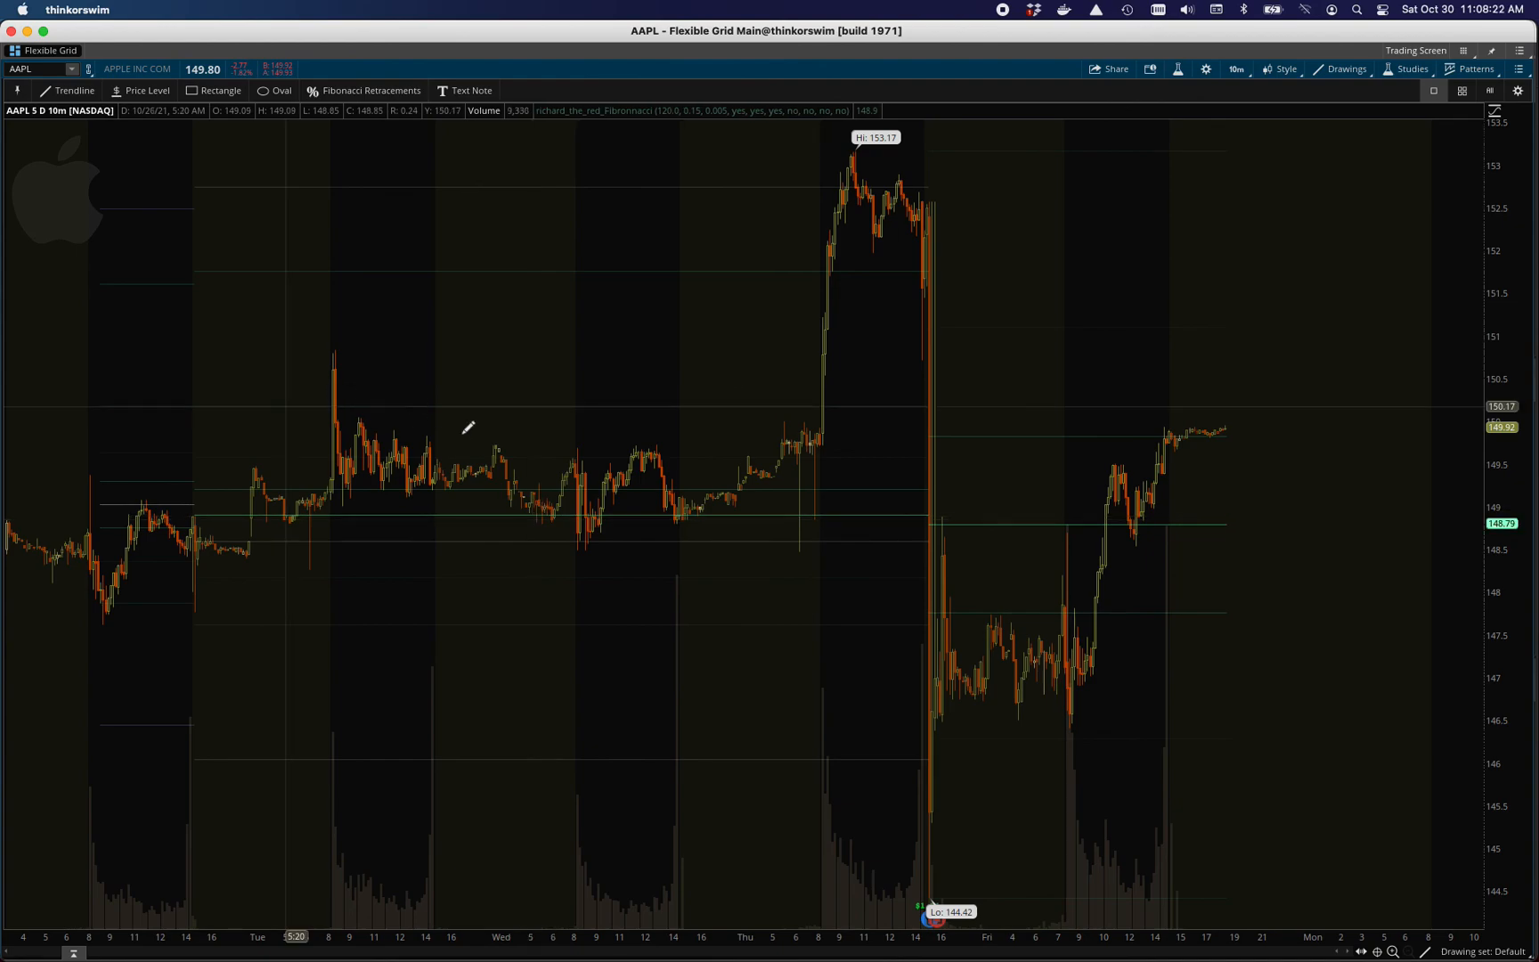
pyautogui.moveTo(731, 516)
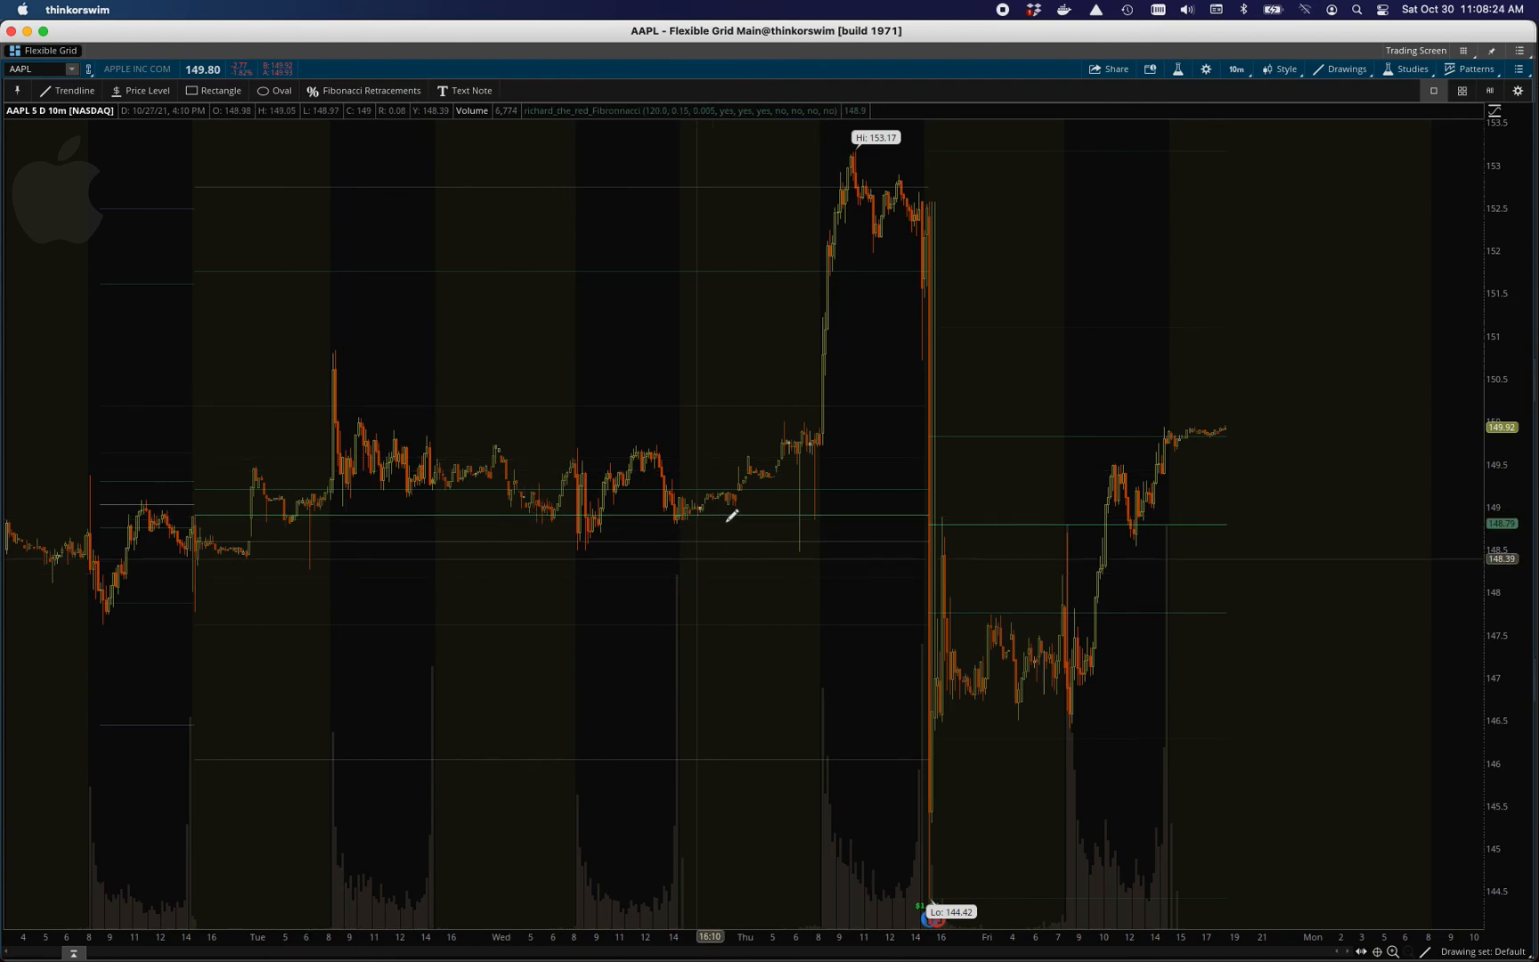
pyautogui.moveTo(1069, 702)
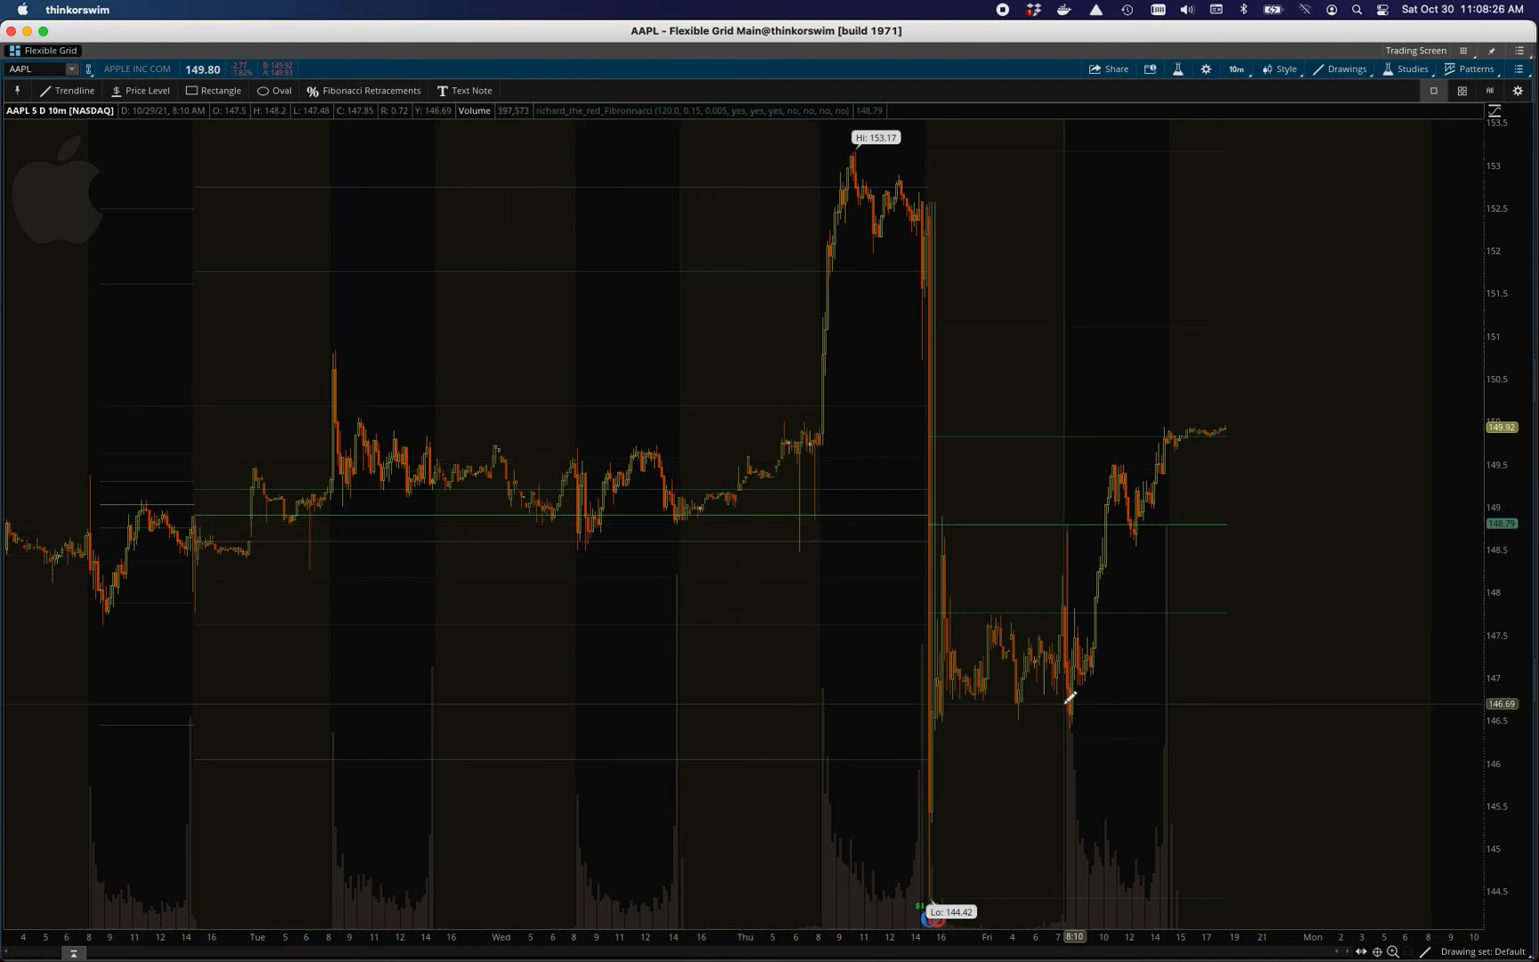